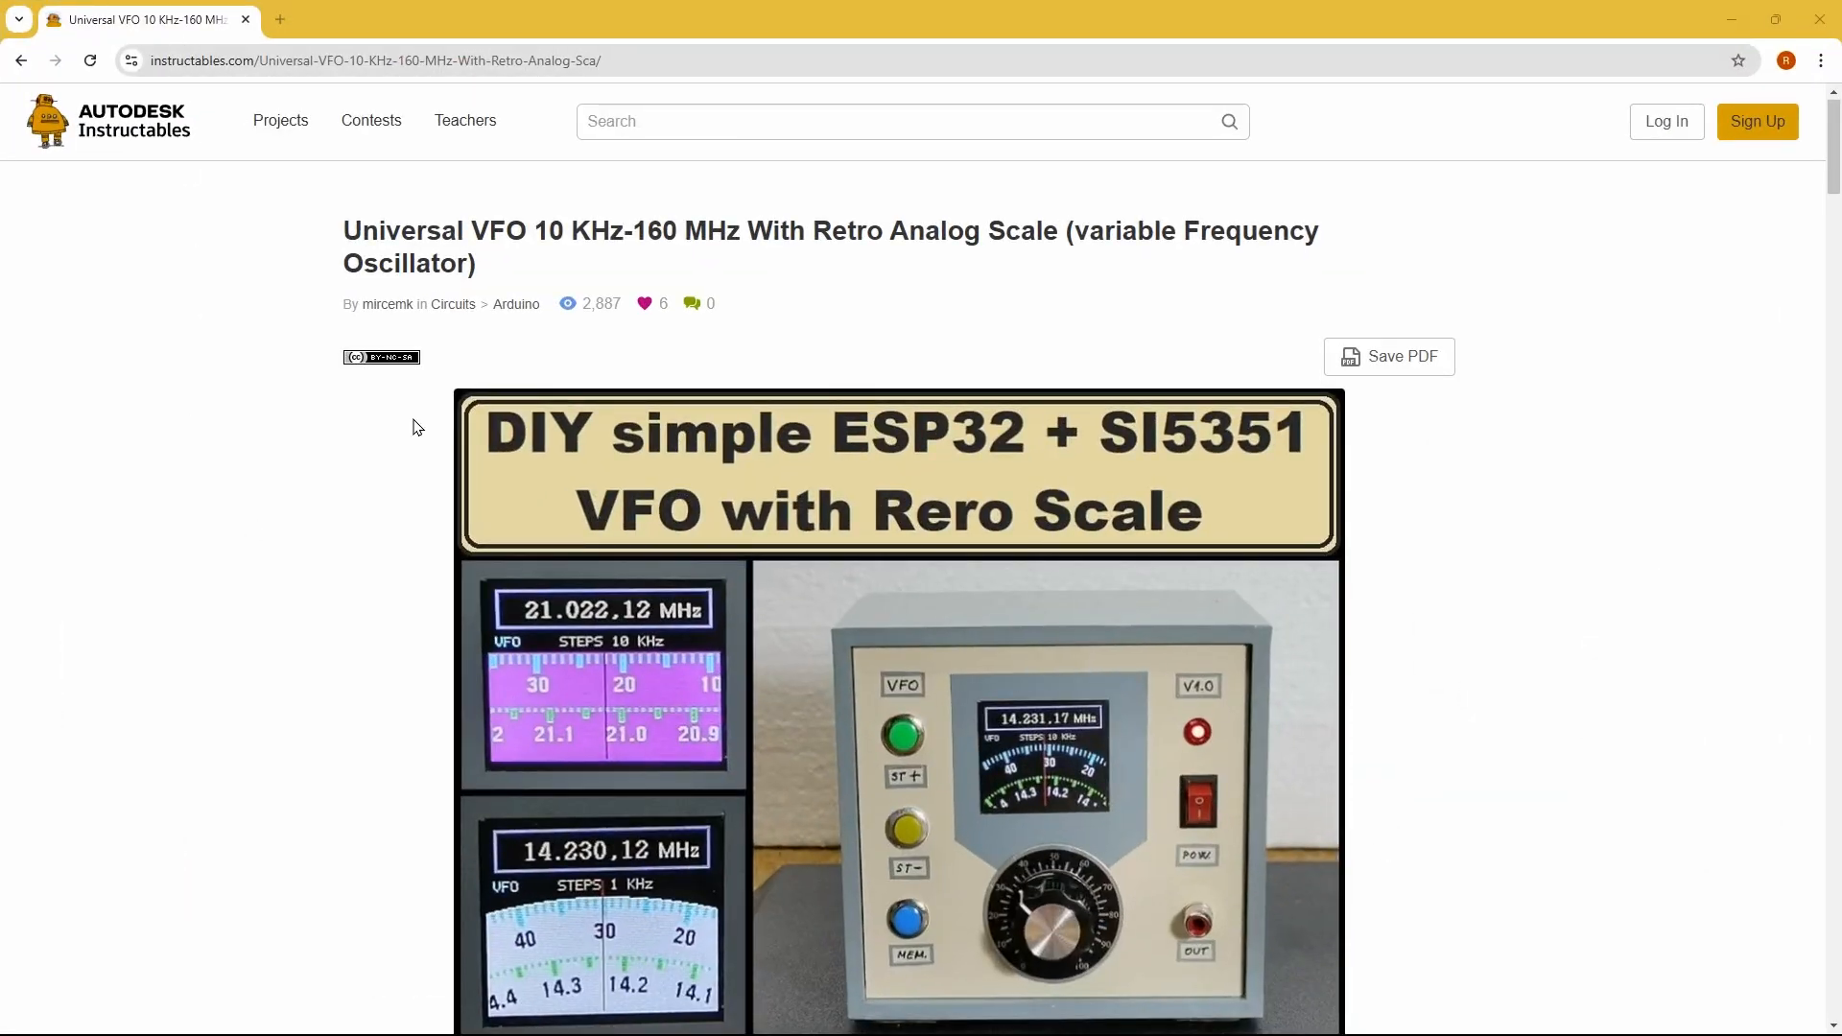
{"action": "mouse_move", "coordinate": [314, 561]}
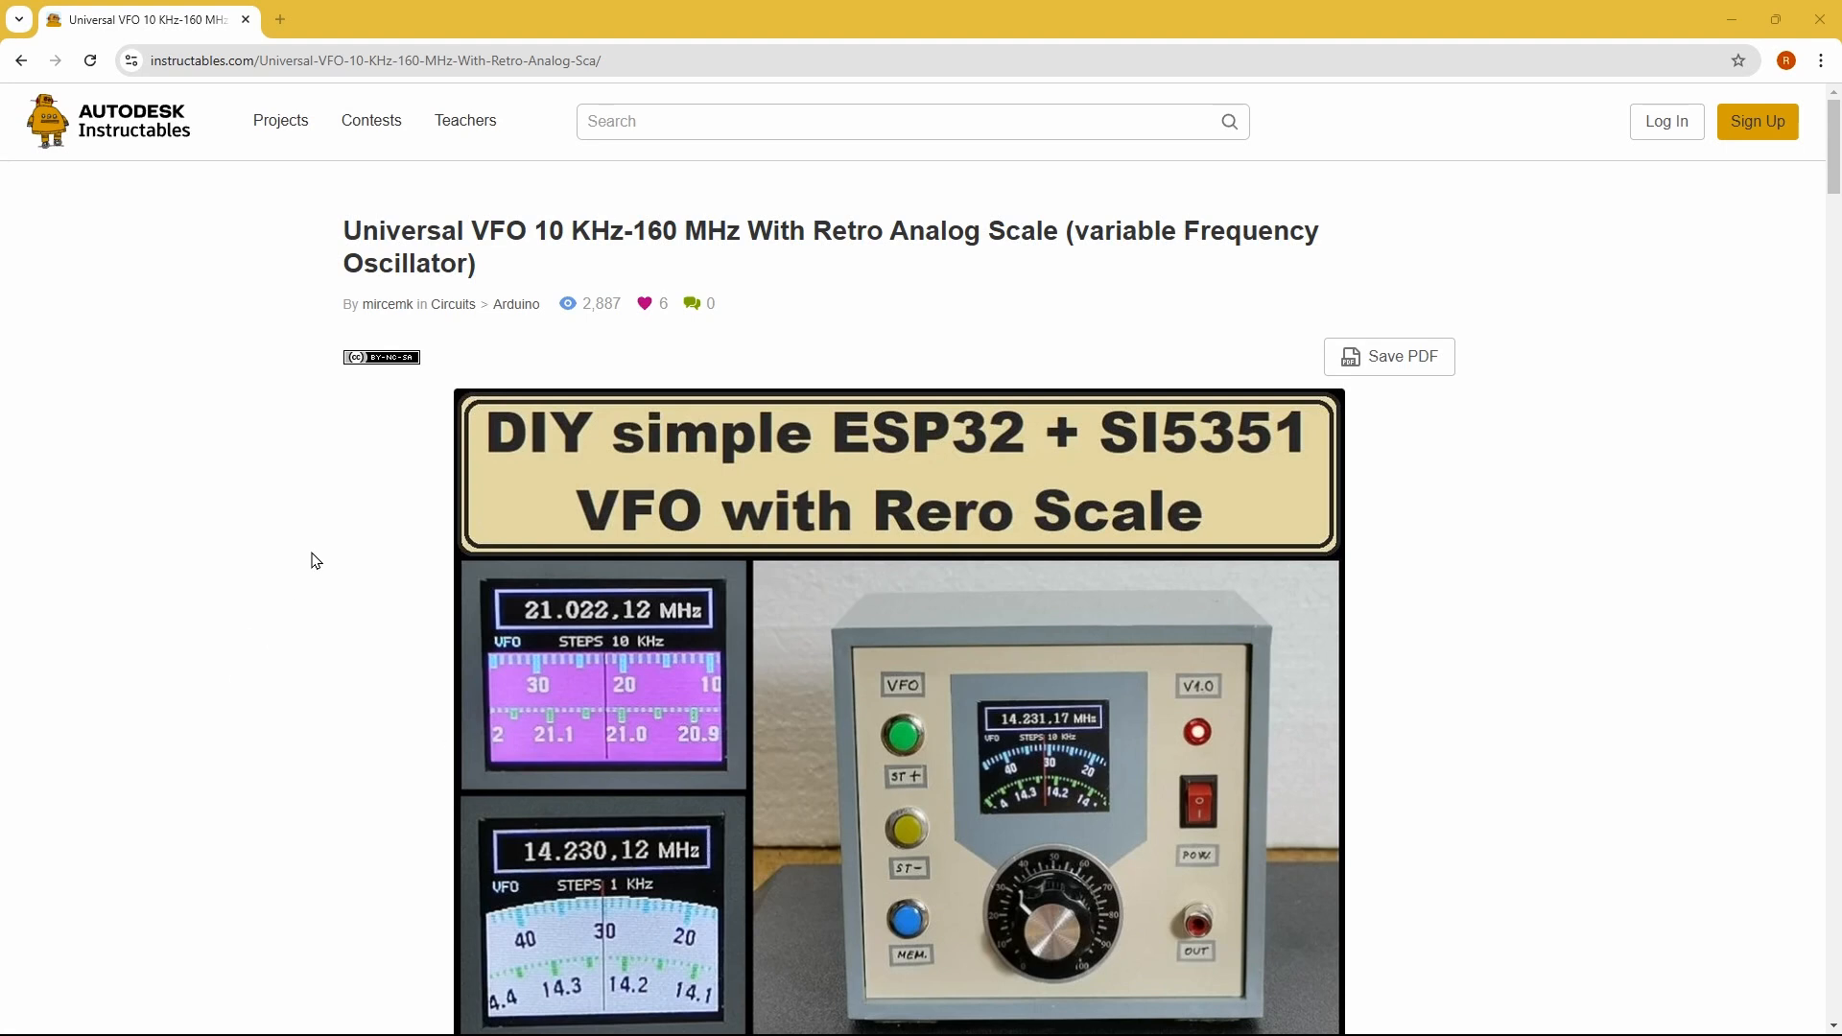
Scroll the VFO guide past the parts list and Steps 1–3 to the Step 4 ESP32 schematic.
{"action": "scroll", "scroll_direction": "down", "scroll_amount": 3}
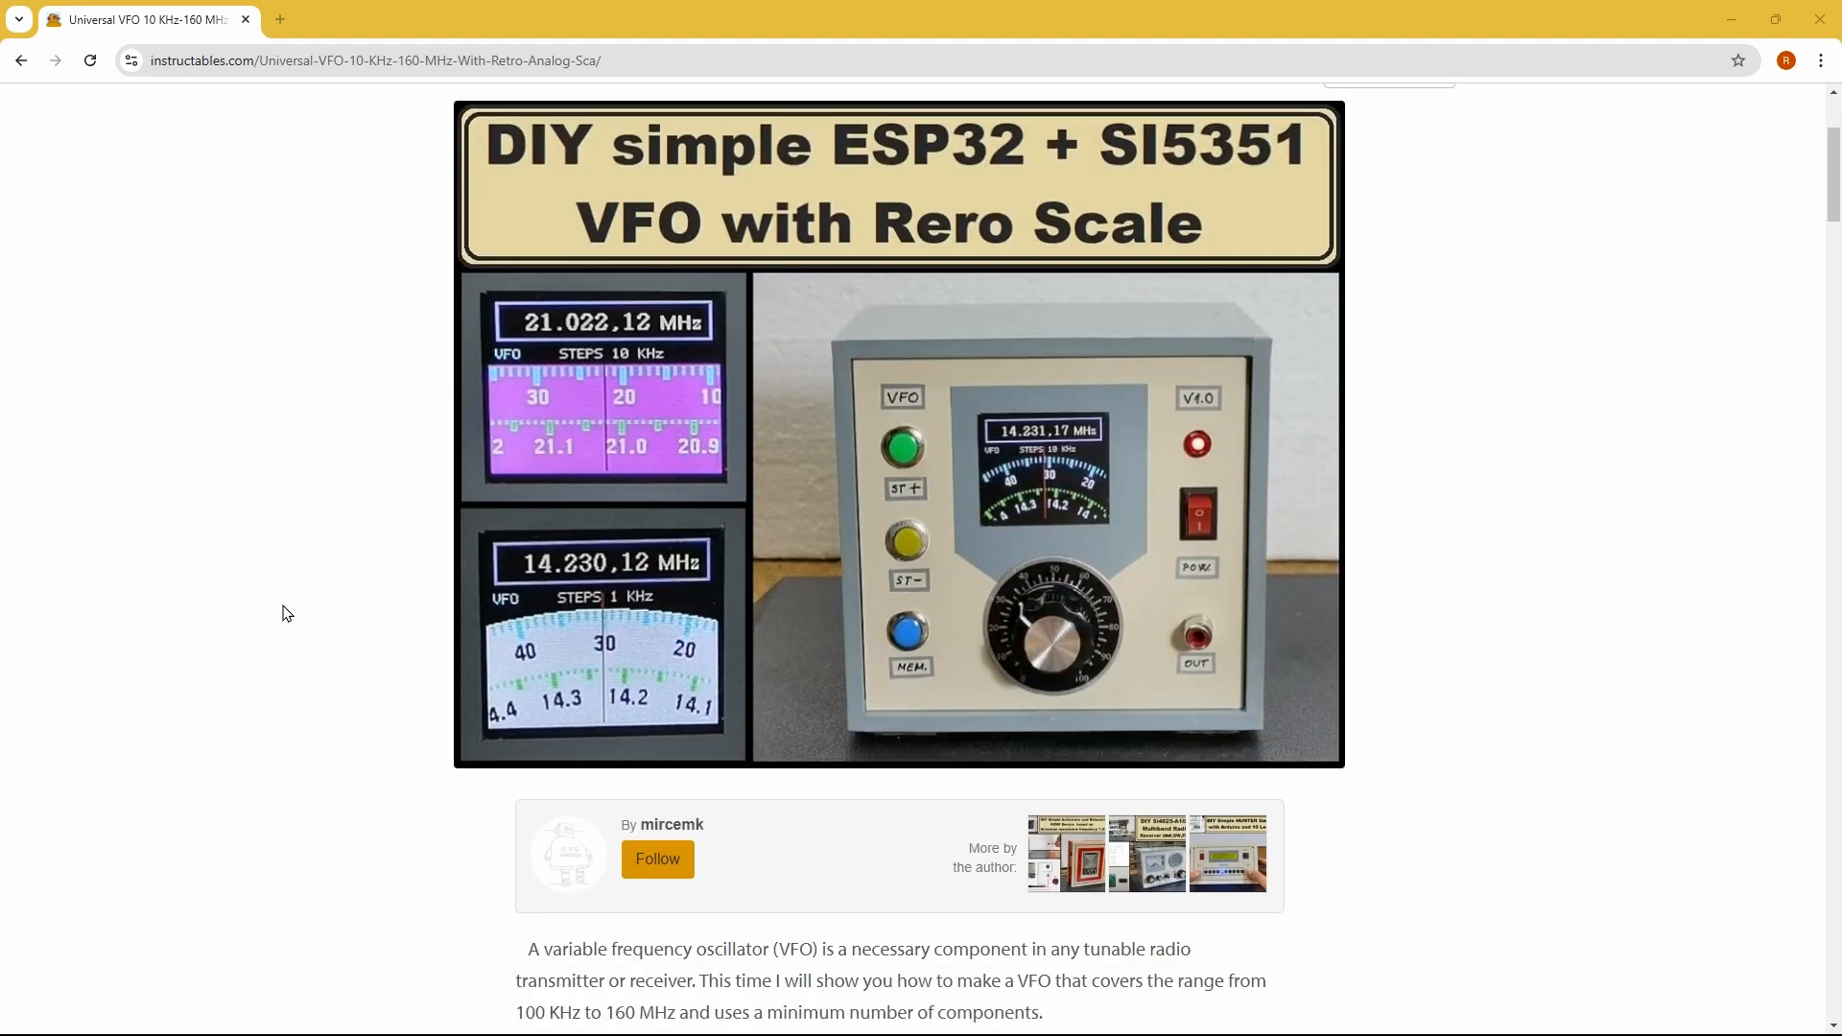
{"action": "mouse_move", "coordinate": [344, 650]}
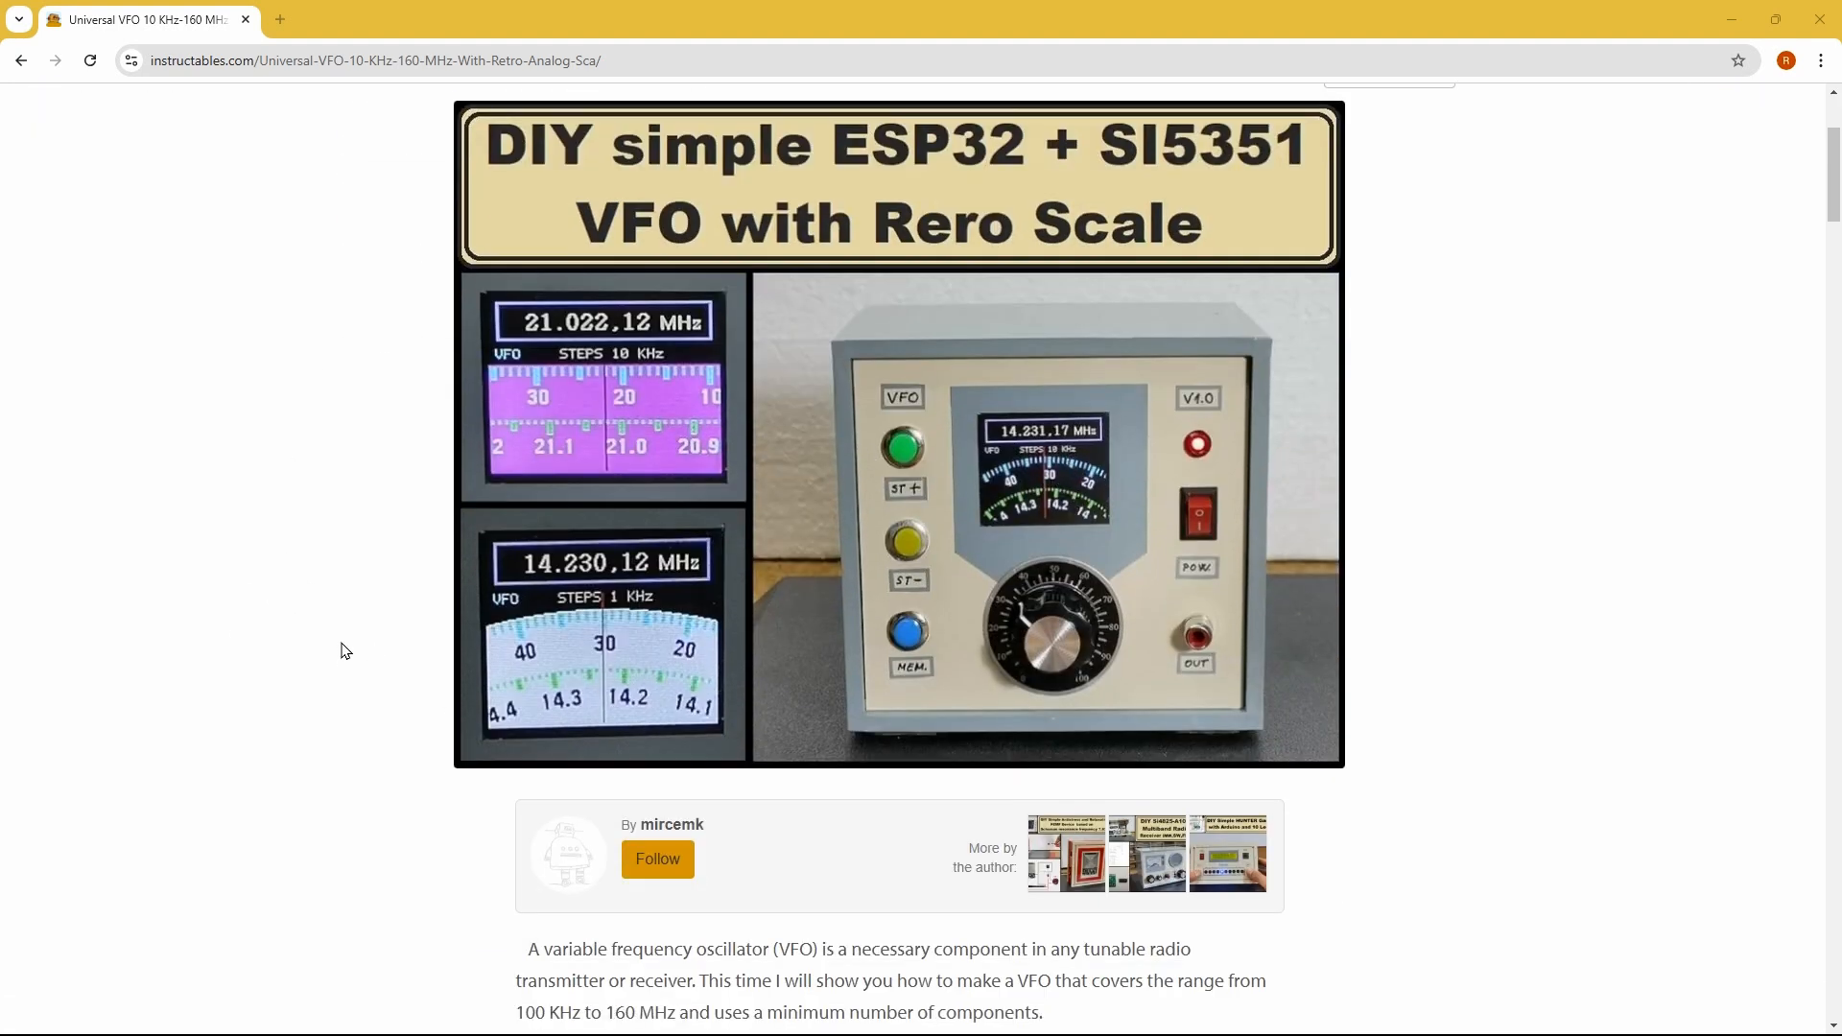
{"action": "scroll", "scroll_direction": "down", "scroll_amount": 3}
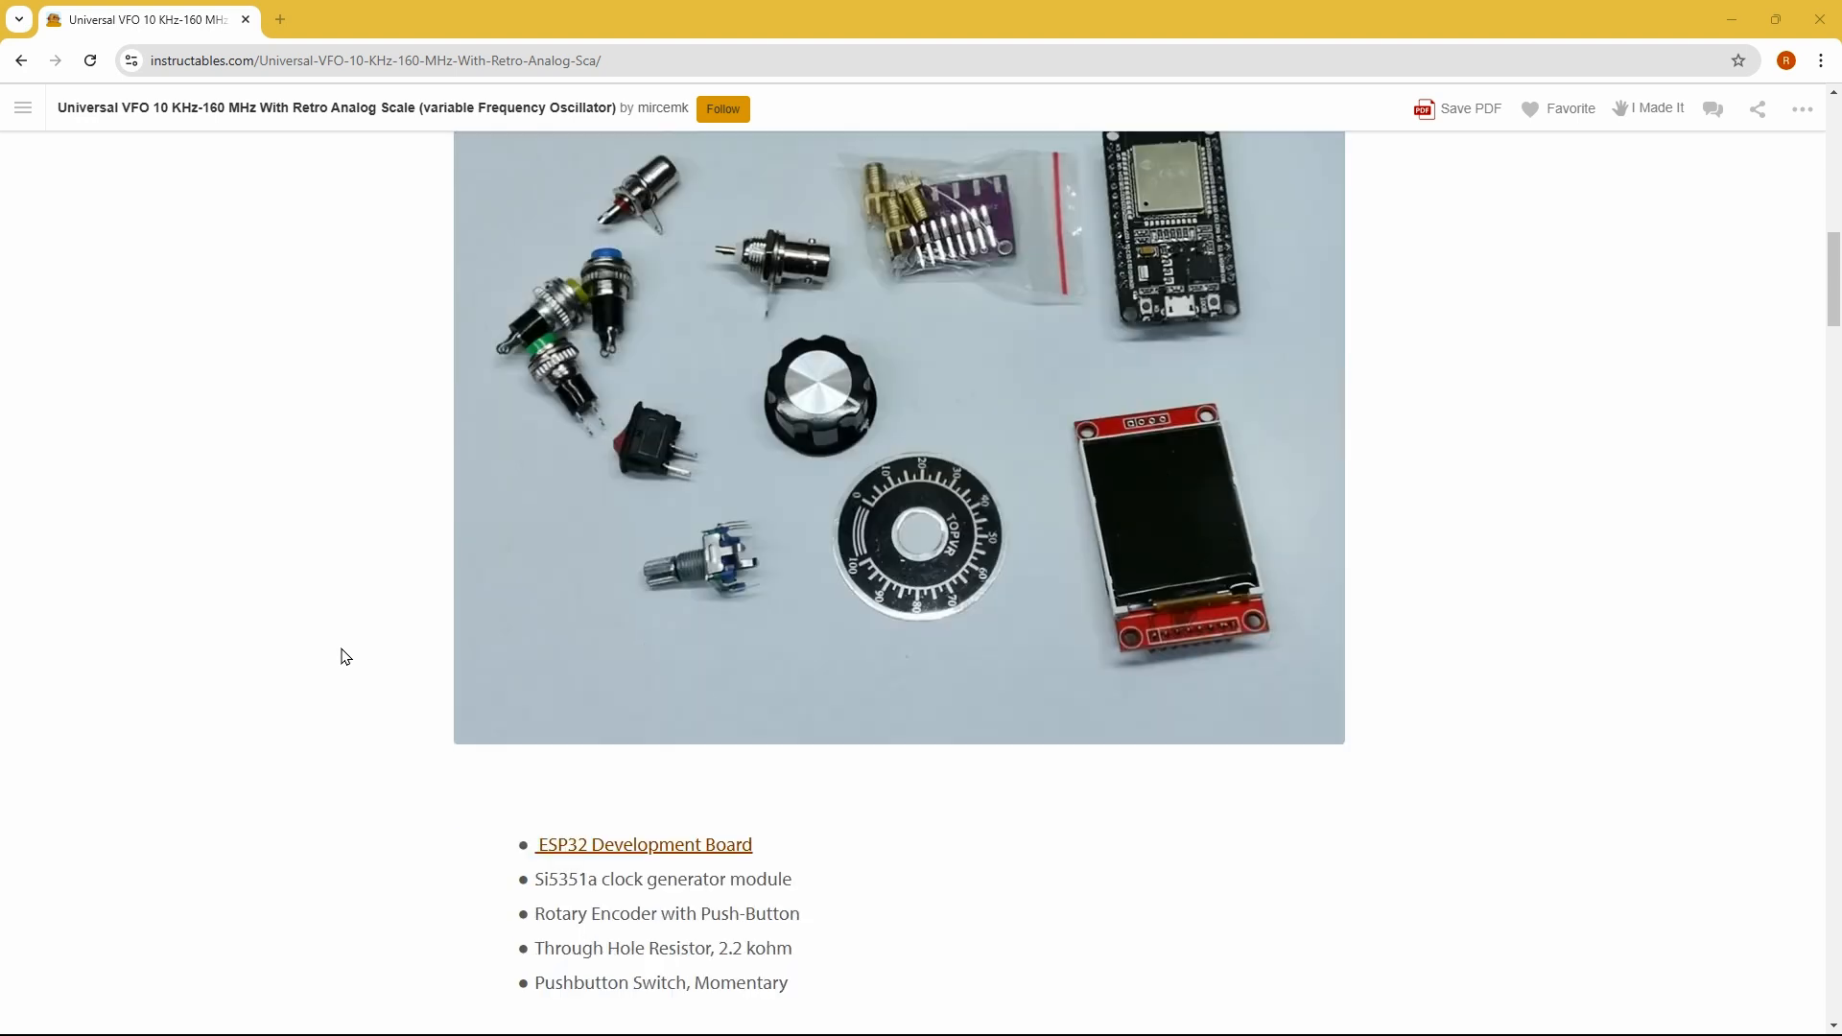
{"action": "scroll", "scroll_direction": "down", "scroll_amount": 3}
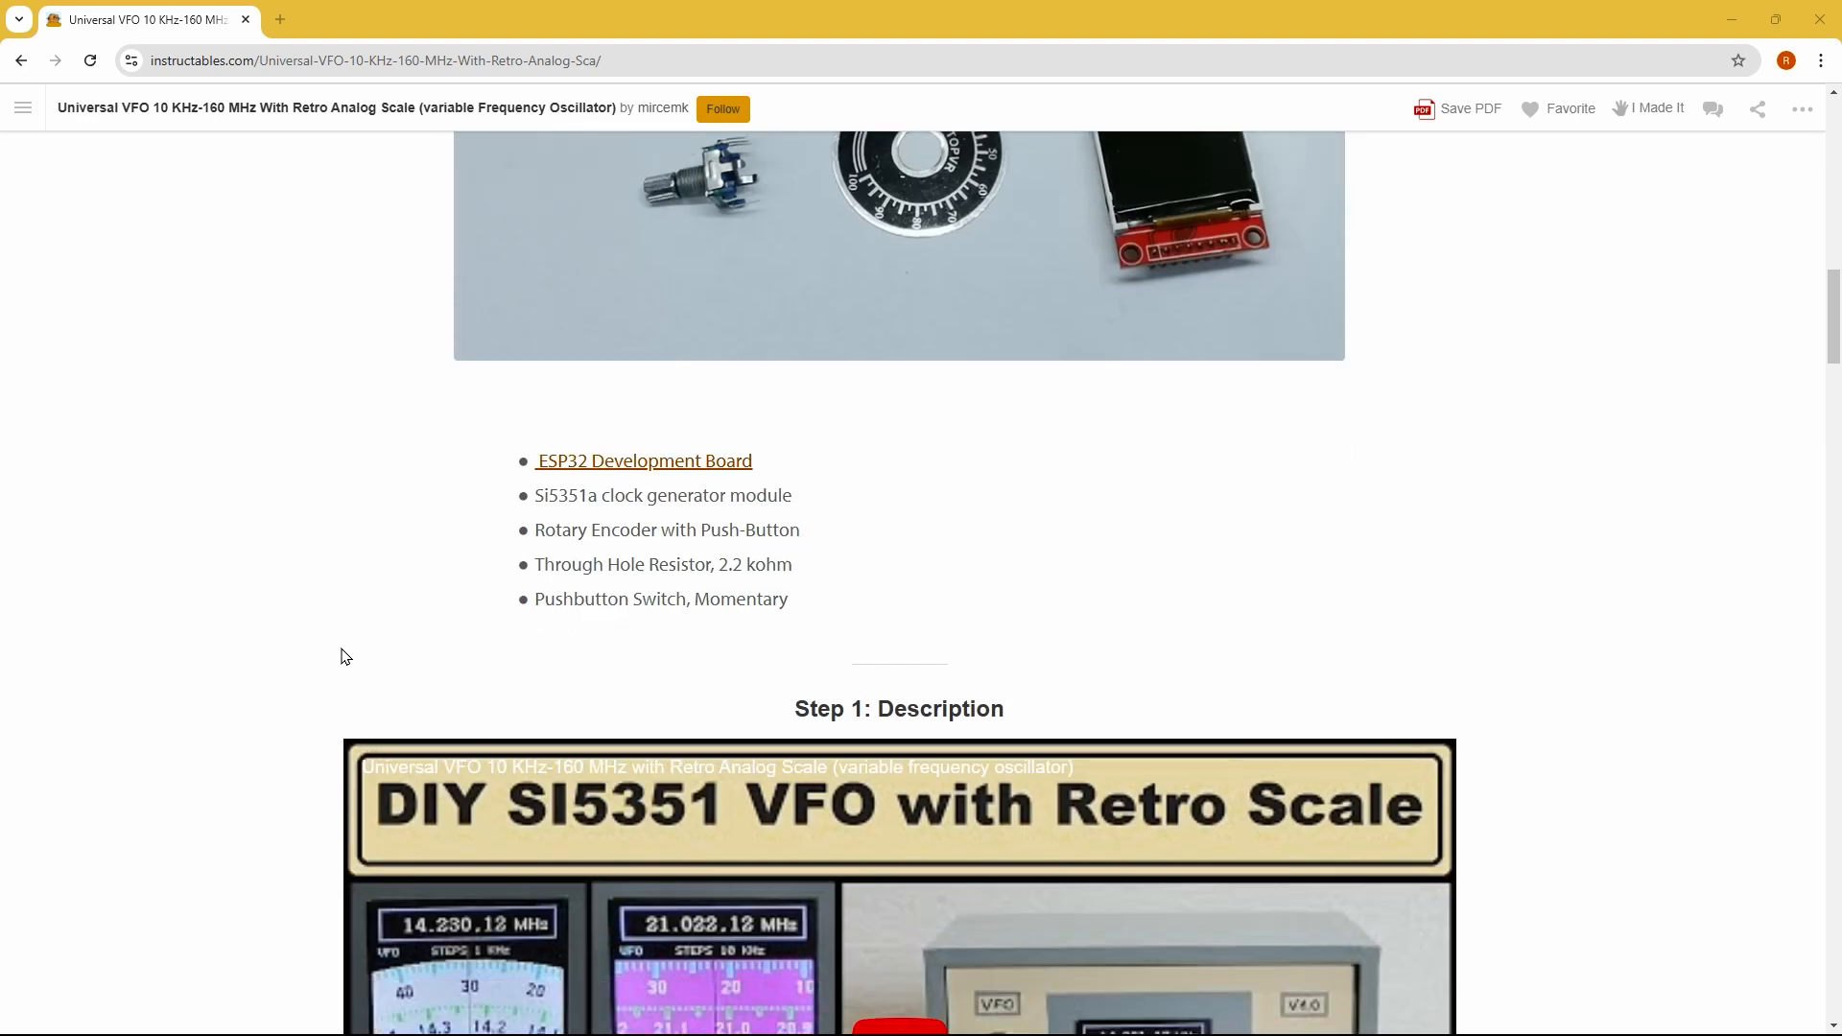
{"action": "scroll", "scroll_direction": "down", "scroll_amount": 3}
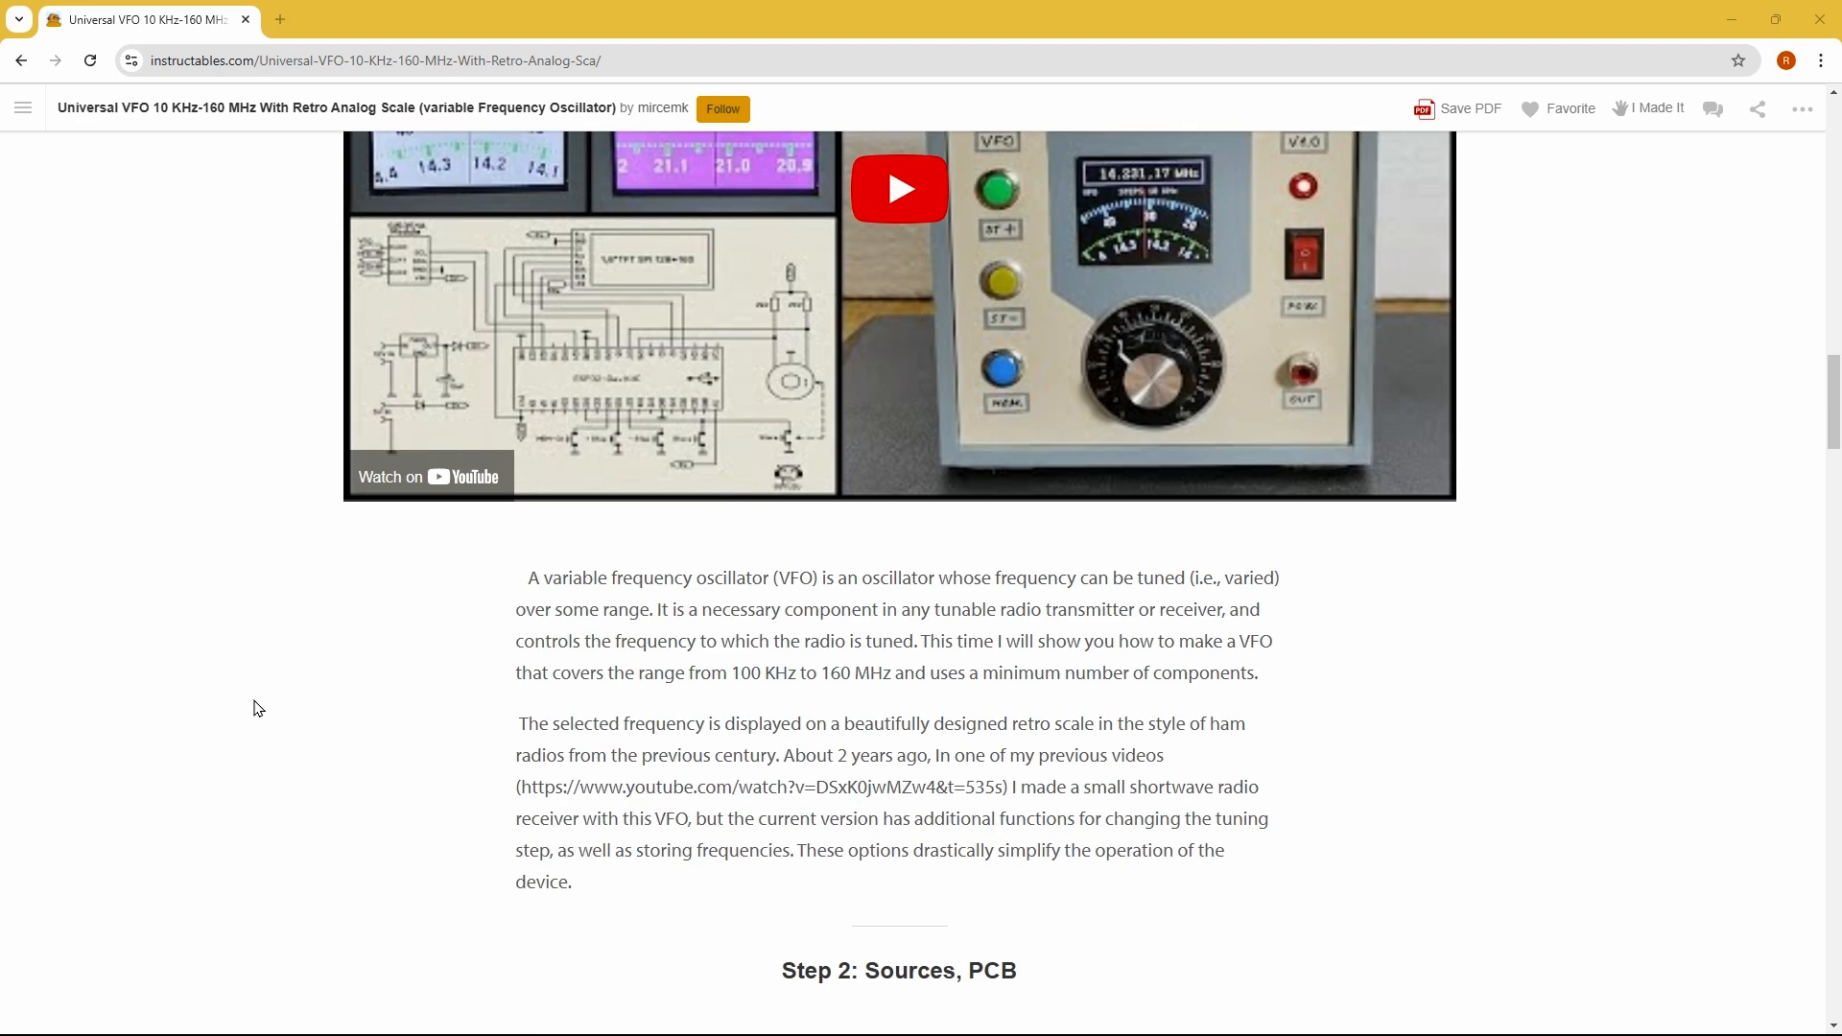
{"action": "scroll", "scroll_direction": "down", "scroll_amount": 3}
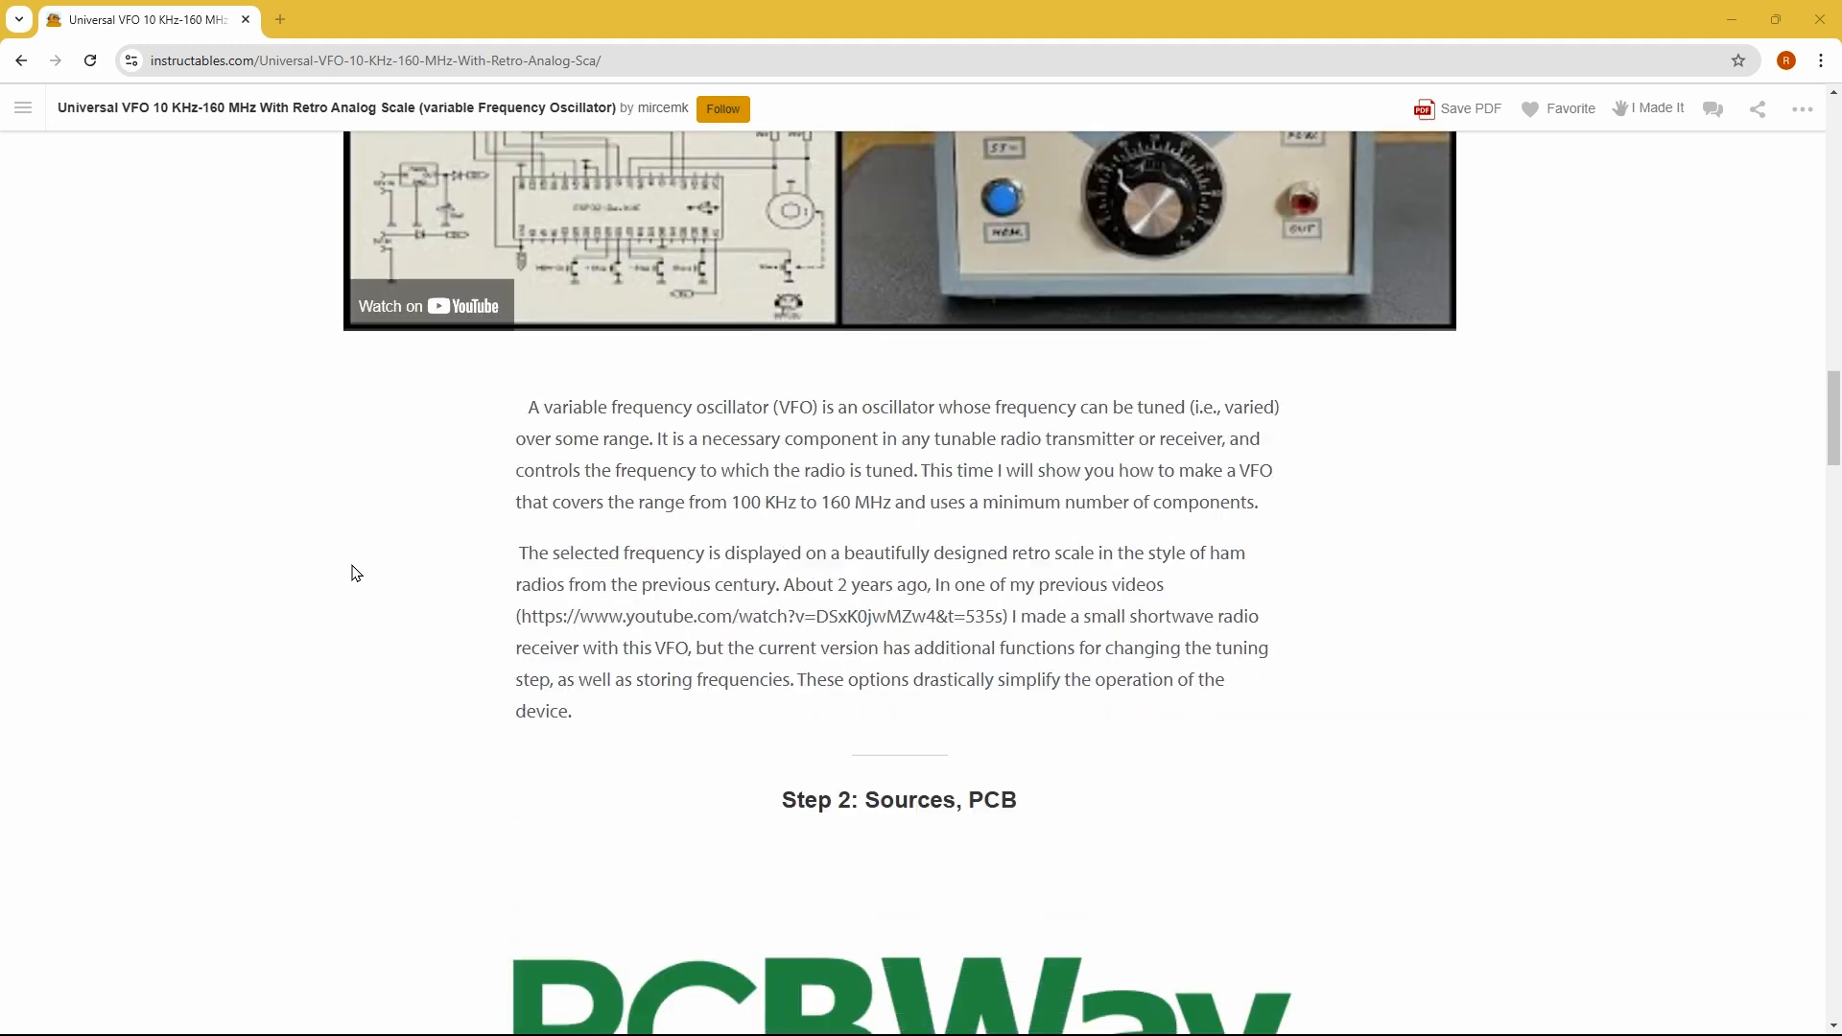
{"action": "scroll", "scroll_direction": "down", "scroll_amount": 3}
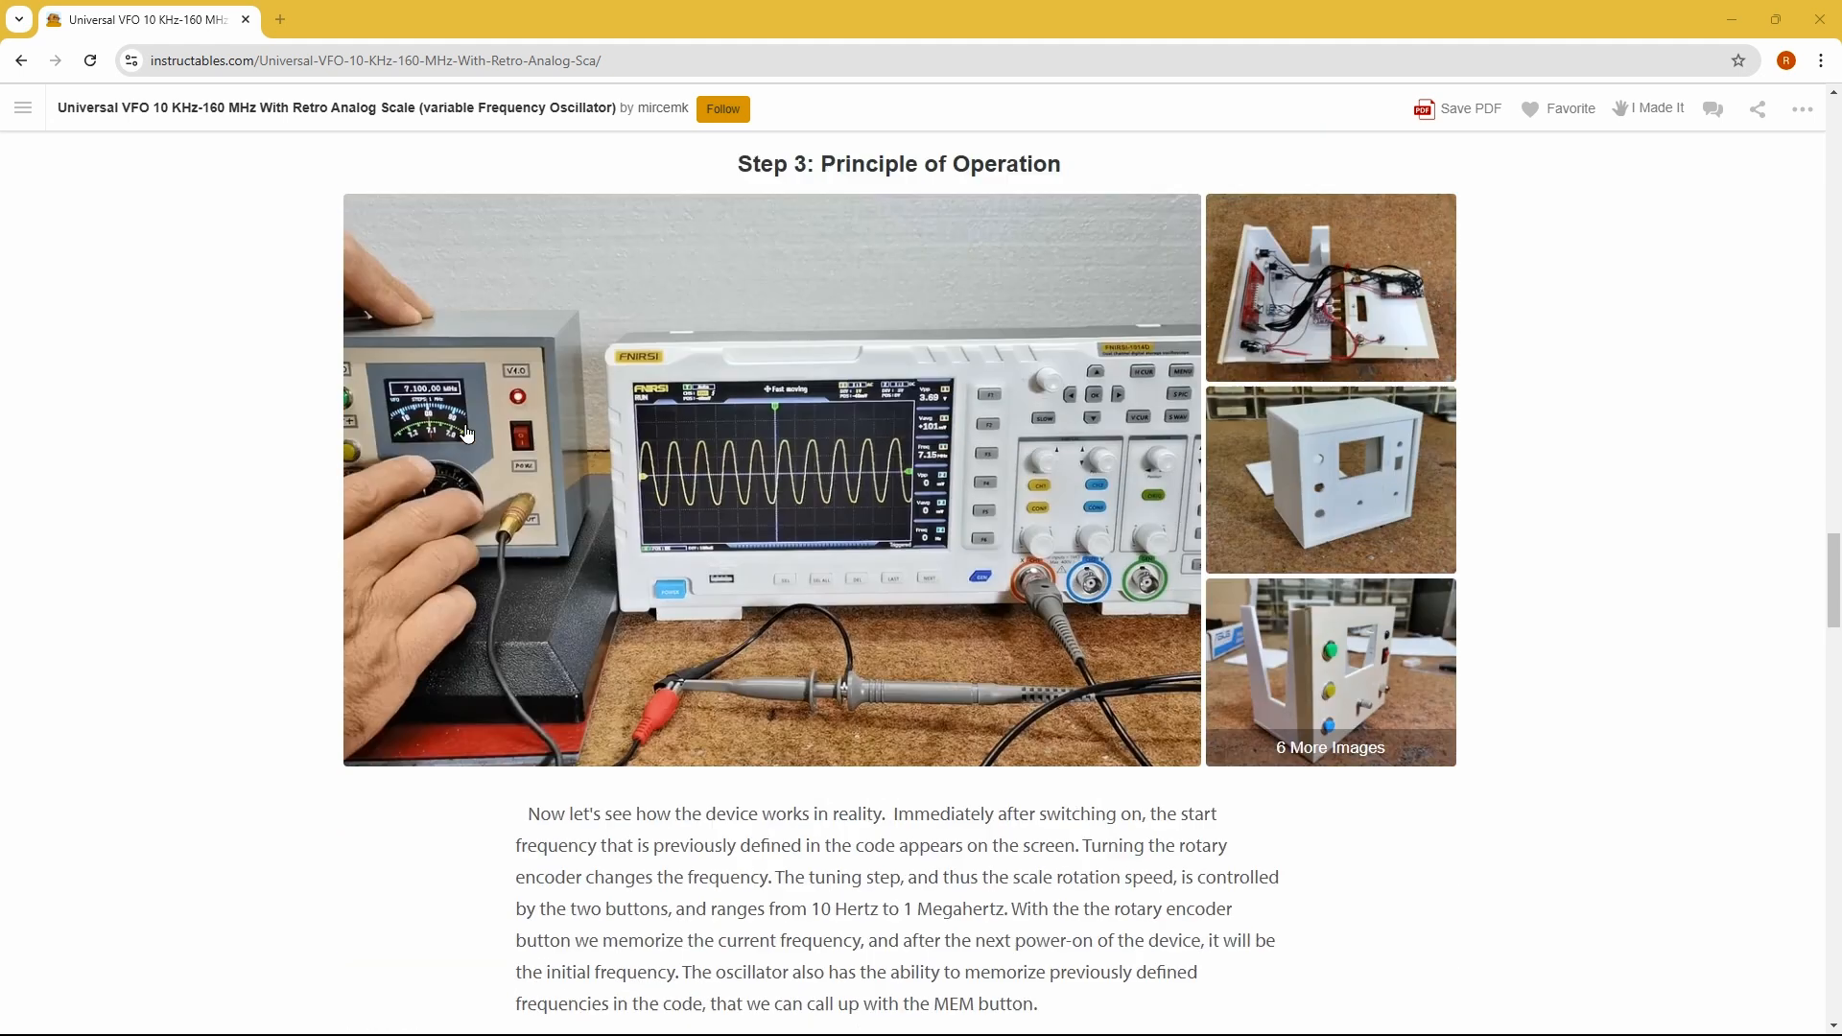
{"action": "scroll", "scroll_direction": "down", "scroll_amount": 3}
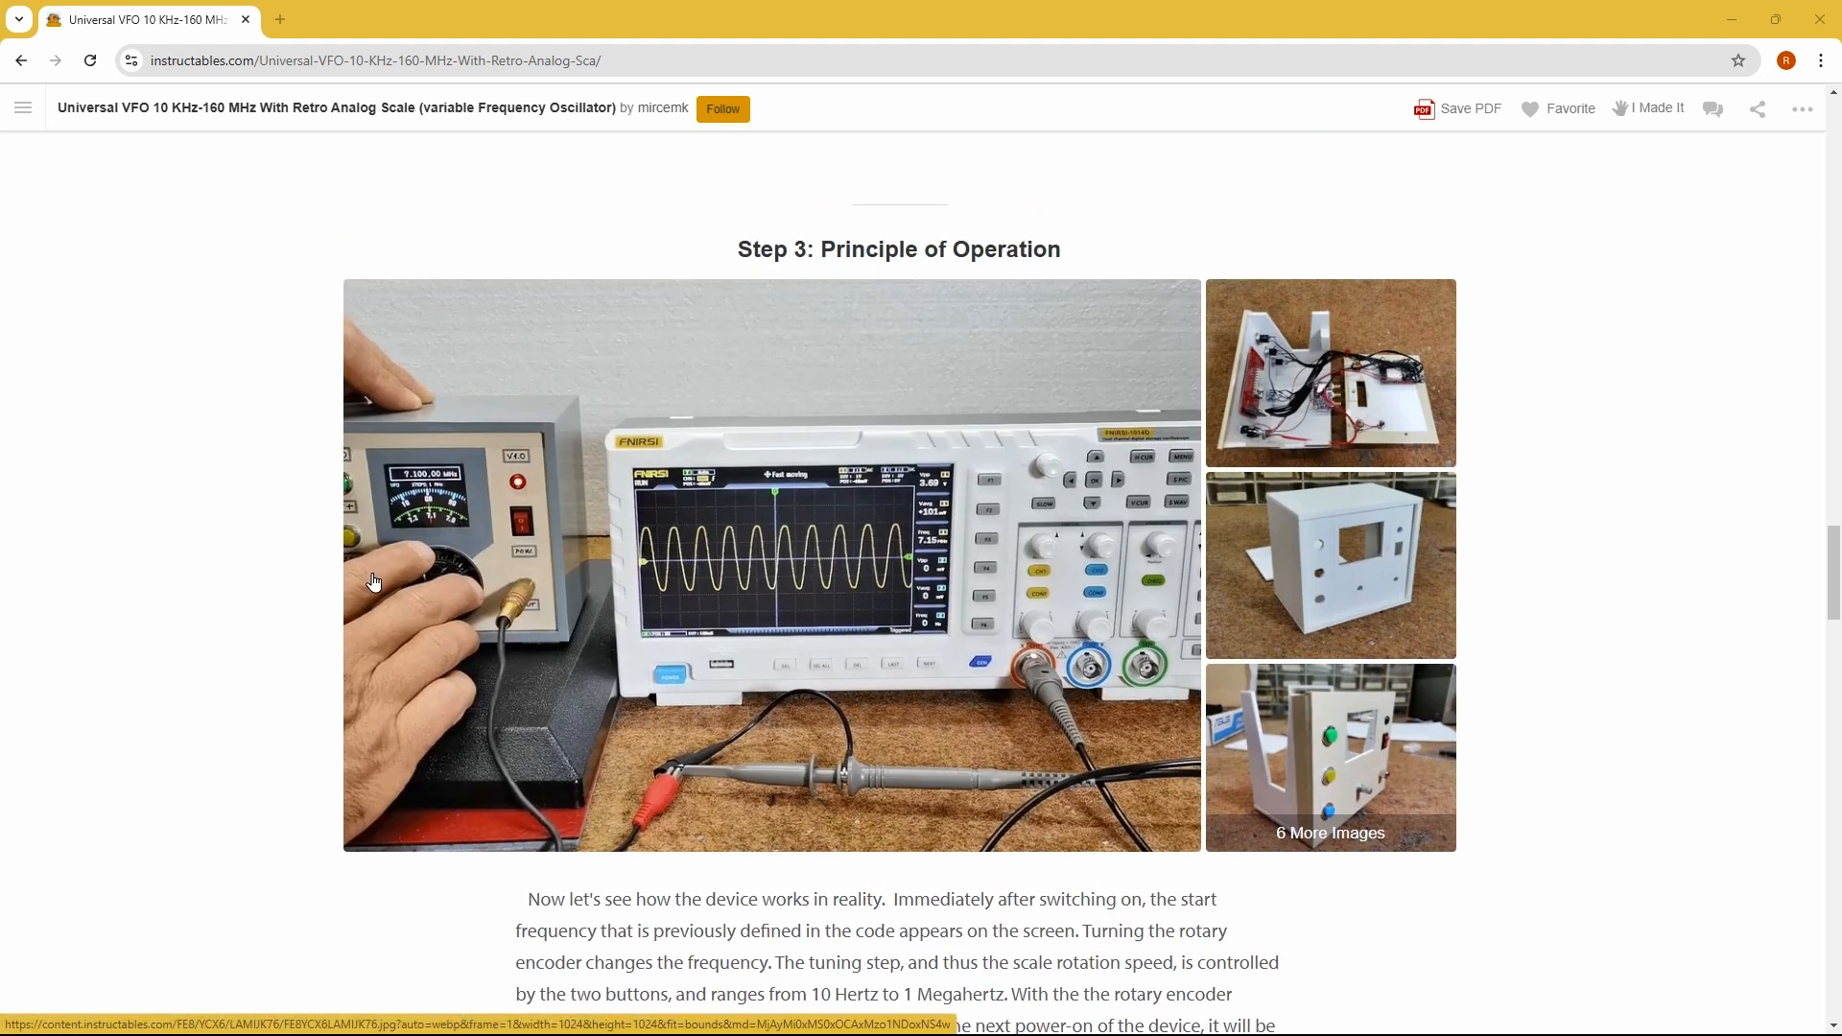
{"action": "mouse_move", "coordinate": [325, 586]}
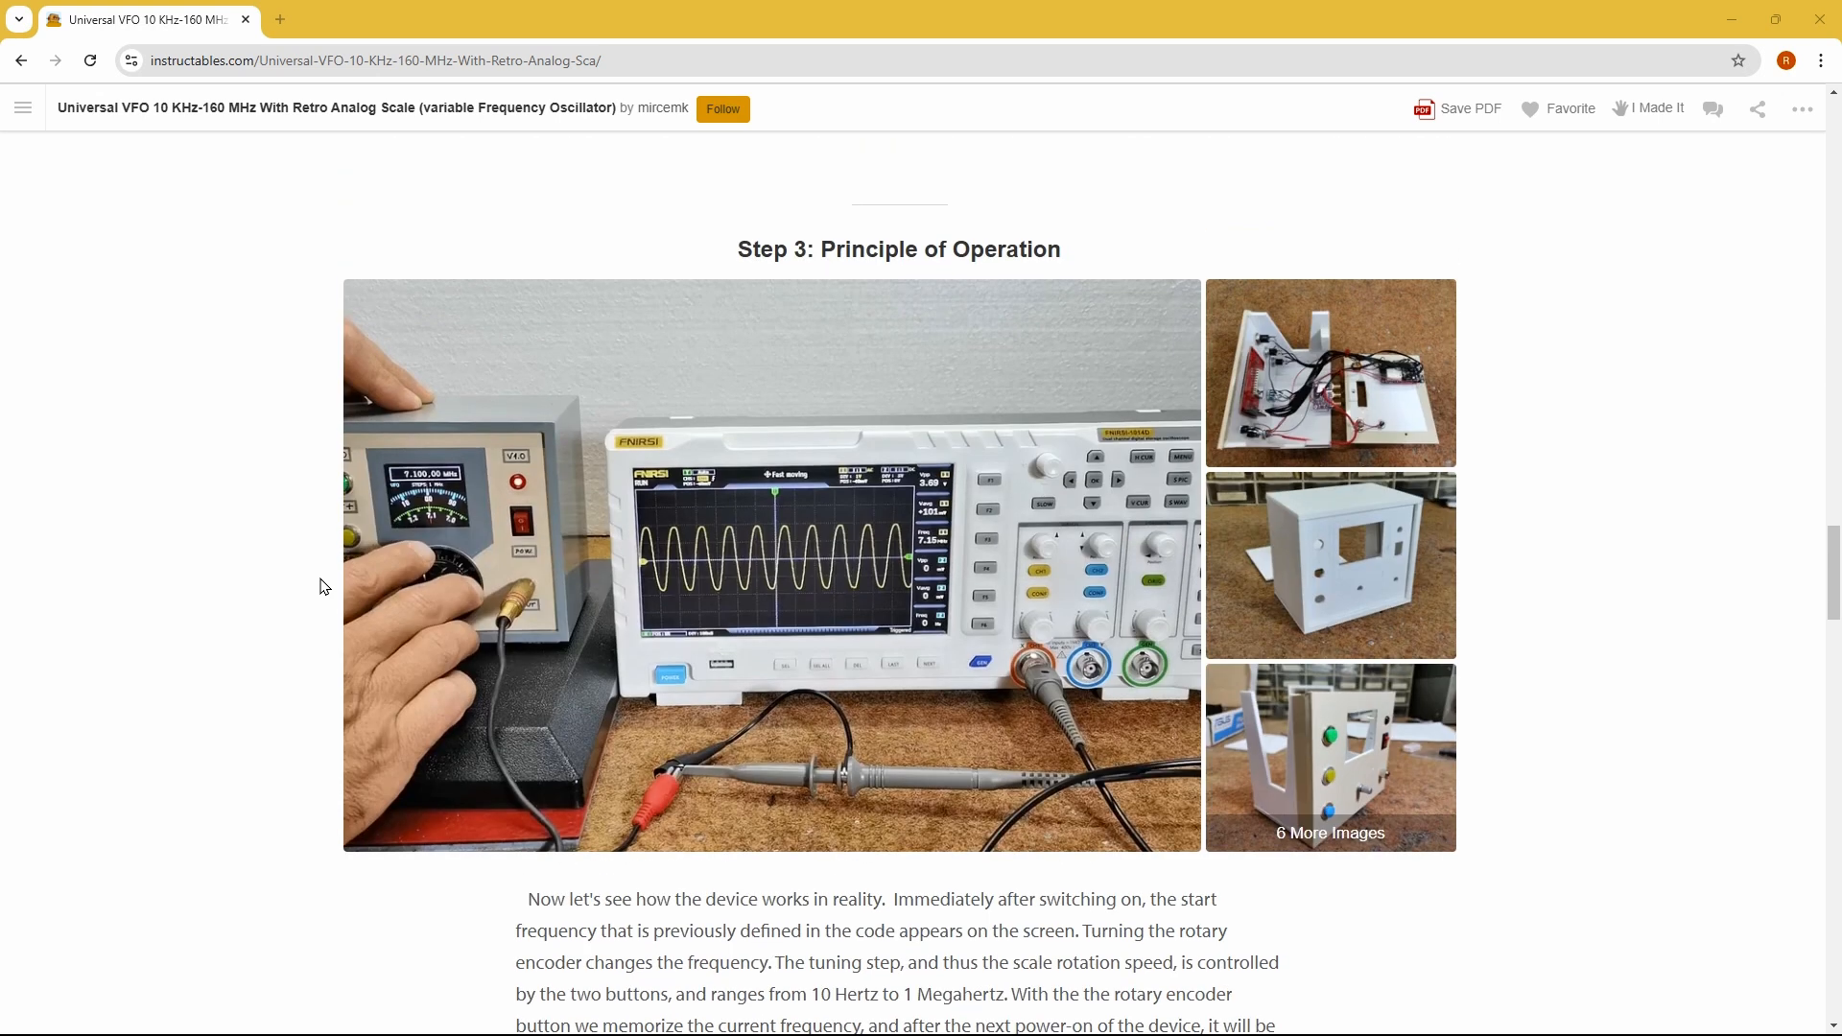
{"action": "scroll", "scroll_direction": "down", "scroll_amount": 3}
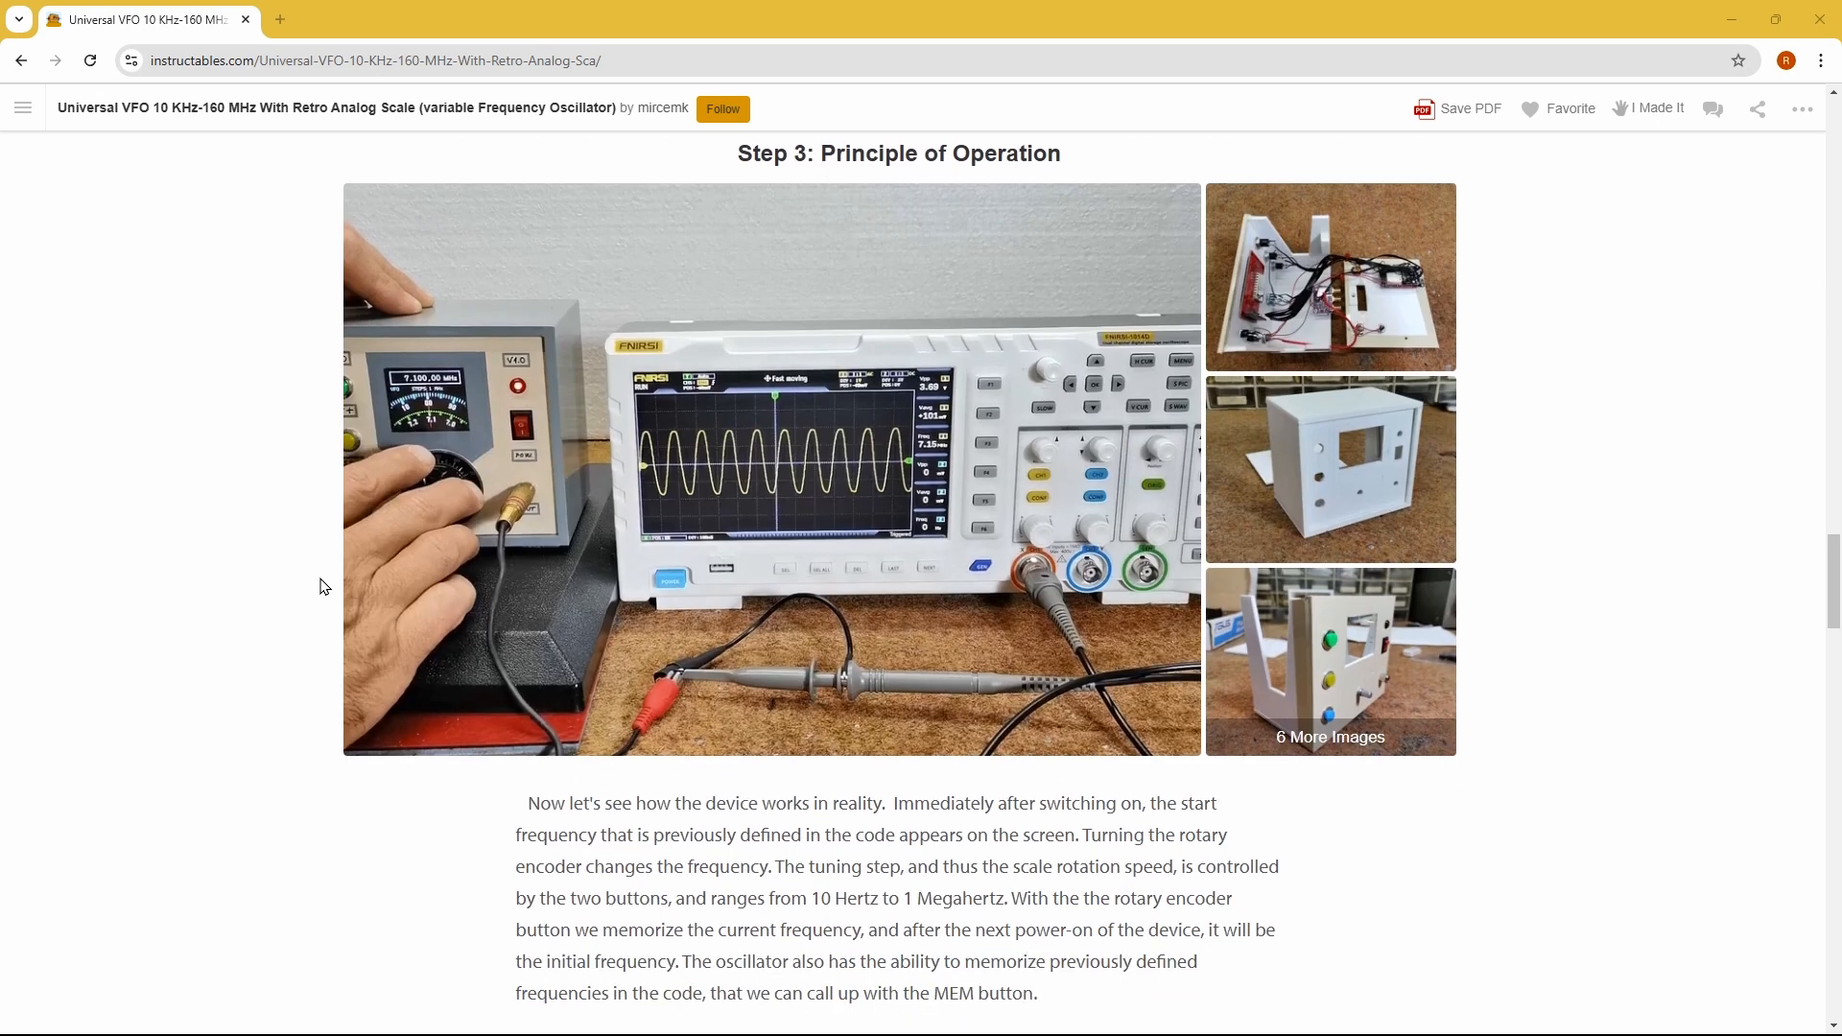
{"action": "scroll", "scroll_direction": "down", "scroll_amount": 3}
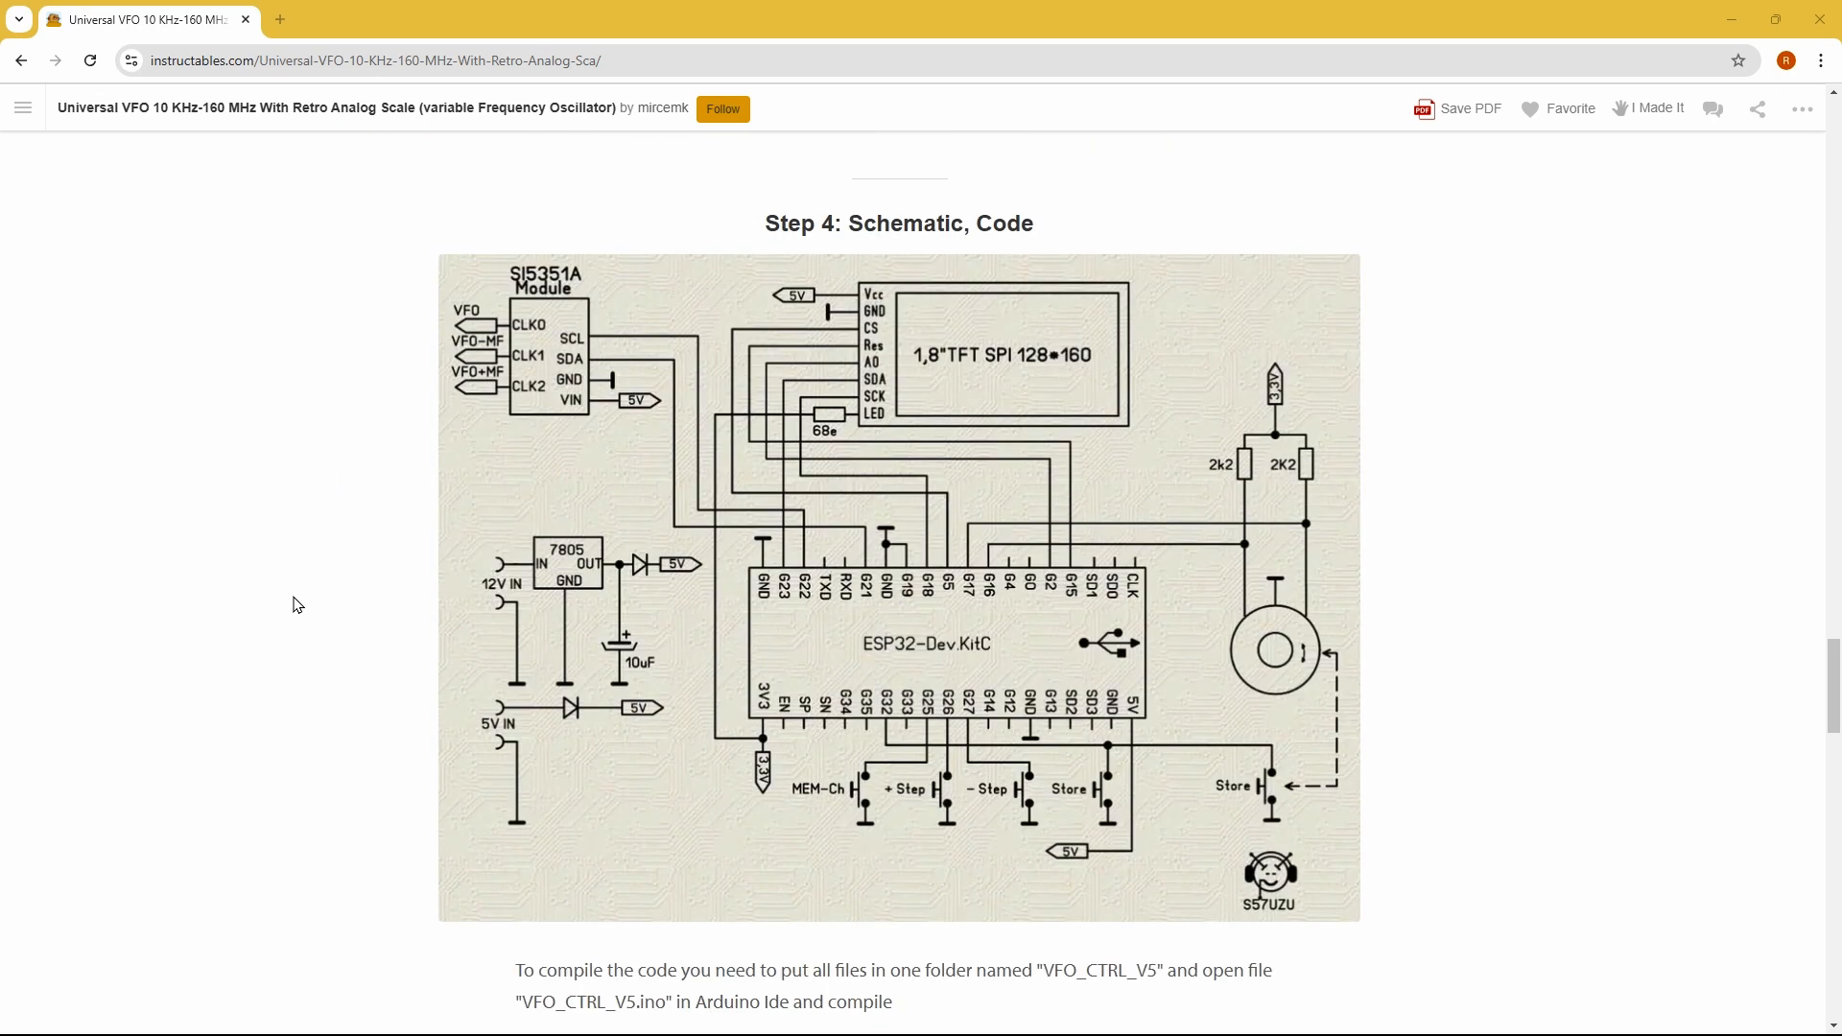
{"action": "mouse_move", "coordinate": [952, 319]}
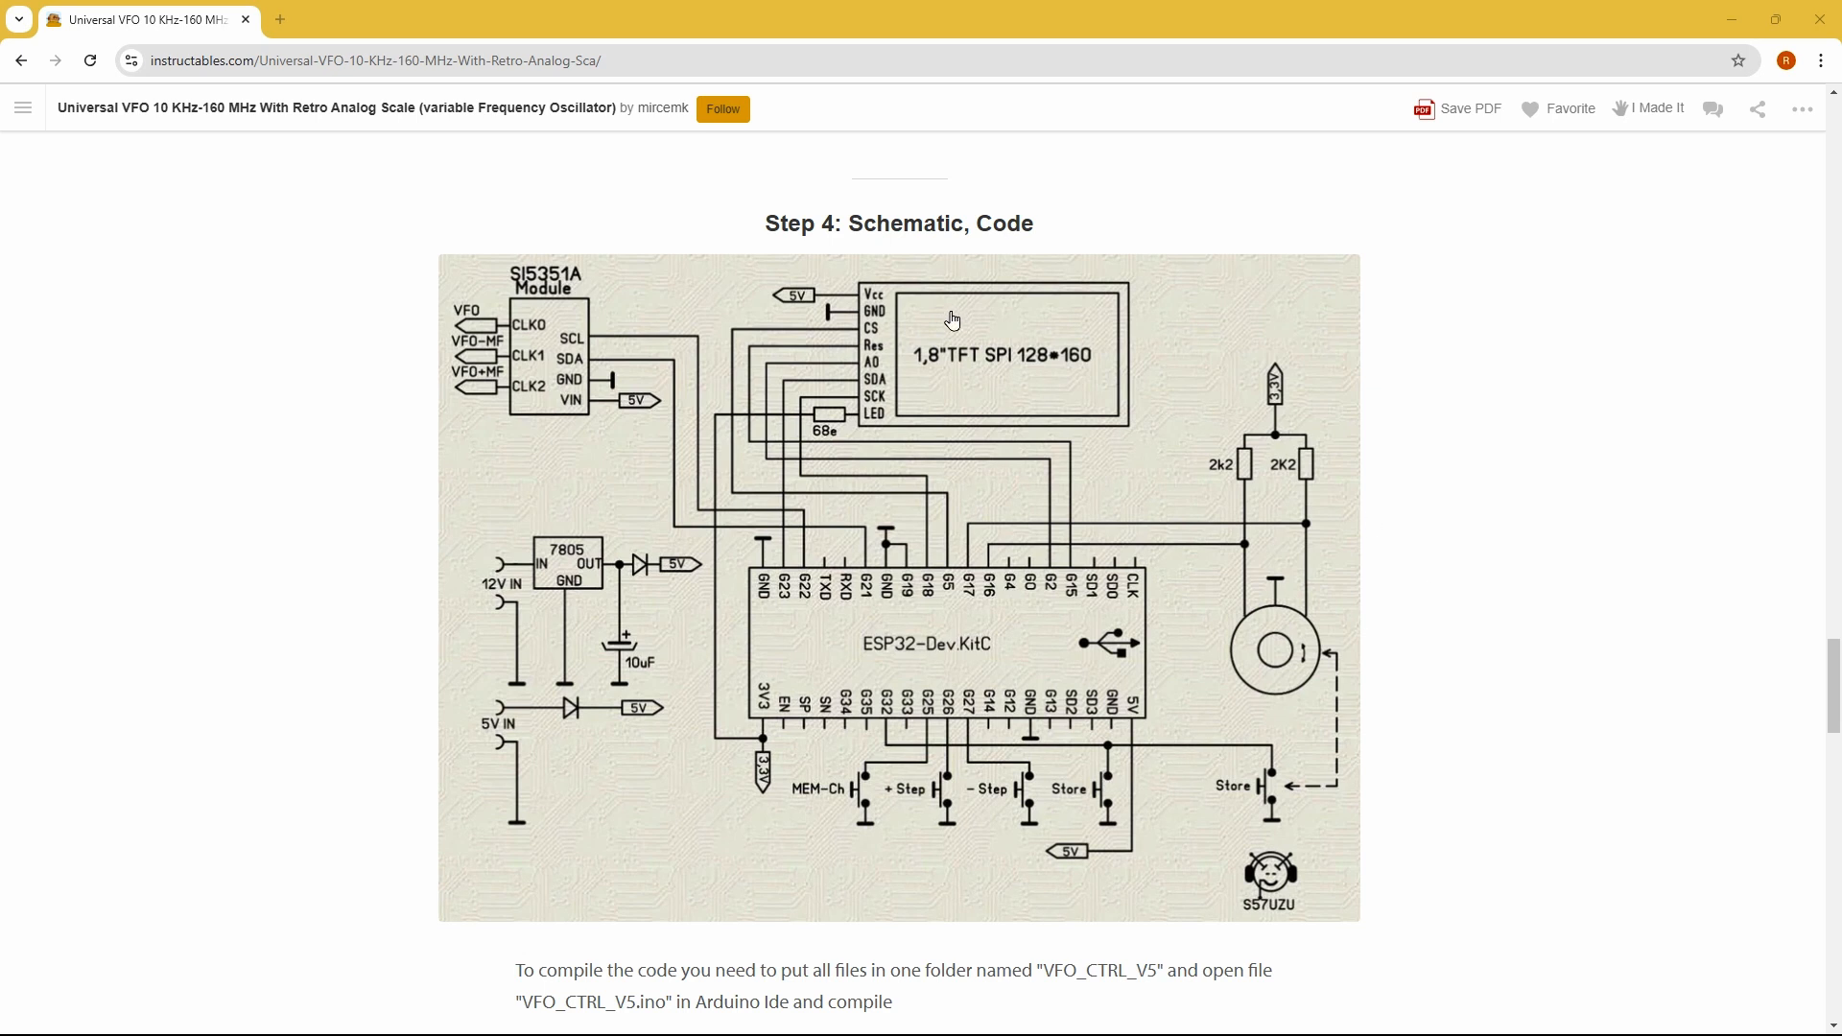
{"action": "mouse_move", "coordinate": [1334, 769]}
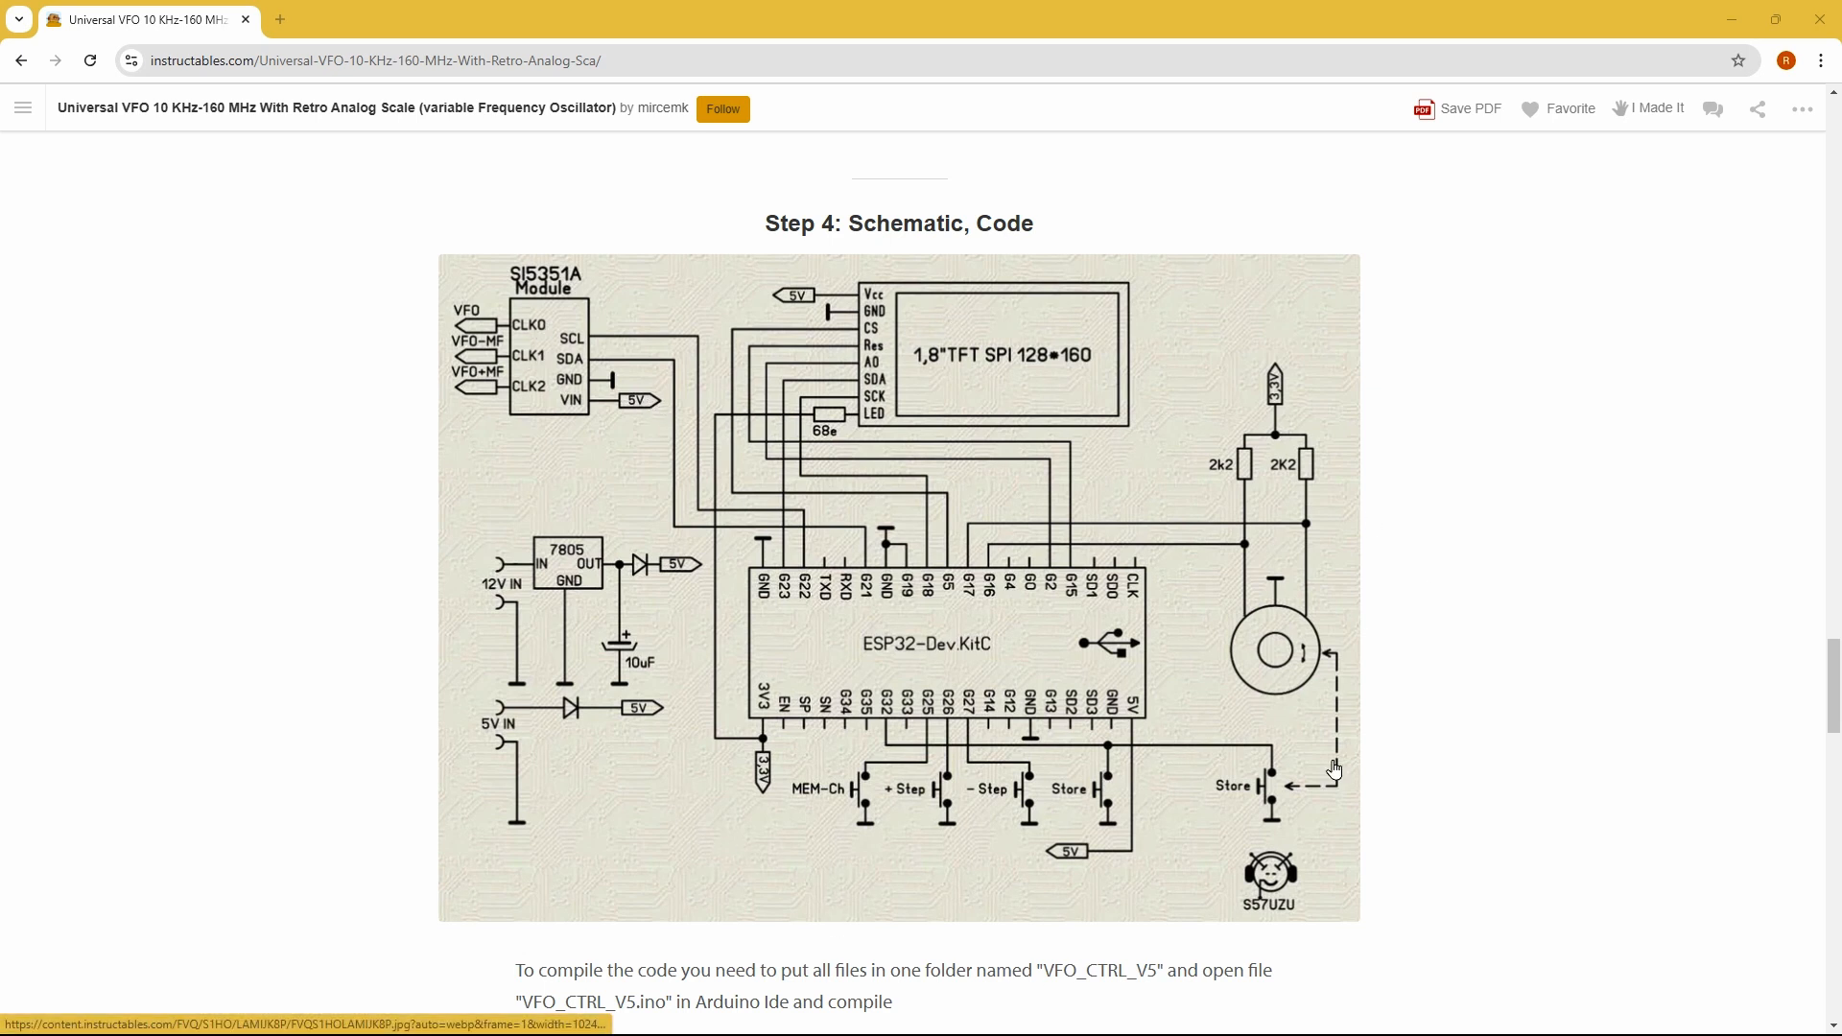
{"action": "mouse_move", "coordinate": [1016, 806]}
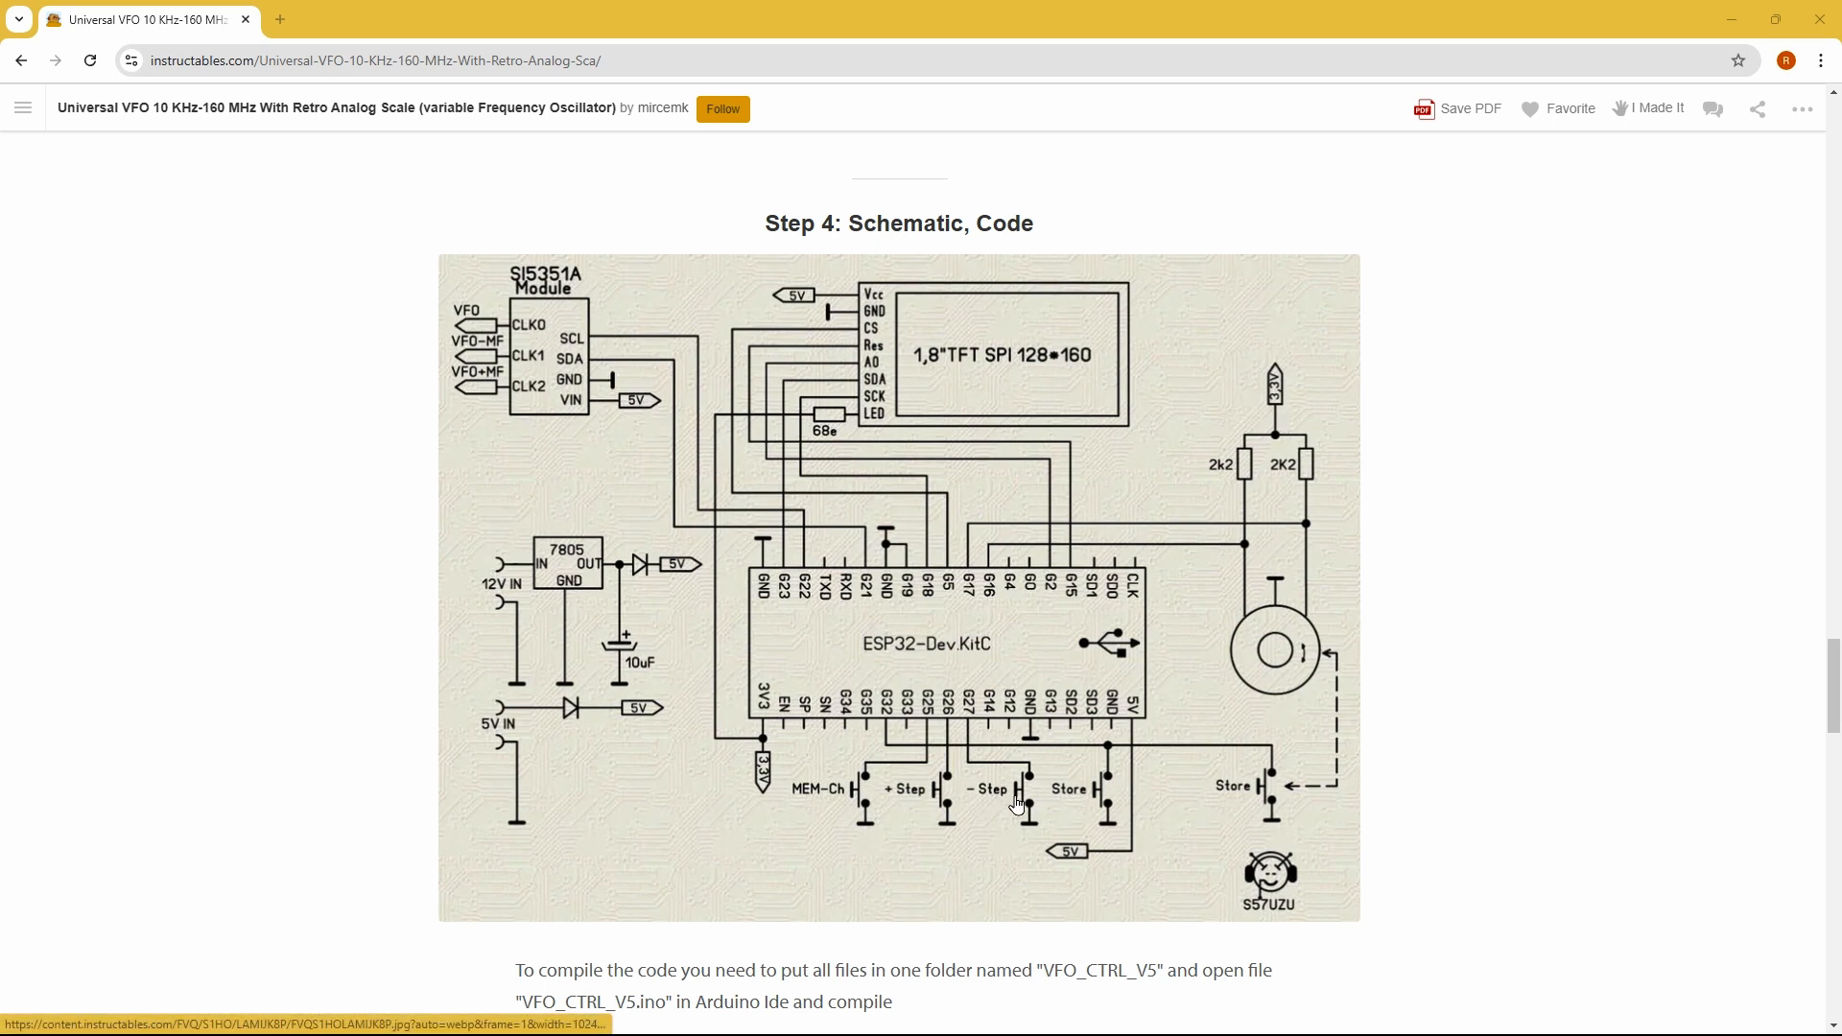
{"action": "mouse_move", "coordinate": [1287, 705]}
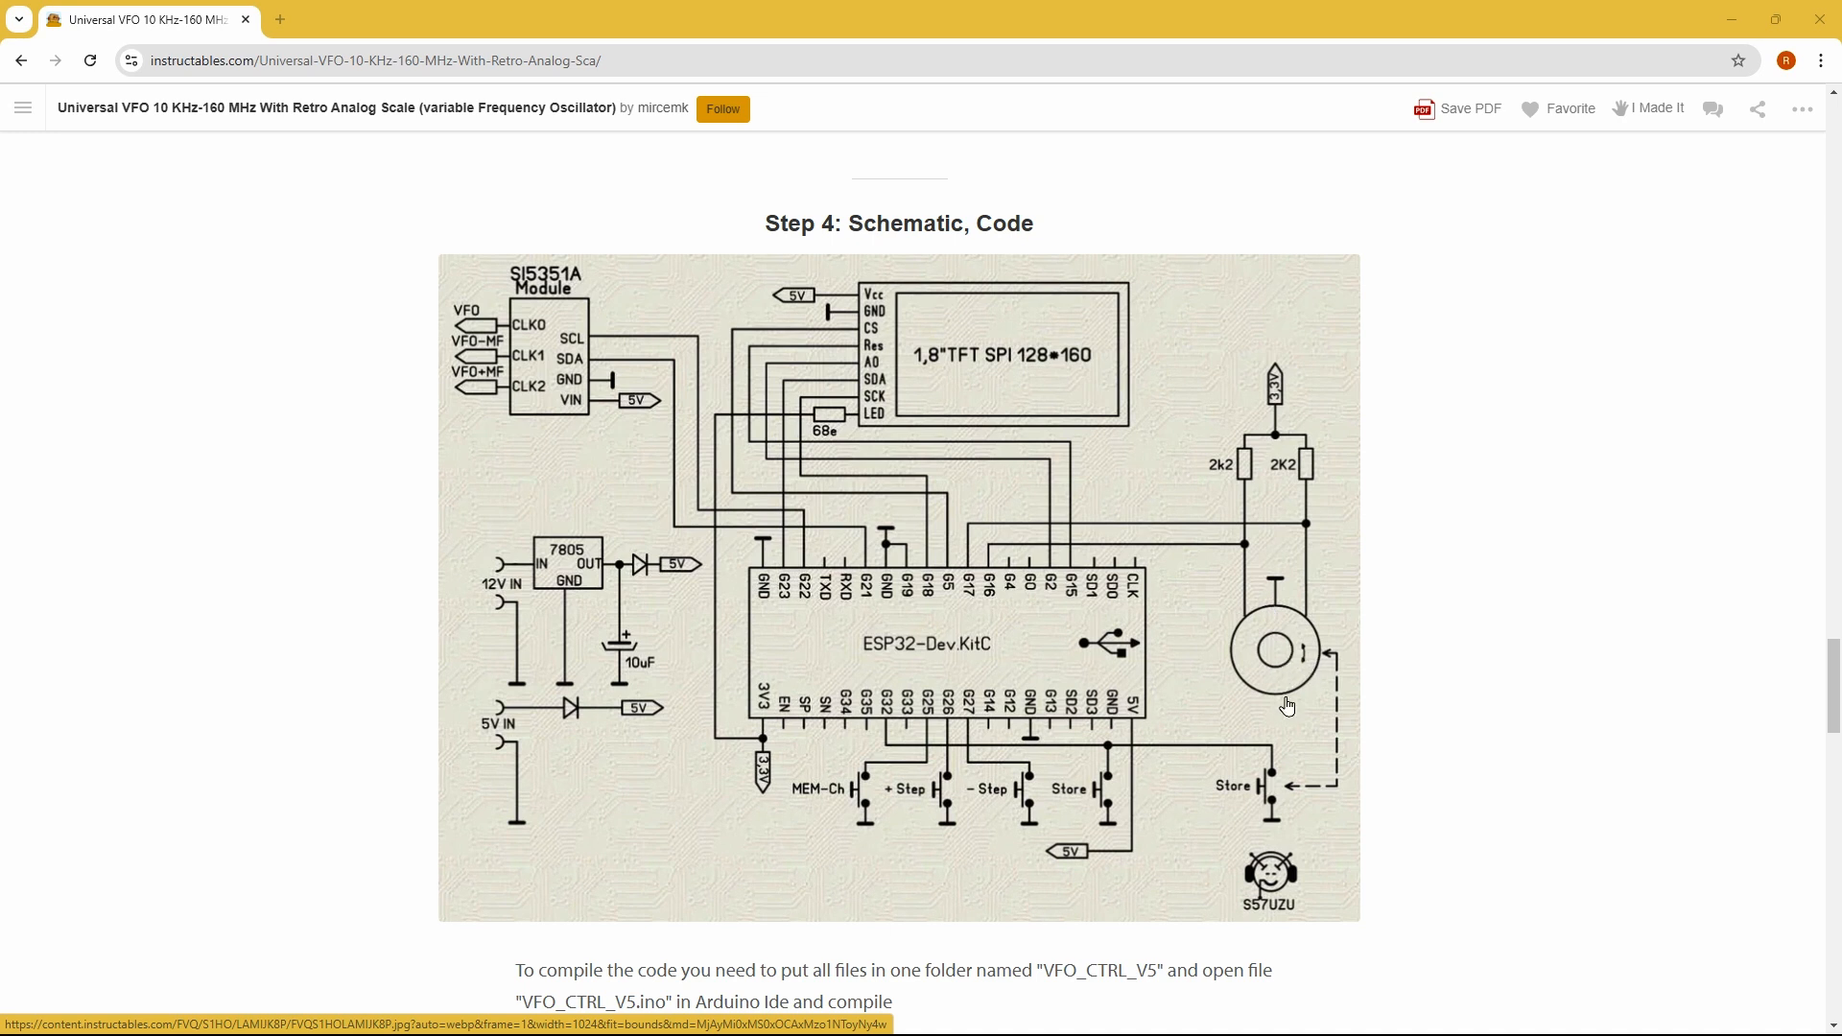
{"action": "mouse_move", "coordinate": [993, 767]}
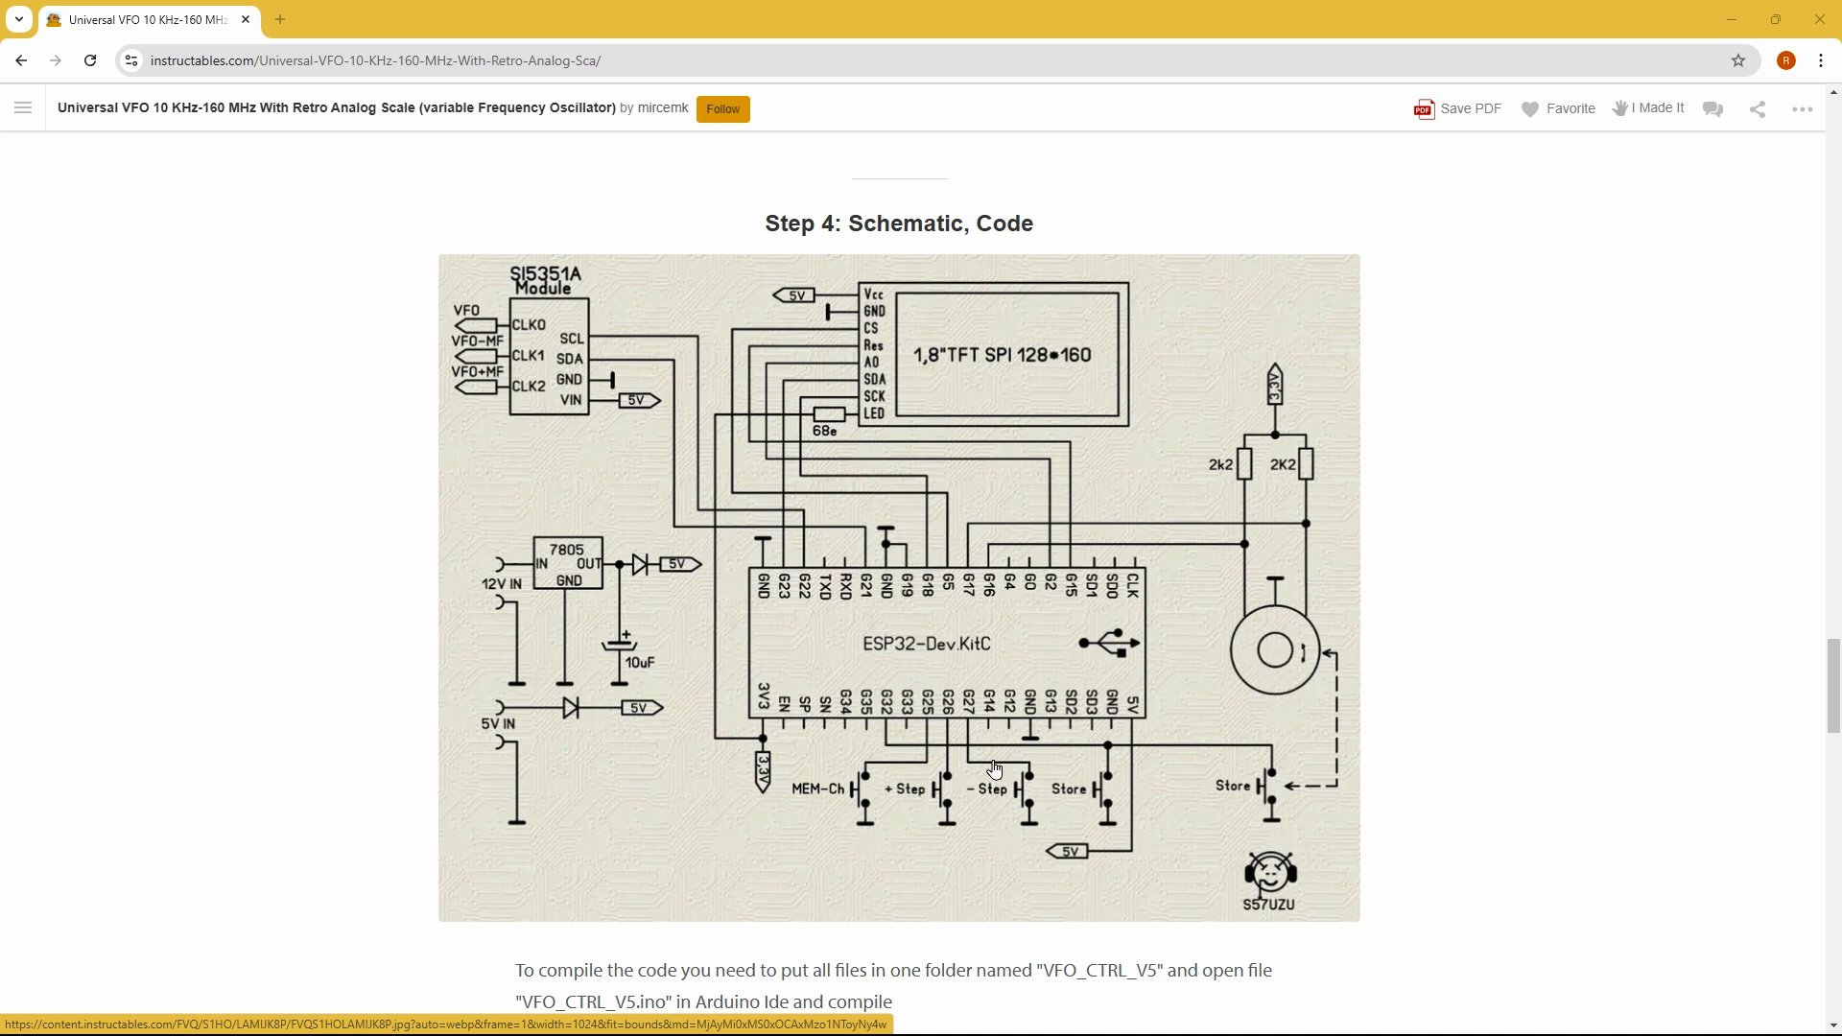
{"action": "mouse_move", "coordinate": [761, 899]}
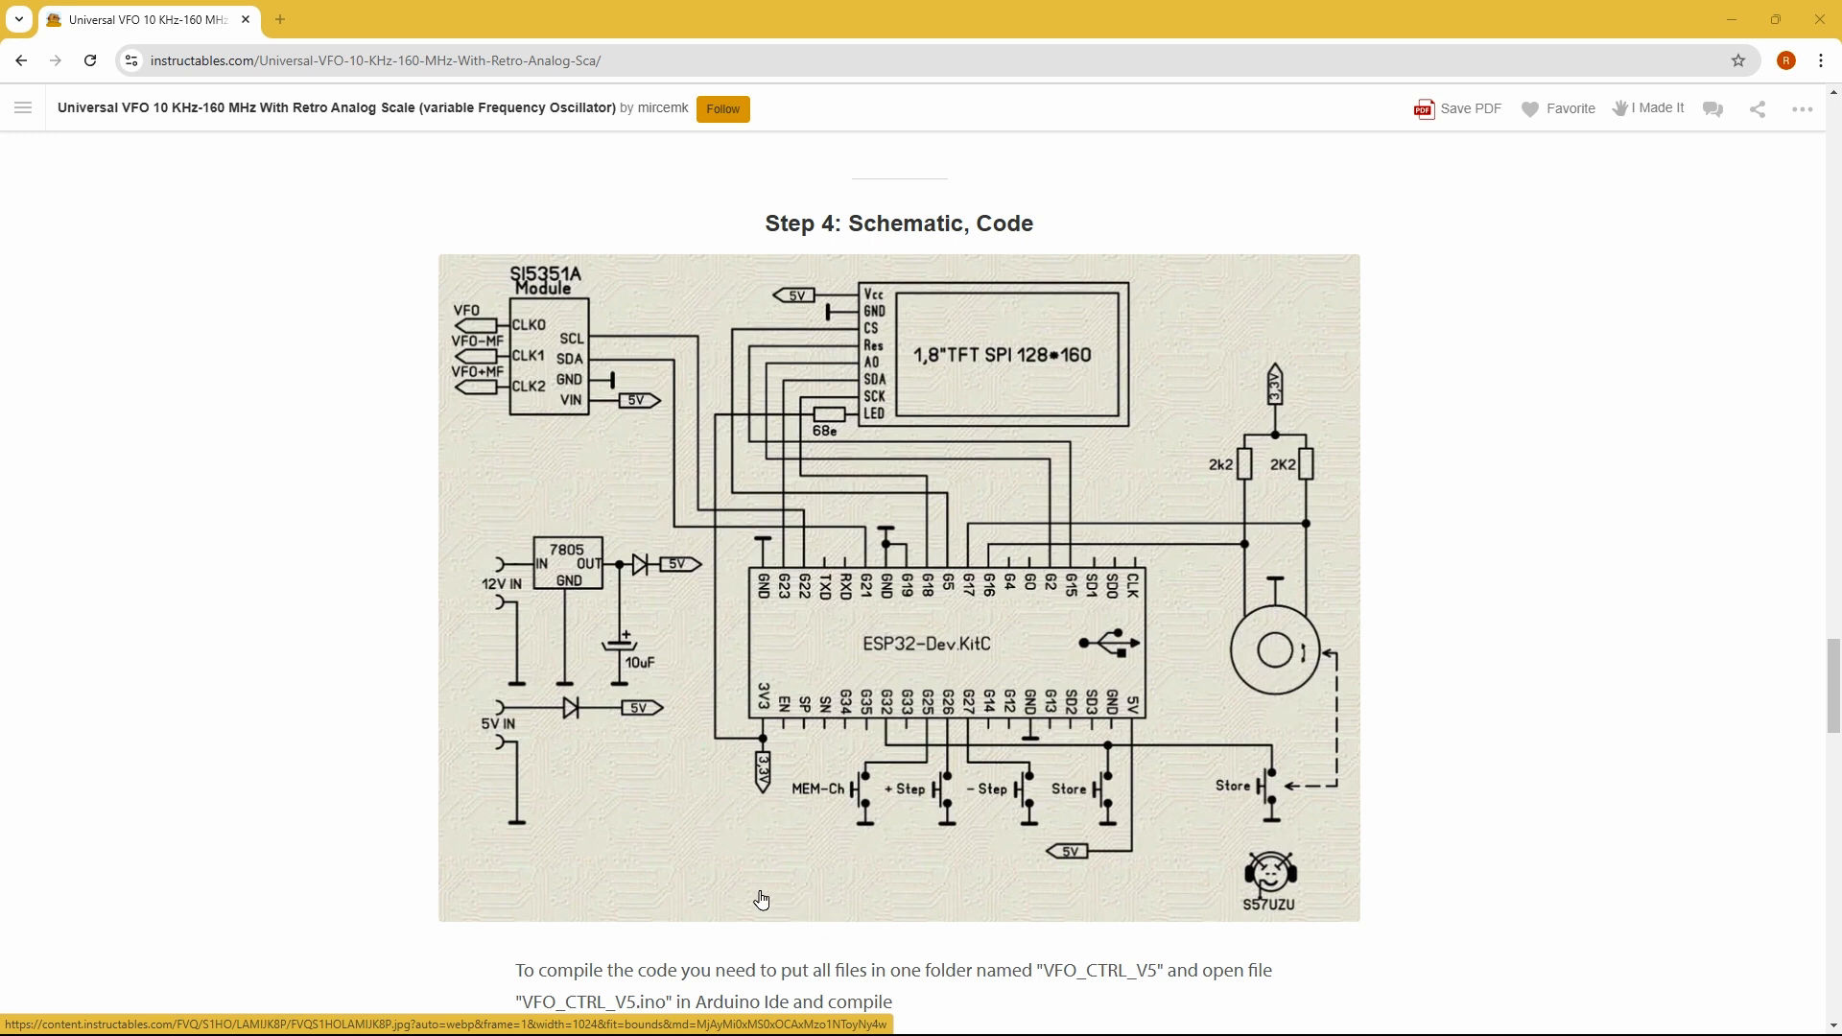
{"action": "mouse_move", "coordinate": [575, 481]}
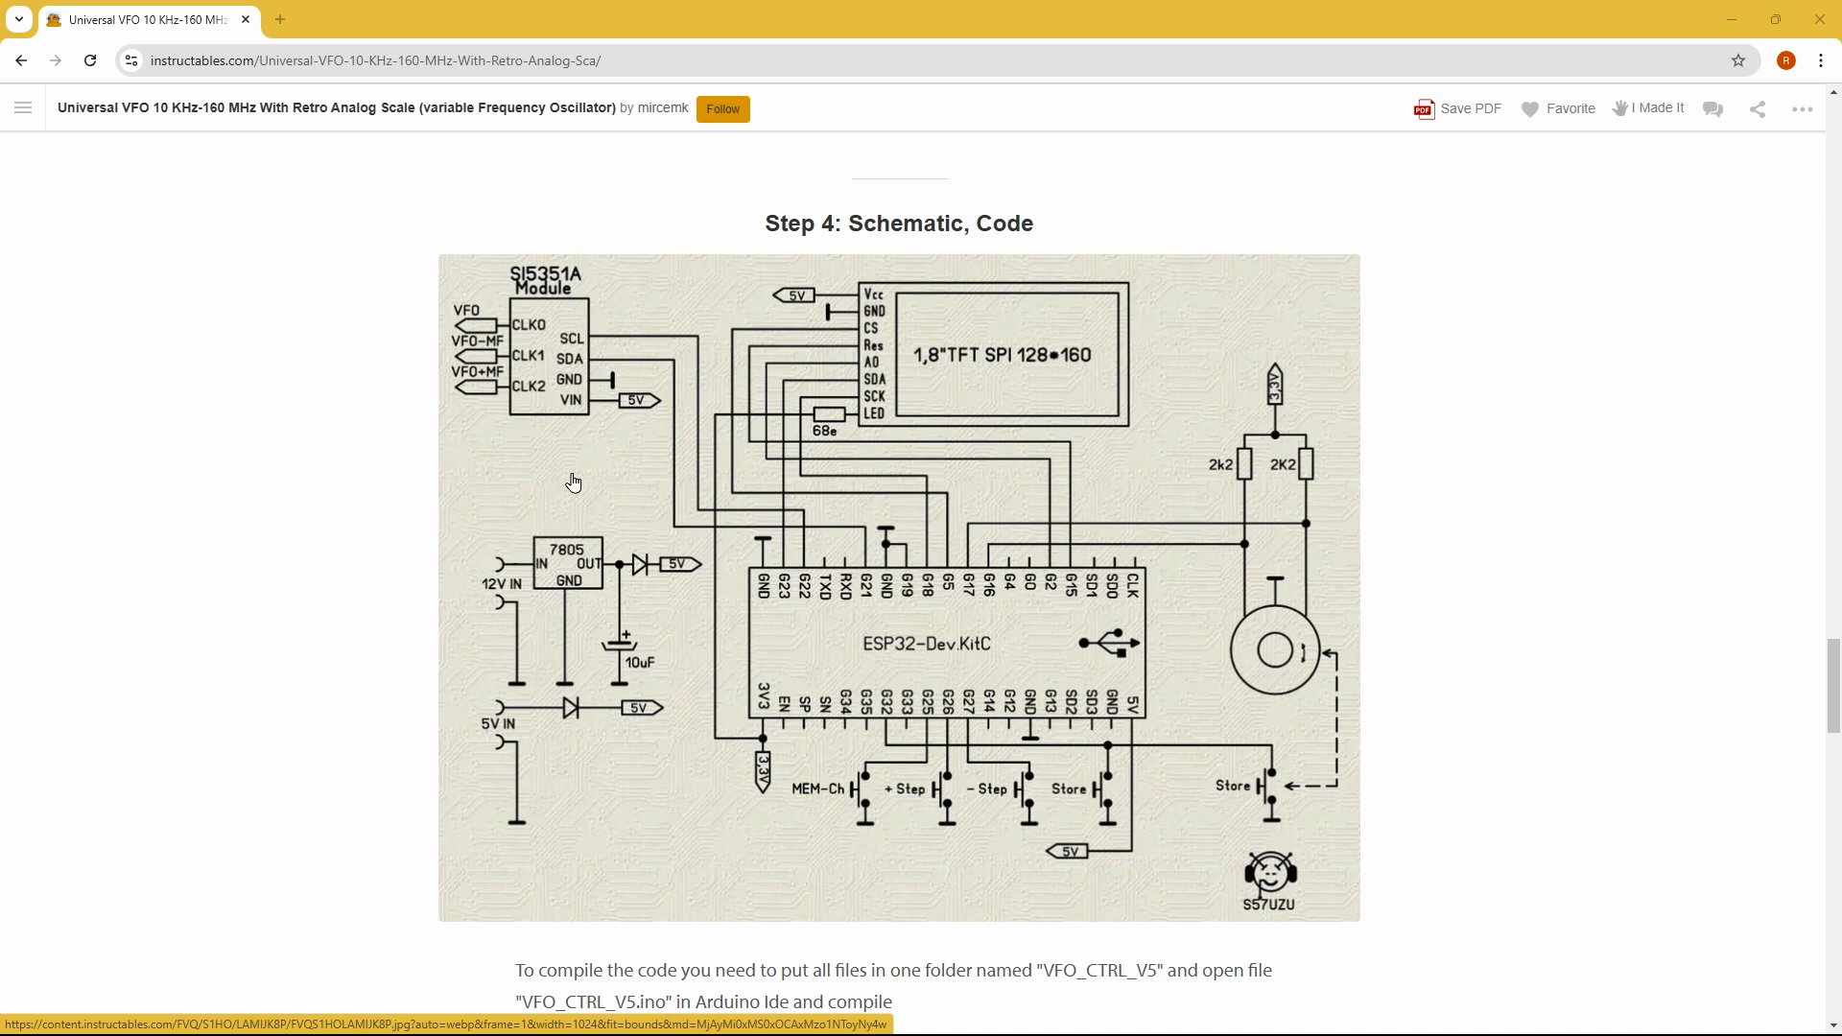
{"action": "mouse_move", "coordinate": [593, 550]}
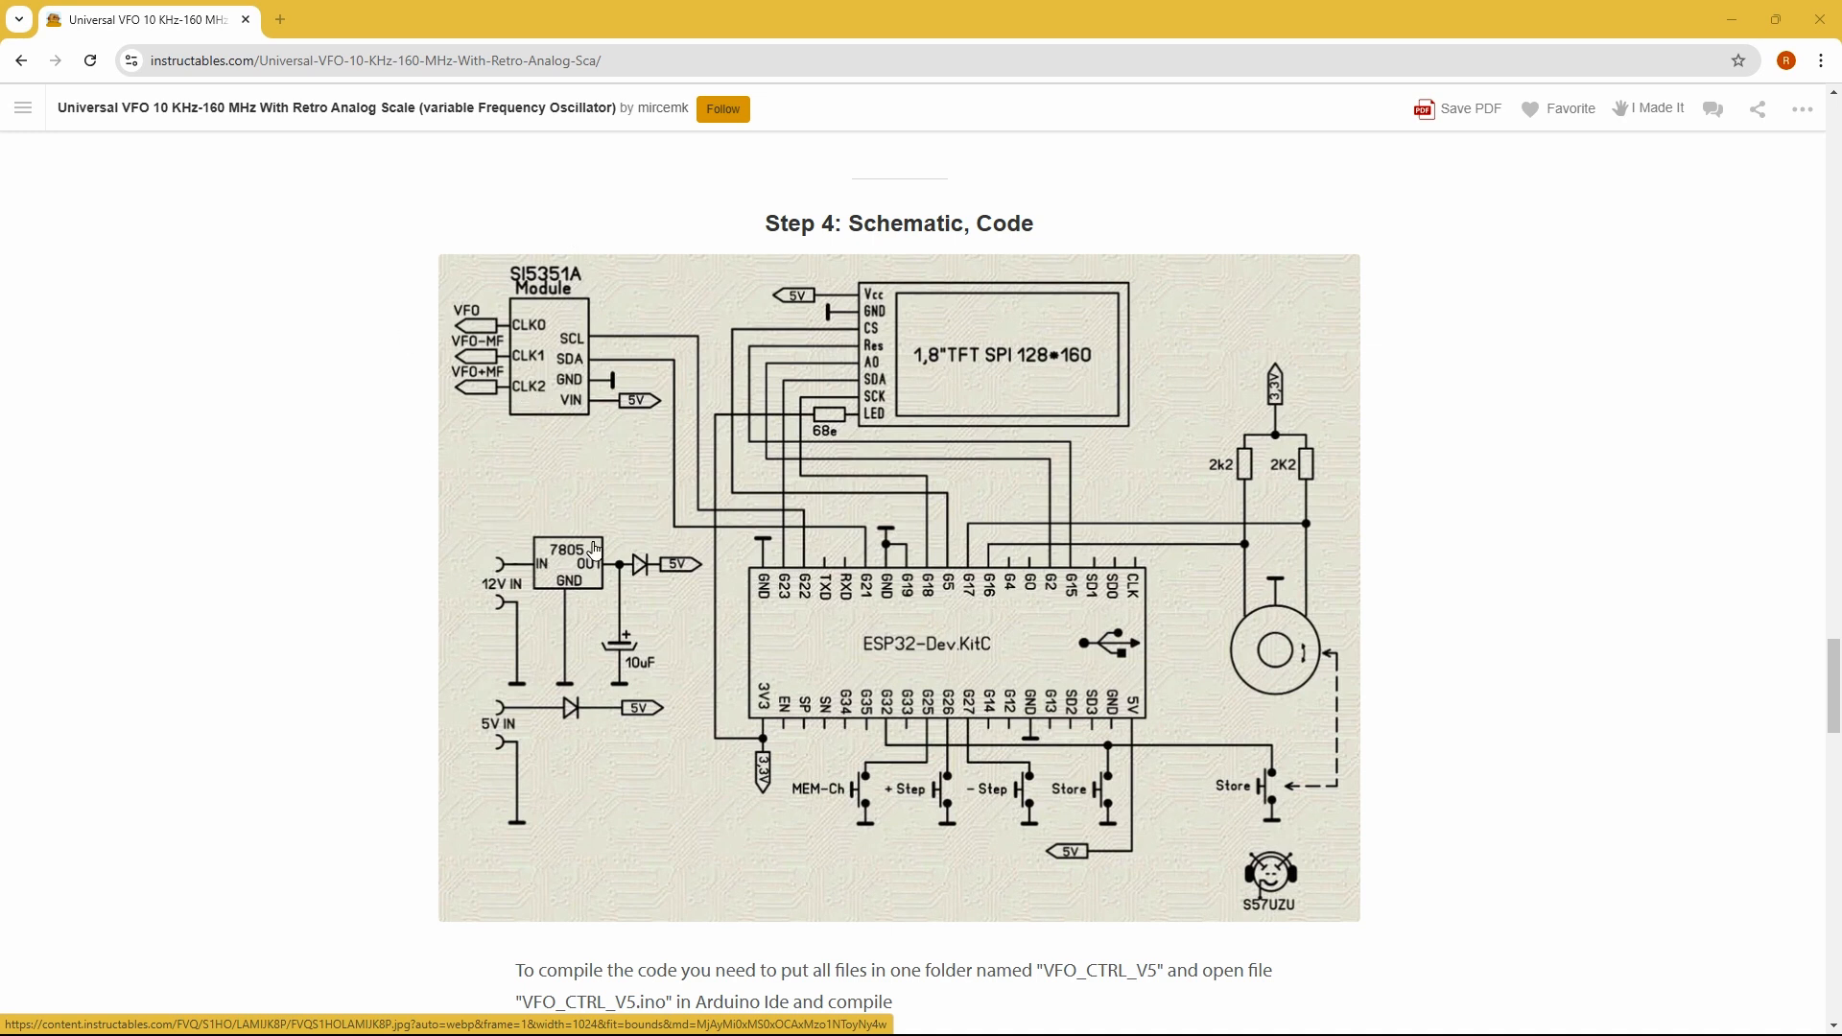
{"action": "mouse_move", "coordinate": [652, 879]}
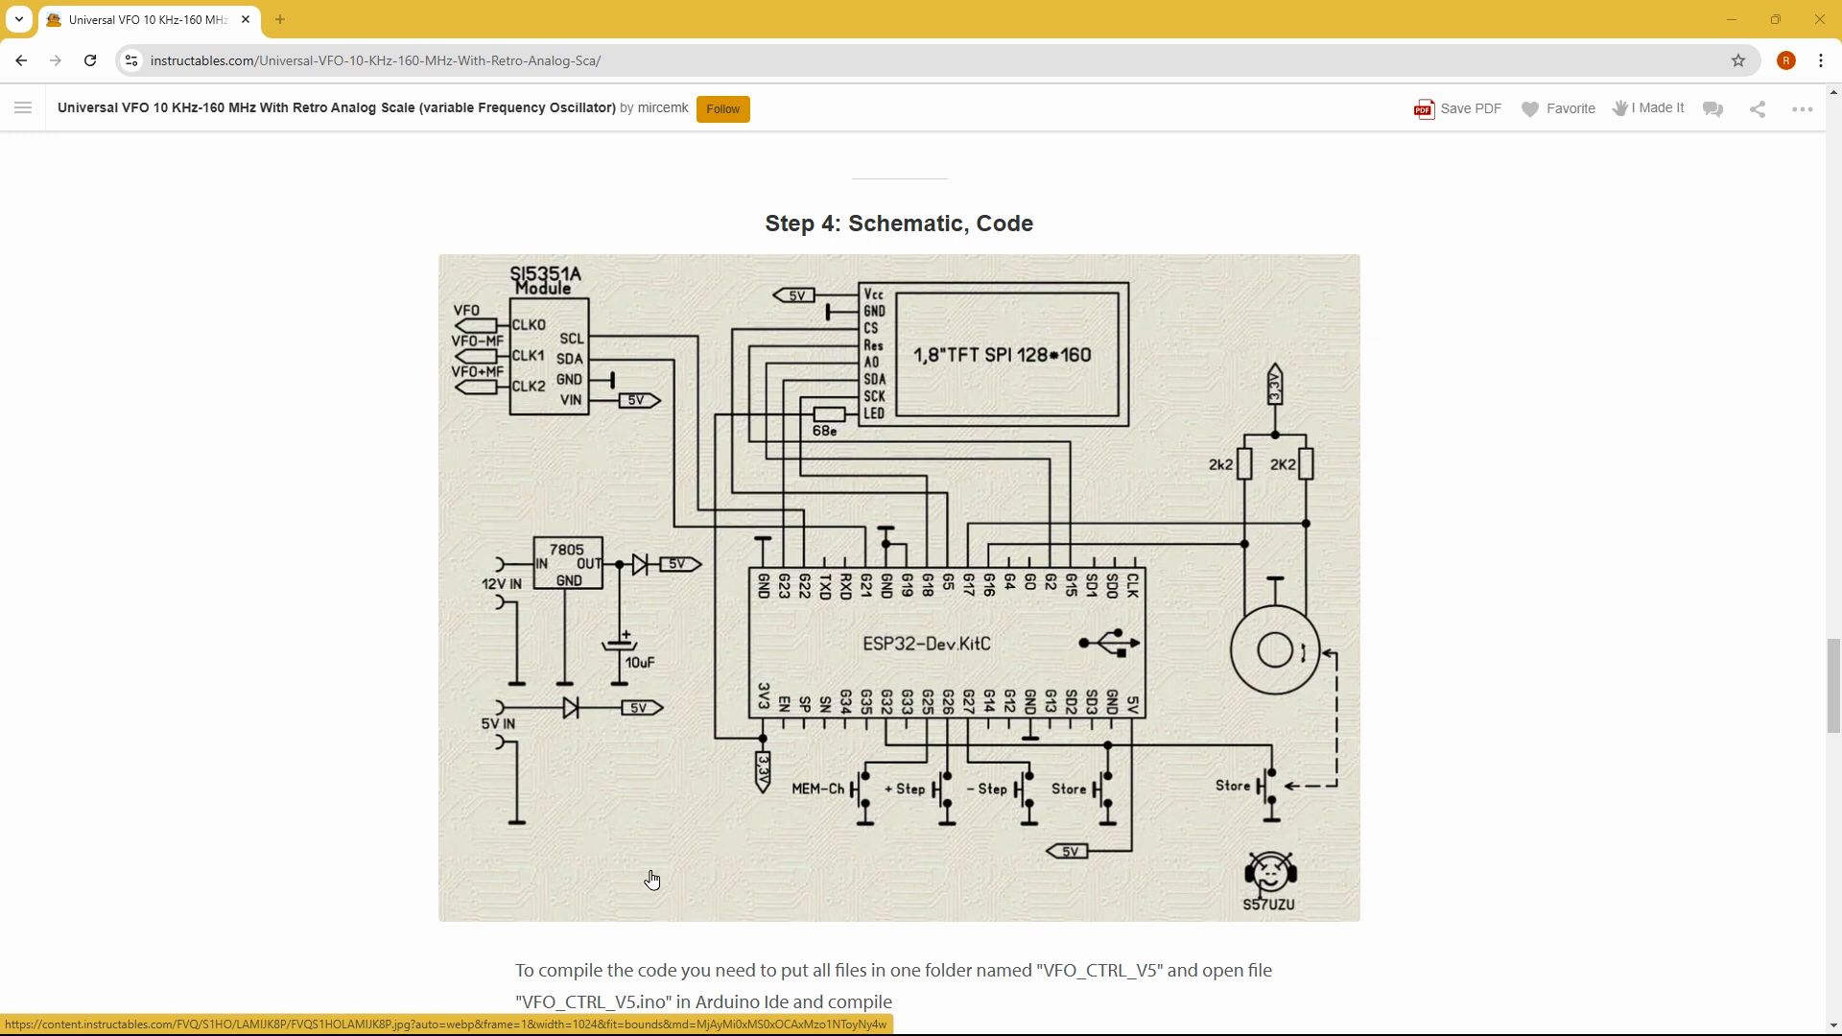
{"action": "mouse_move", "coordinate": [645, 845]}
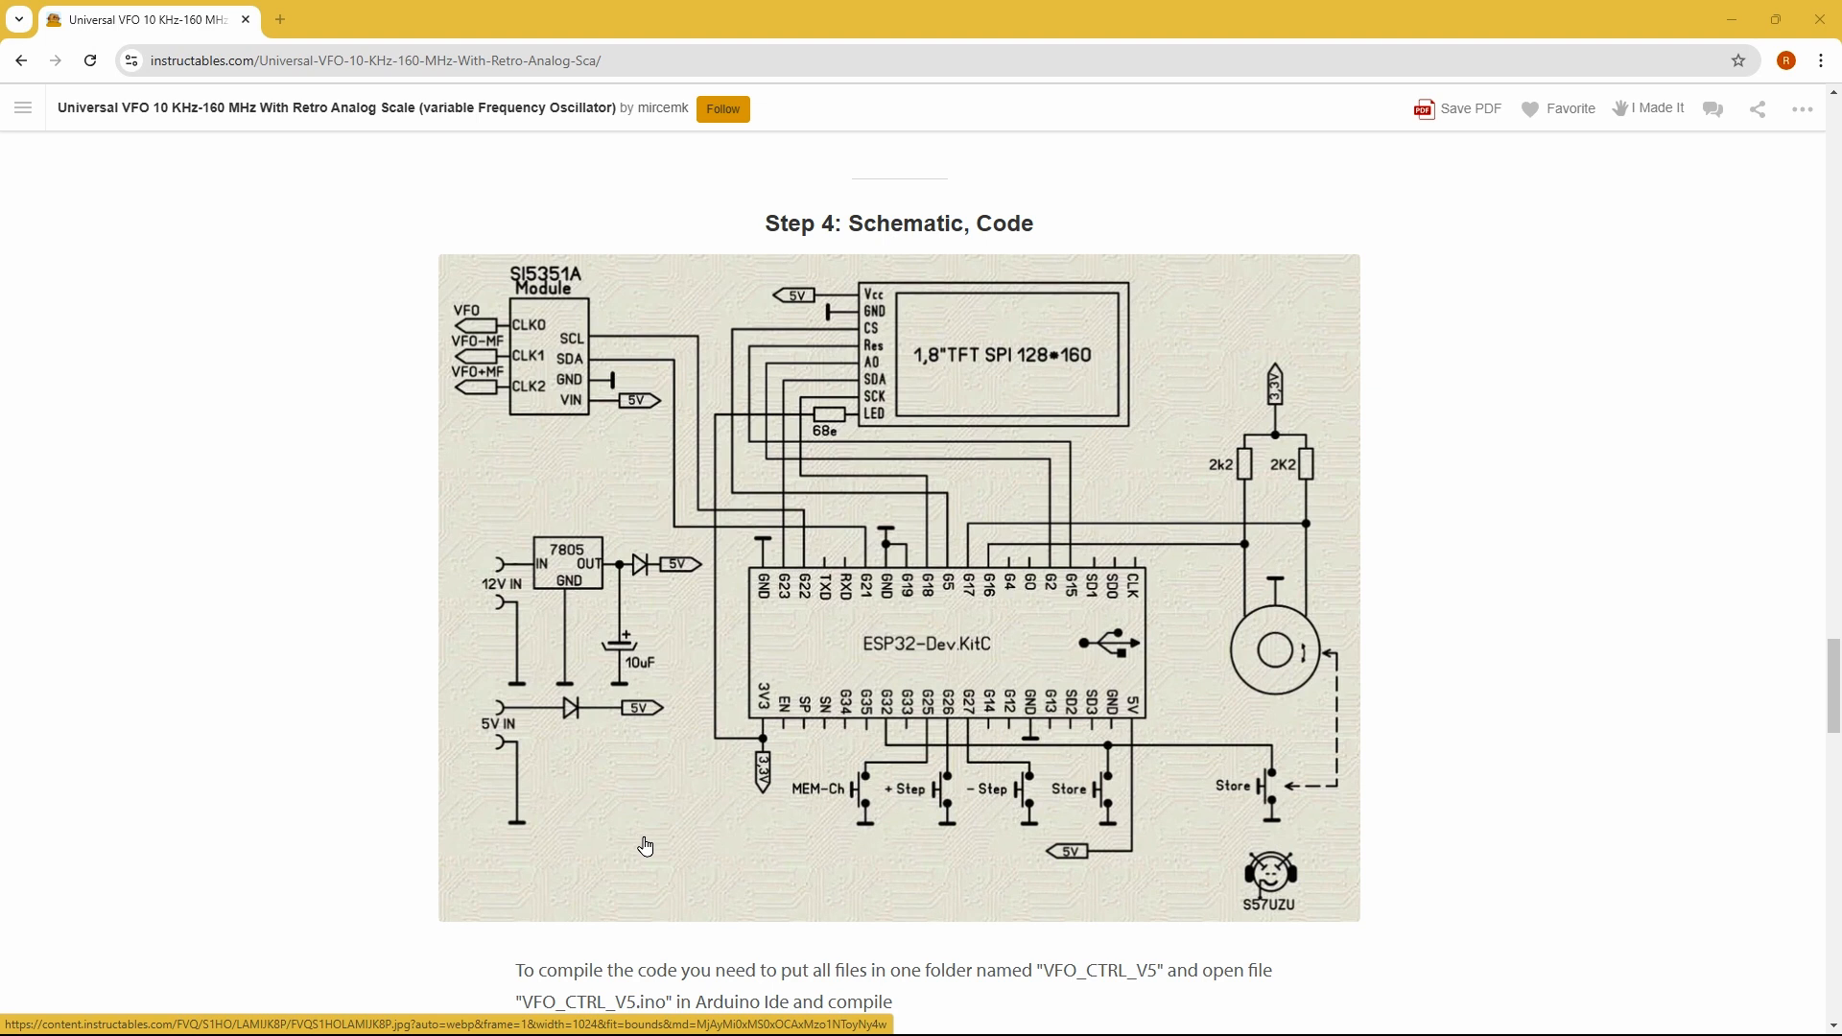
{"action": "mouse_move", "coordinate": [1134, 372]}
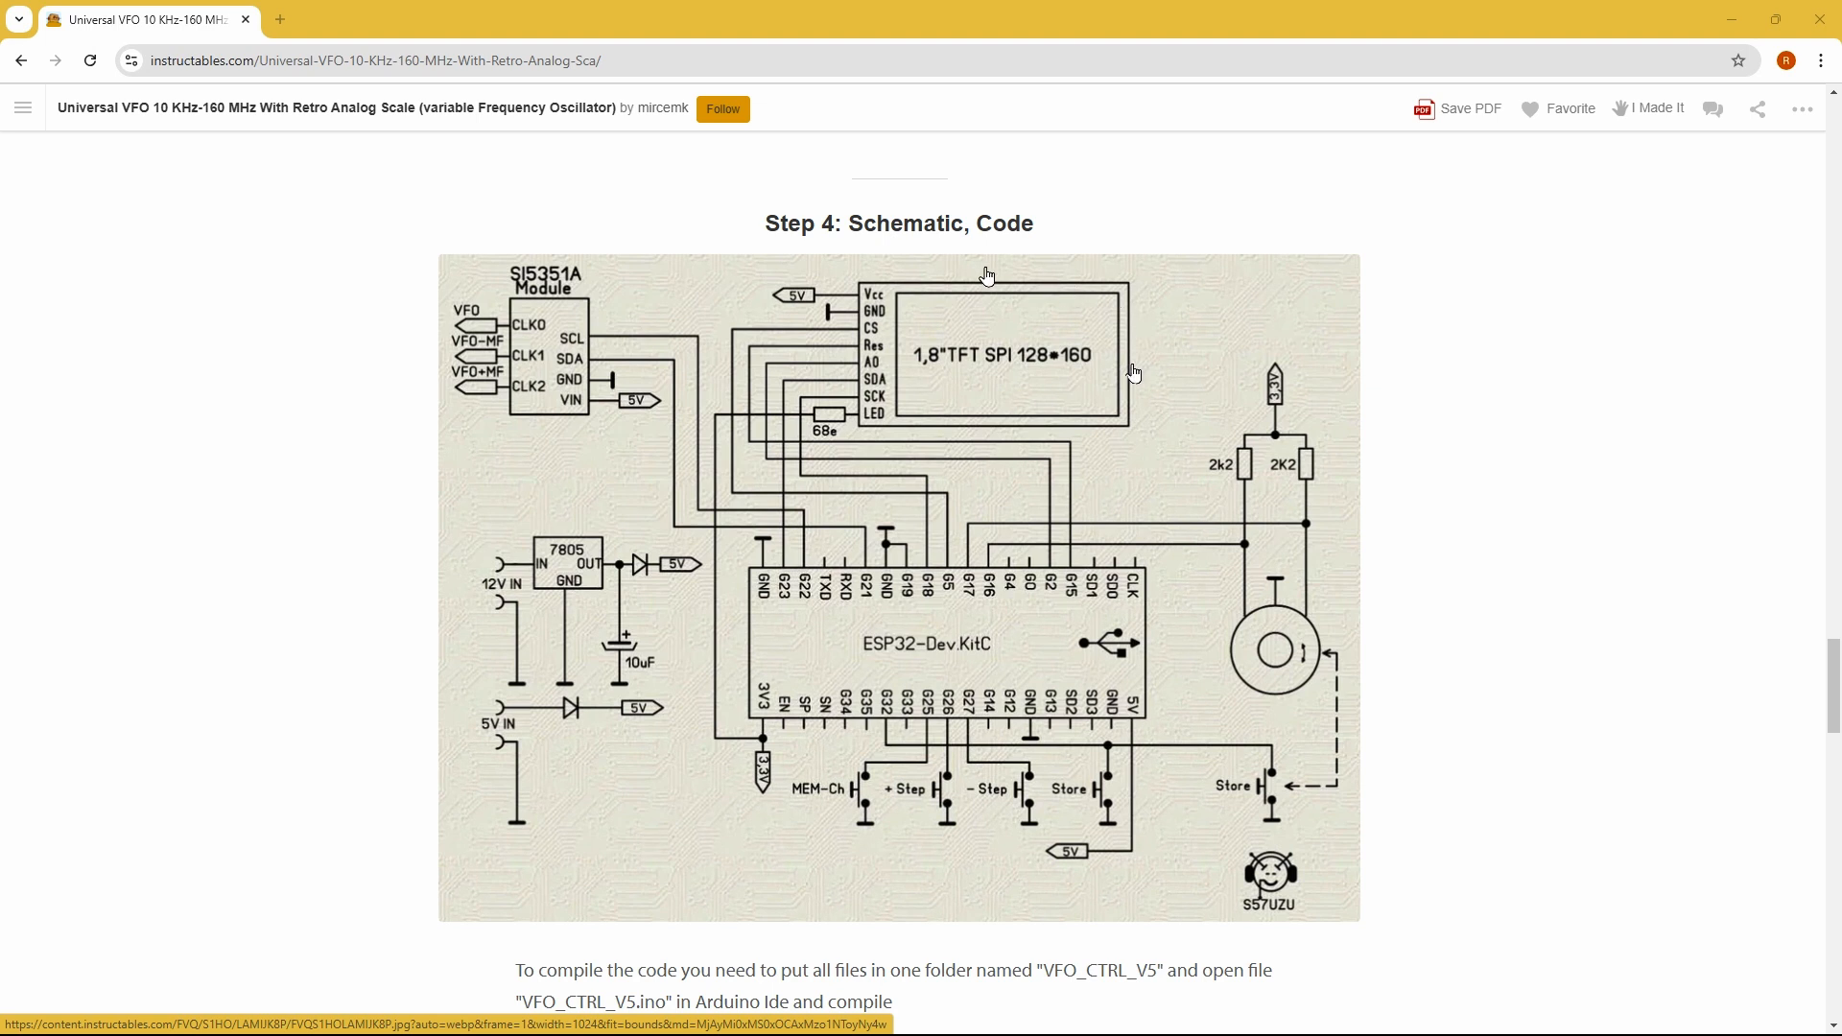
{"action": "mouse_move", "coordinate": [956, 273]}
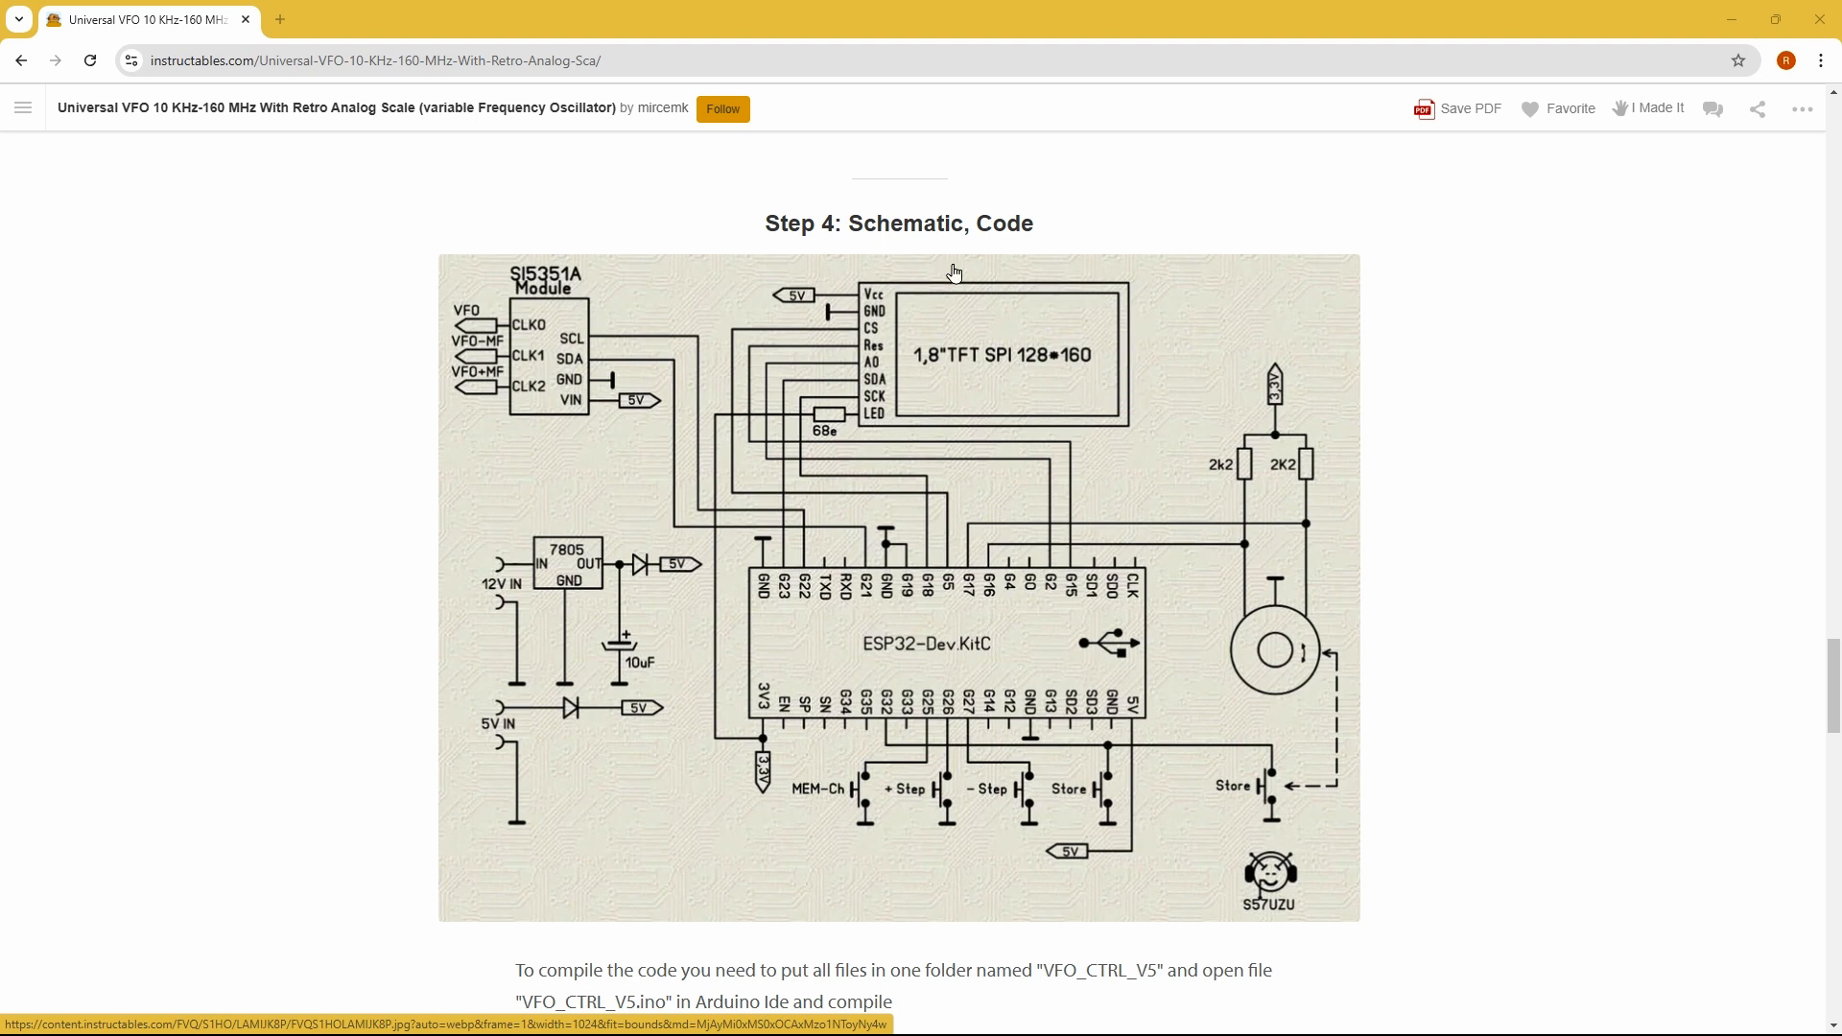
{"action": "mouse_move", "coordinate": [1162, 440]}
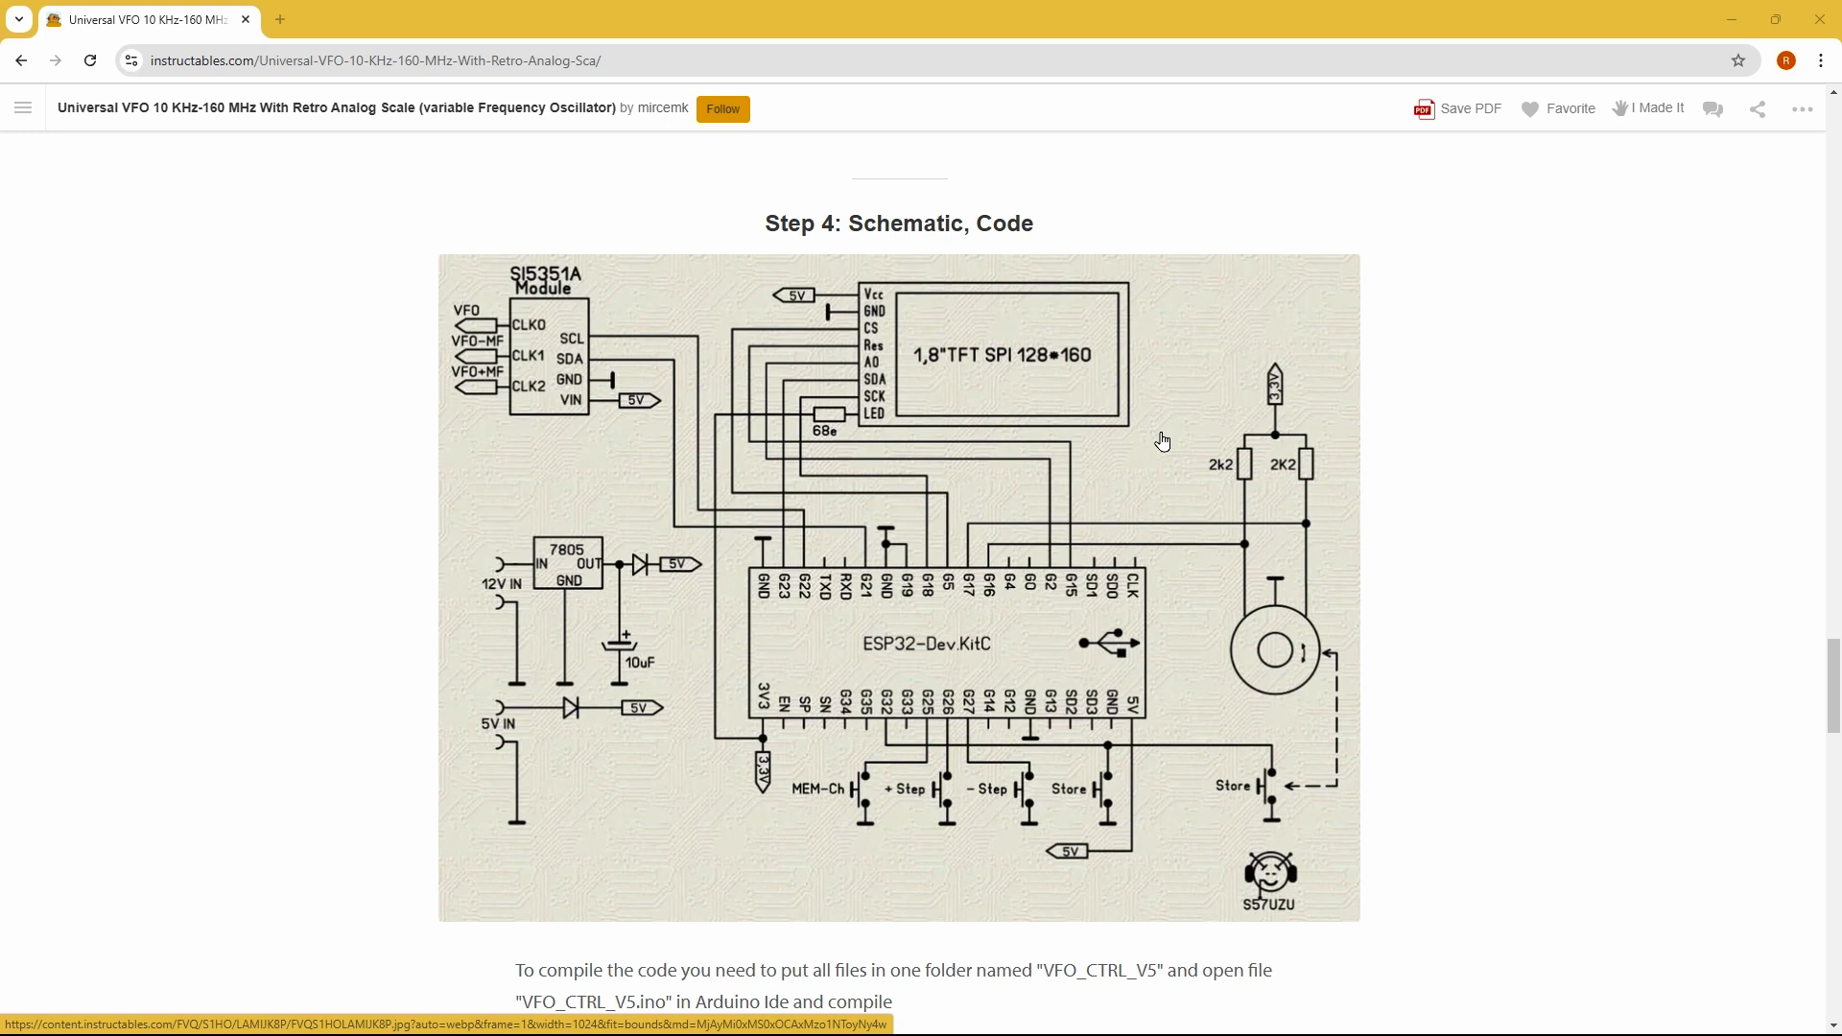
{"action": "mouse_move", "coordinate": [862, 403]}
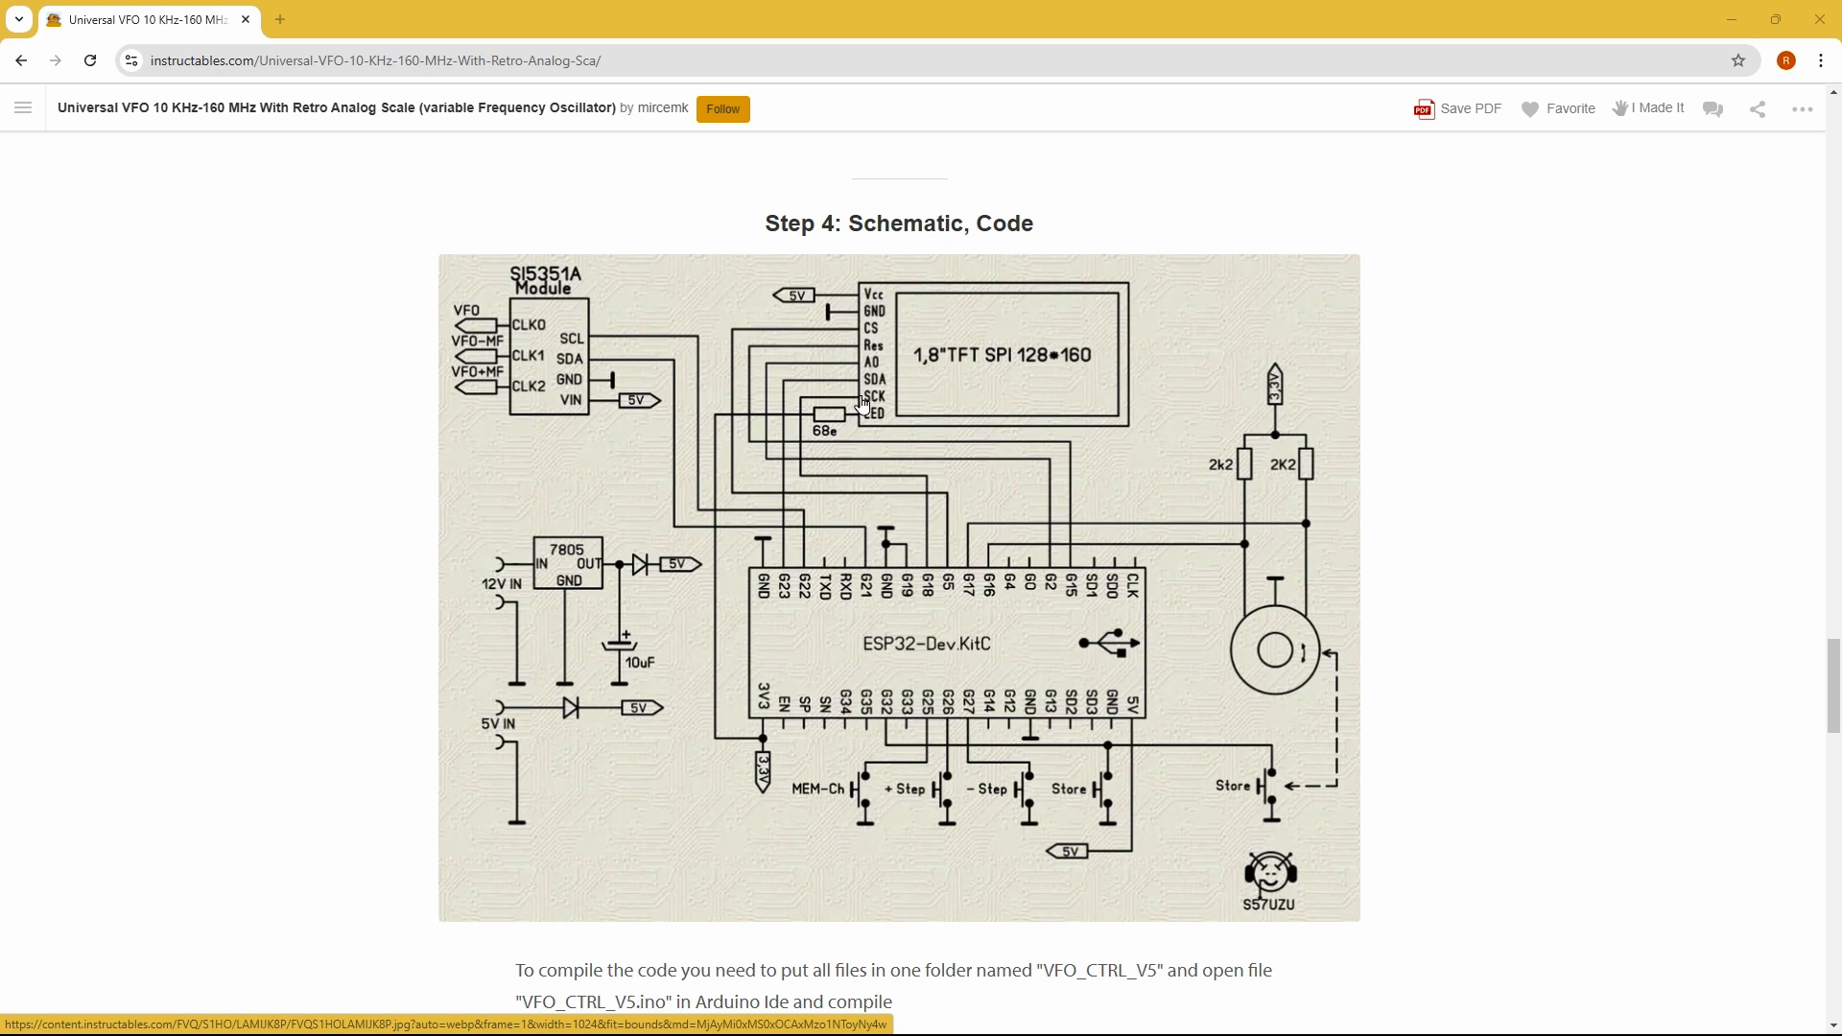
{"action": "mouse_move", "coordinate": [1139, 429]}
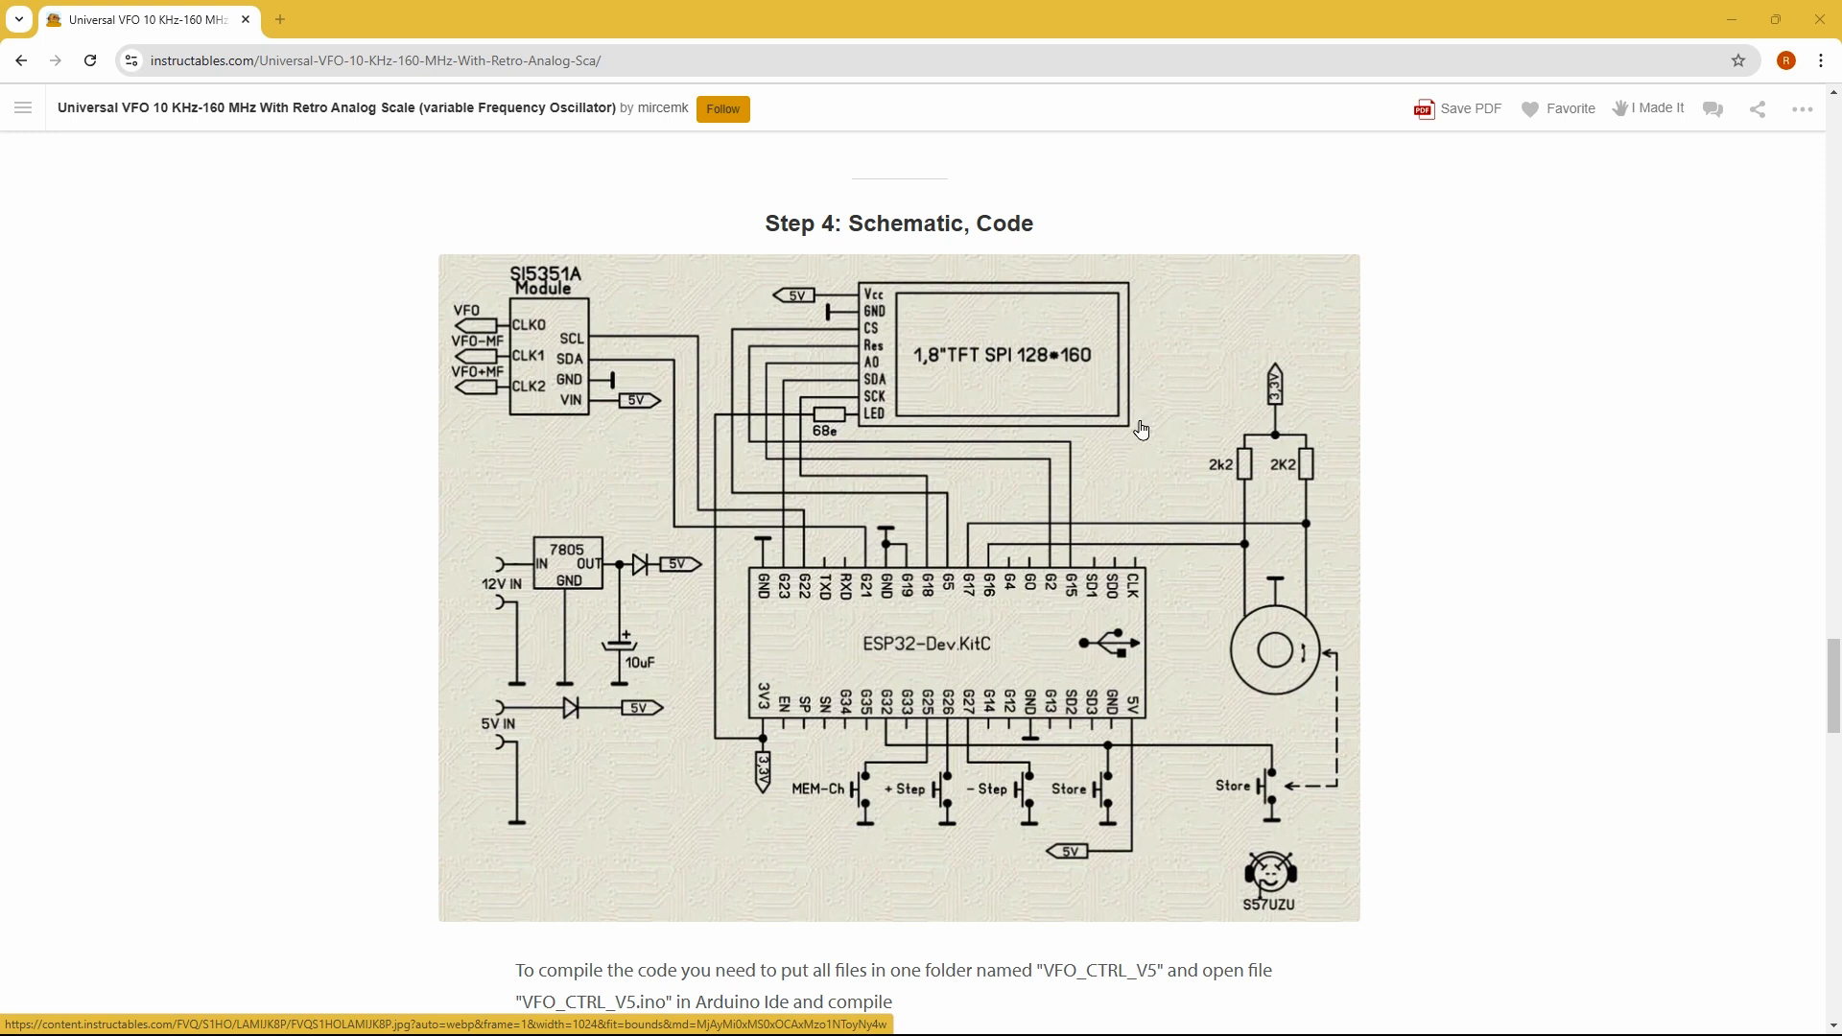
{"action": "mouse_move", "coordinate": [1179, 393]}
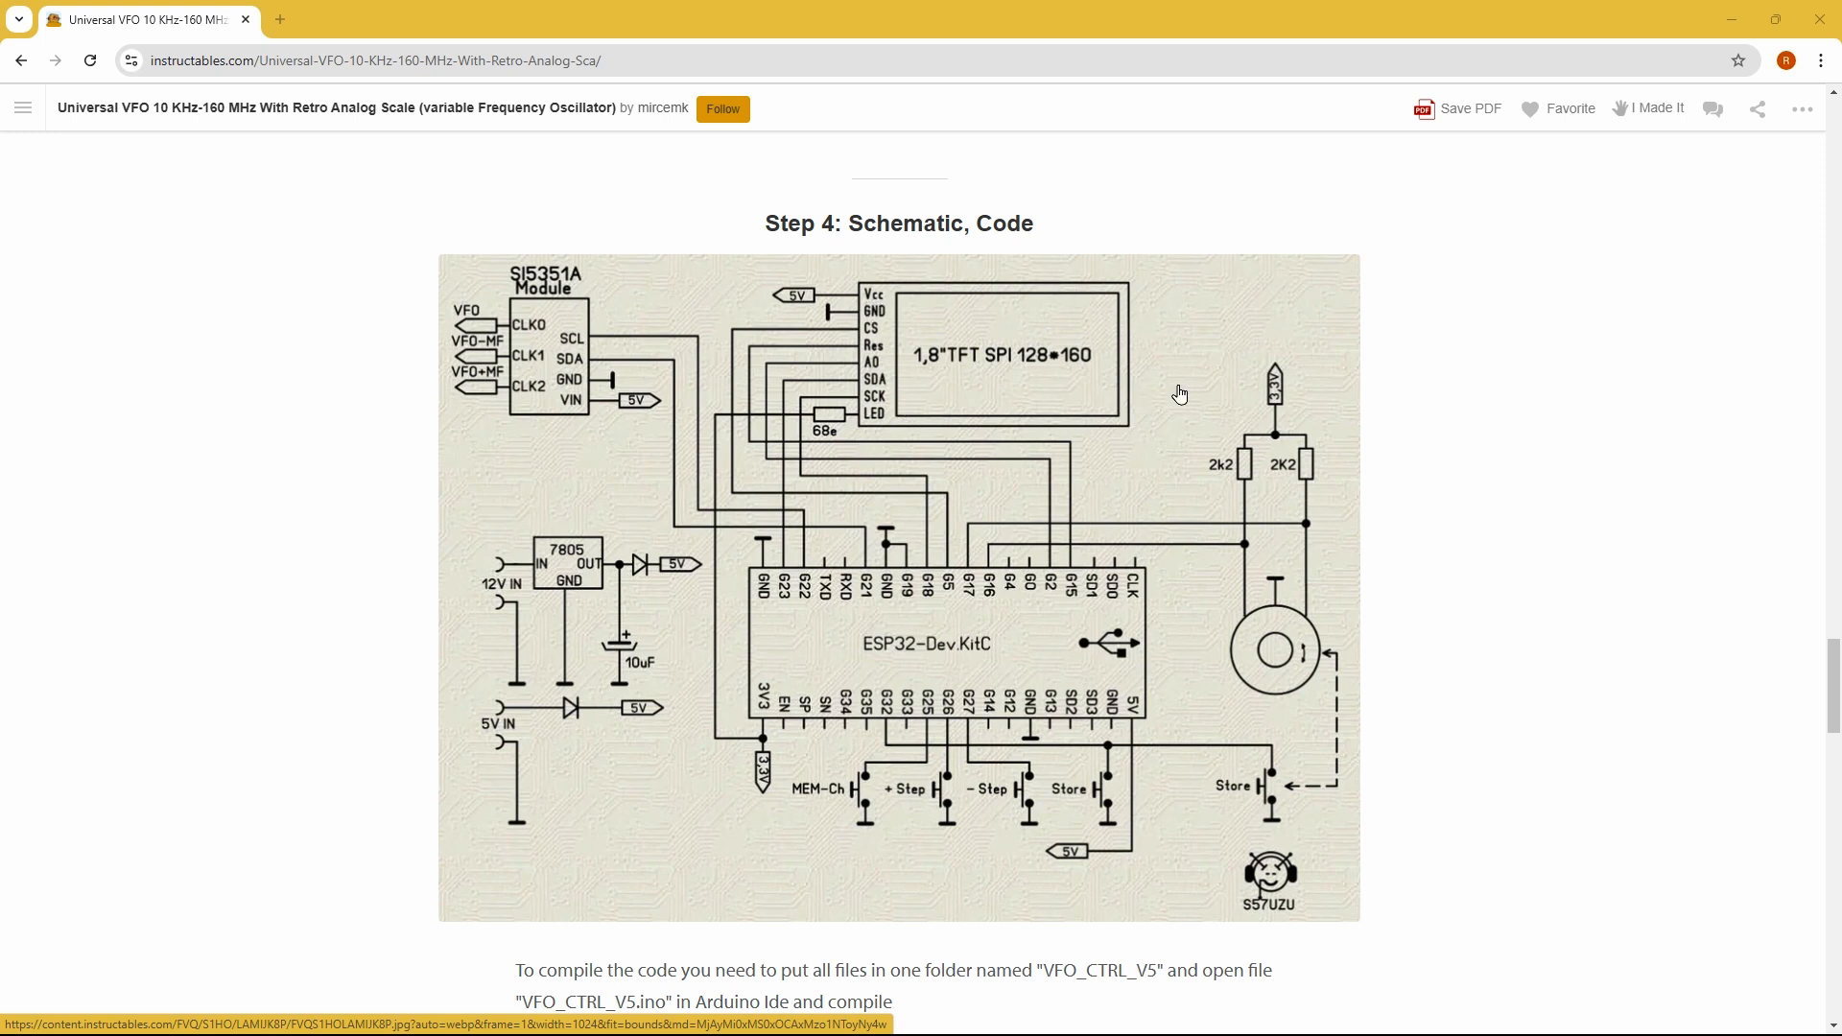
{"action": "mouse_move", "coordinate": [1121, 373]}
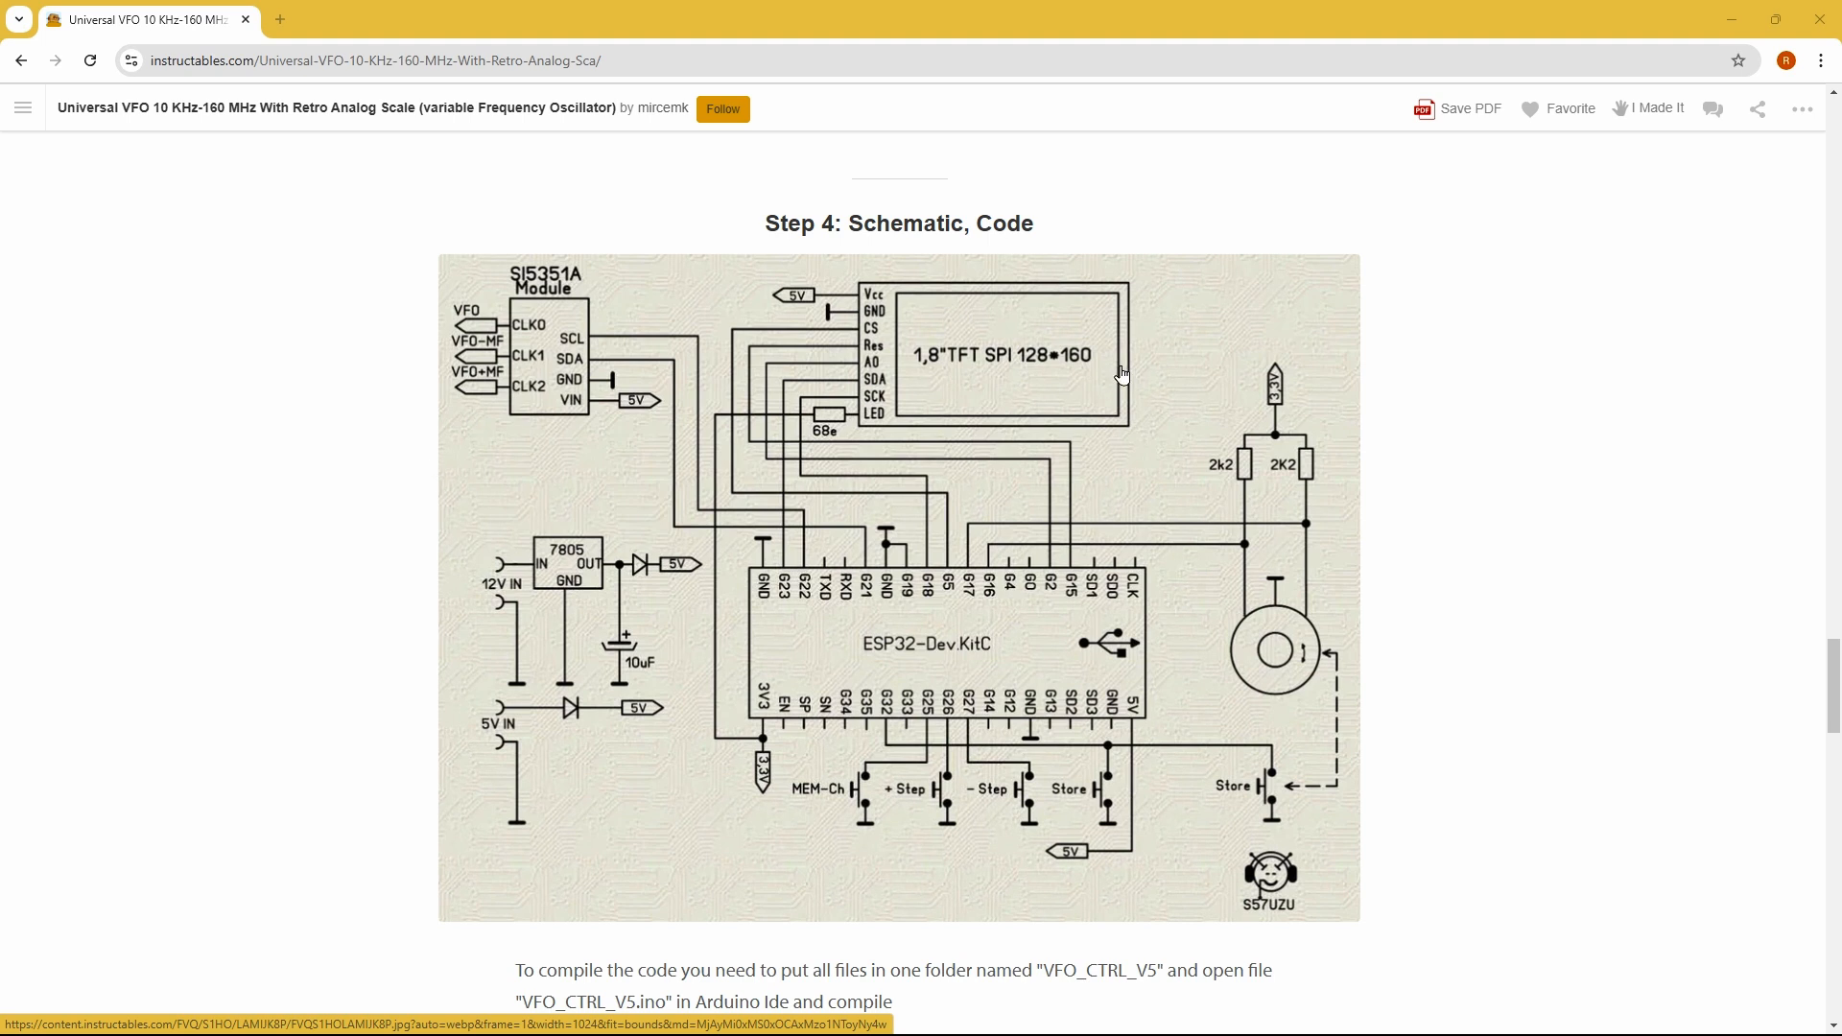
{"action": "mouse_move", "coordinate": [324, 551]}
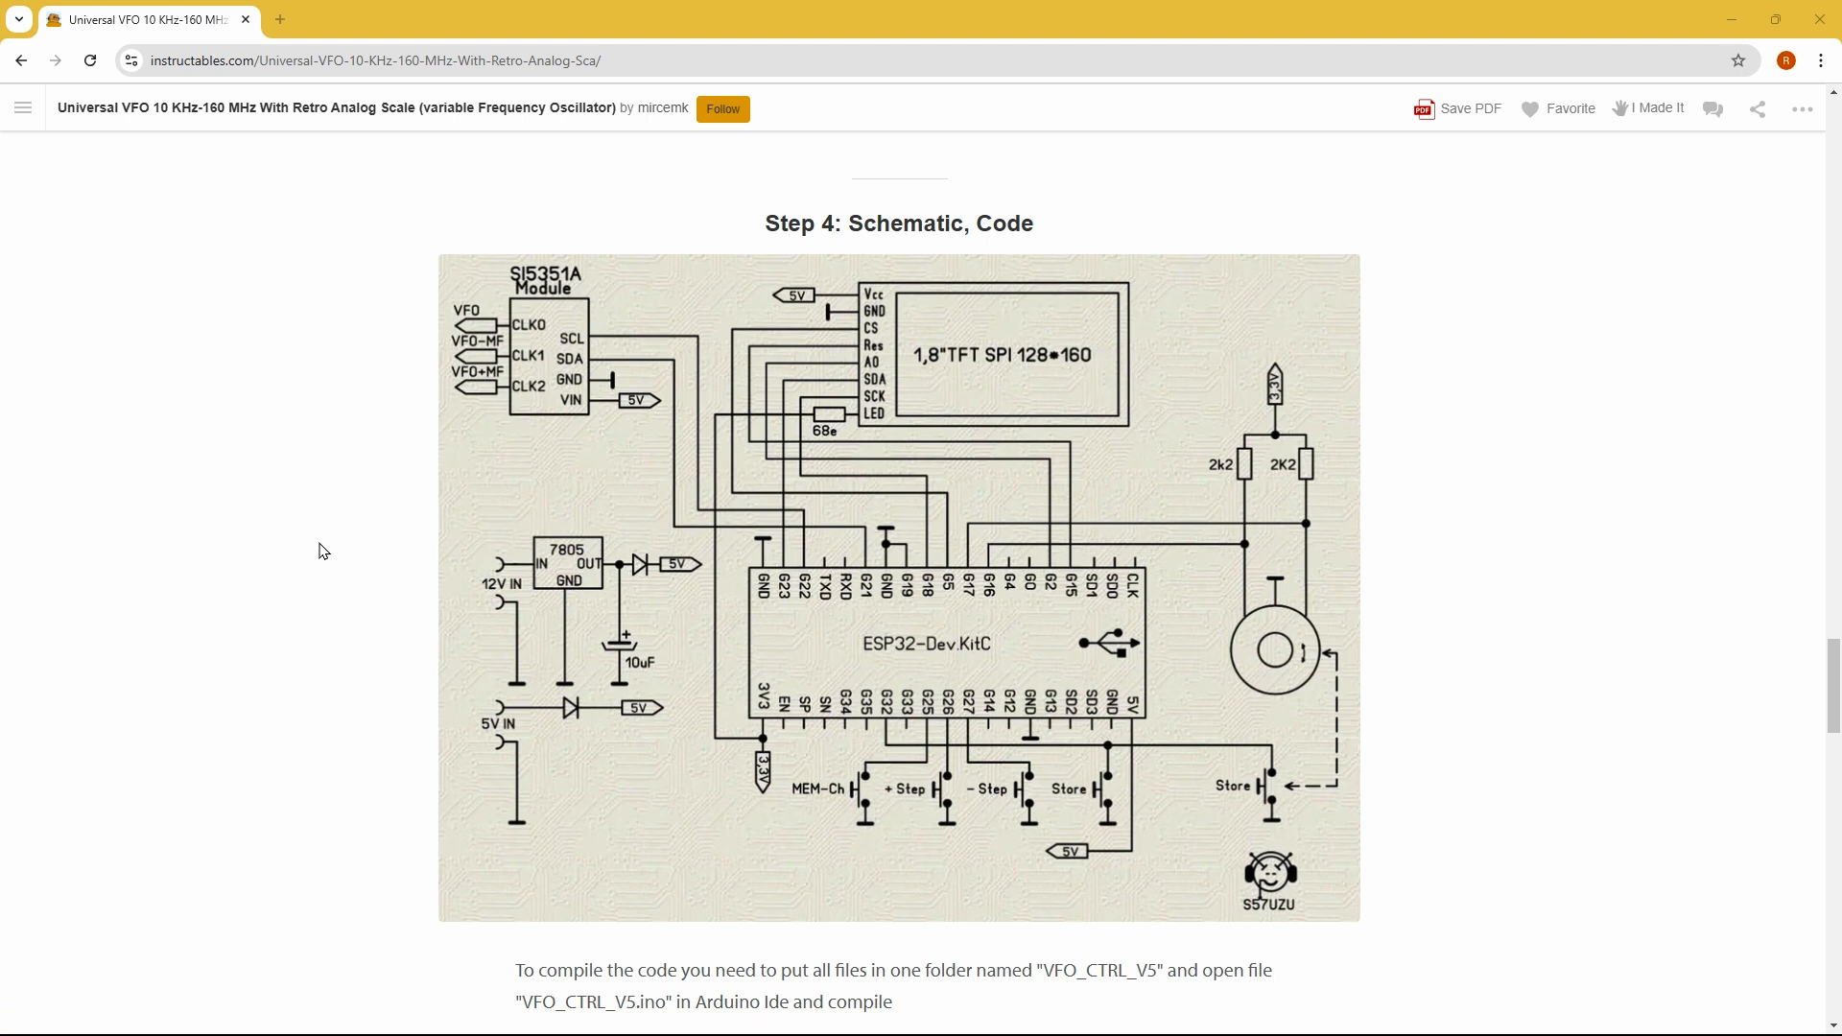
{"action": "mouse_move", "coordinate": [1002, 423]}
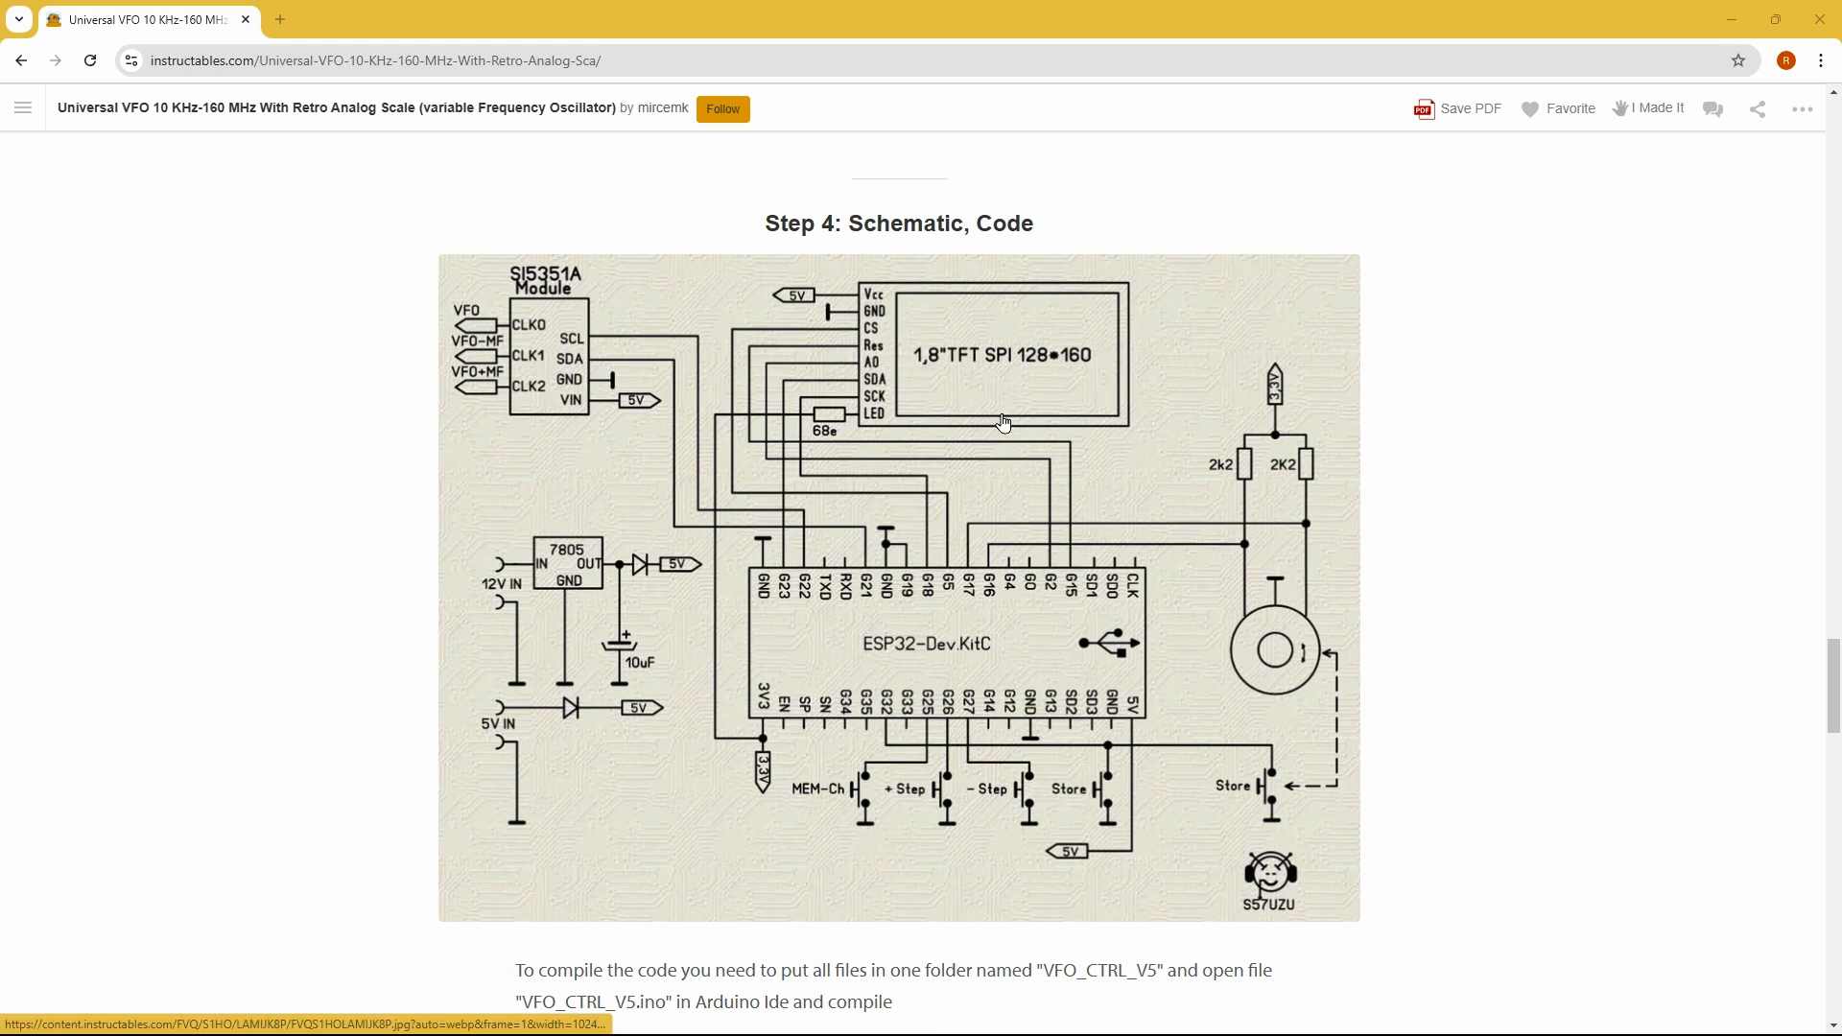
{"action": "mouse_move", "coordinate": [739, 496]}
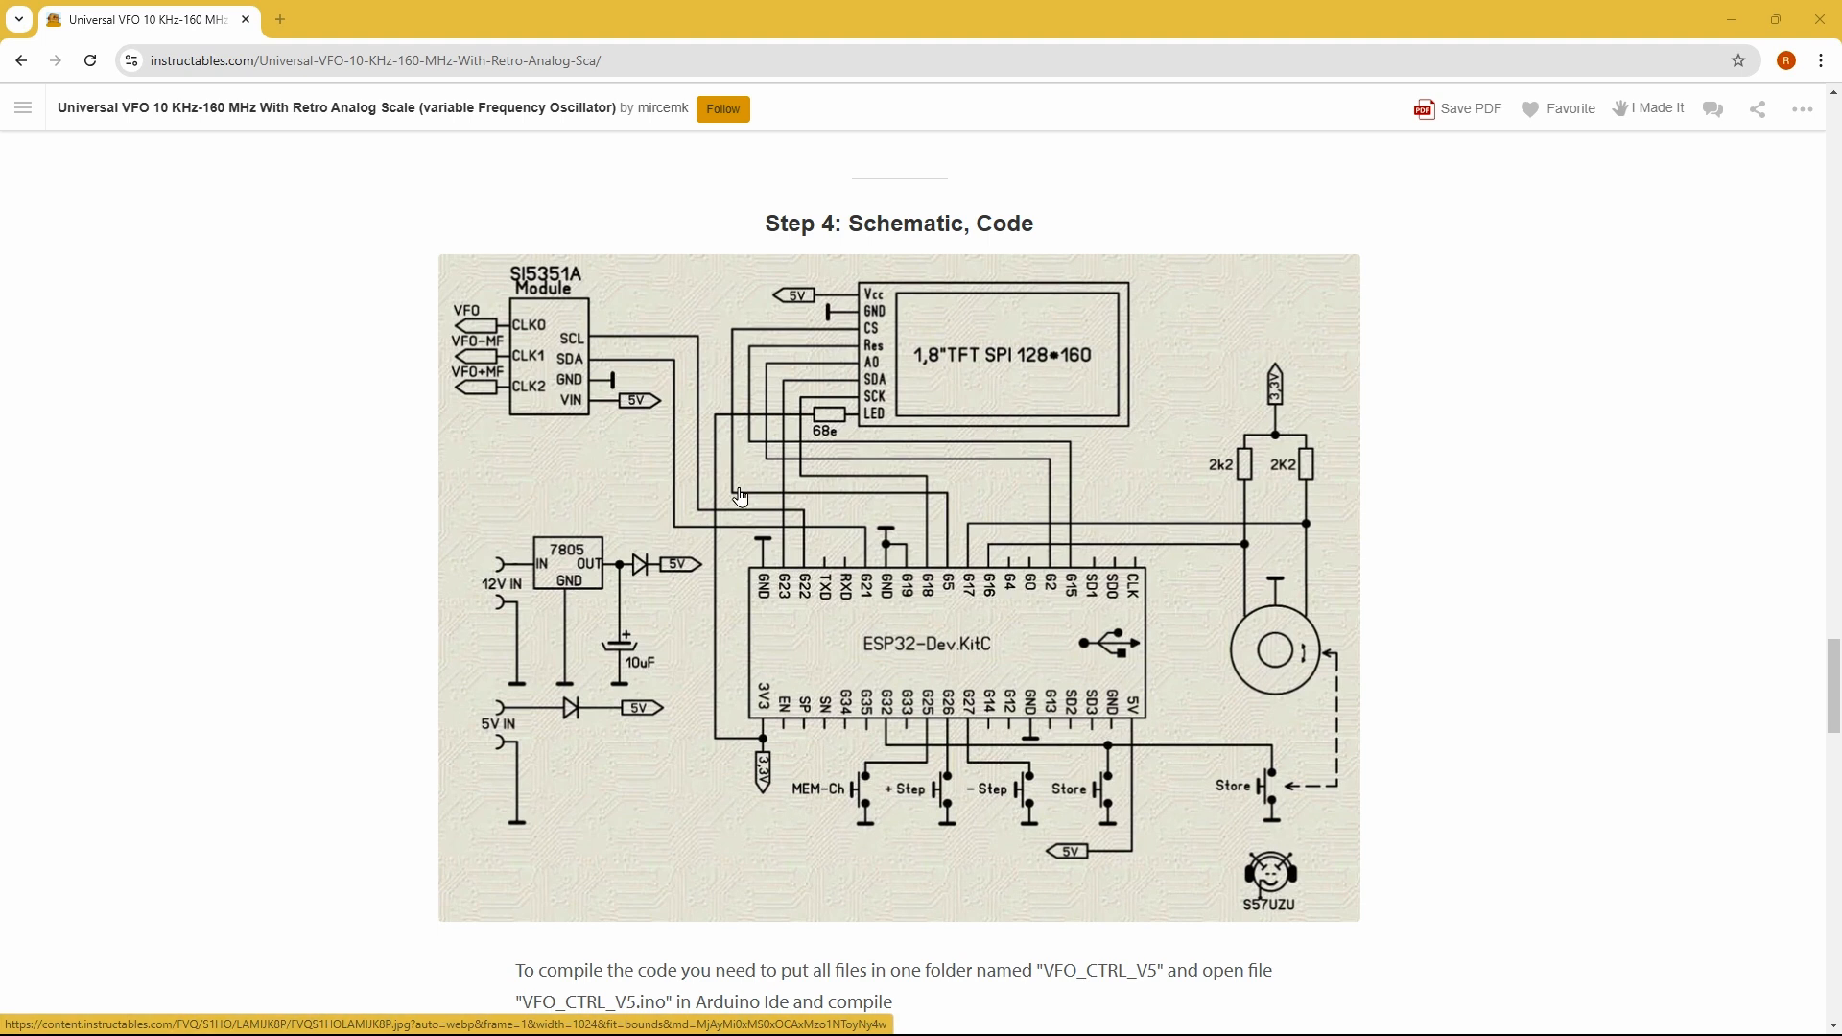
{"action": "mouse_move", "coordinate": [997, 358]}
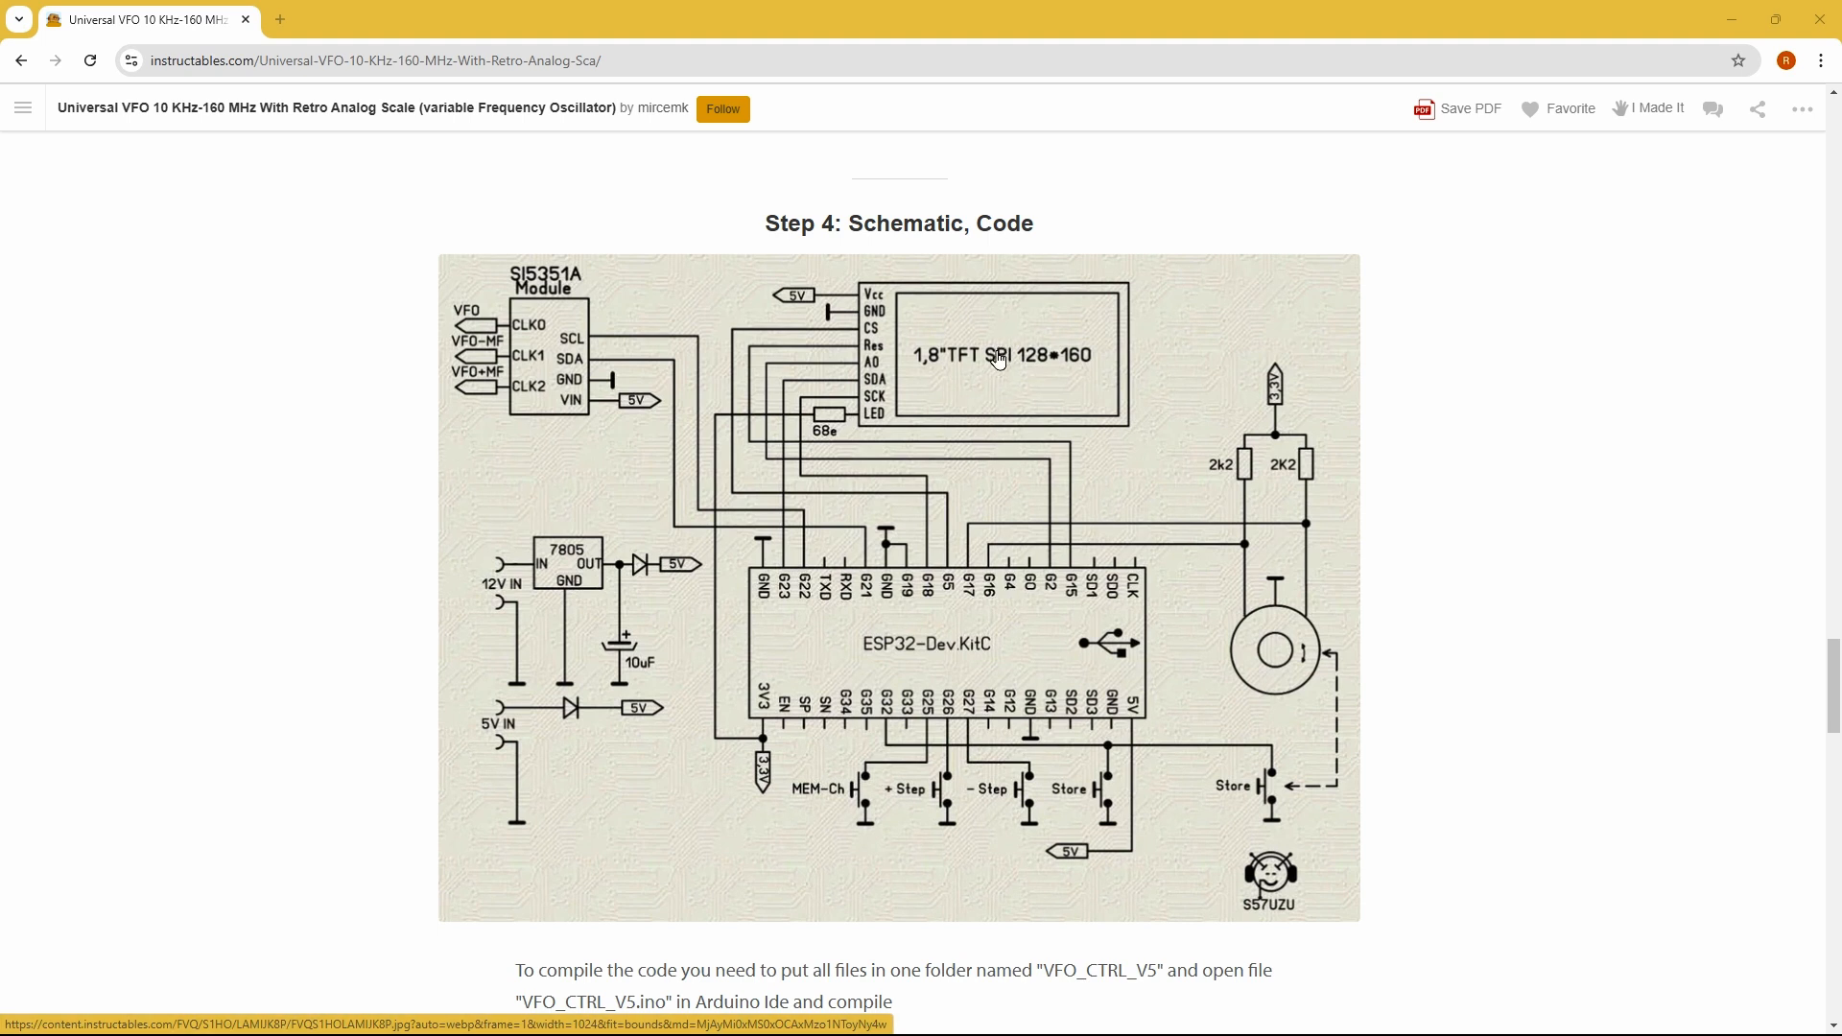
{"action": "mouse_move", "coordinate": [1038, 397]}
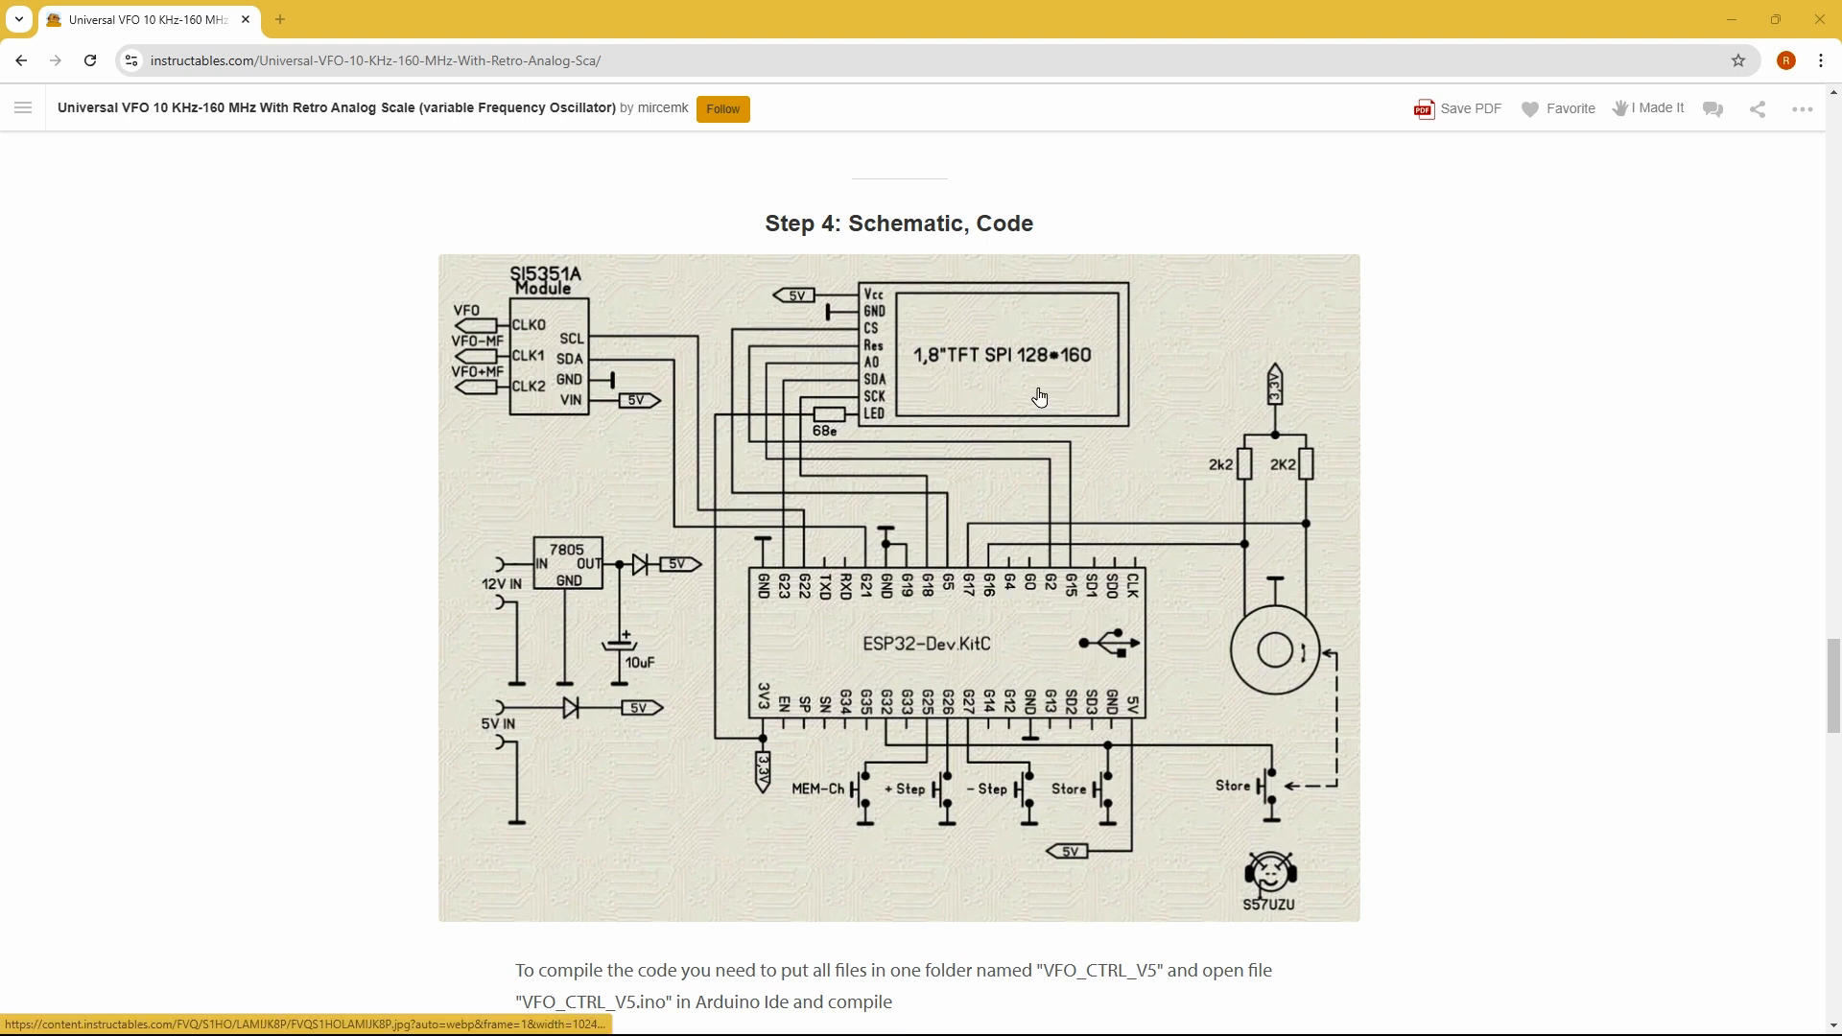
{"action": "mouse_move", "coordinate": [1075, 368]}
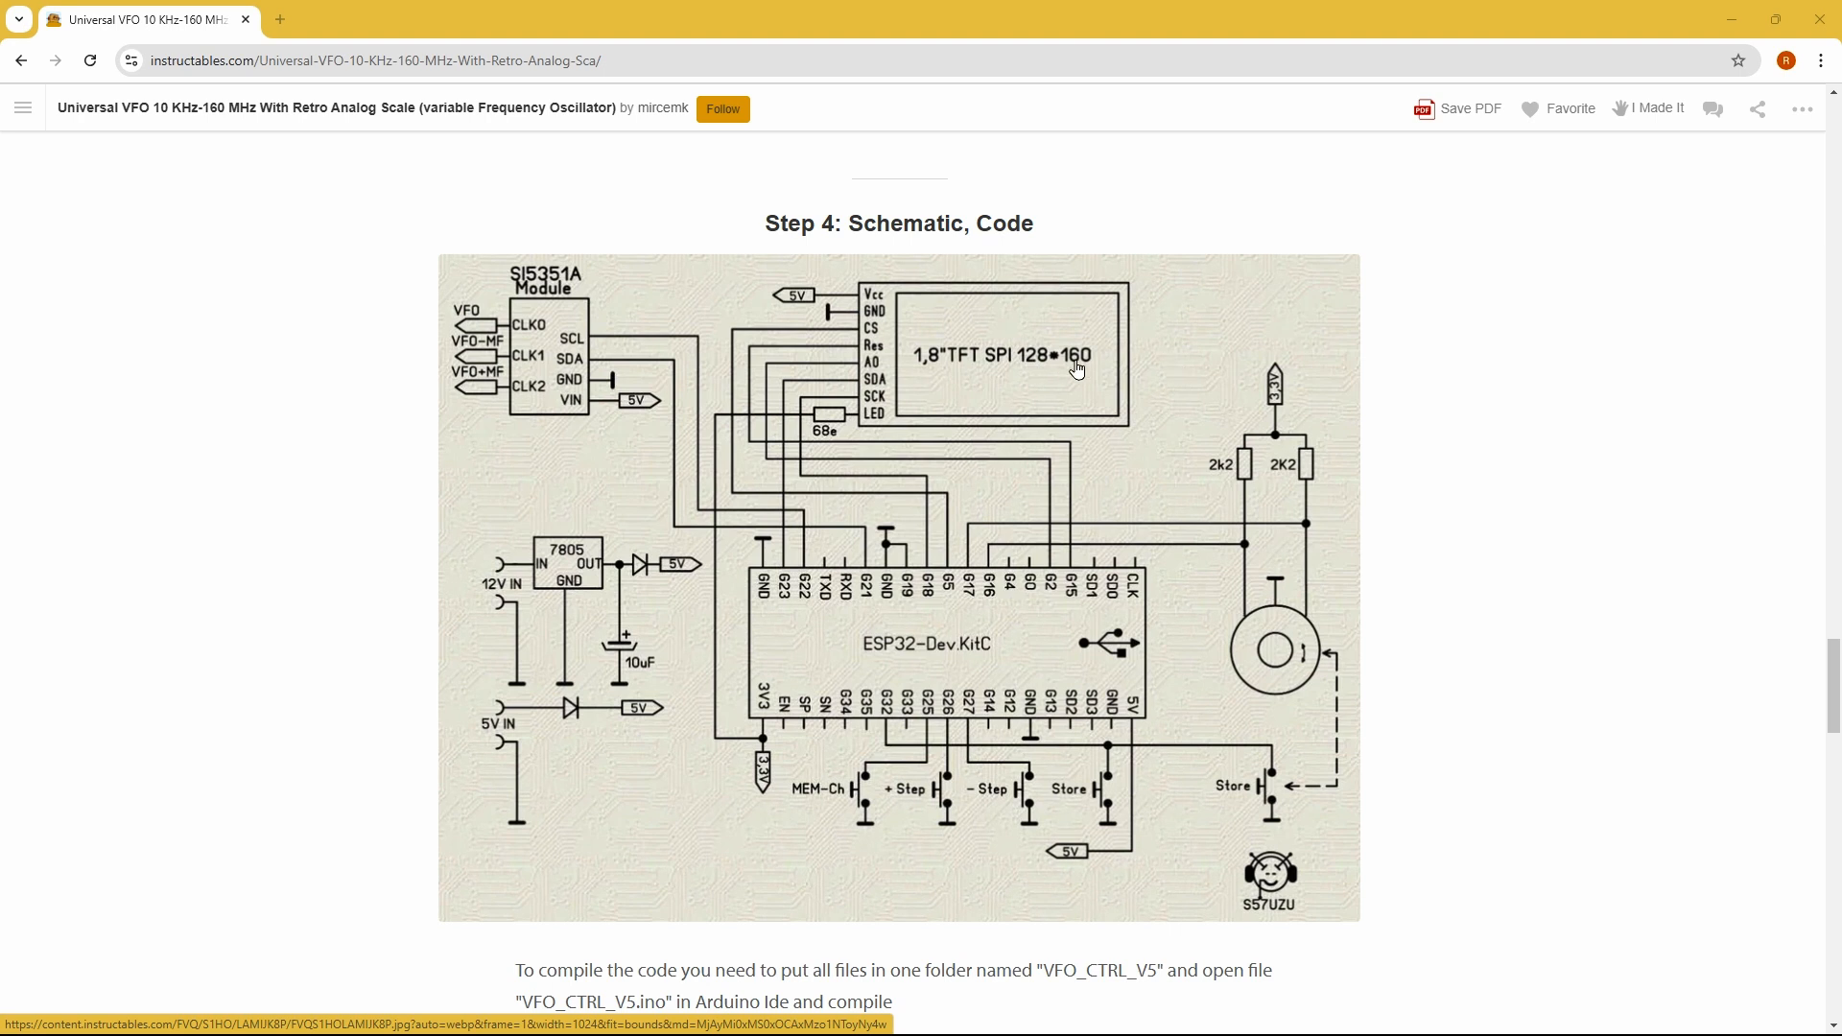
Skim the code download list and related projects, then minimise Chrome to show the VFO_CTRL_V5 sketch.
{"action": "scroll", "scroll_direction": "down", "scroll_amount": 3}
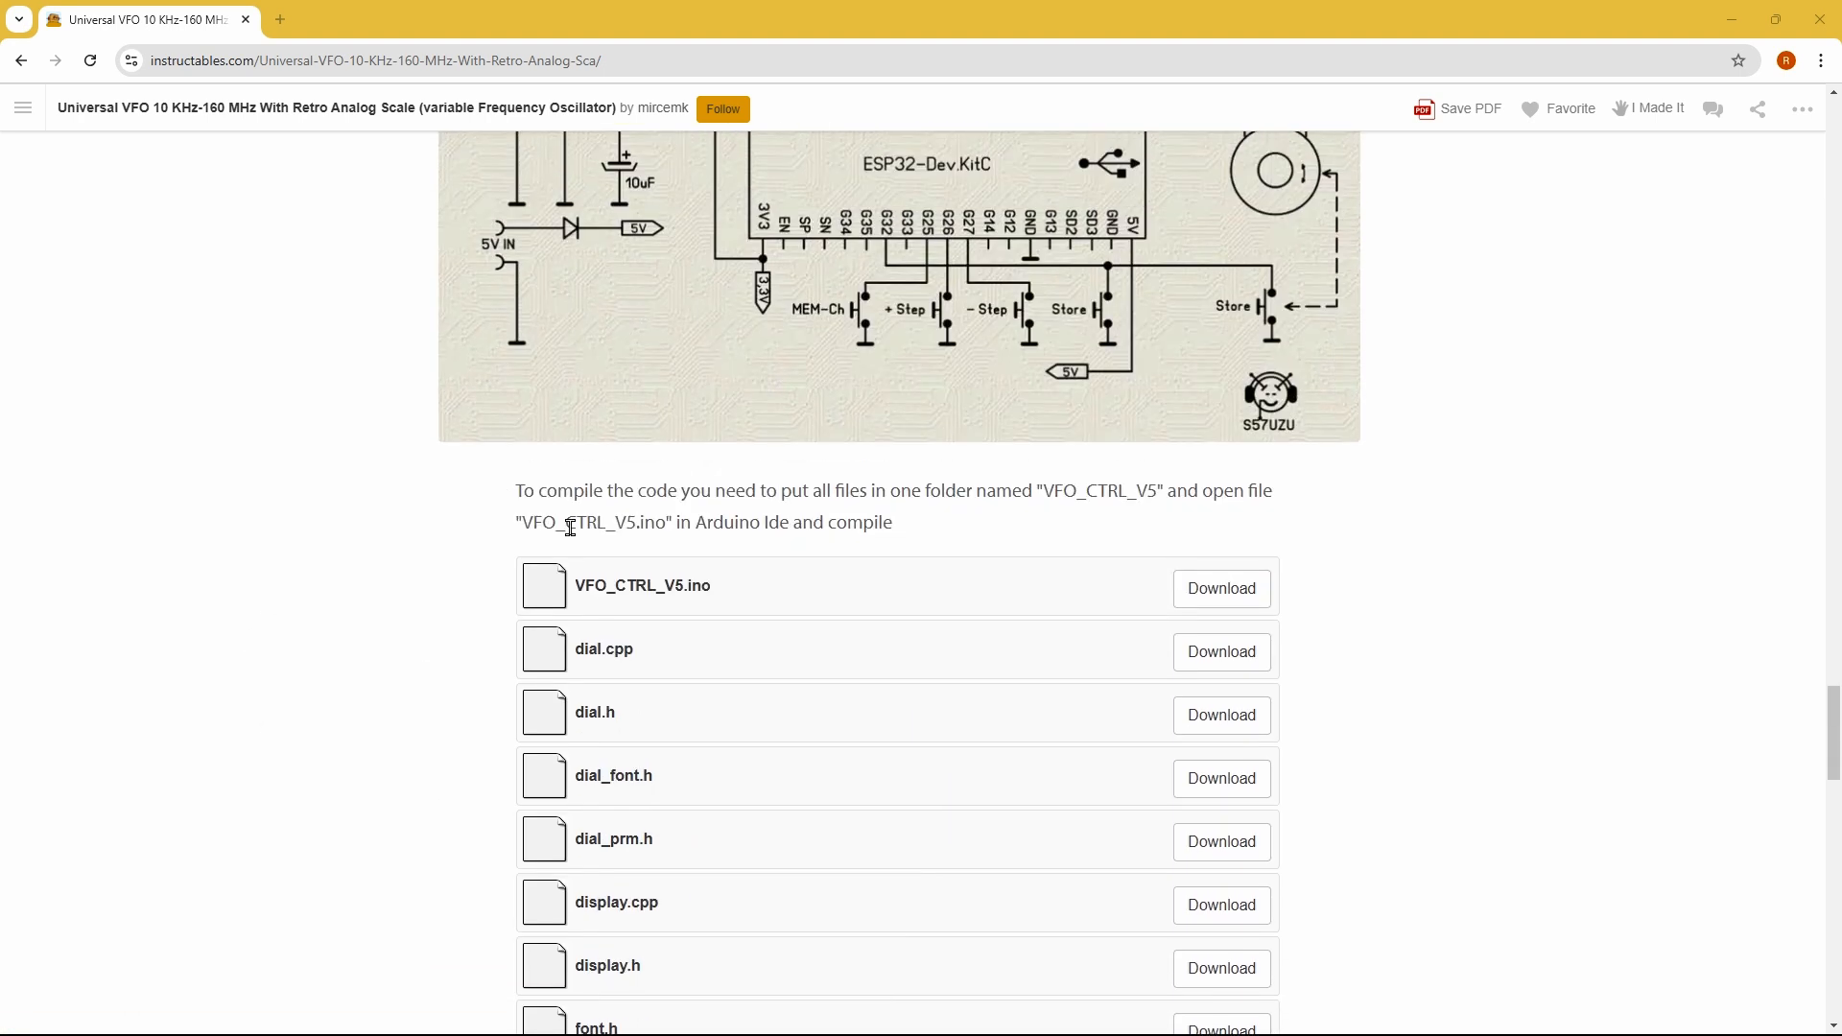
{"action": "scroll", "scroll_direction": "down", "scroll_amount": 3}
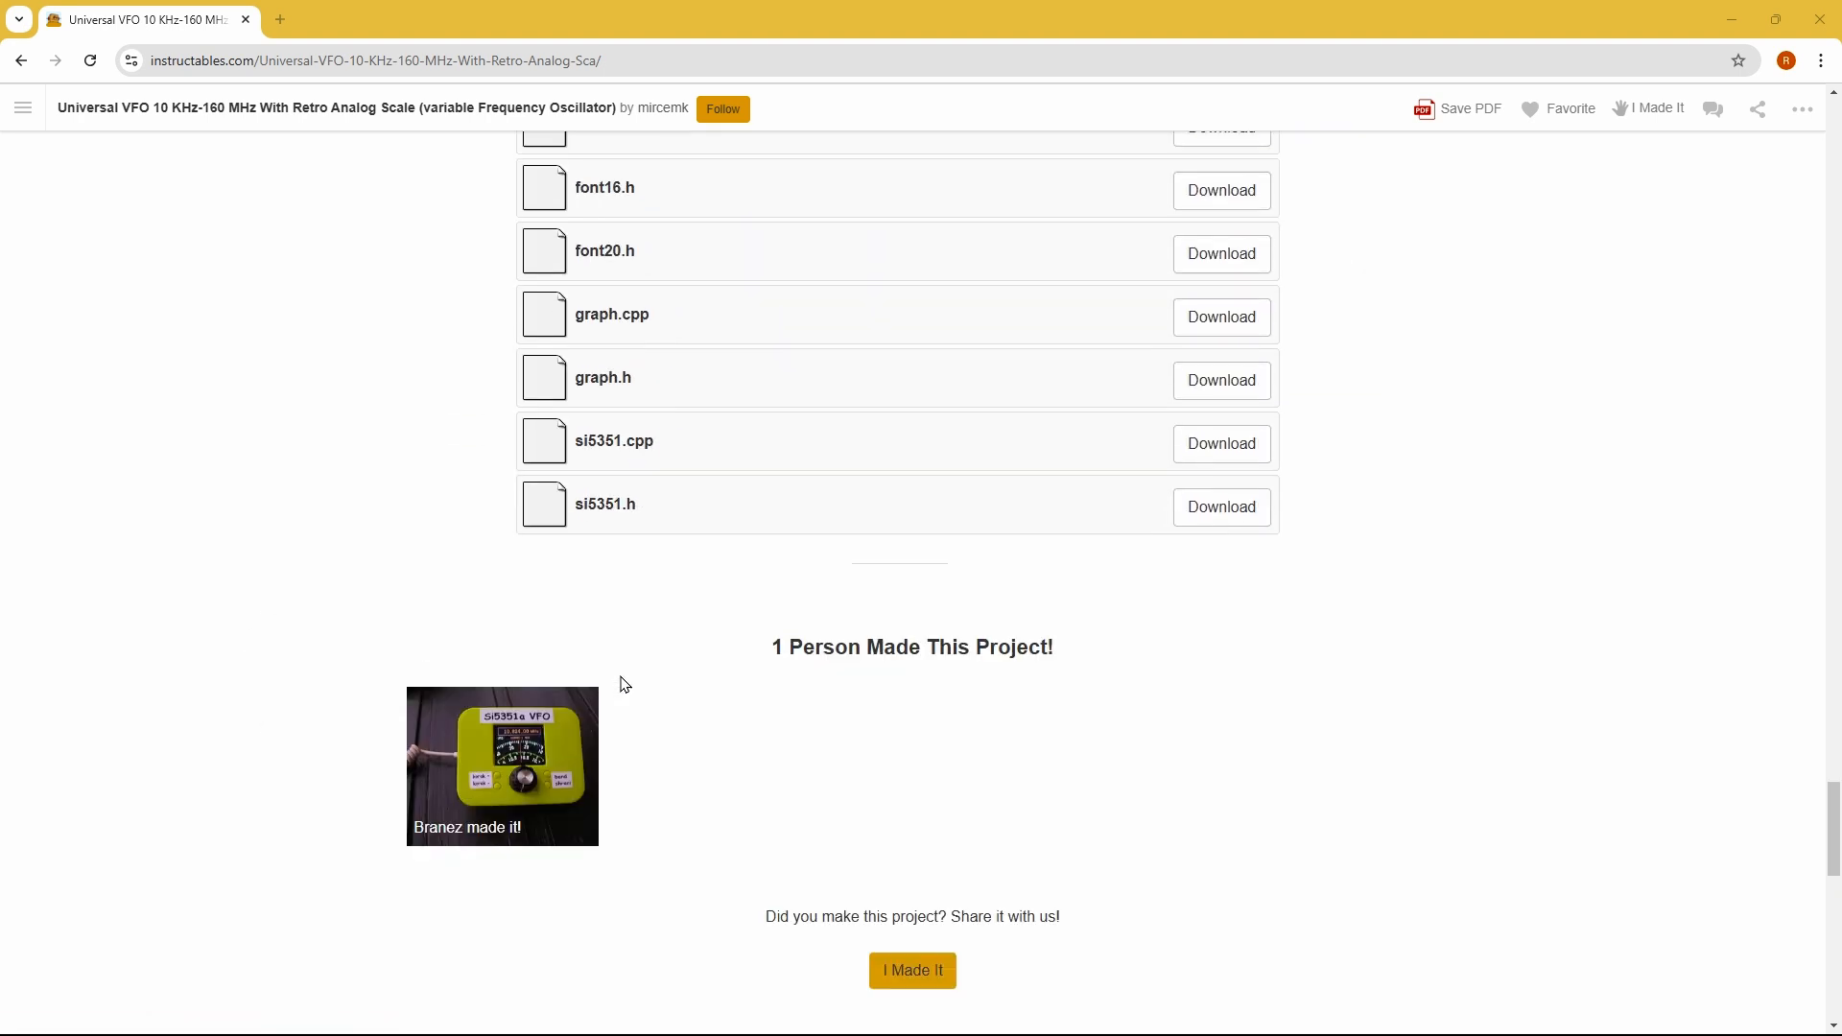
{"action": "scroll", "scroll_direction": "up", "scroll_amount": 3}
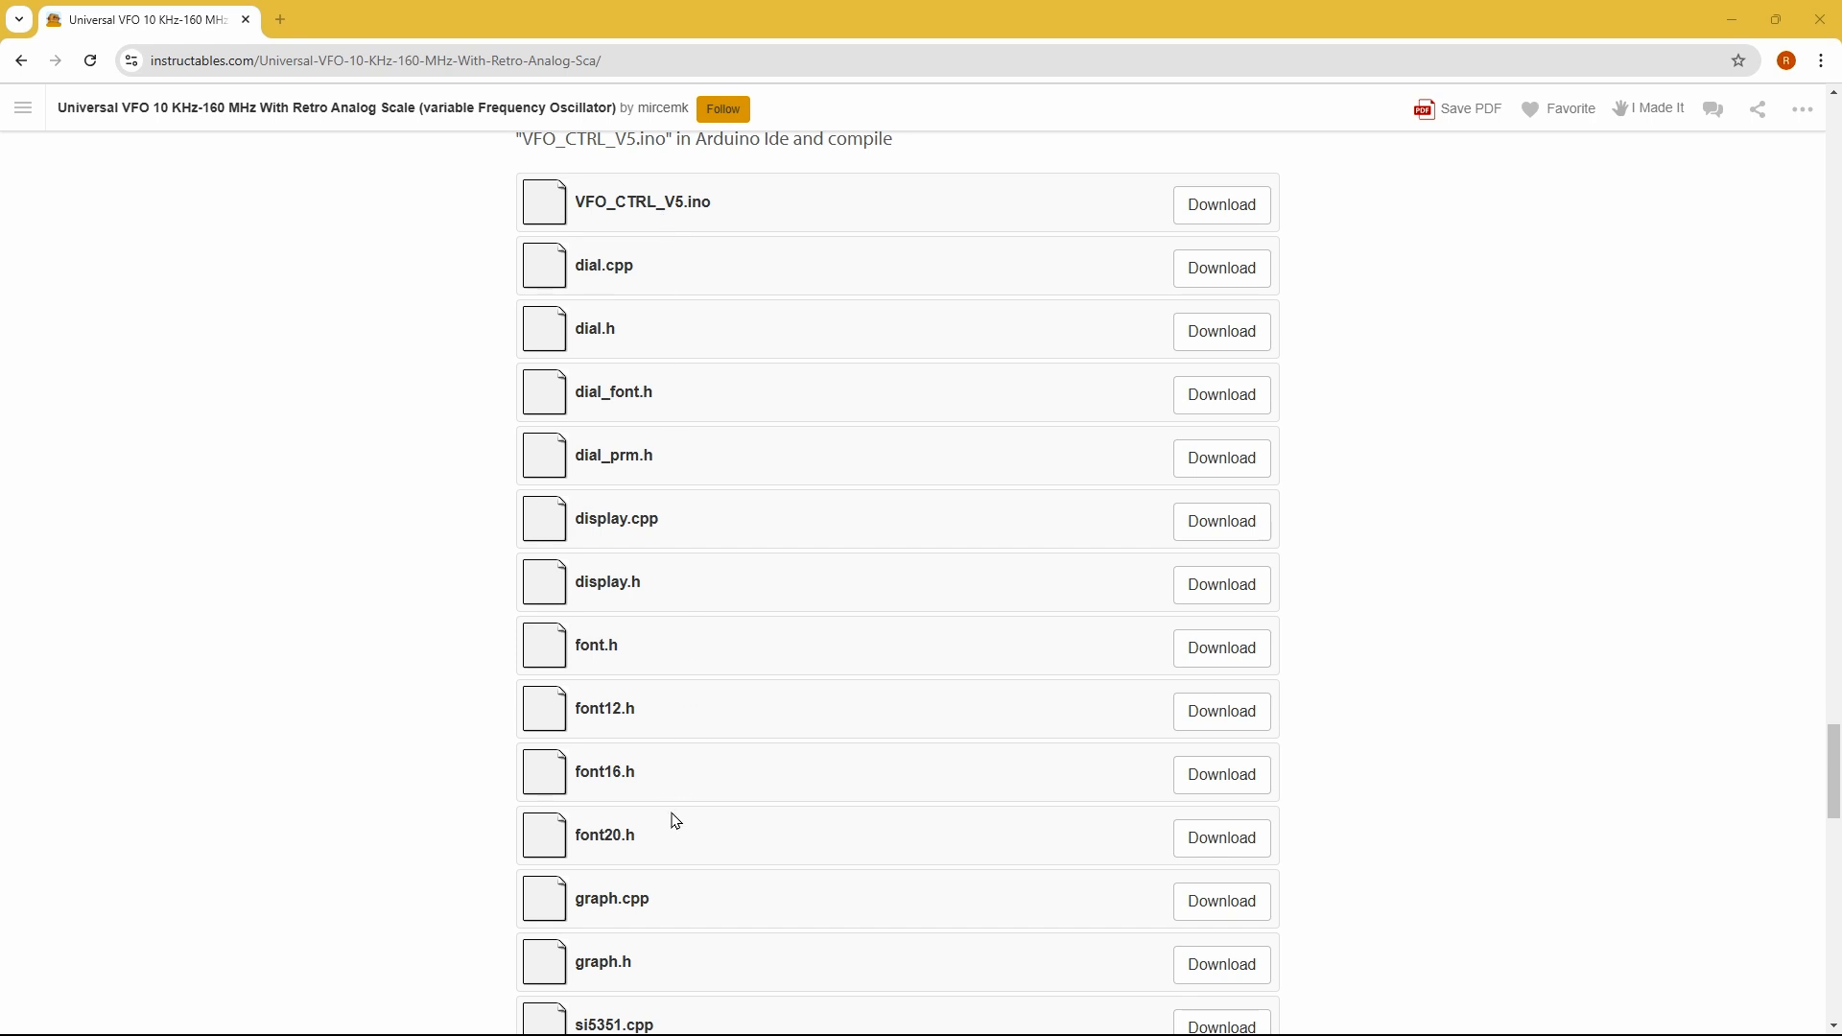
{"action": "scroll", "scroll_direction": "down", "scroll_amount": 3}
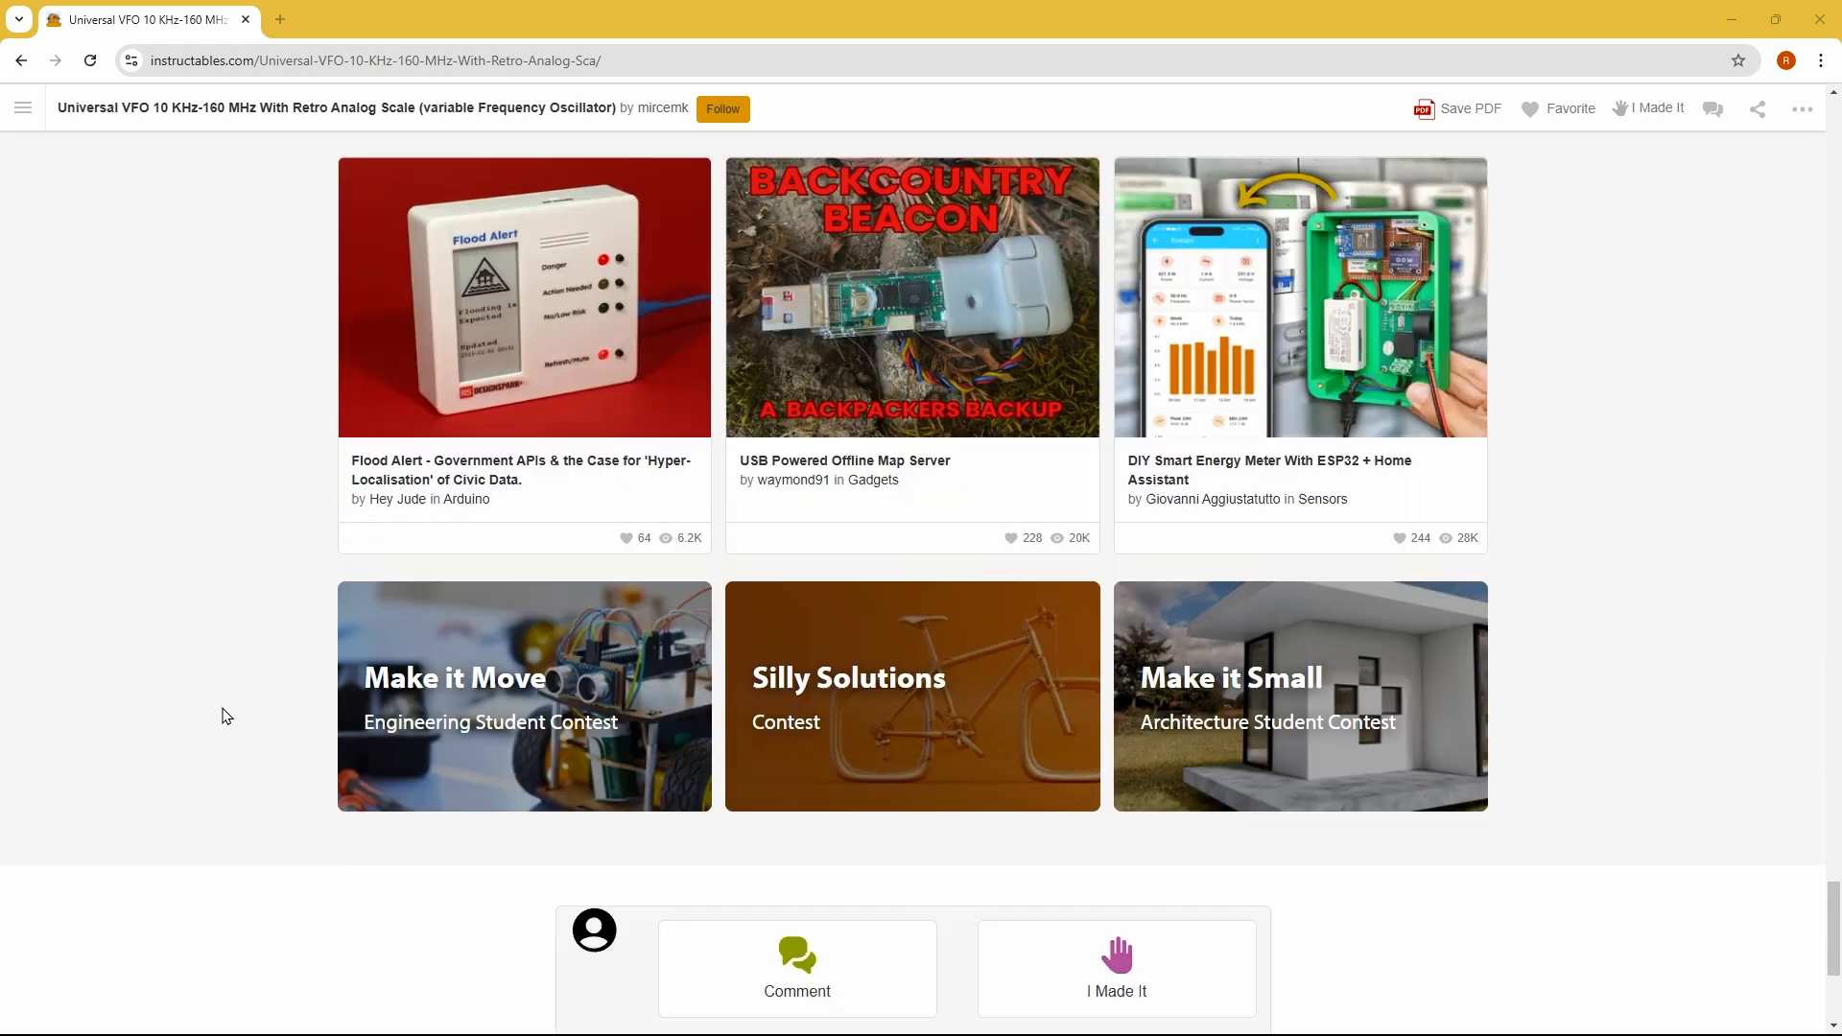
{"action": "scroll", "scroll_direction": "up", "scroll_amount": 3}
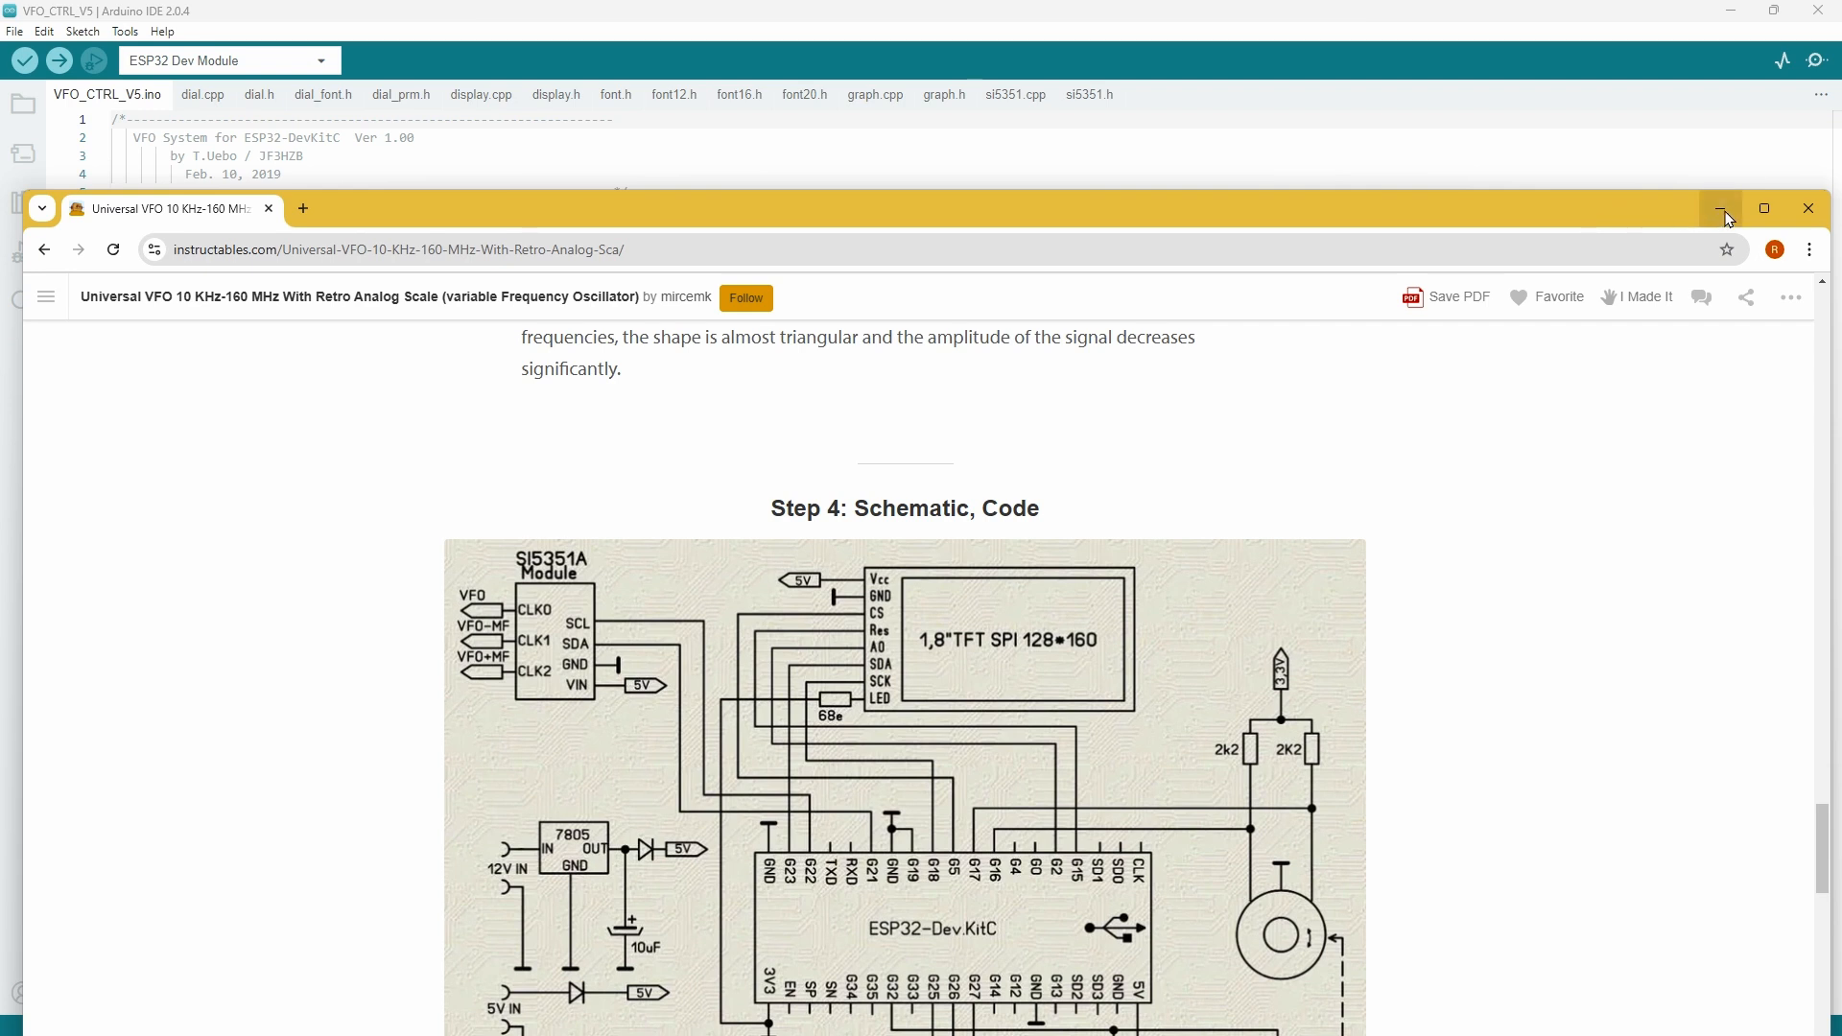
{"action": "left_click", "coordinate": [1721, 208]}
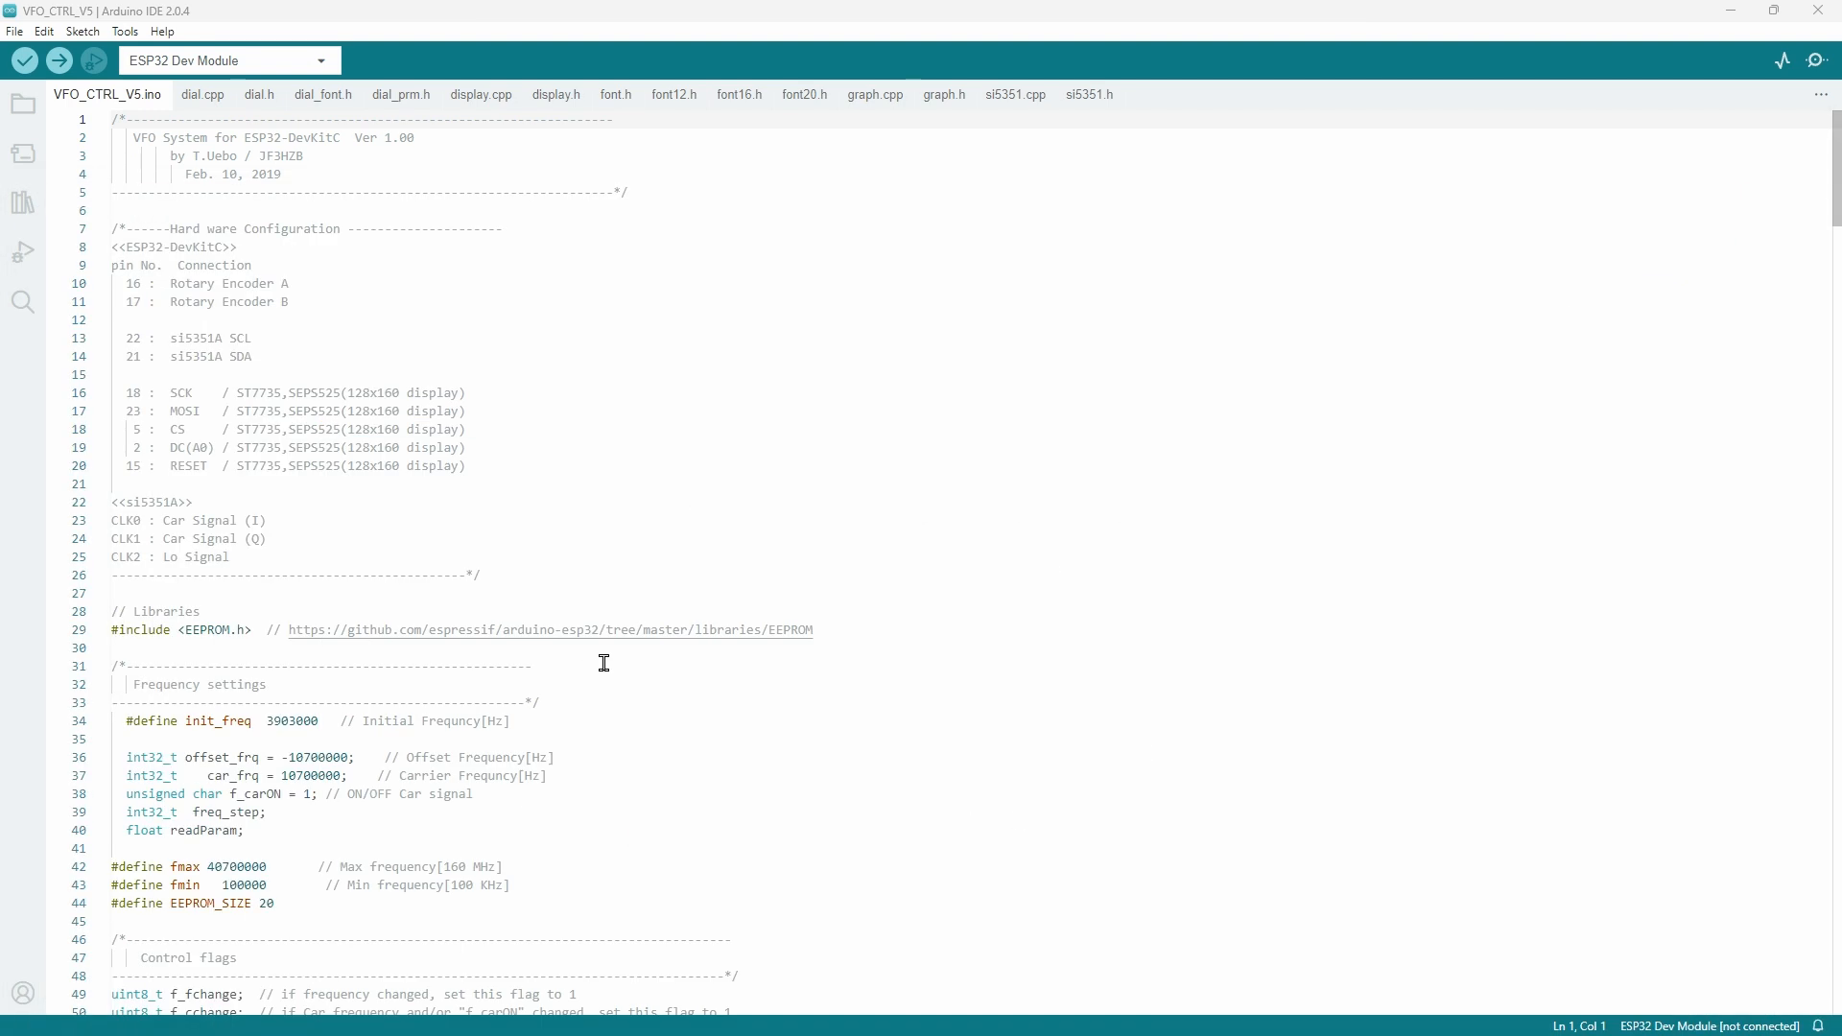
{"action": "scroll", "scroll_direction": "down", "scroll_amount": 3}
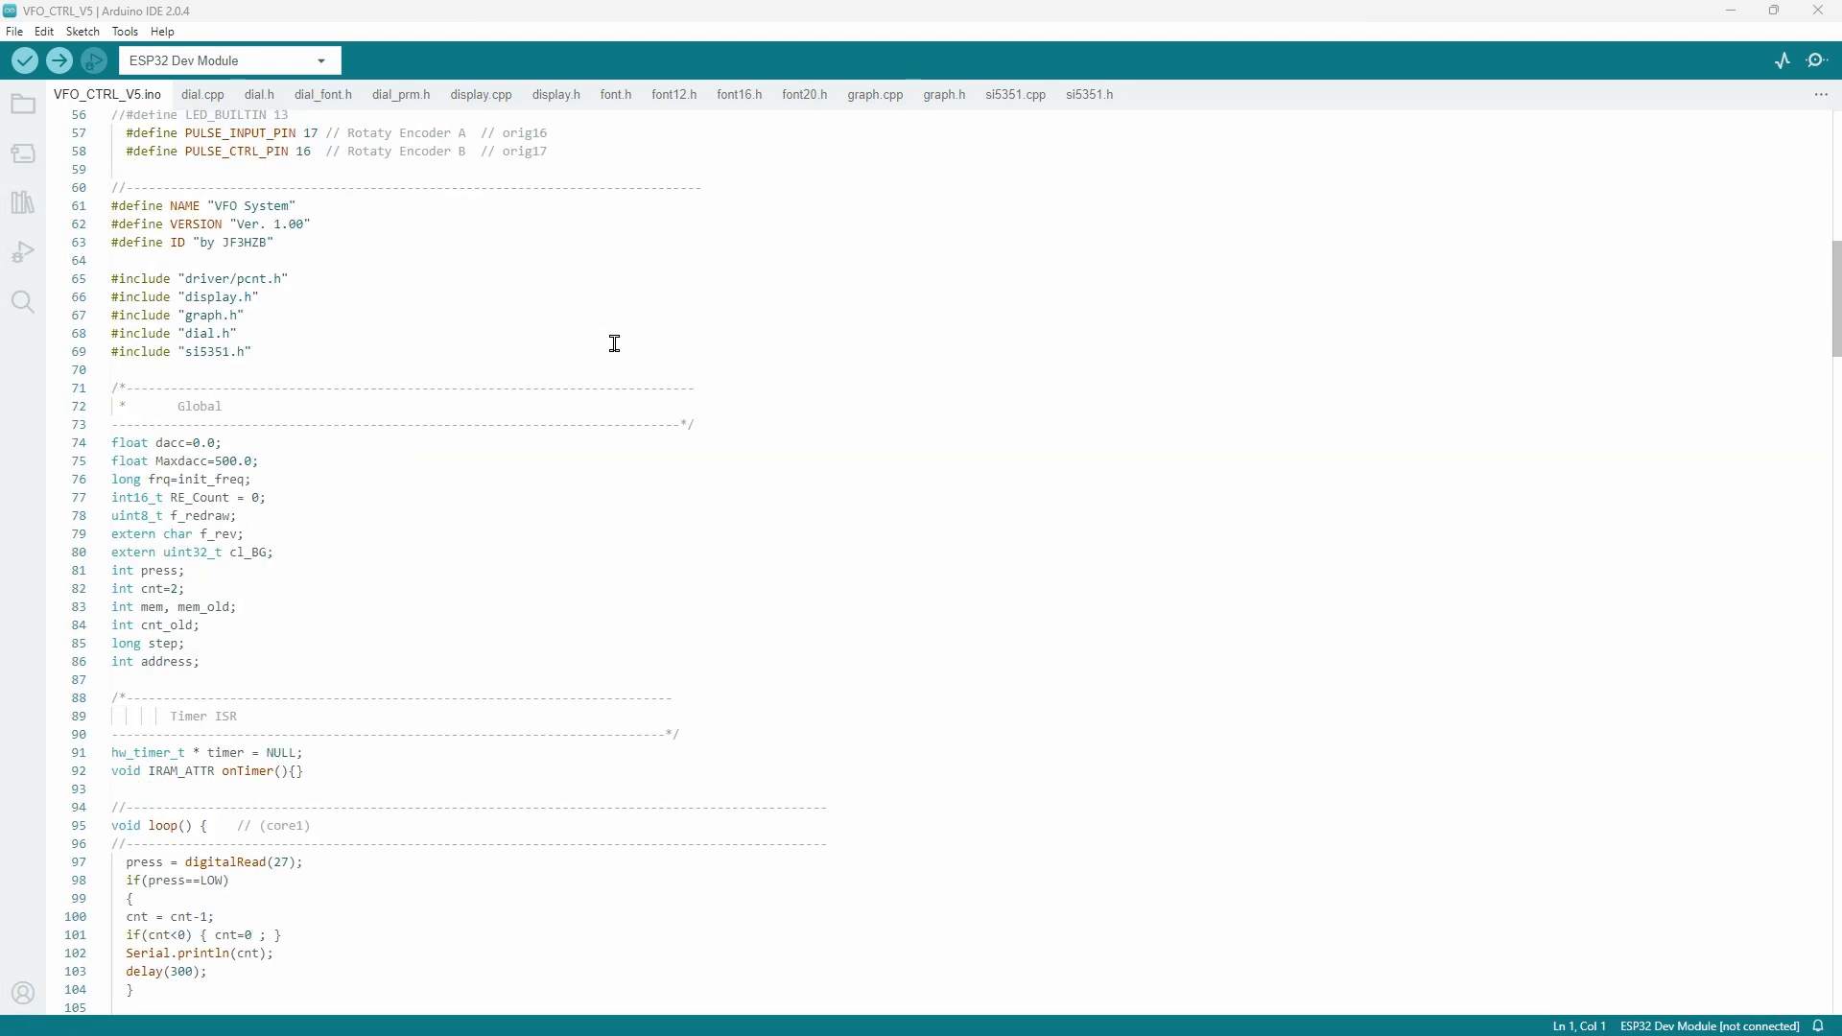
{"action": "scroll", "scroll_direction": "down", "scroll_amount": 3}
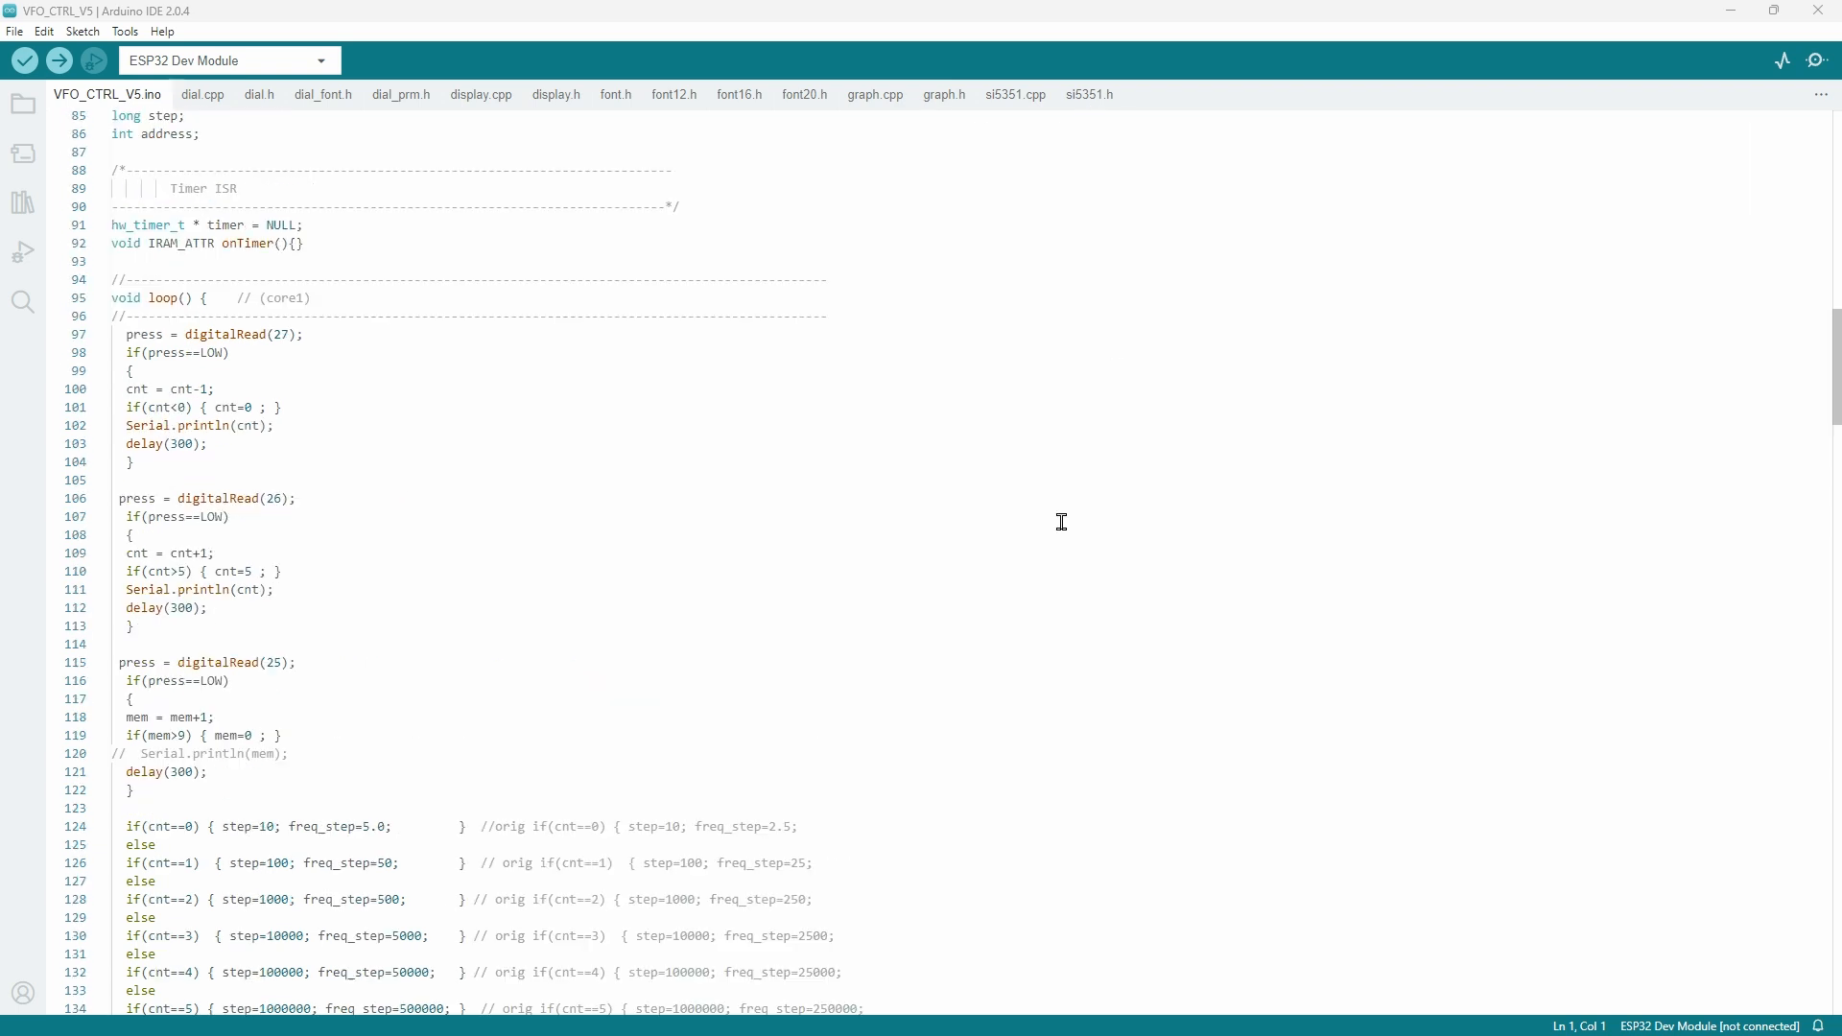
{"action": "scroll", "scroll_direction": "up", "scroll_amount": 3}
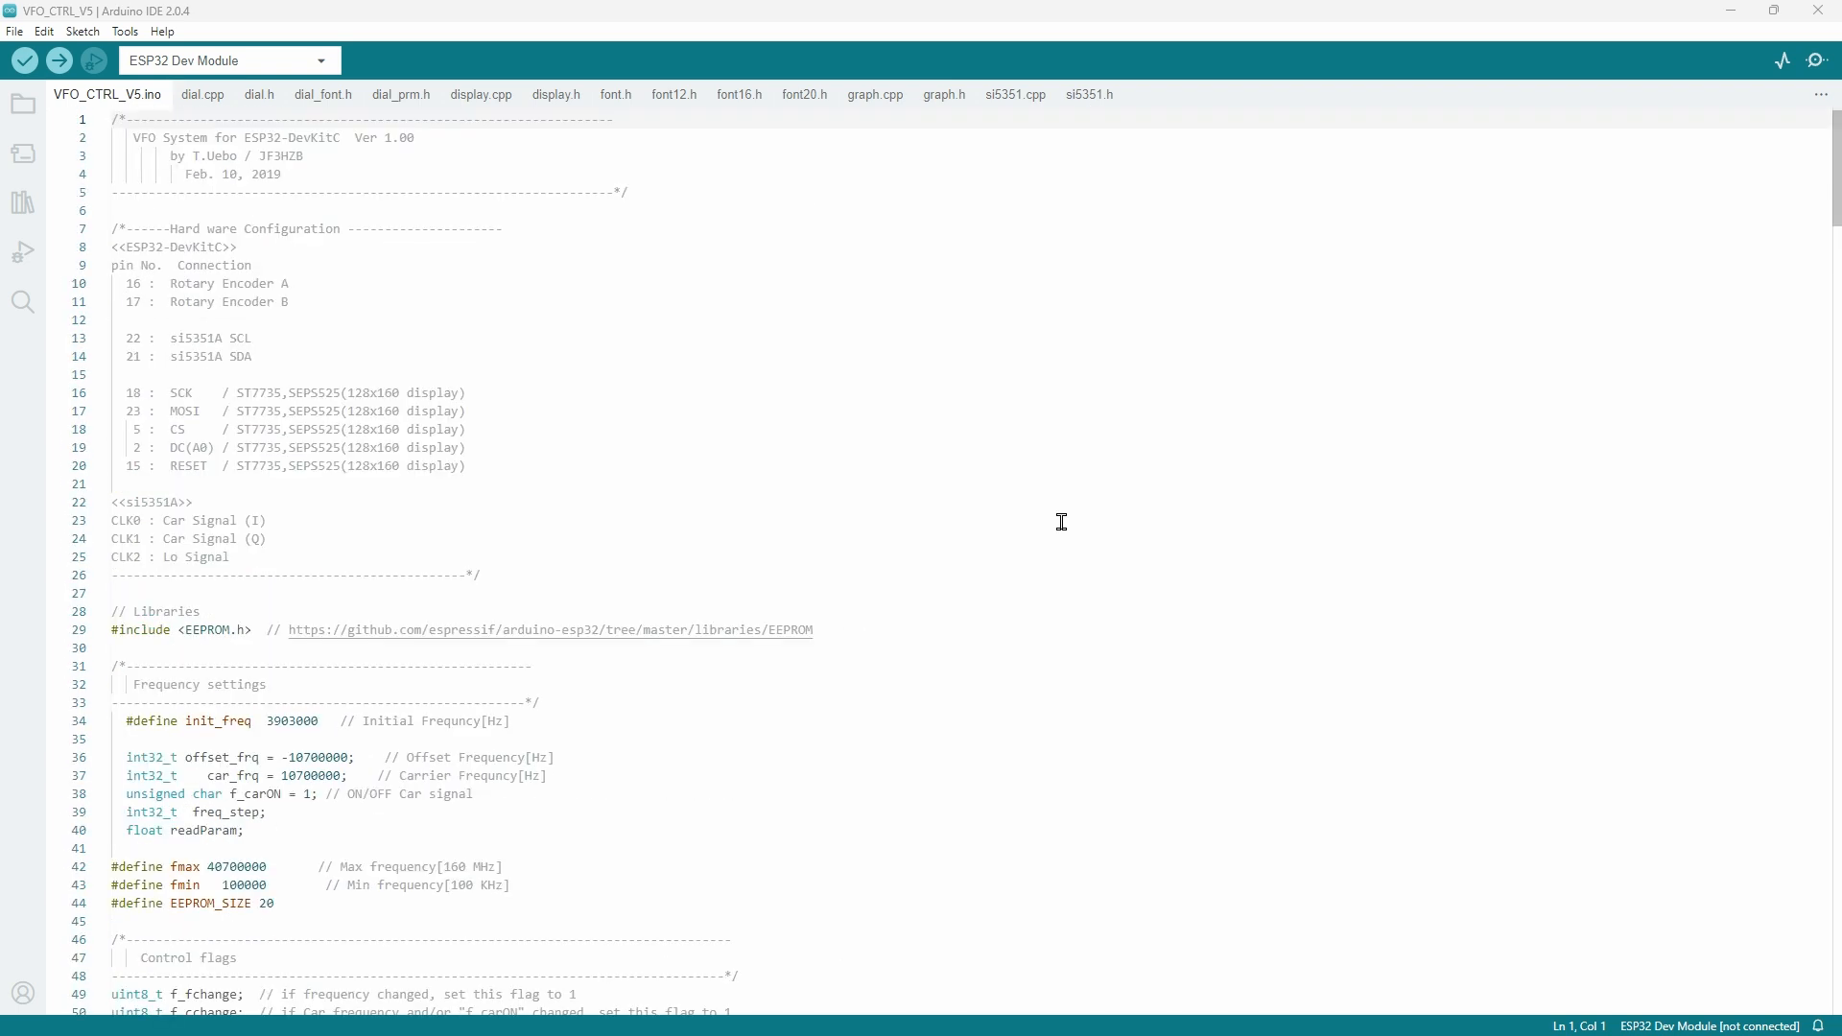
{"action": "mouse_move", "coordinate": [1312, 694]}
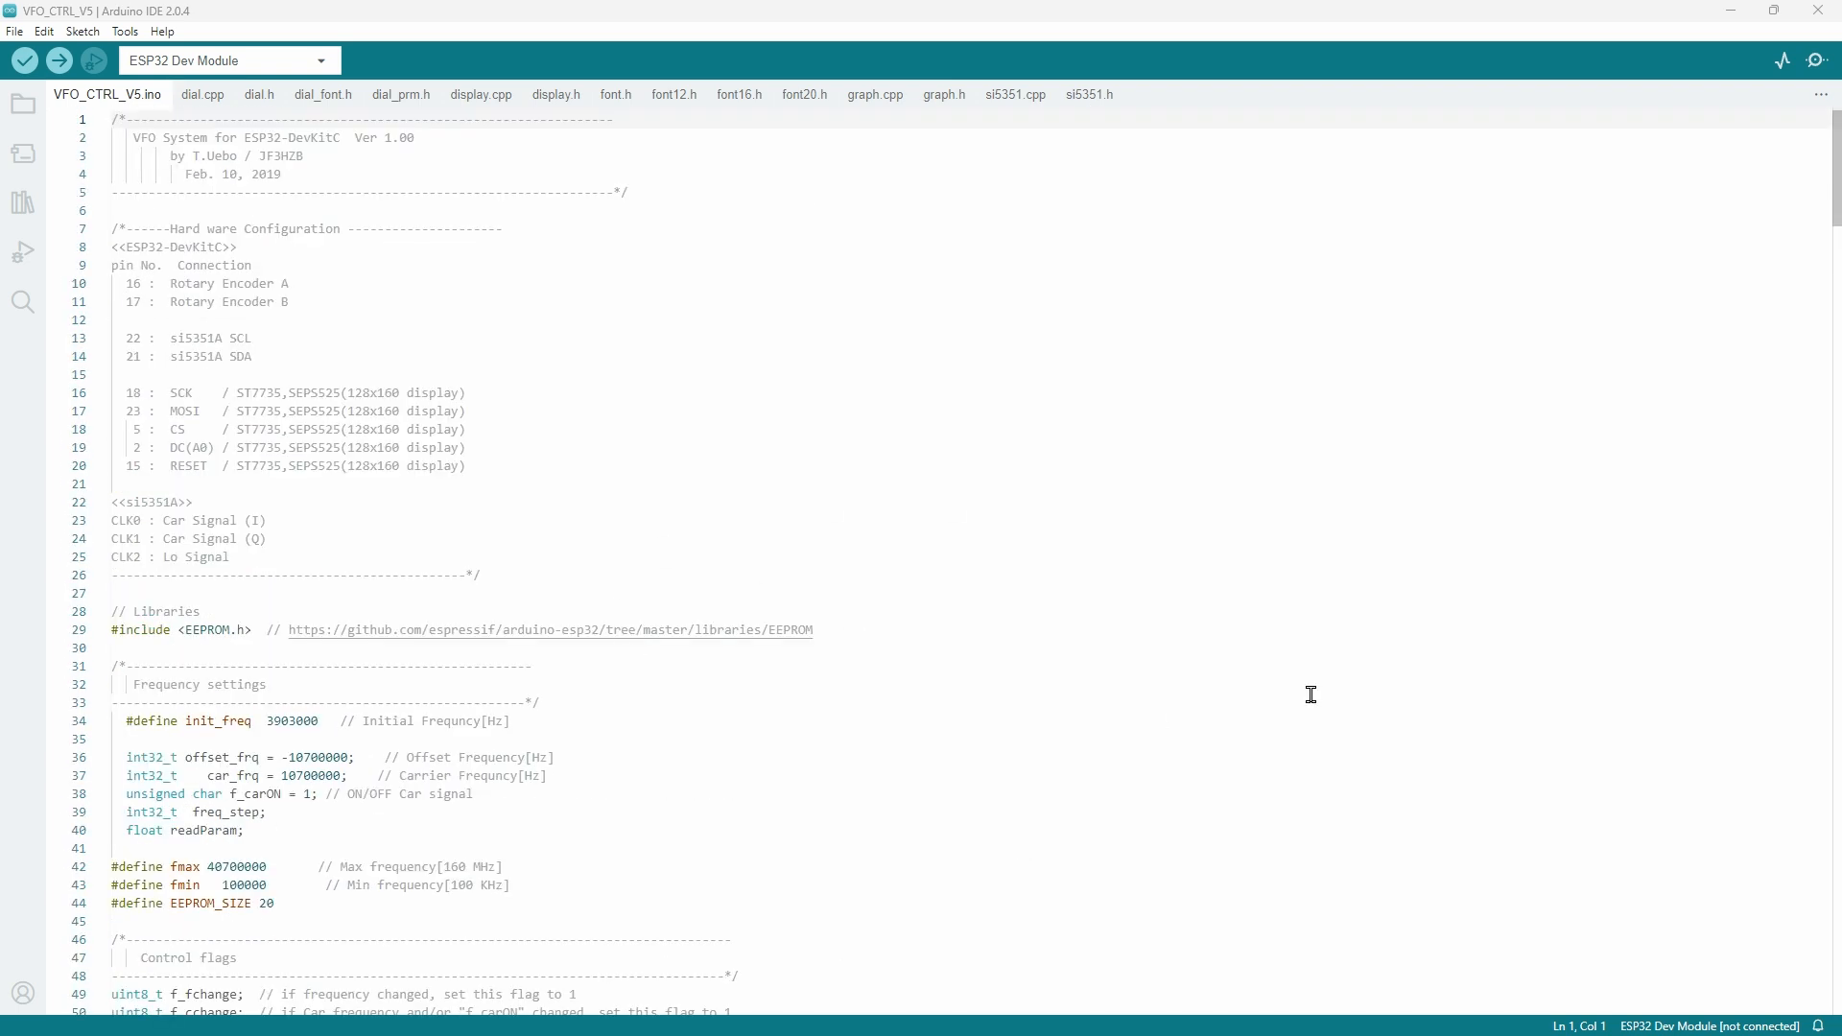
{"action": "mouse_move", "coordinate": [1024, 712]}
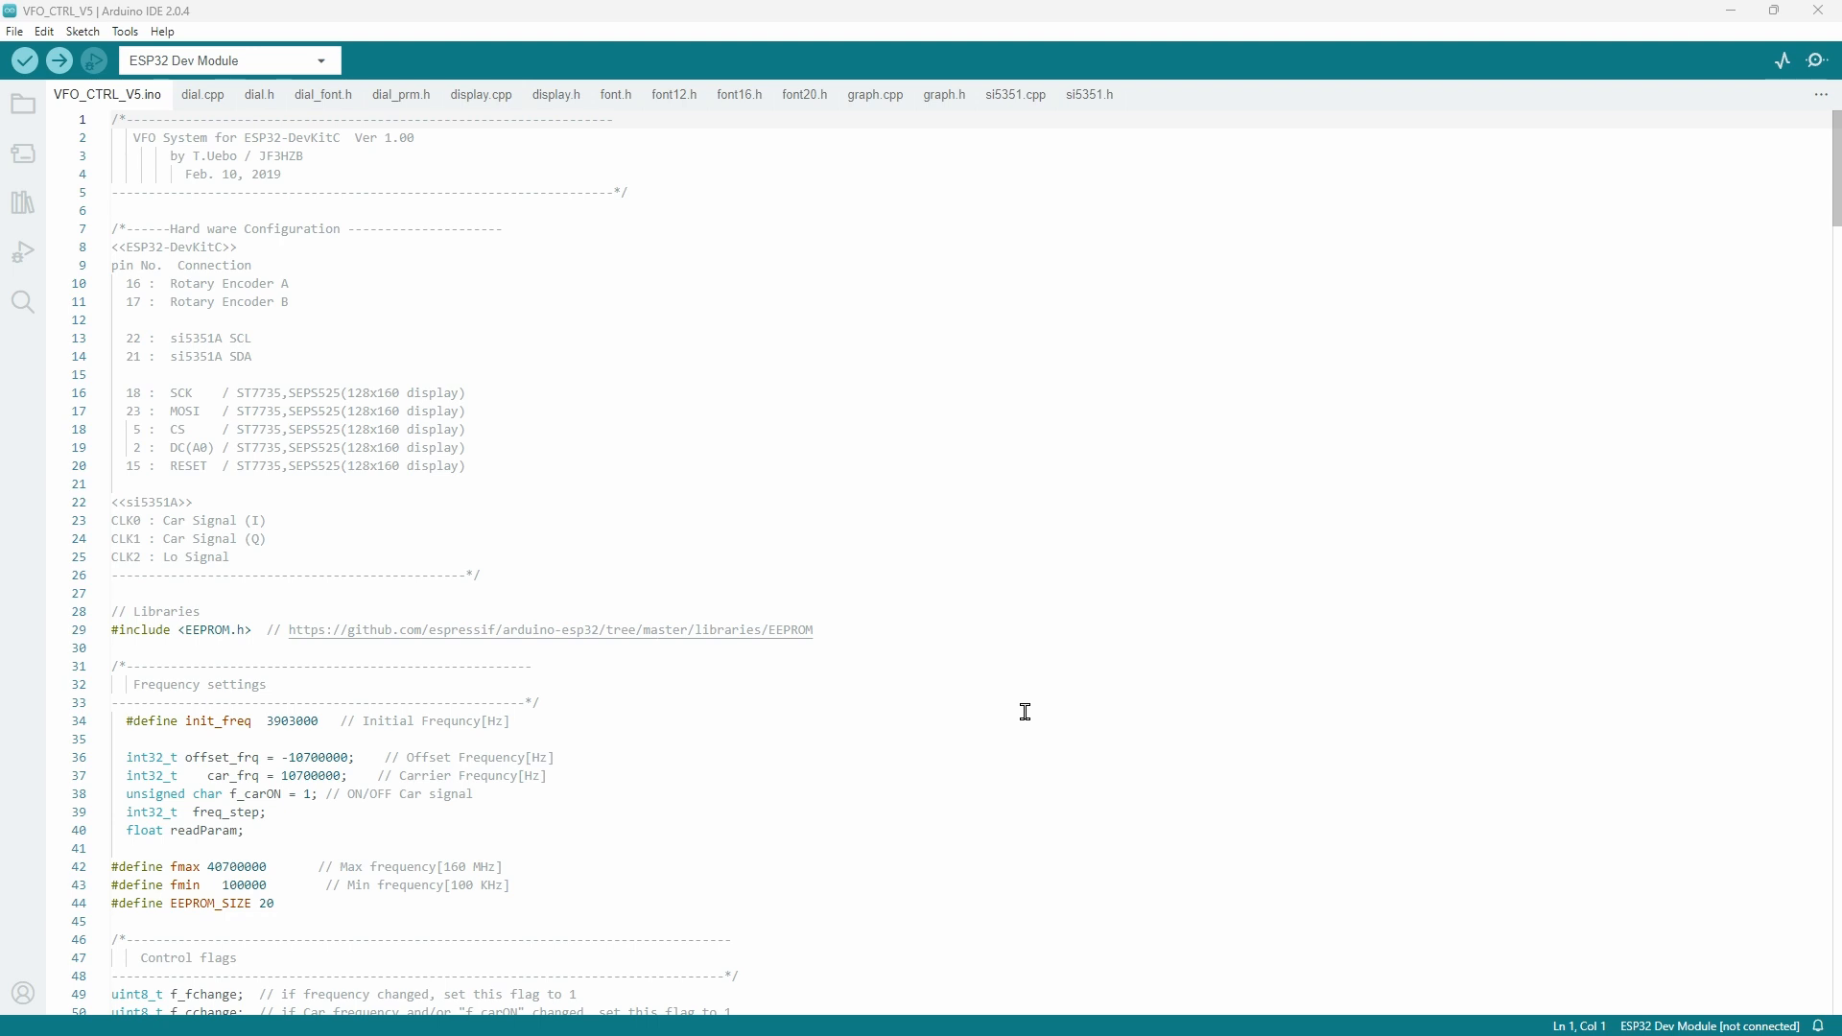
{"action": "mouse_move", "coordinate": [1009, 729]}
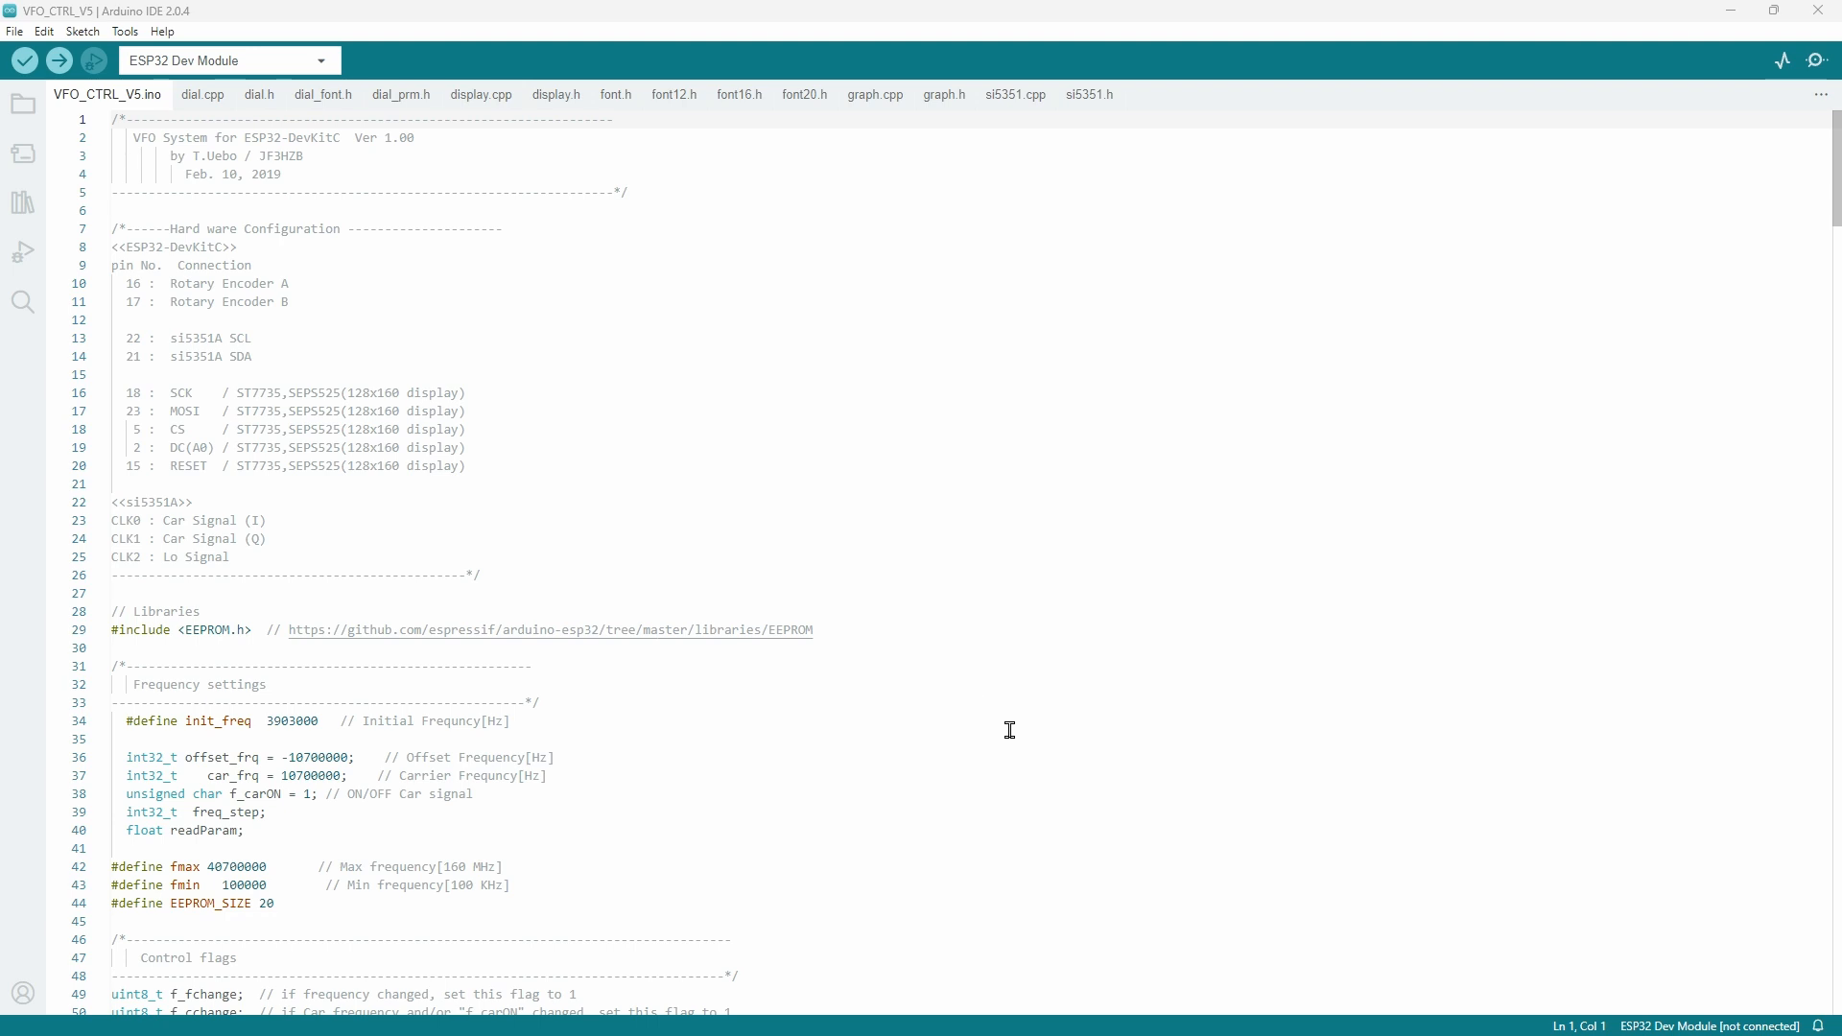
{"action": "scroll", "scroll_direction": "down", "scroll_amount": 3}
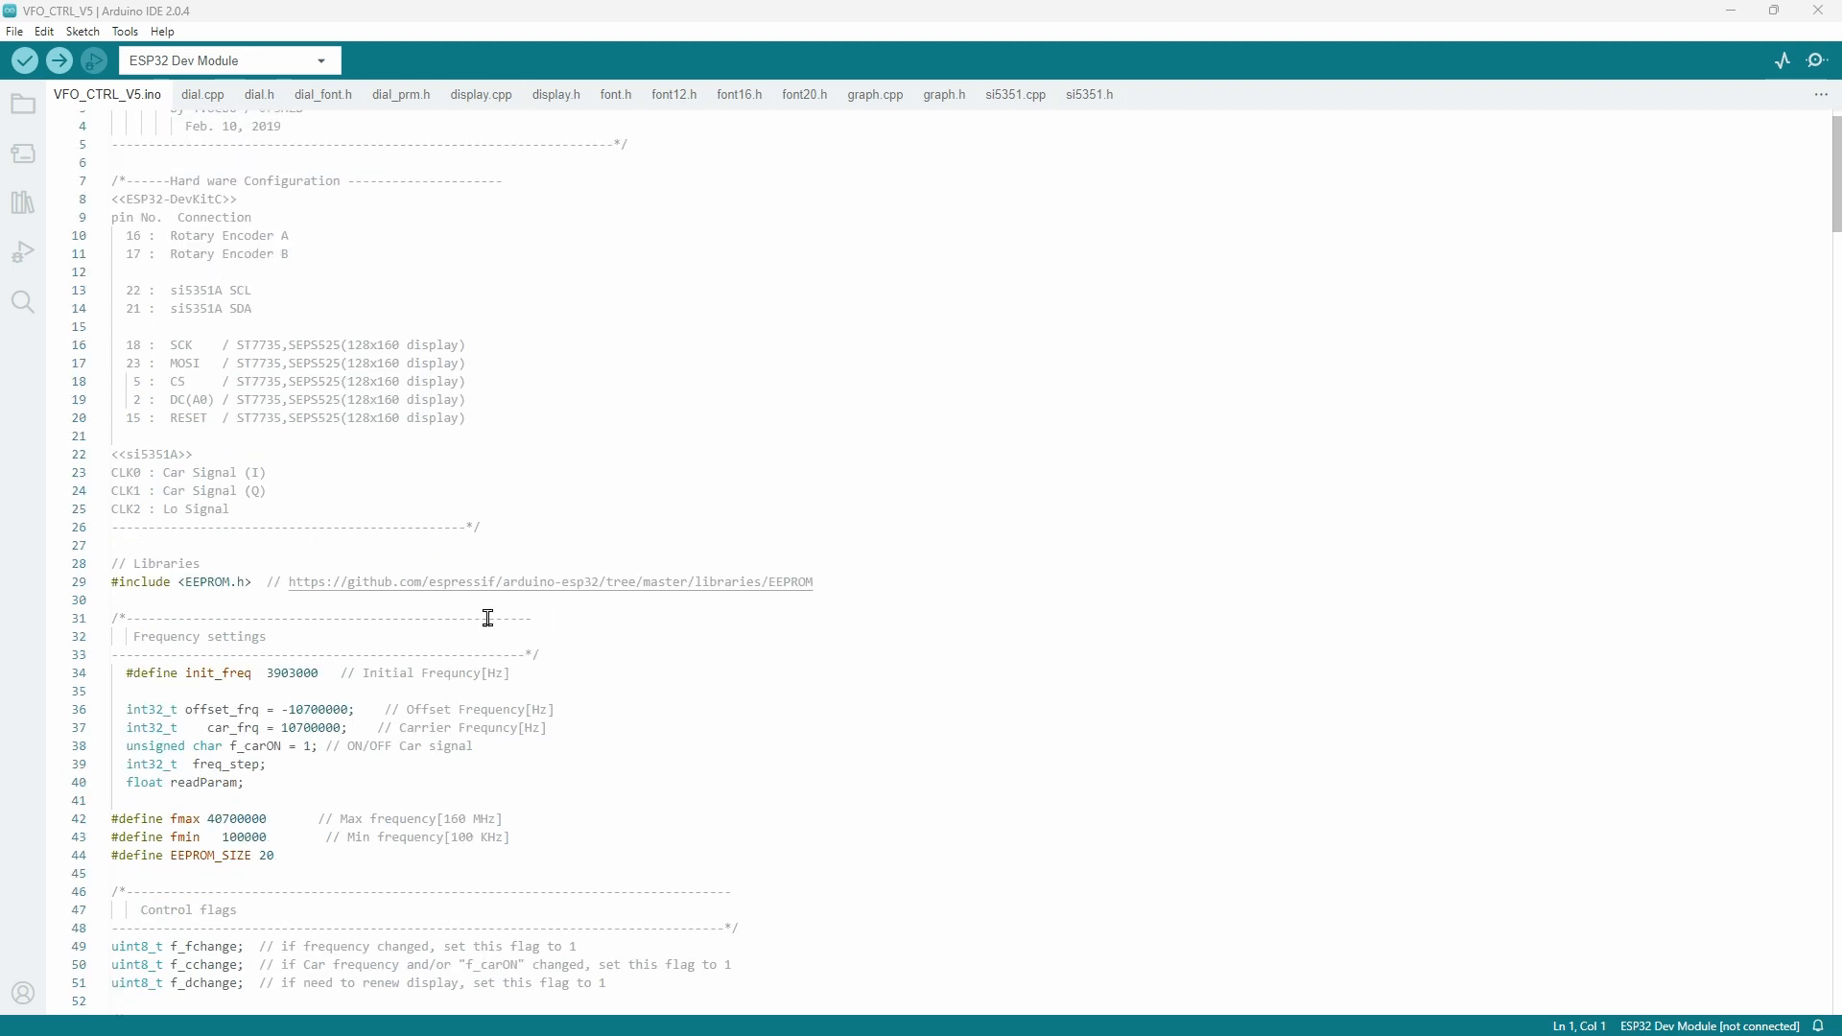
{"action": "mouse_move", "coordinate": [839, 790]}
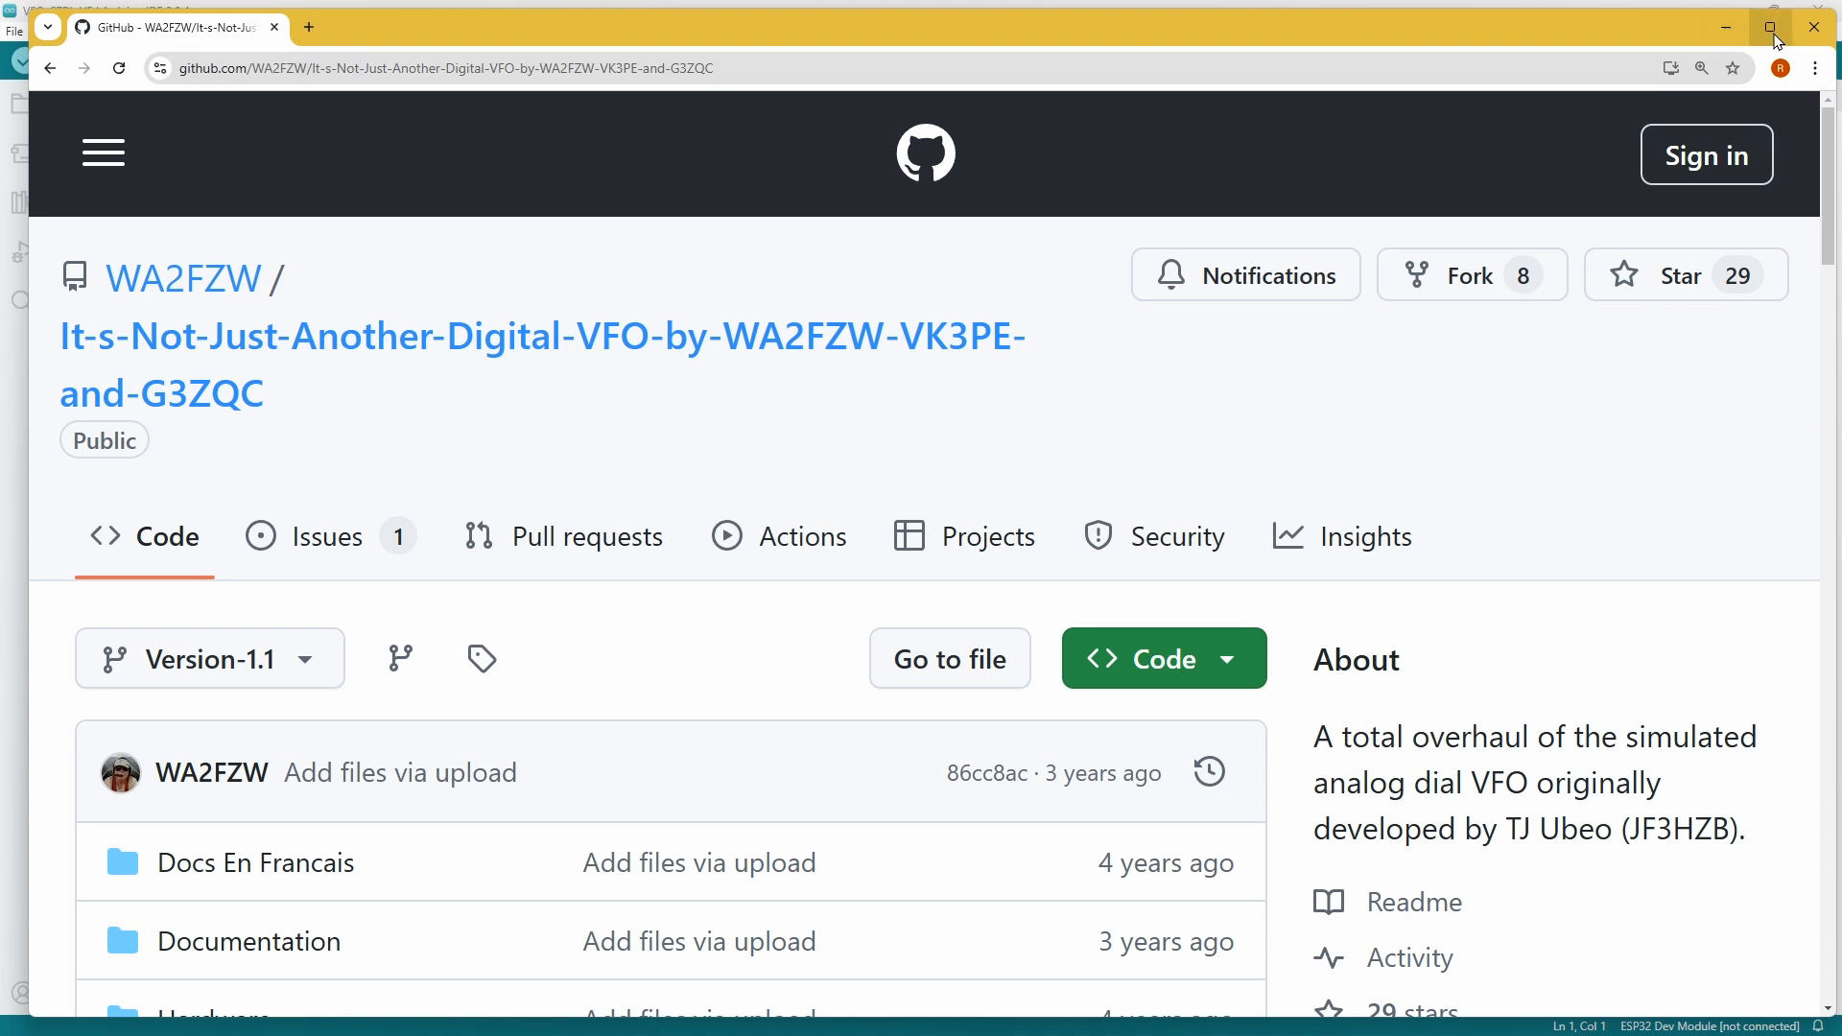
Maximise the Digital VFO repository window and scroll to the NJAD_VFO_V1.1 folder list and README.
{"action": "left_click", "coordinate": [1776, 27]}
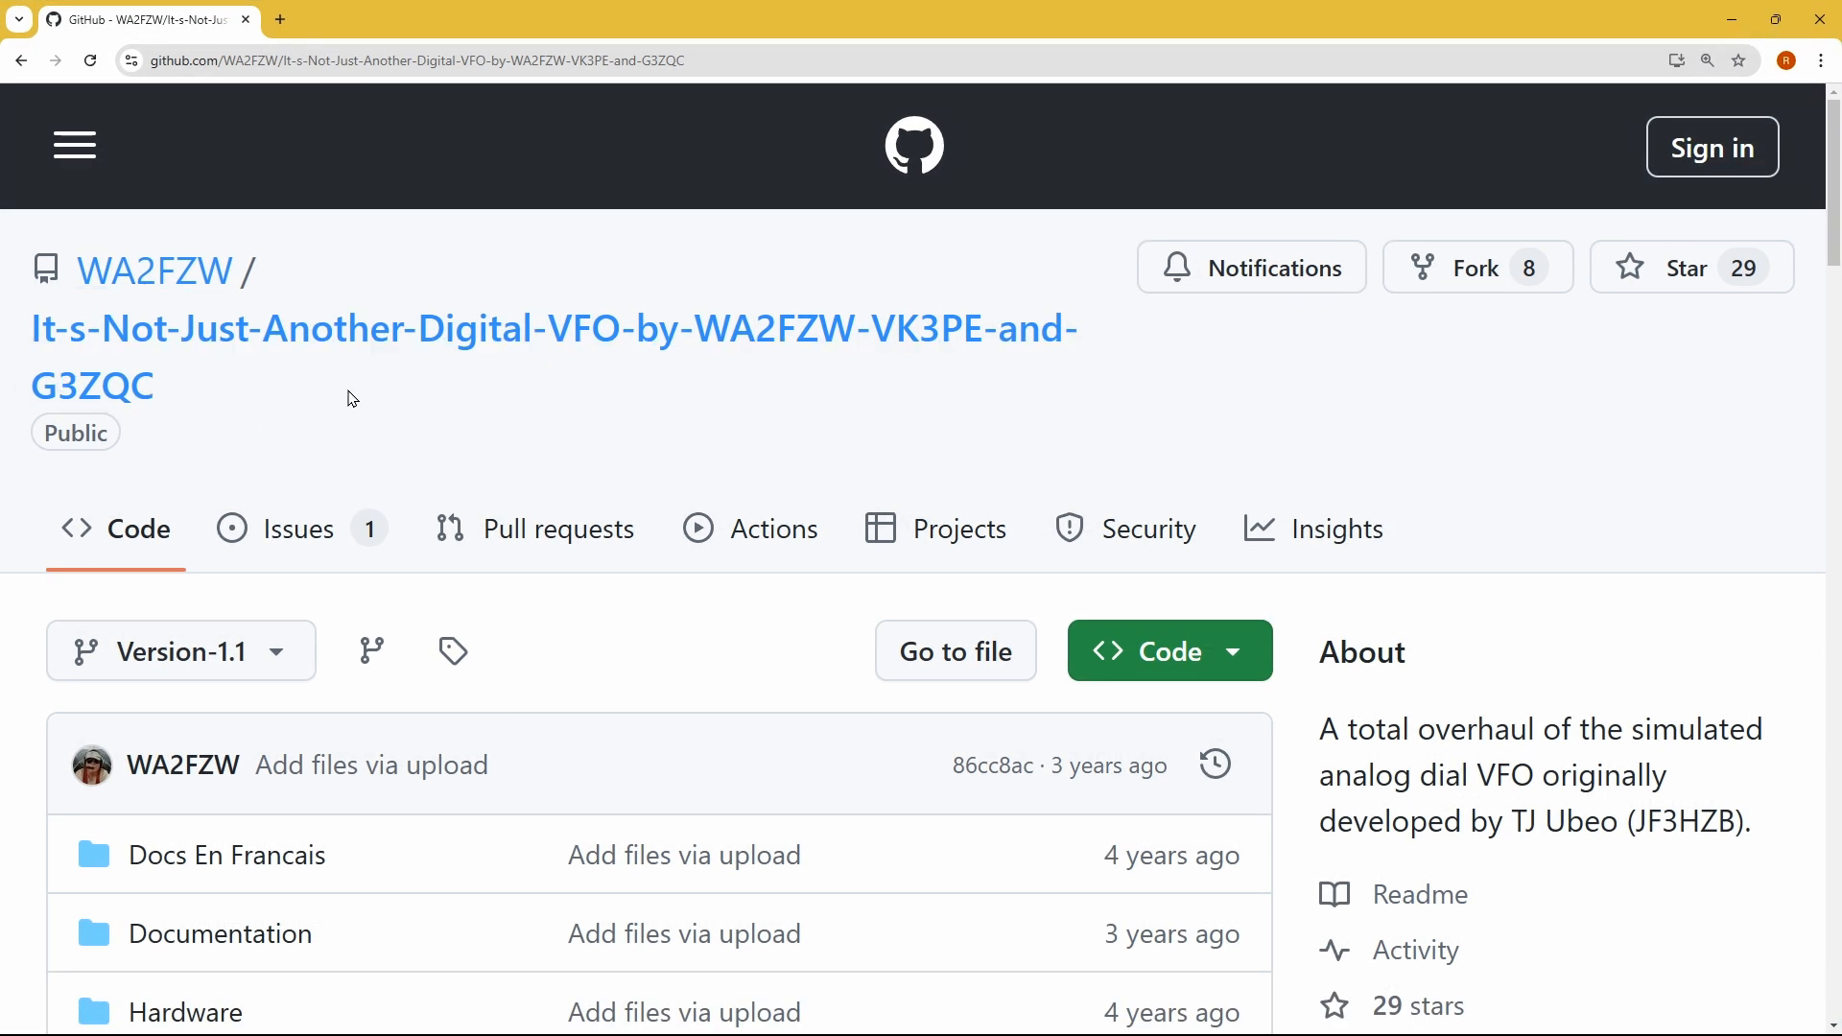
{"action": "mouse_move", "coordinate": [705, 360]}
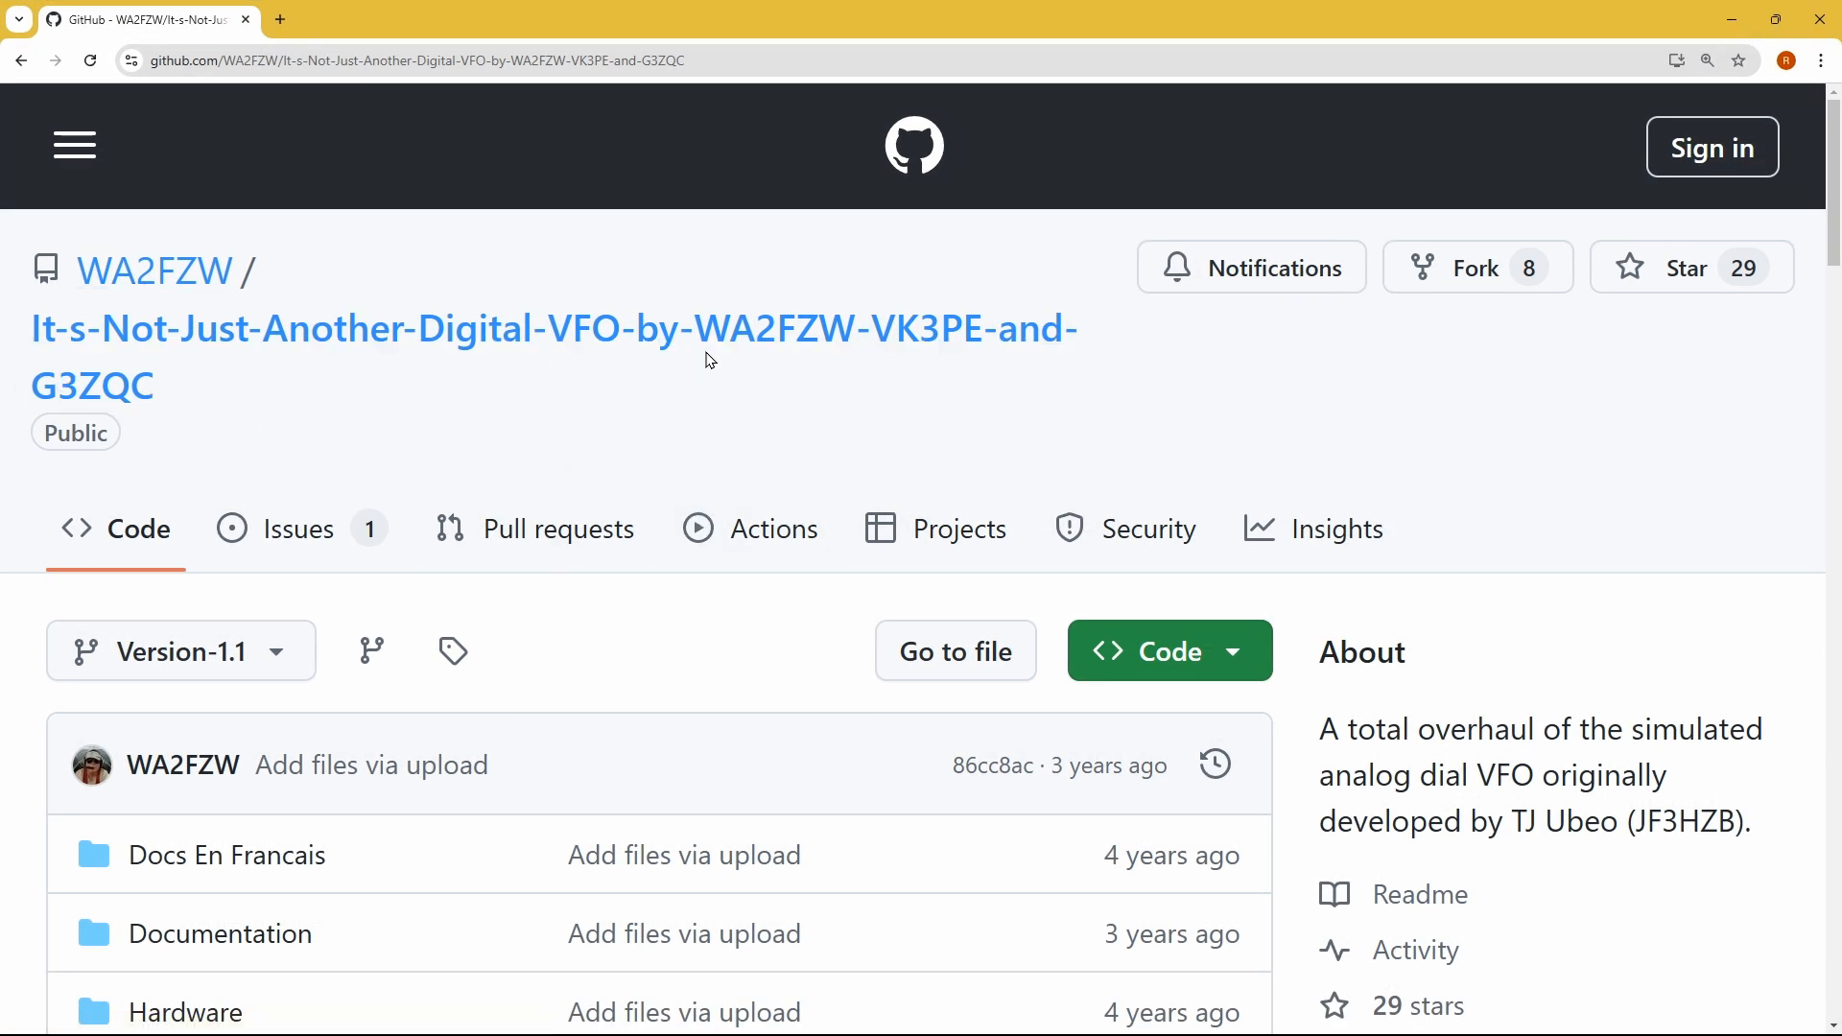
{"action": "scroll", "scroll_direction": "down", "scroll_amount": 3}
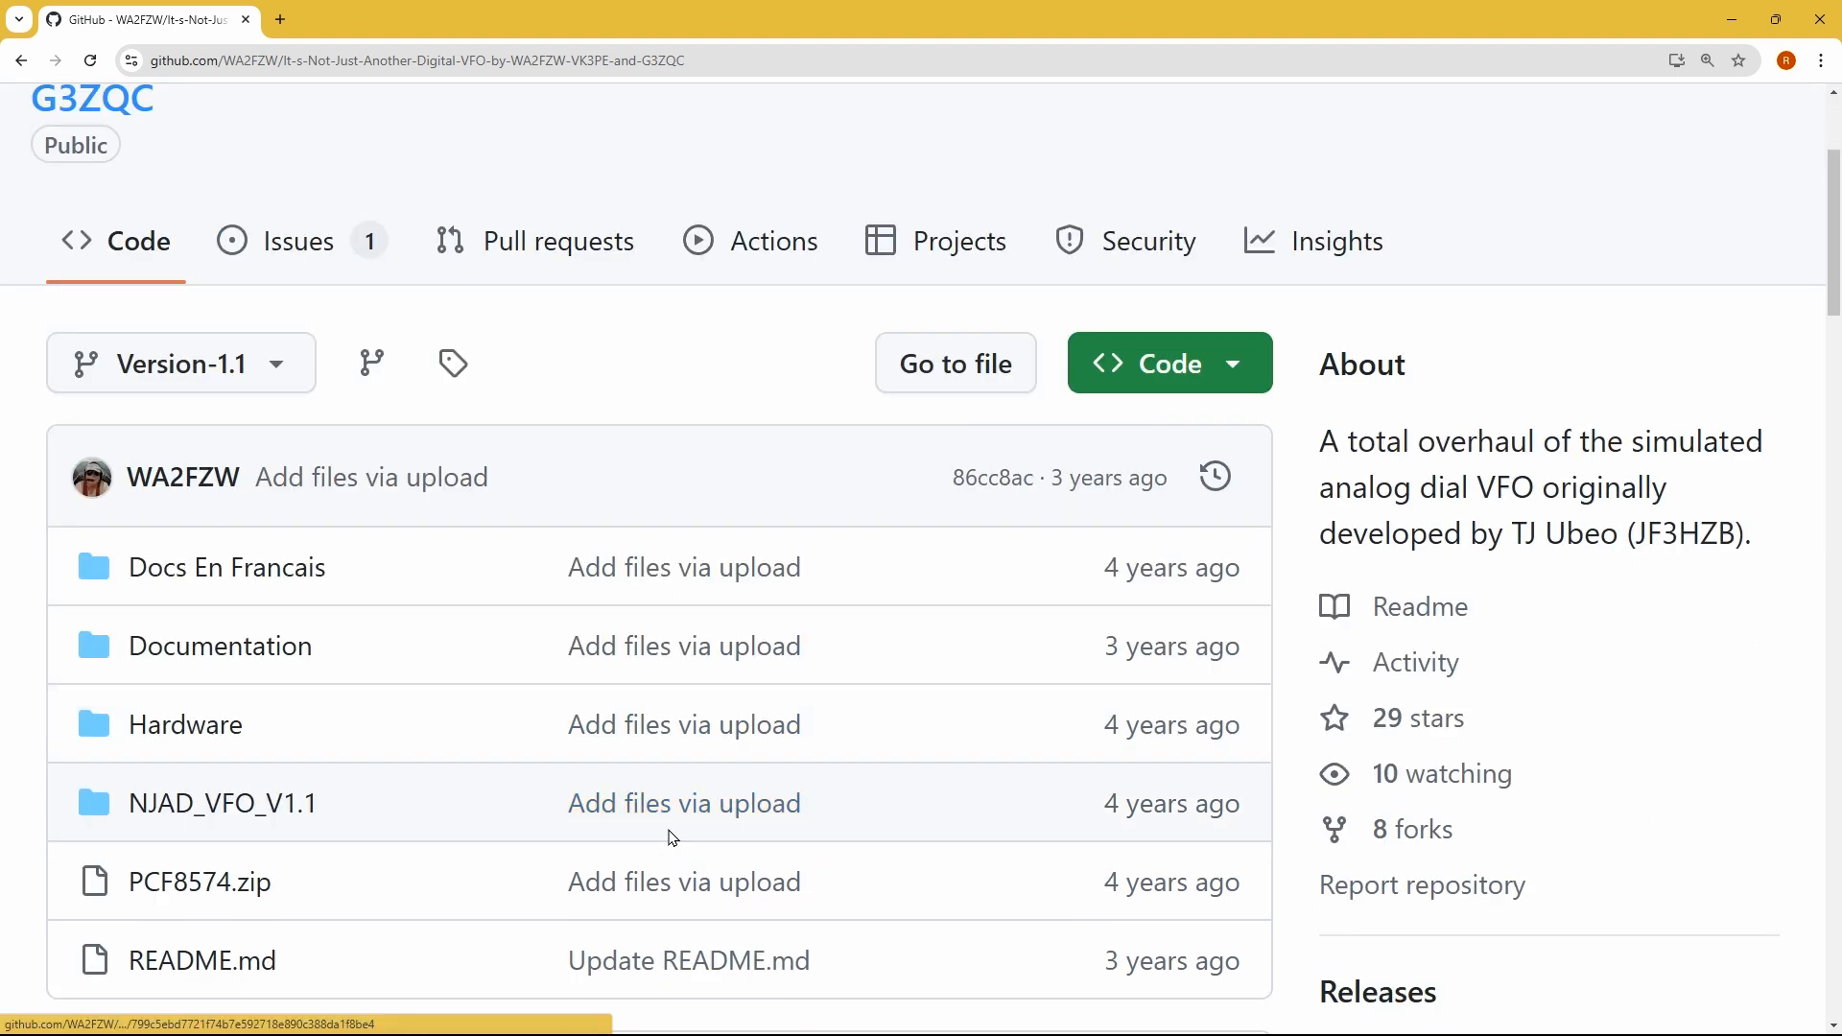
{"action": "scroll", "scroll_direction": "down", "scroll_amount": 3}
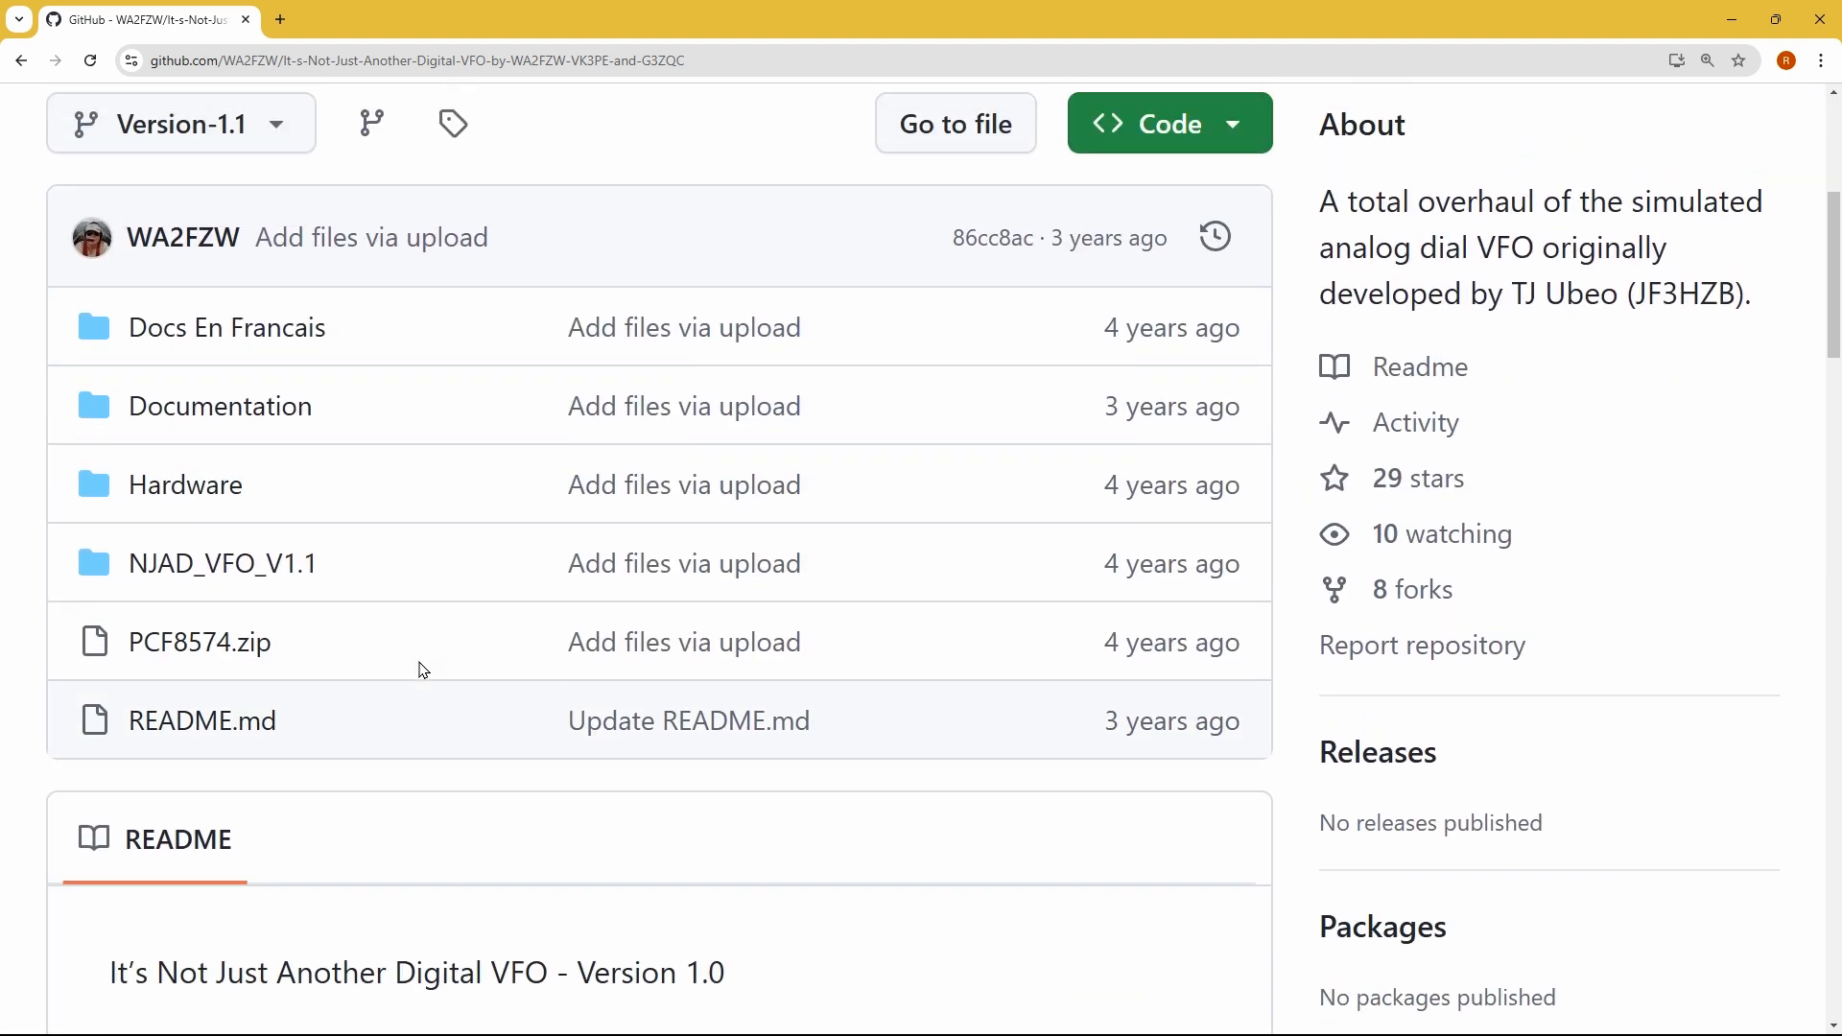
{"action": "scroll", "scroll_direction": "down", "scroll_amount": 3}
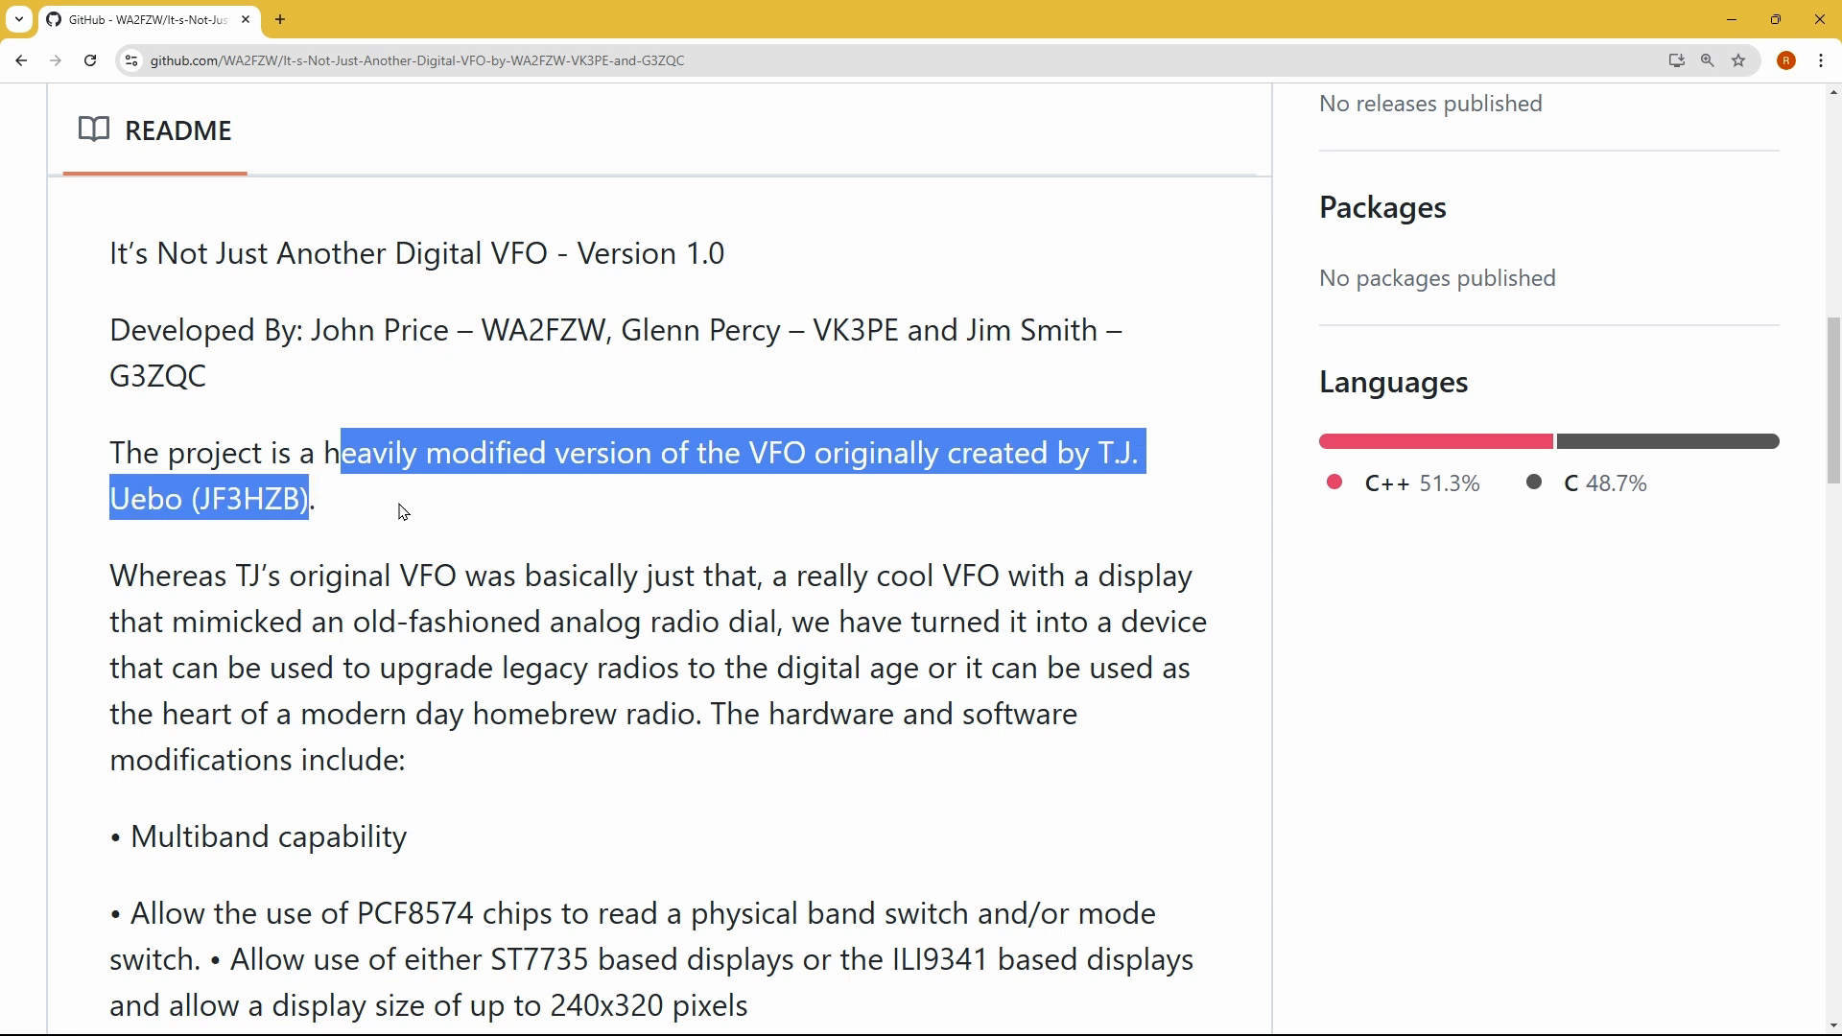
Read the README's modifications list and Version 1.1 changes to the end, then scroll back up.
{"action": "scroll", "scroll_direction": "down", "scroll_amount": 3}
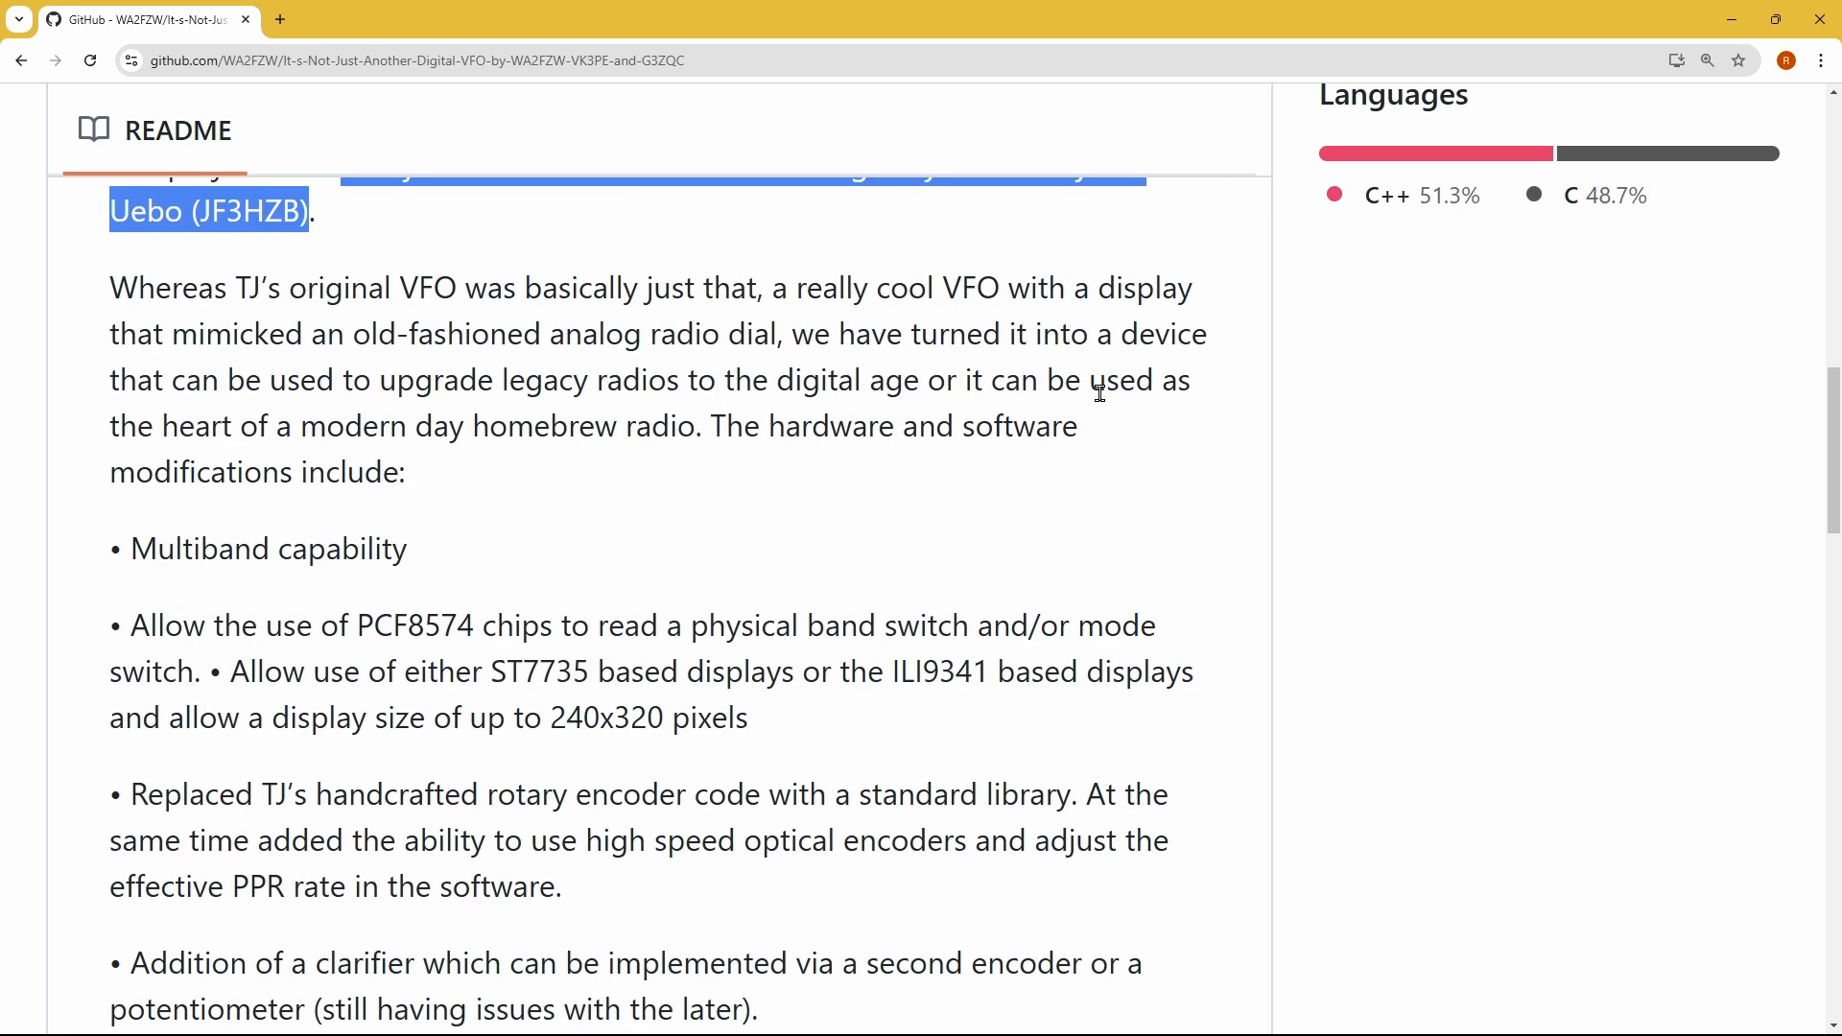
{"action": "mouse_move", "coordinate": [752, 543]}
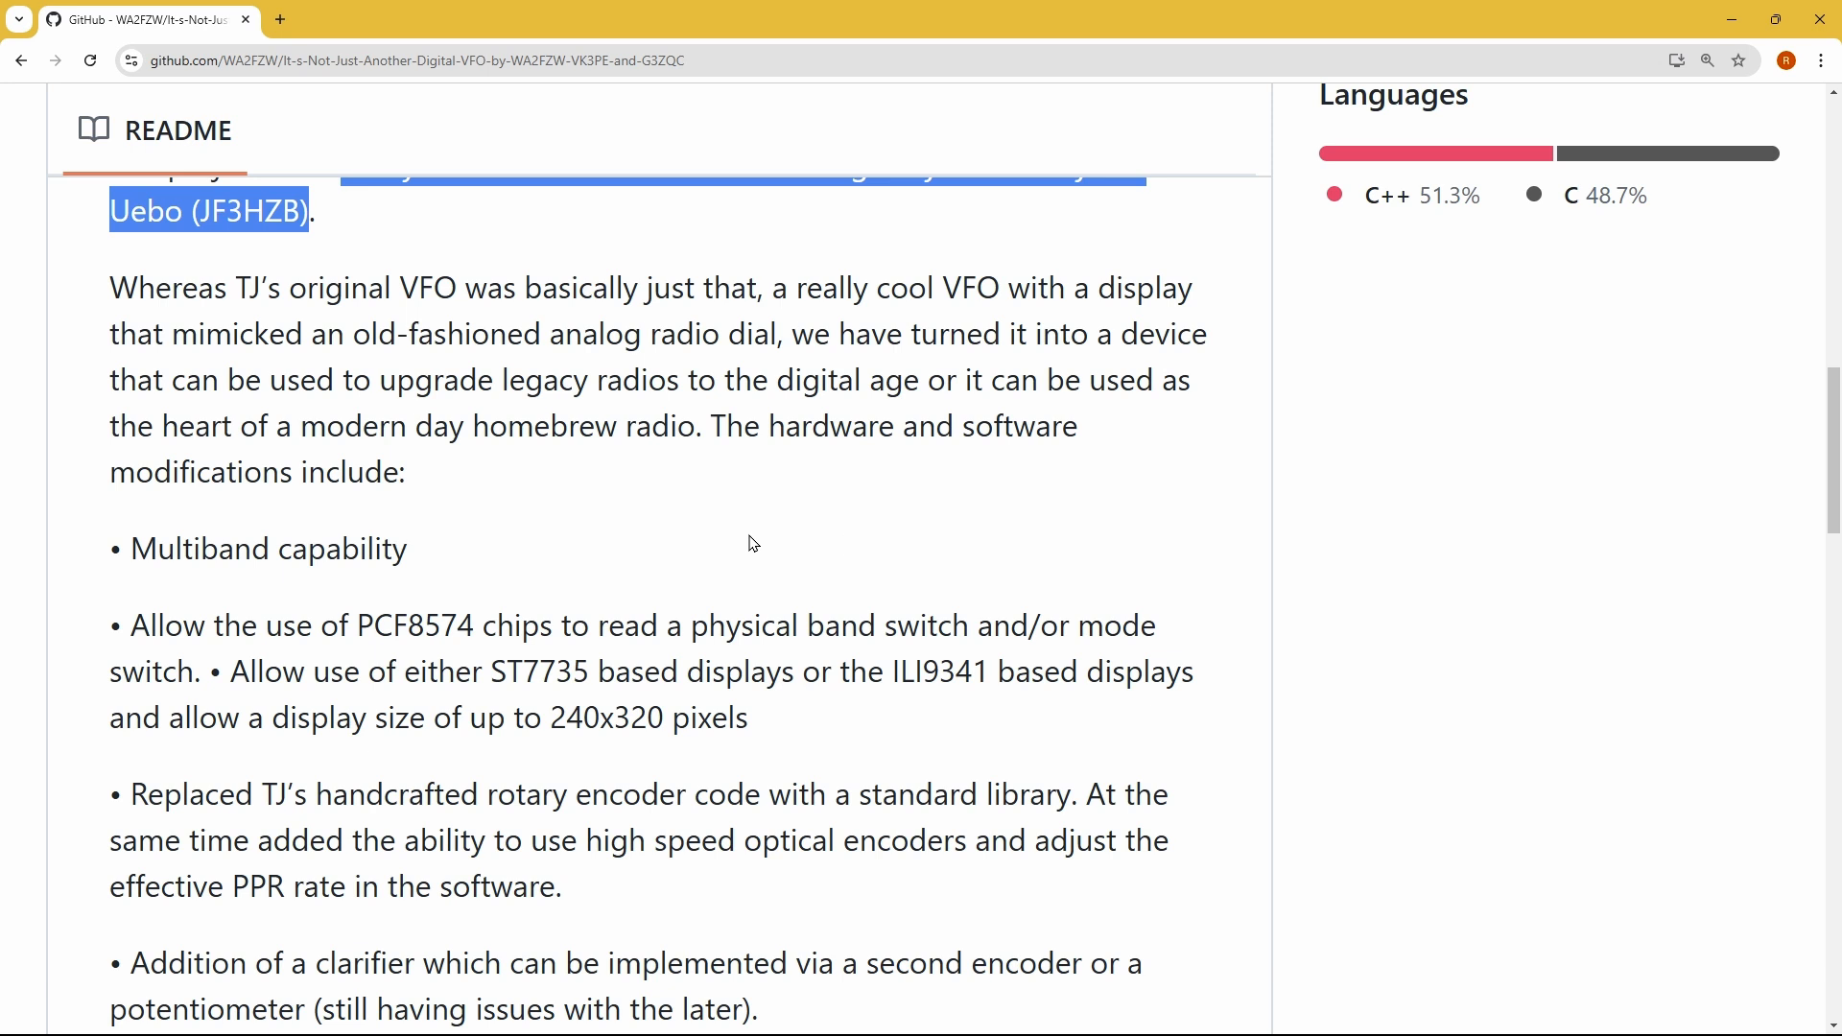
{"action": "scroll", "scroll_direction": "down", "scroll_amount": 3}
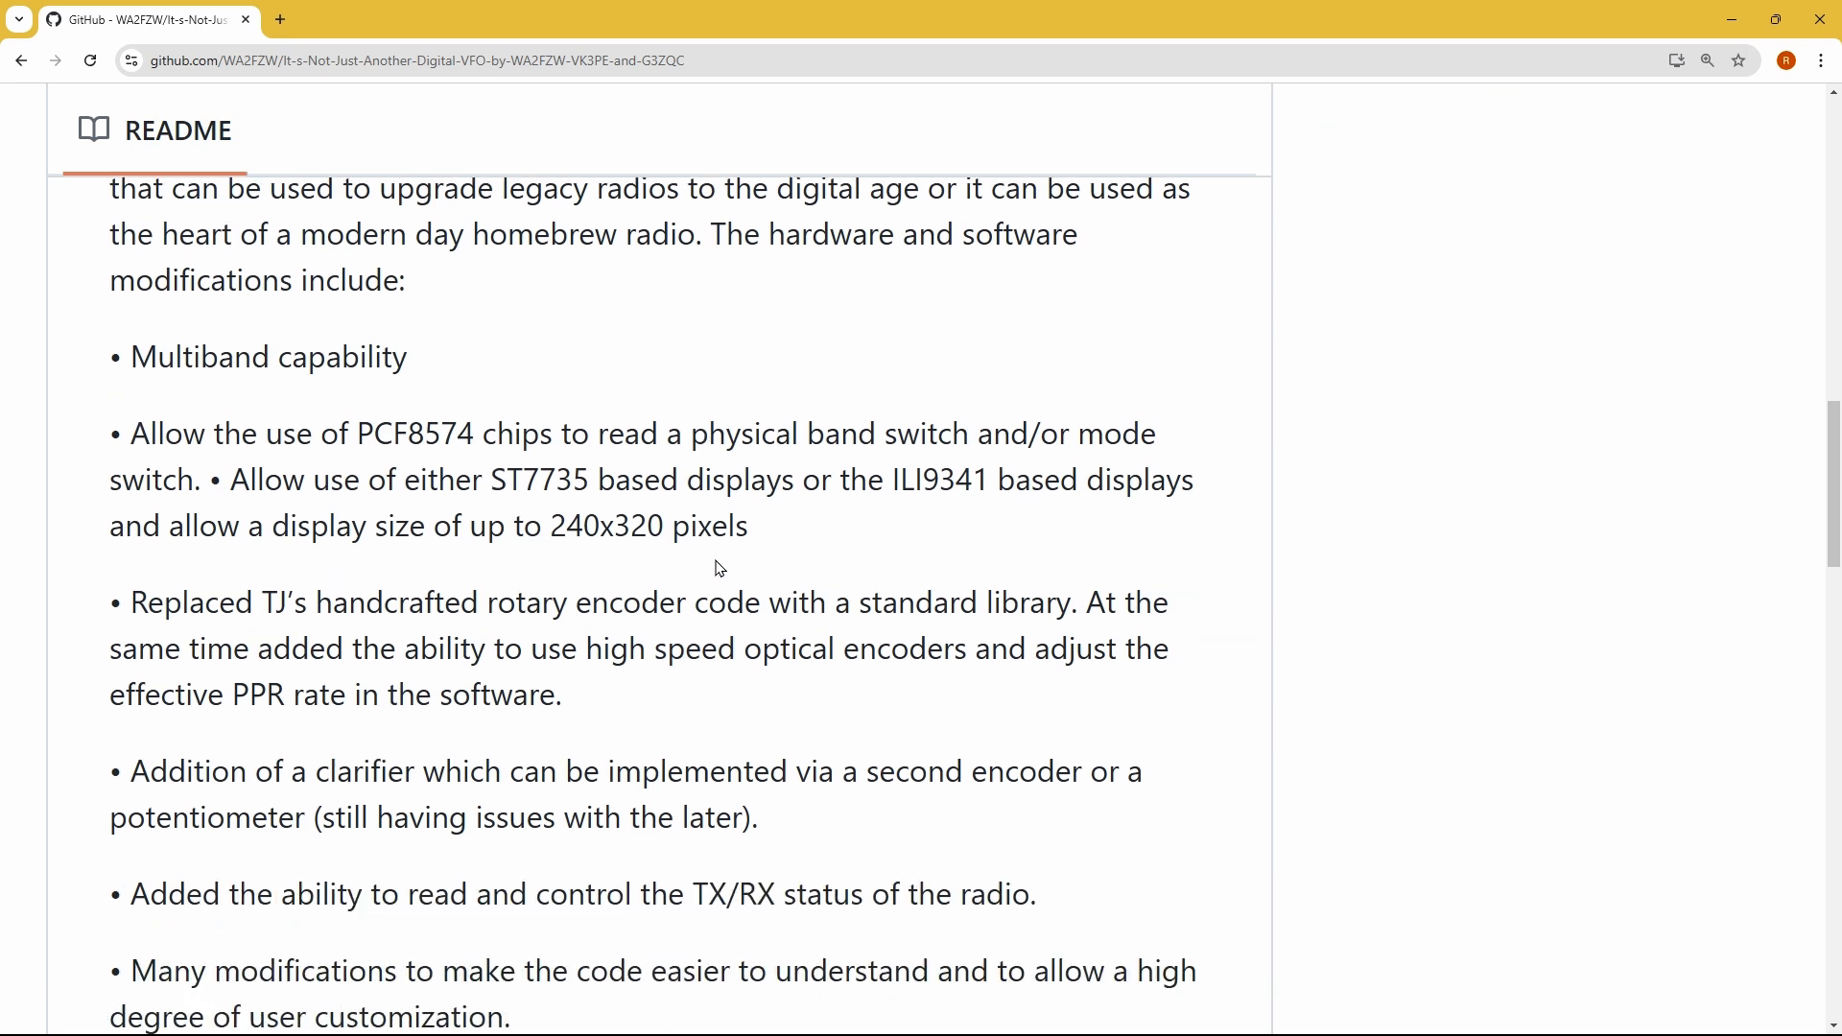
{"action": "mouse_move", "coordinate": [603, 531]}
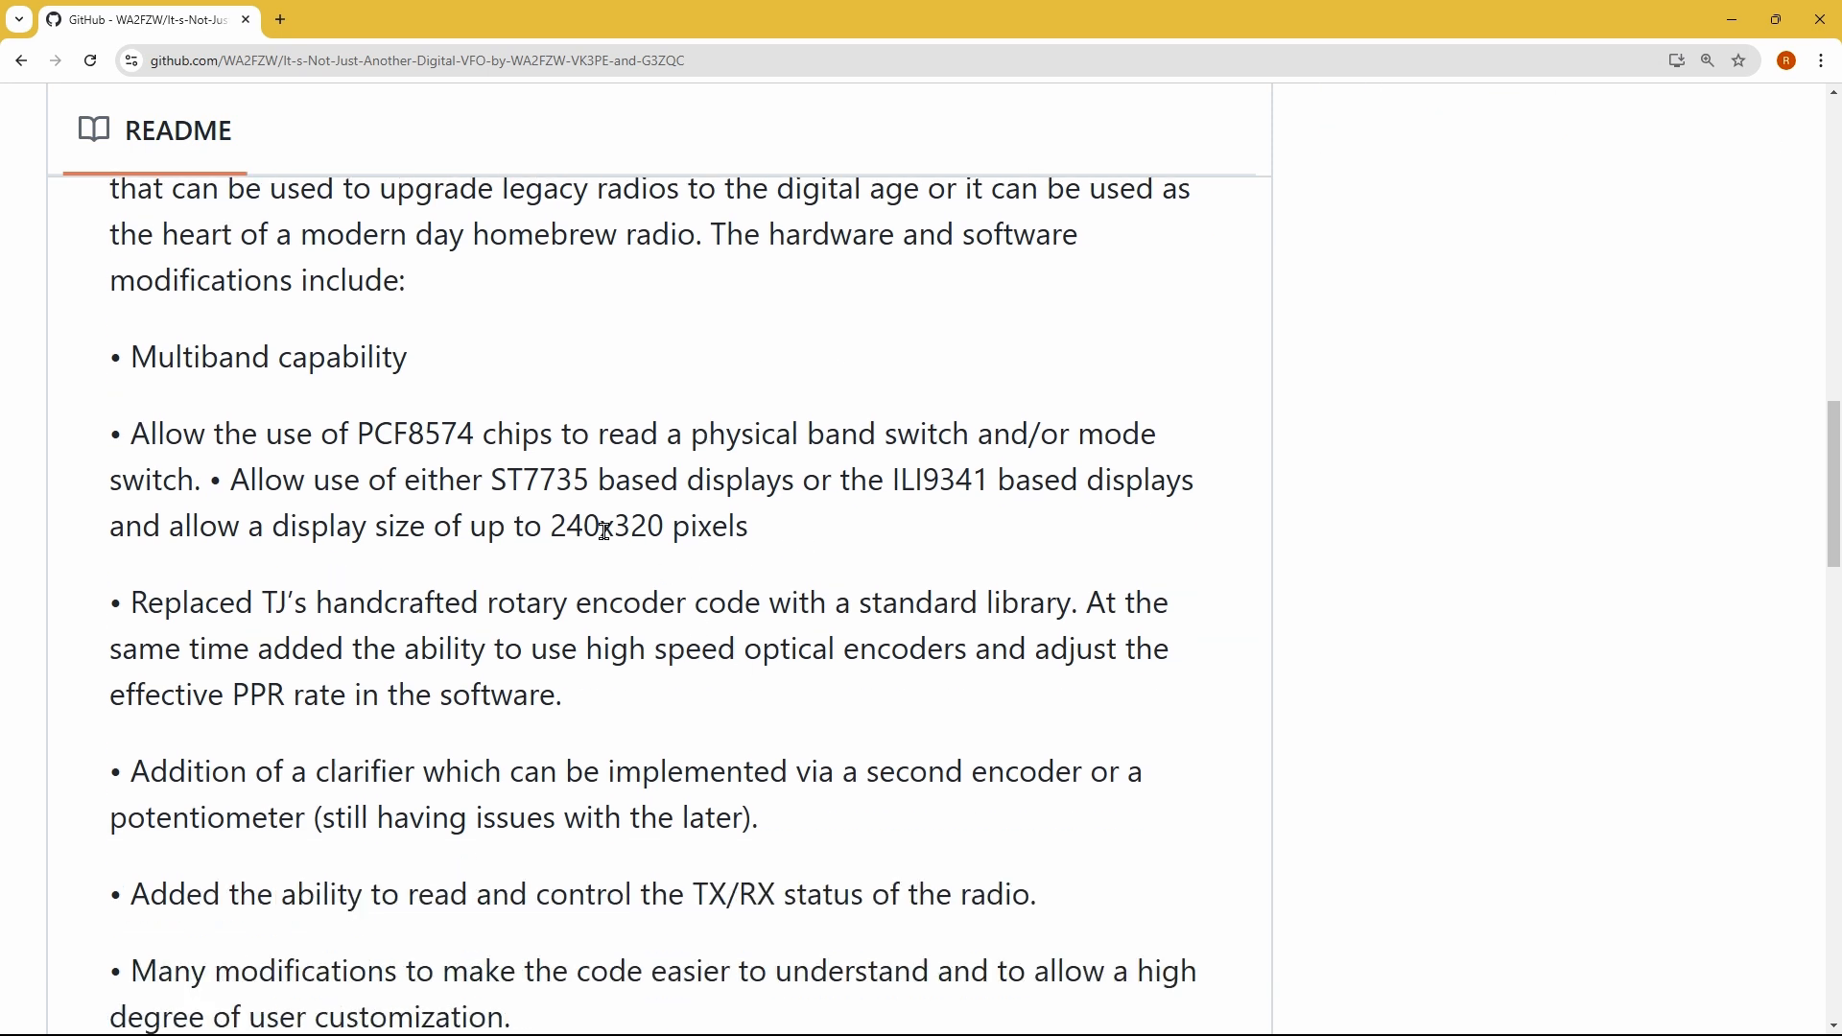
{"action": "scroll", "scroll_direction": "down", "scroll_amount": 3}
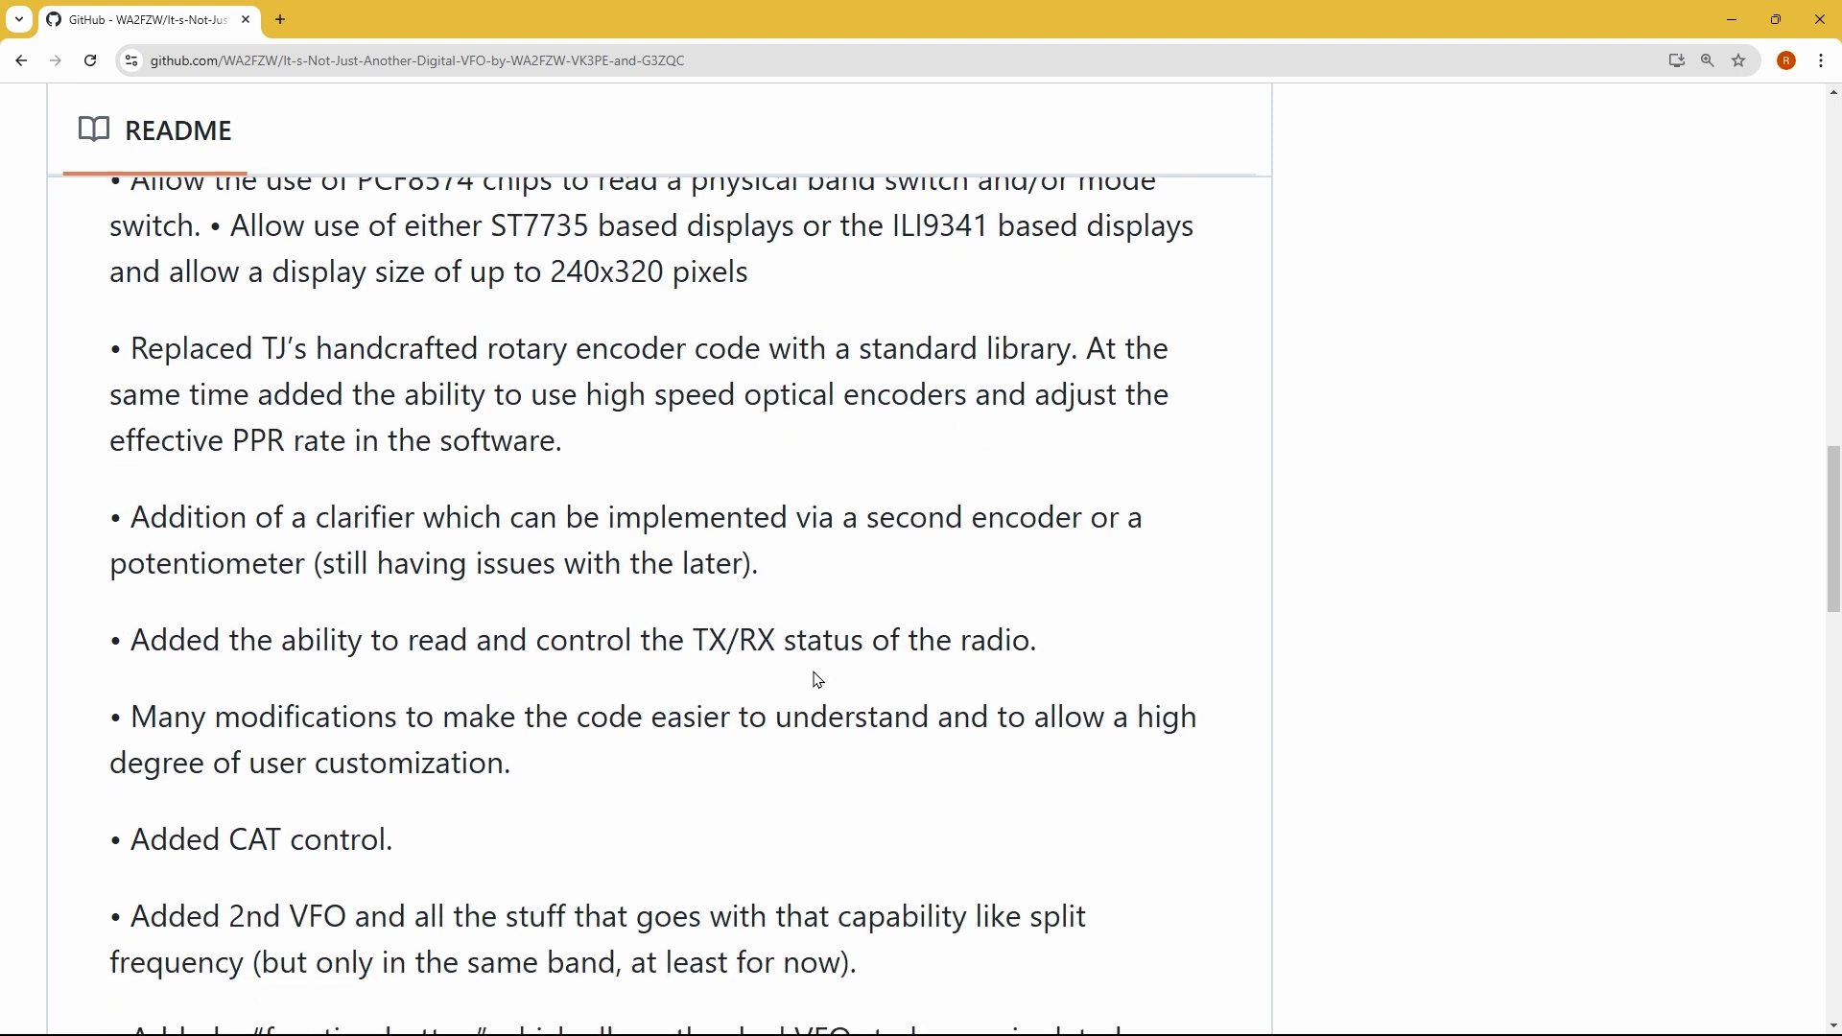
{"action": "scroll", "scroll_direction": "down", "scroll_amount": 3}
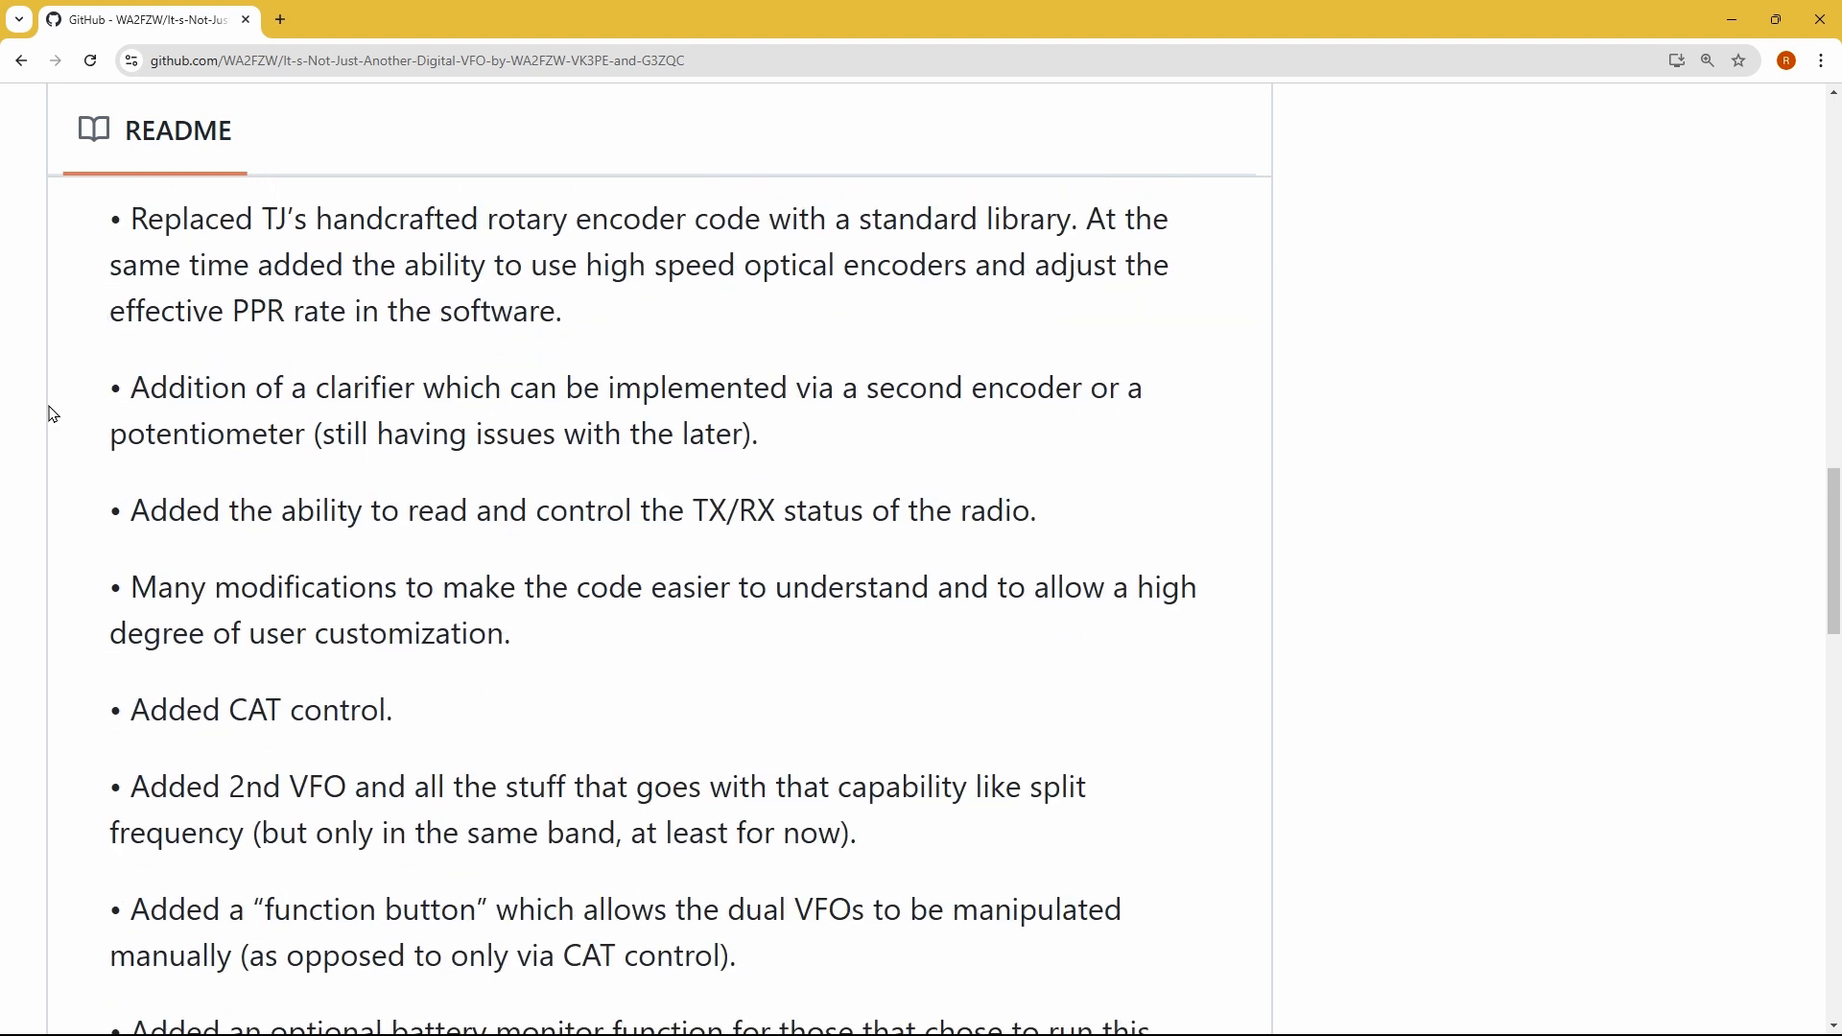
{"action": "scroll", "scroll_direction": "down", "scroll_amount": 3}
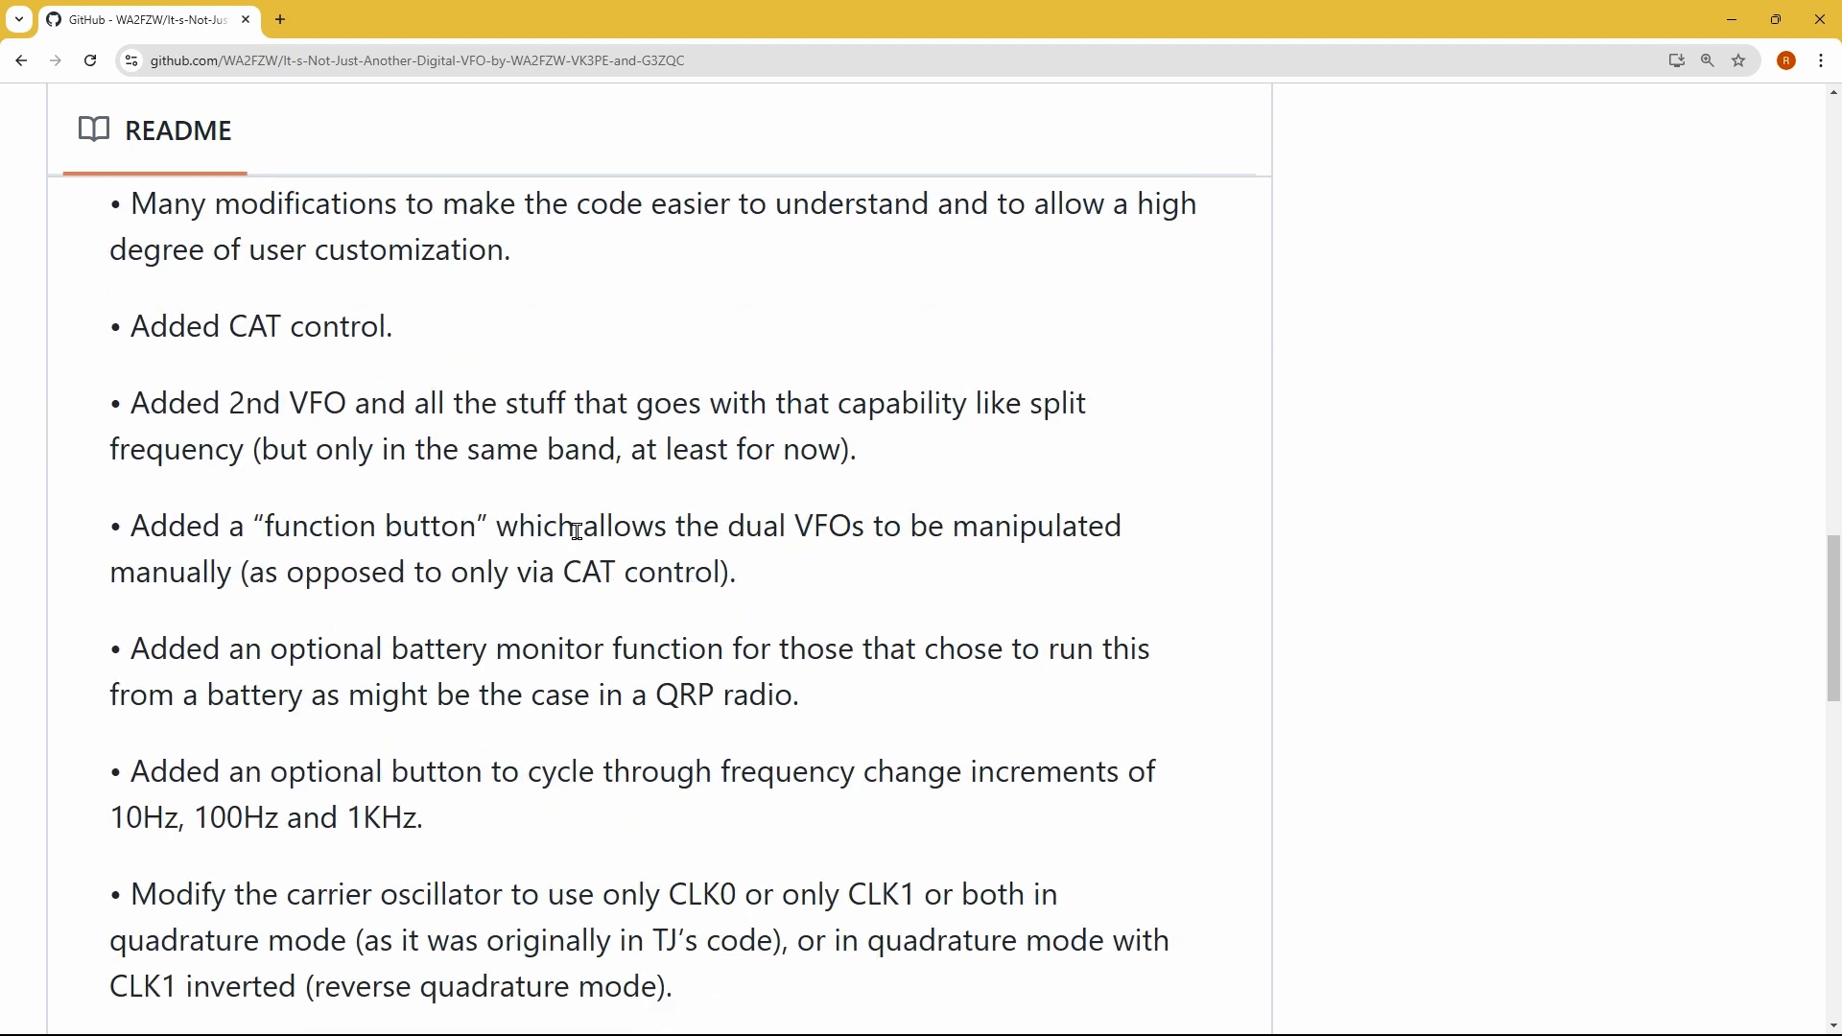
{"action": "scroll", "scroll_direction": "up", "scroll_amount": 3}
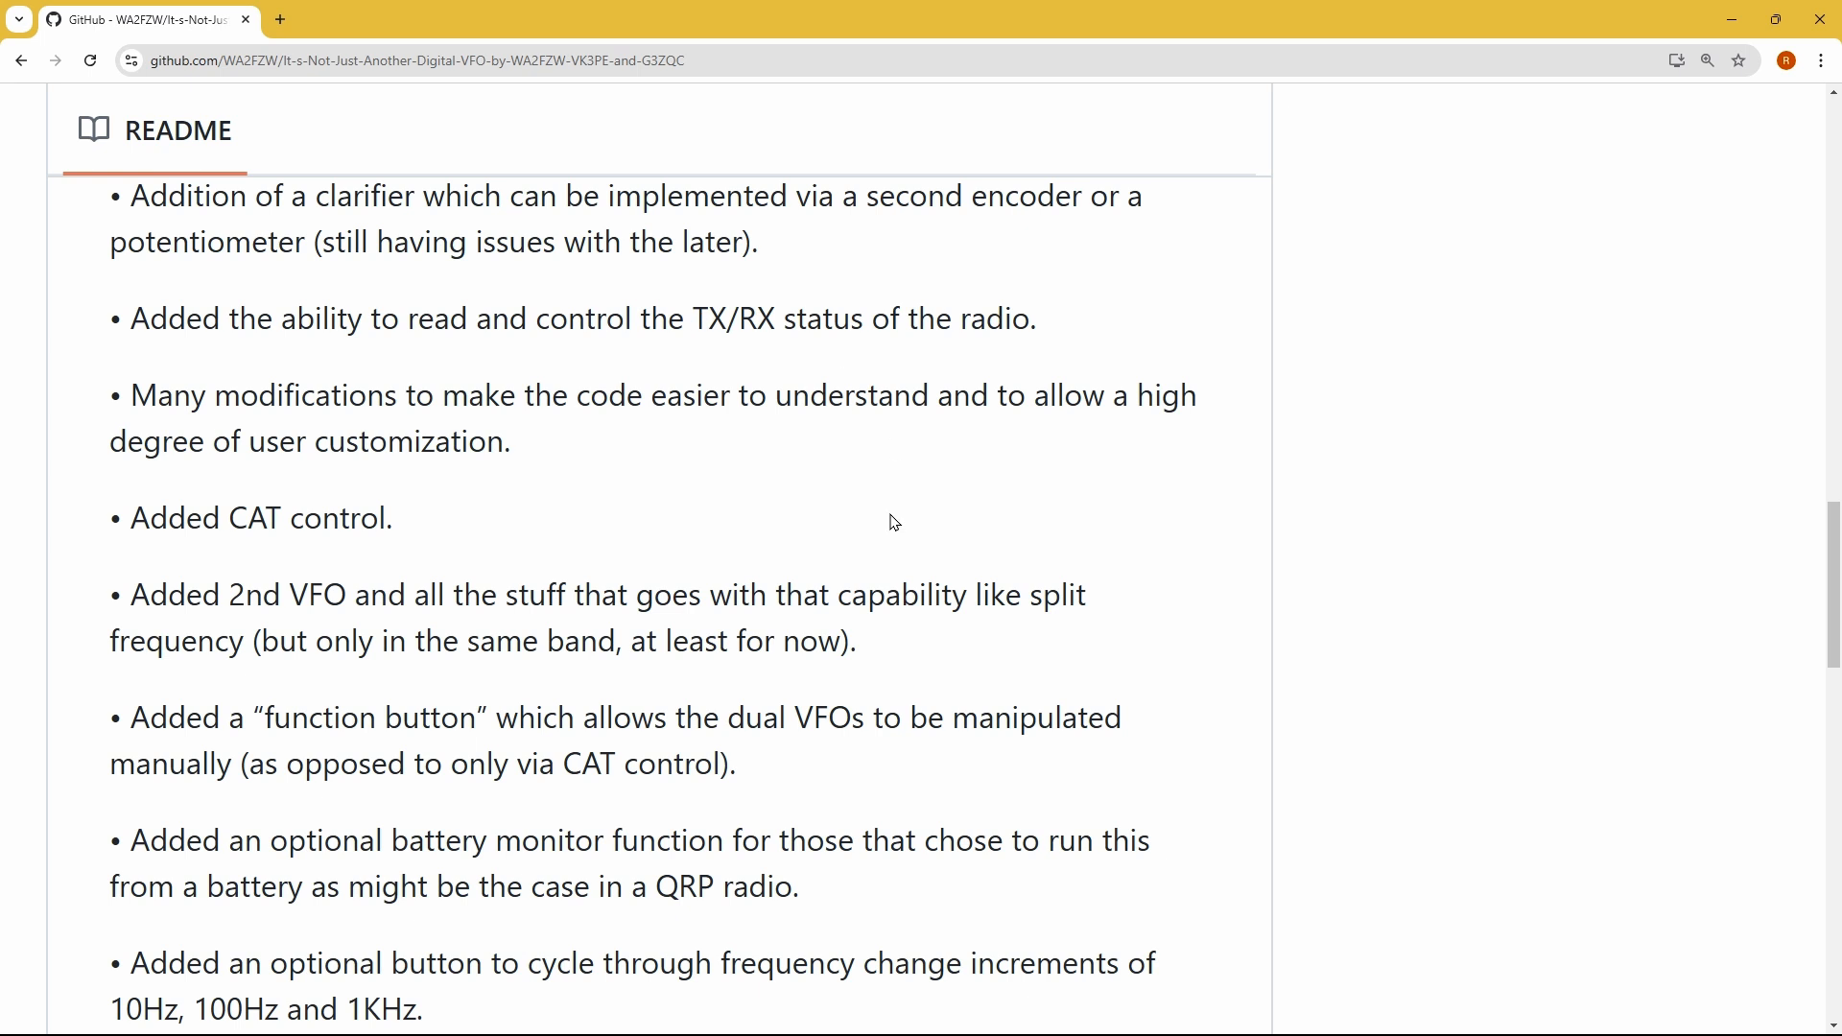
{"action": "mouse_move", "coordinate": [159, 559]}
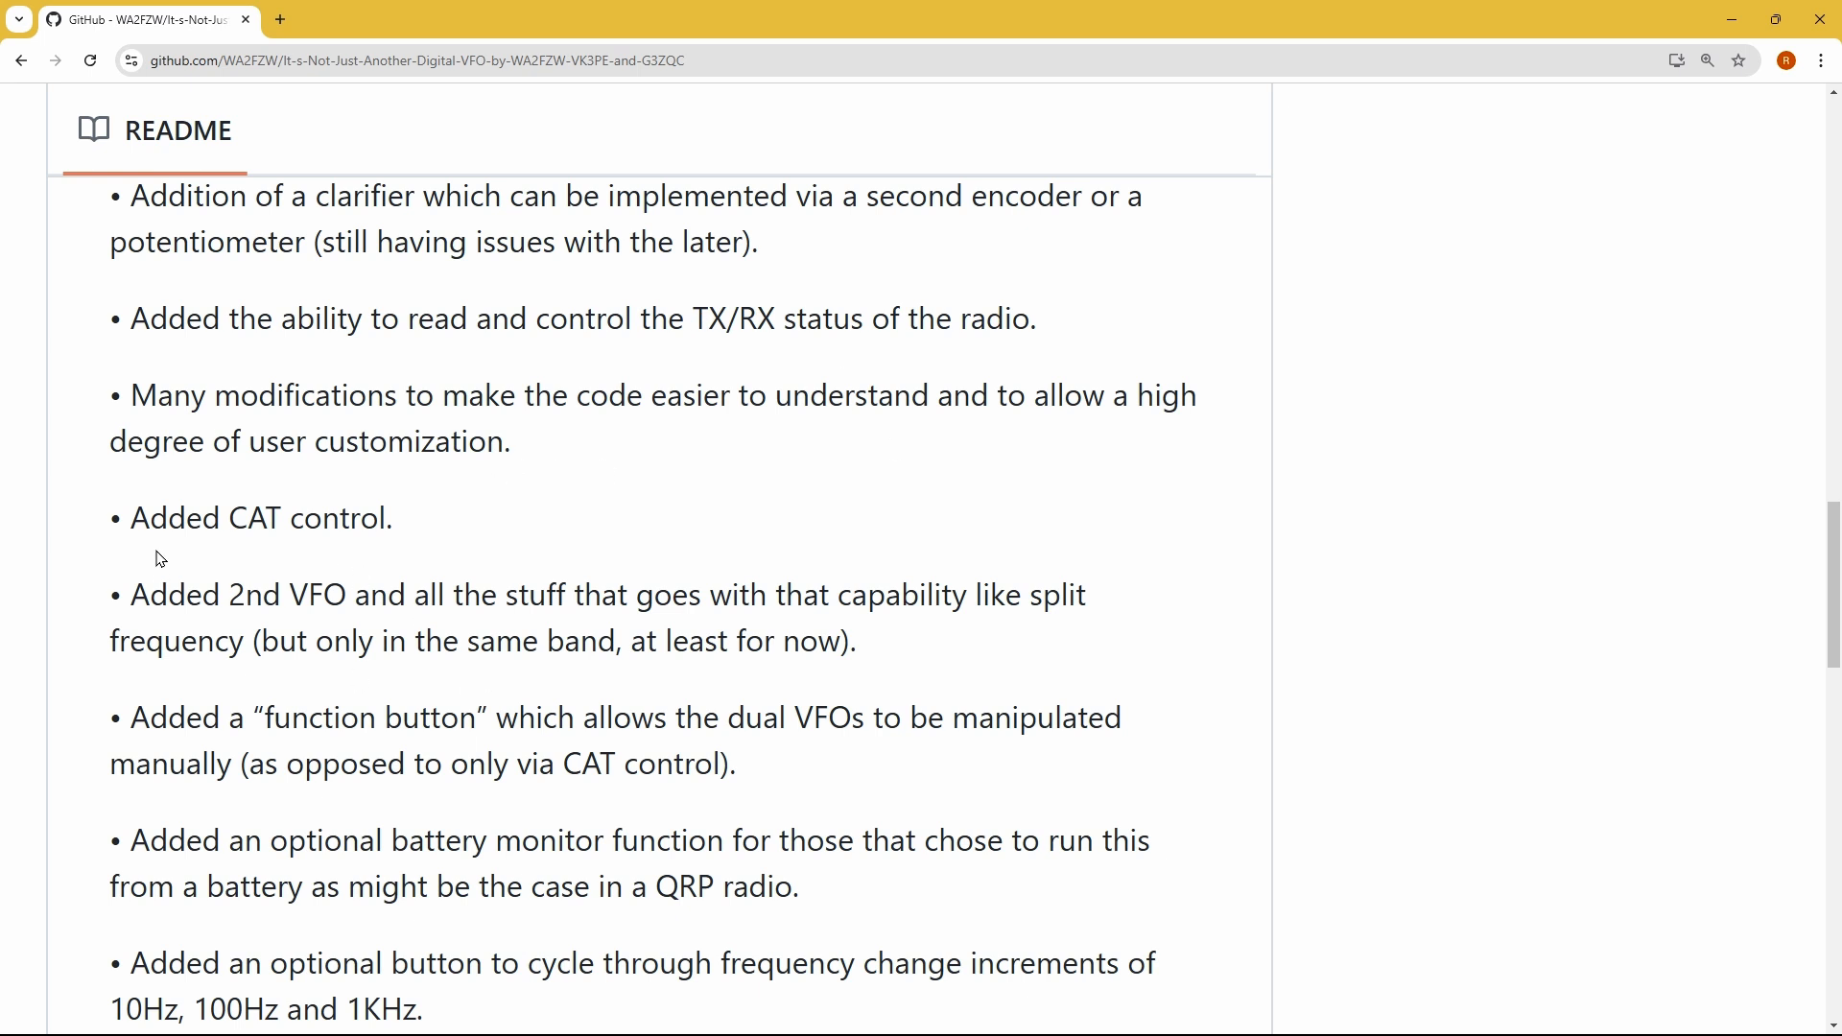
{"action": "scroll", "scroll_direction": "down", "scroll_amount": 3}
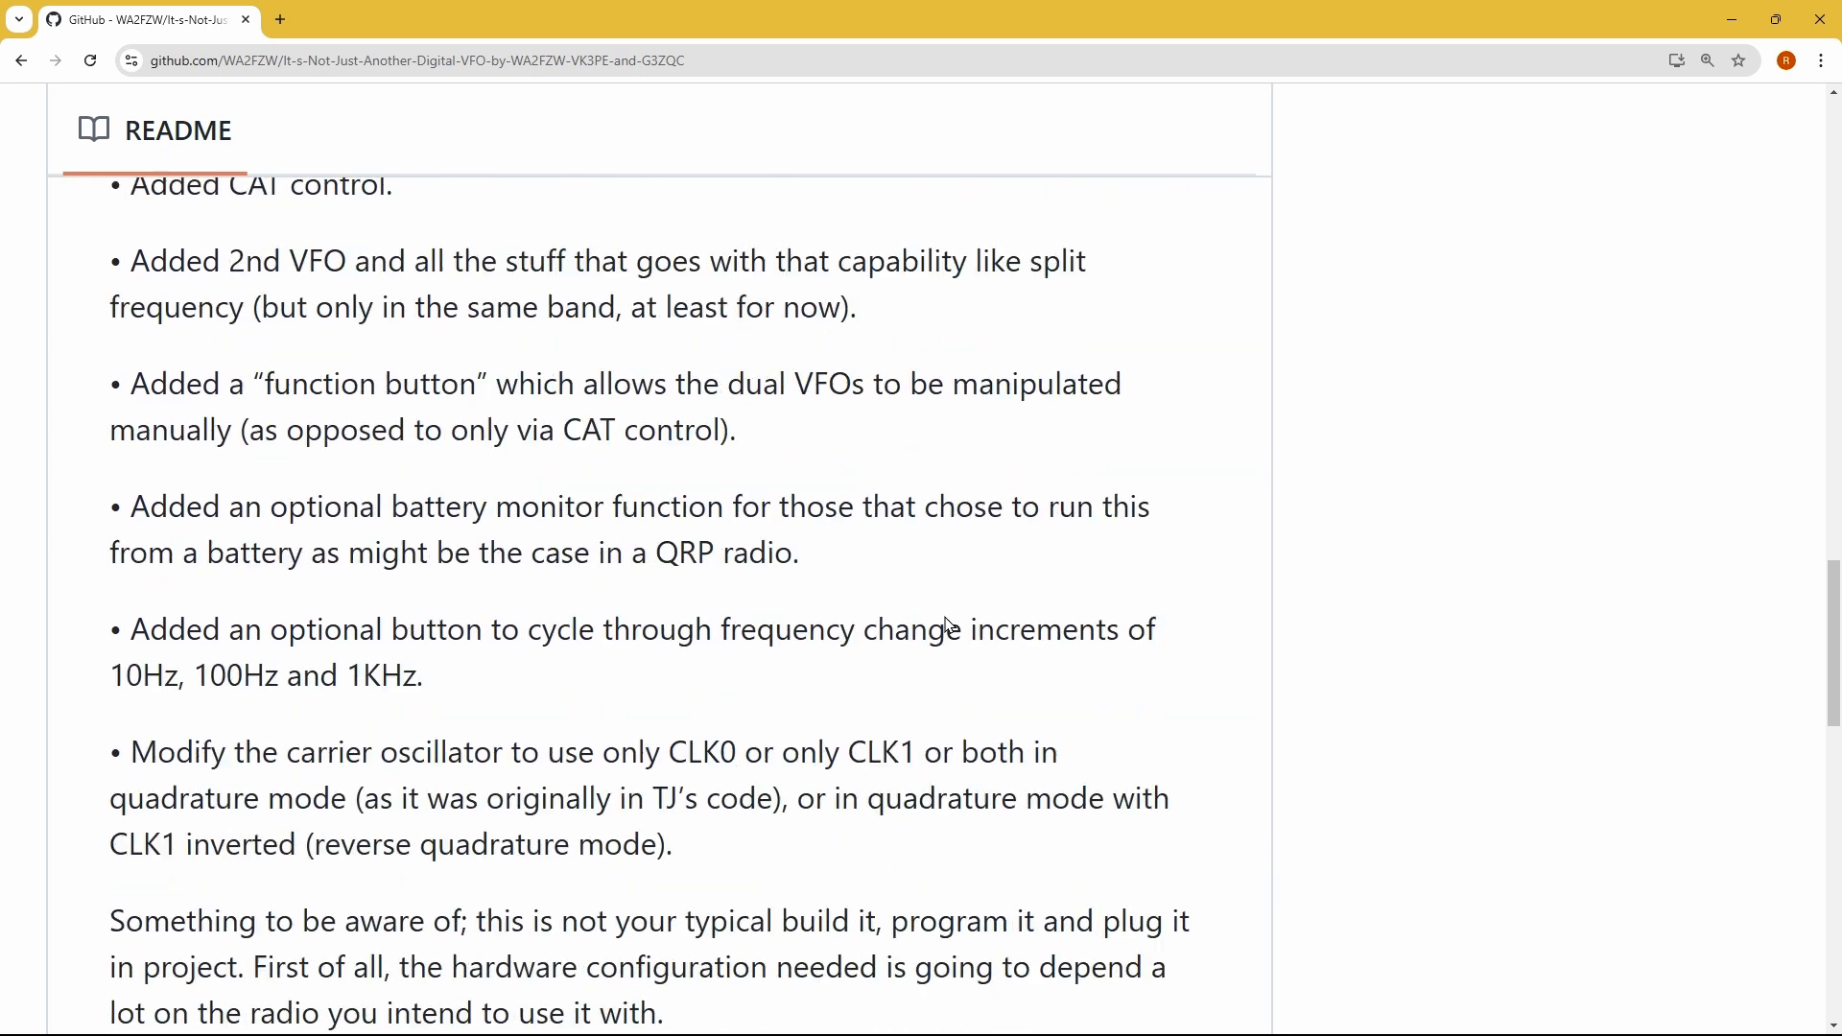
{"action": "scroll", "scroll_direction": "down", "scroll_amount": 3}
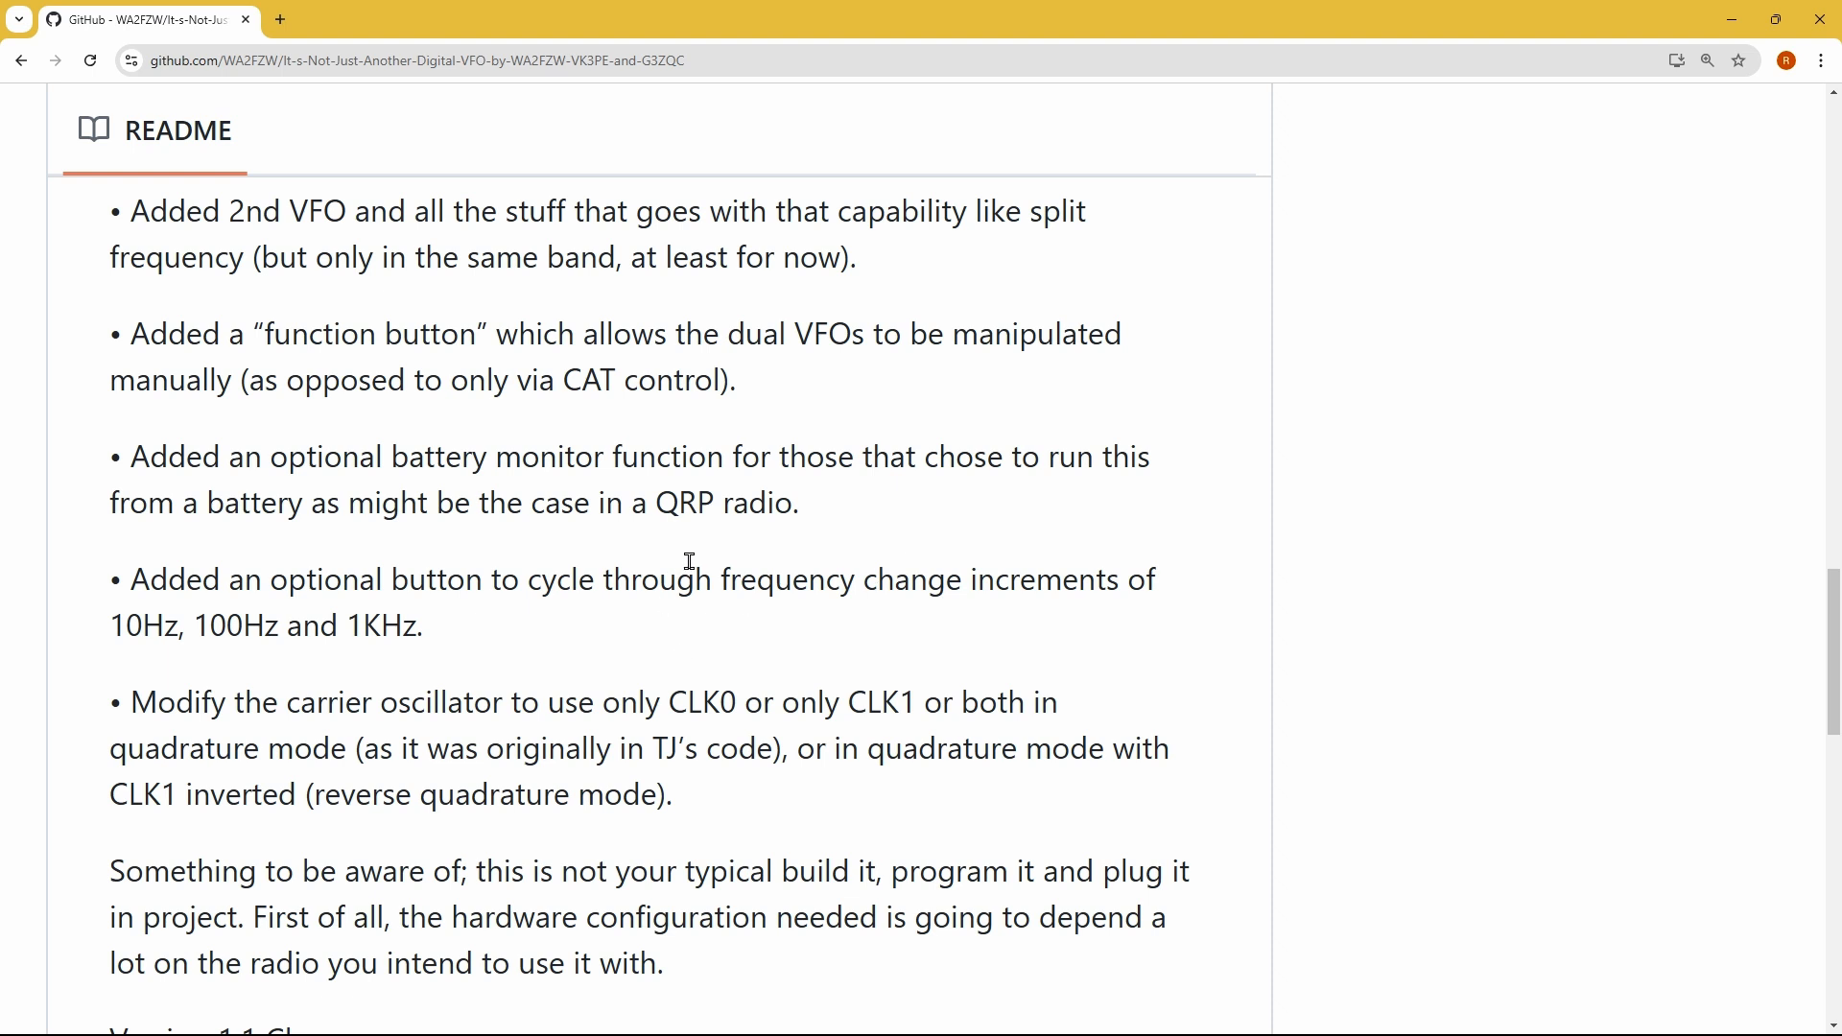
{"action": "scroll", "scroll_direction": "down", "scroll_amount": 3}
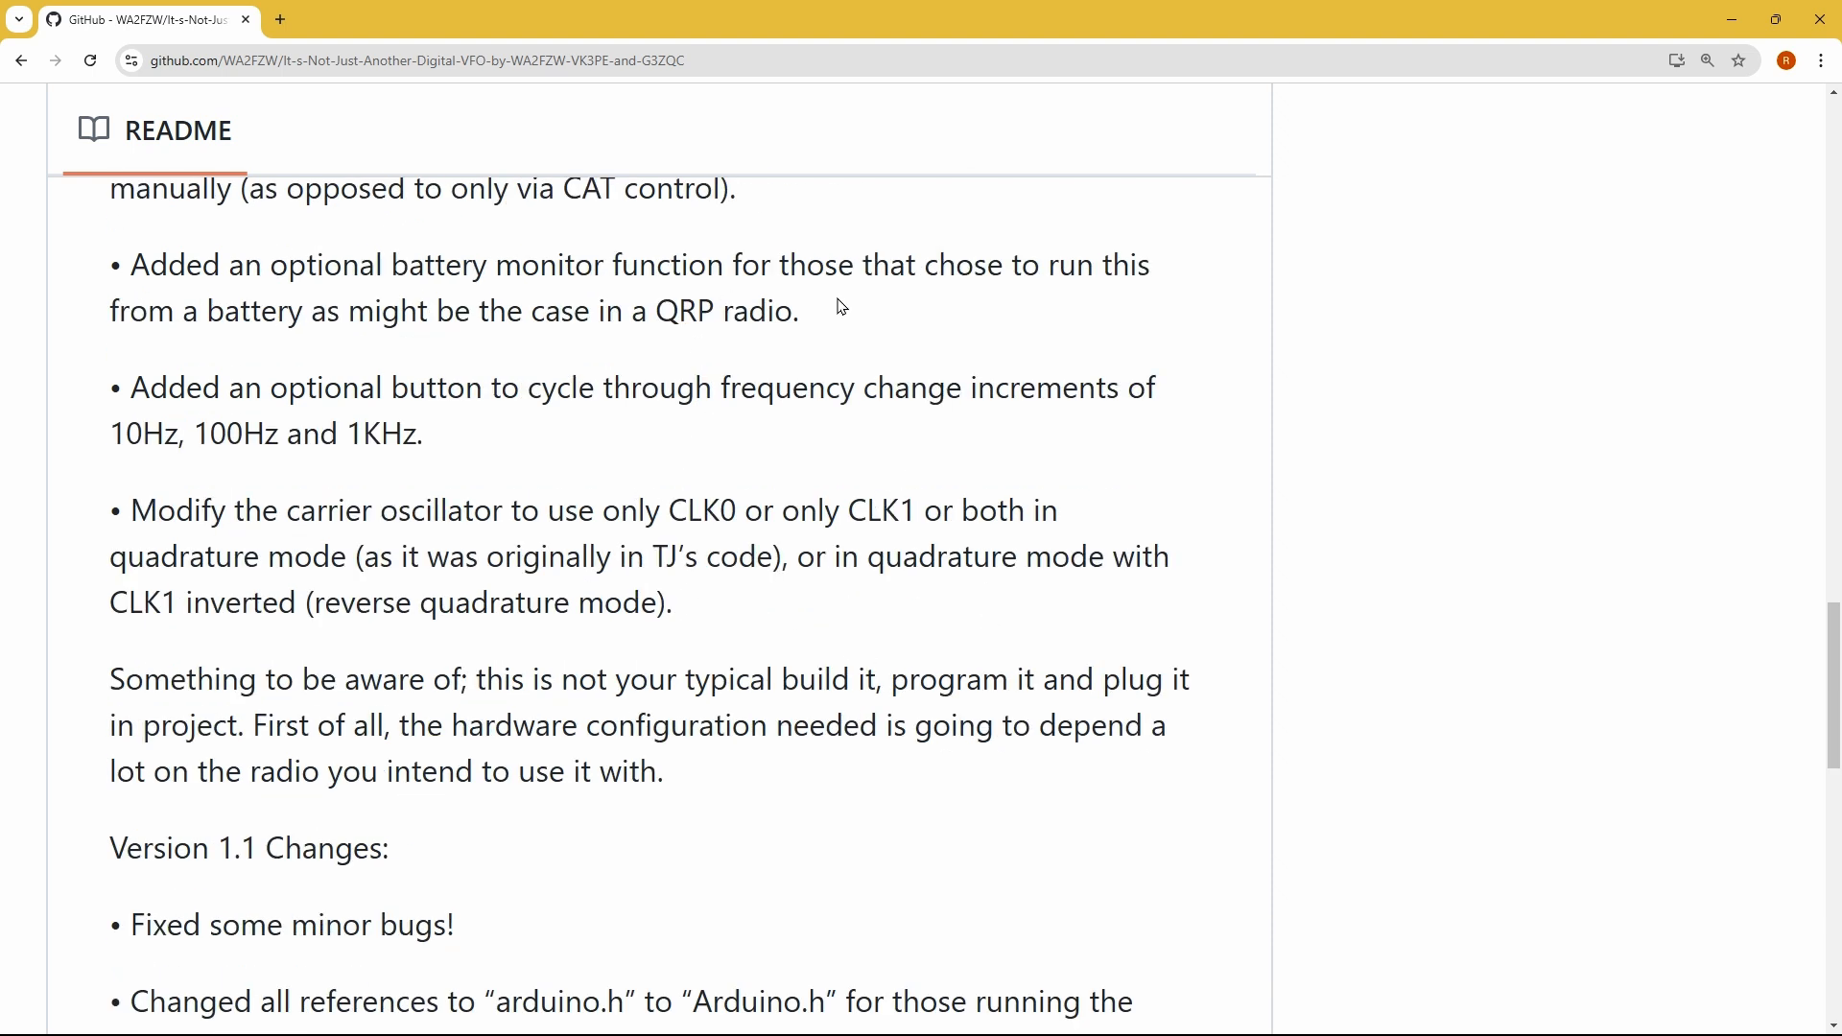
{"action": "mouse_move", "coordinate": [886, 828]}
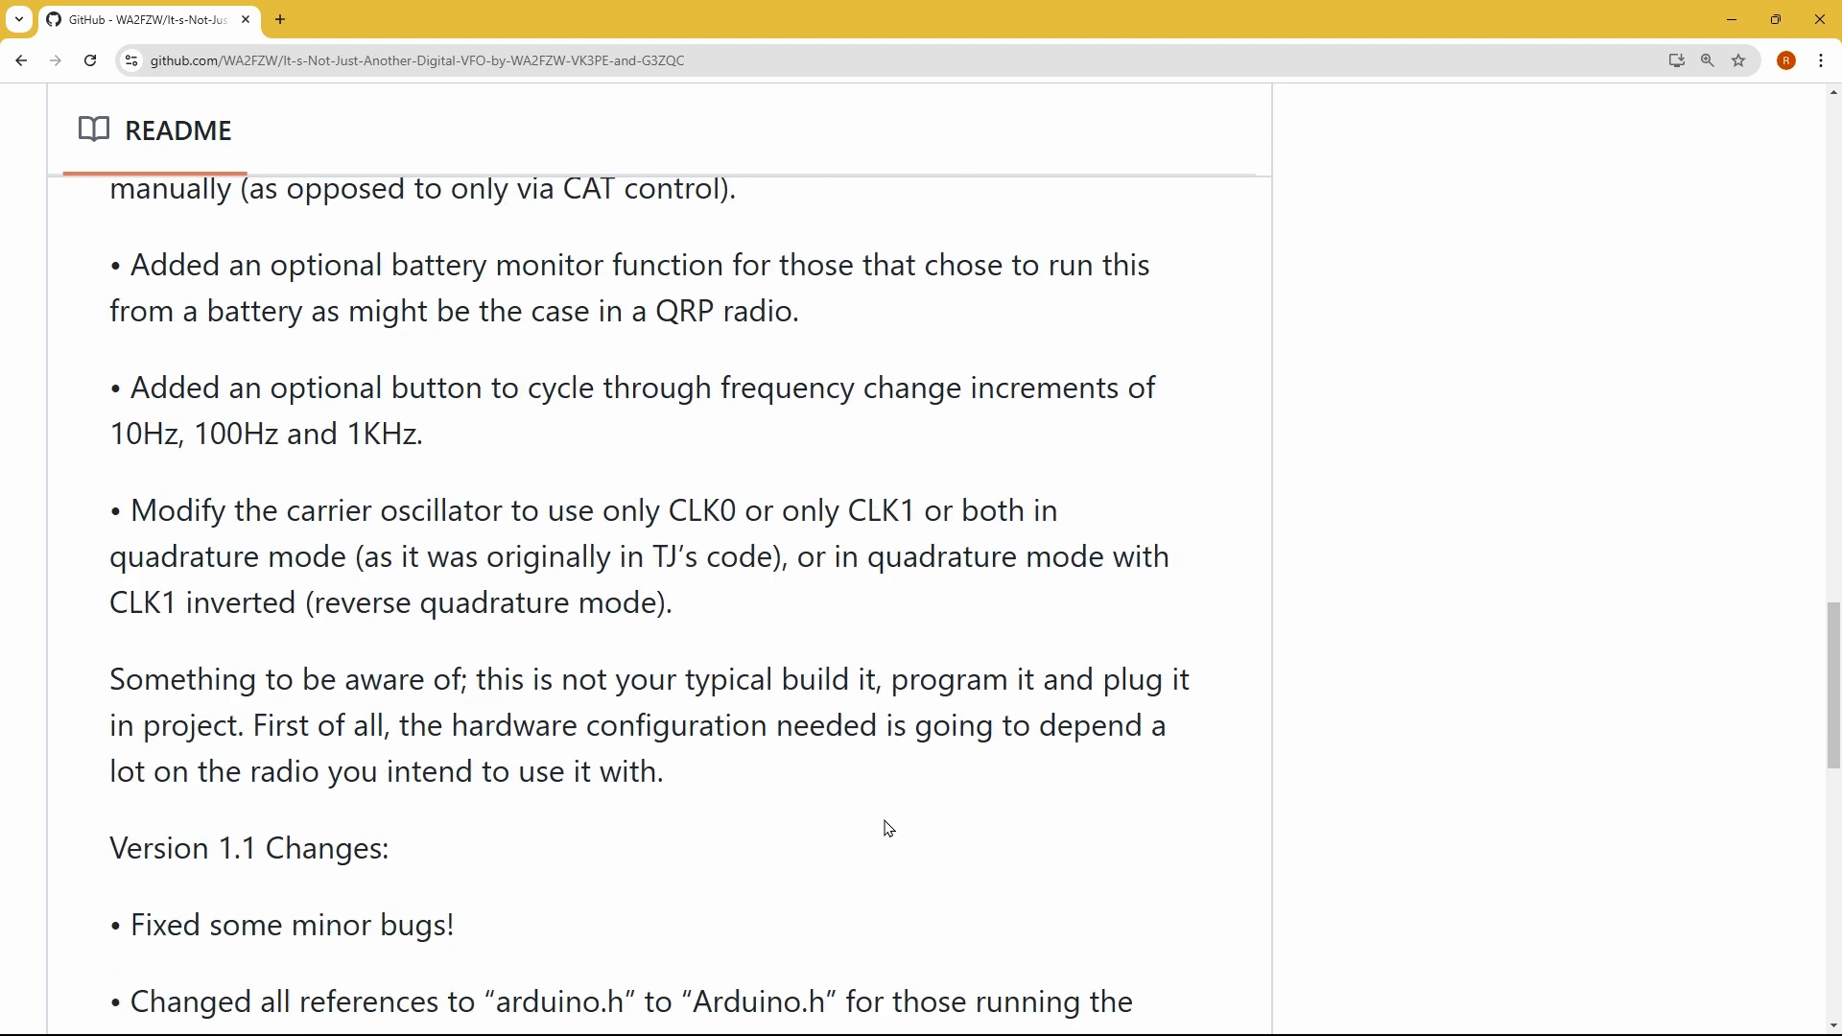
{"action": "scroll", "scroll_direction": "down", "scroll_amount": 3}
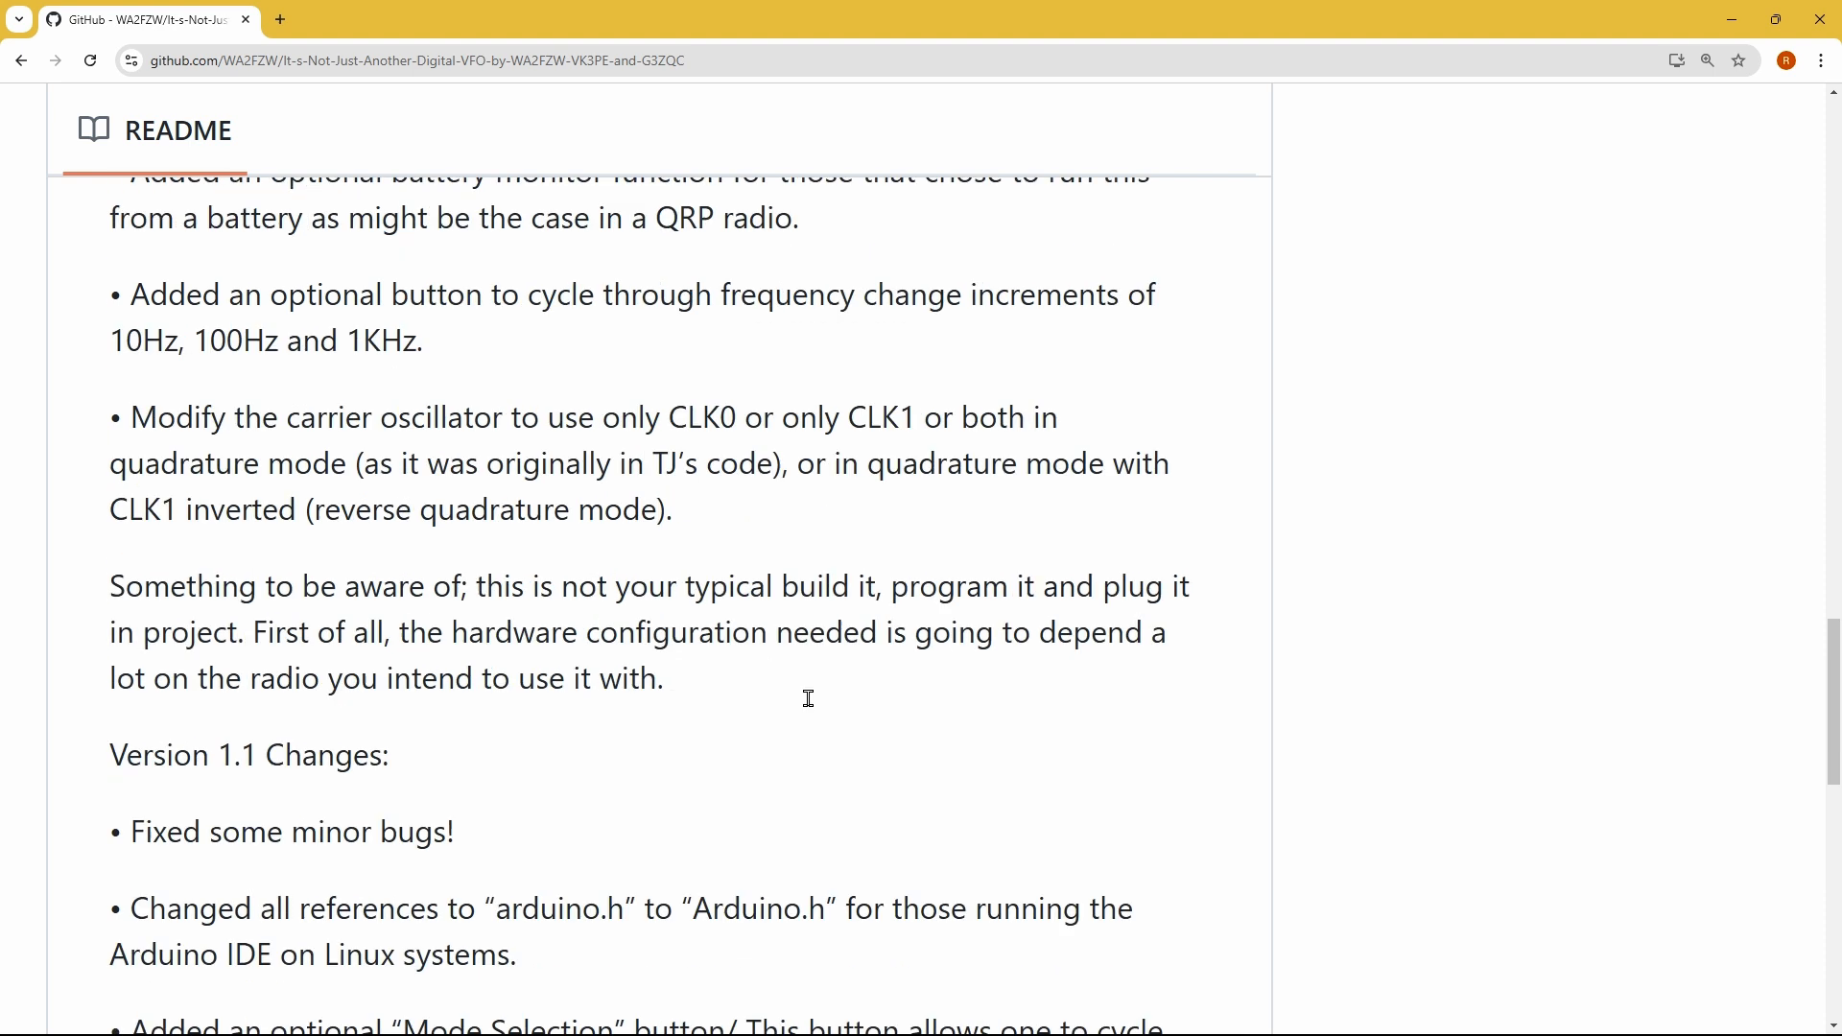
{"action": "scroll", "scroll_direction": "down", "scroll_amount": 3}
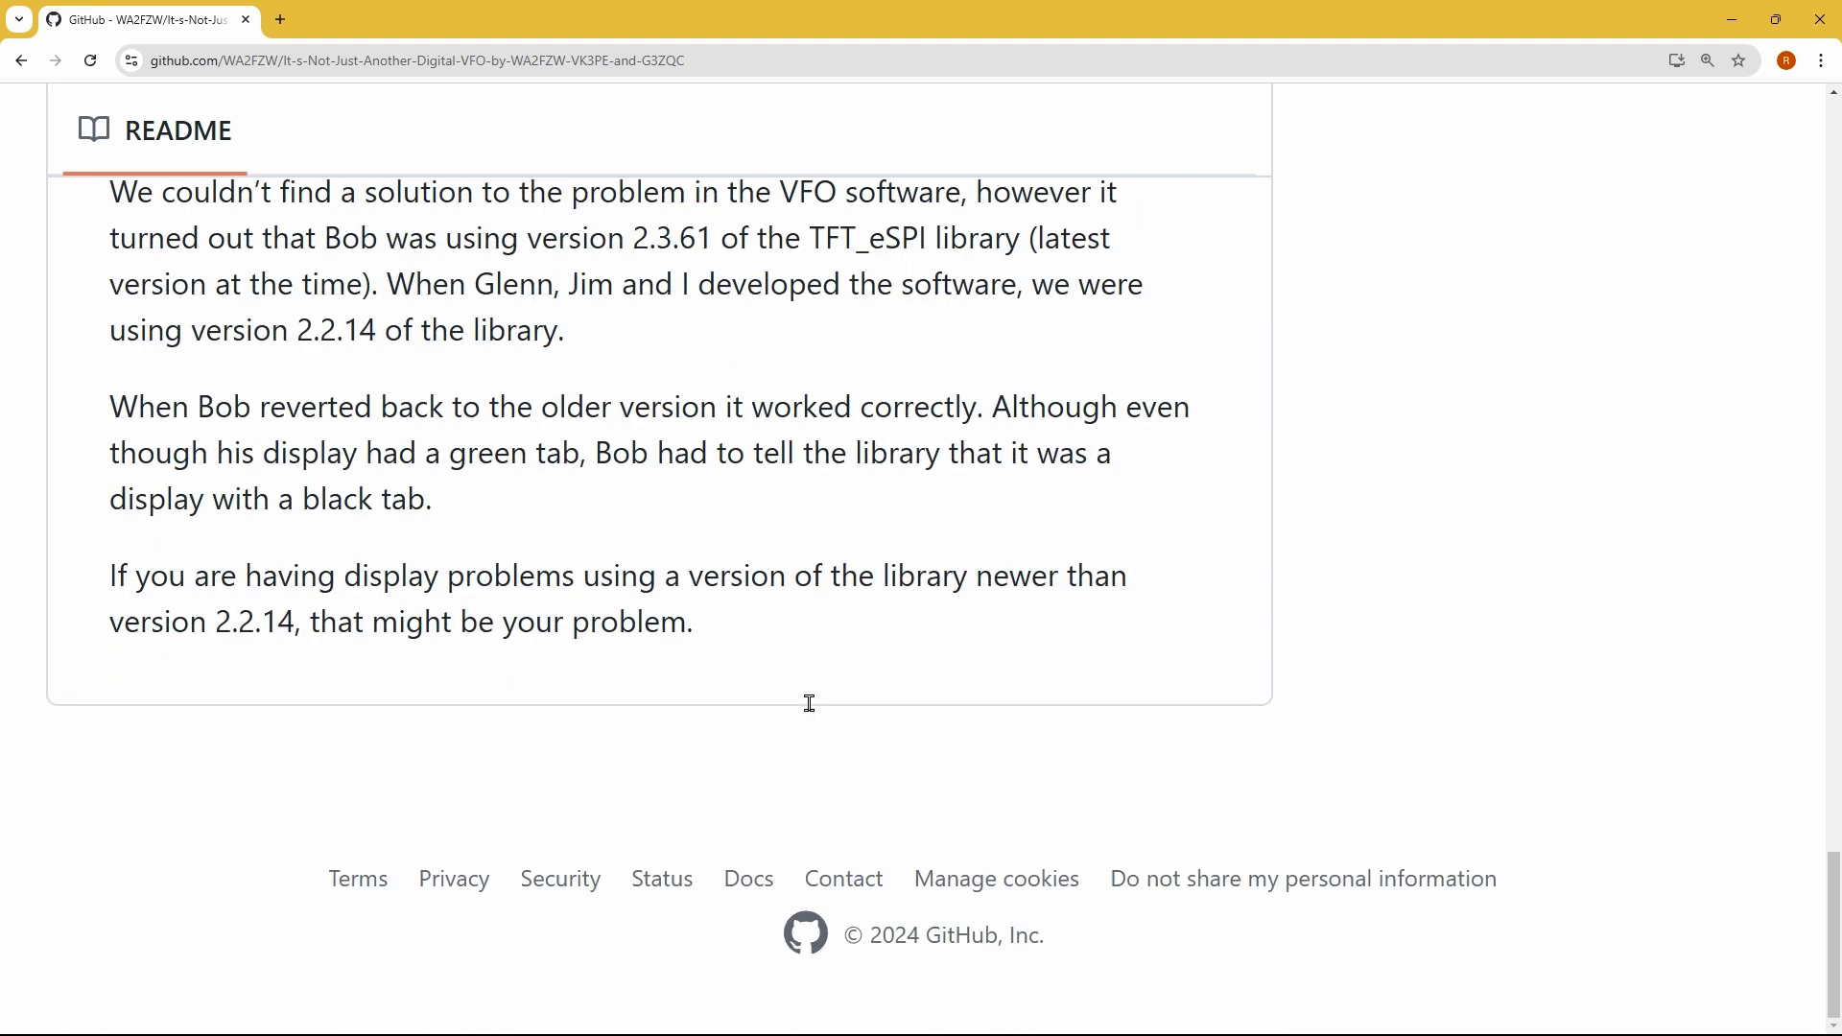
{"action": "scroll", "scroll_direction": "up", "scroll_amount": 3}
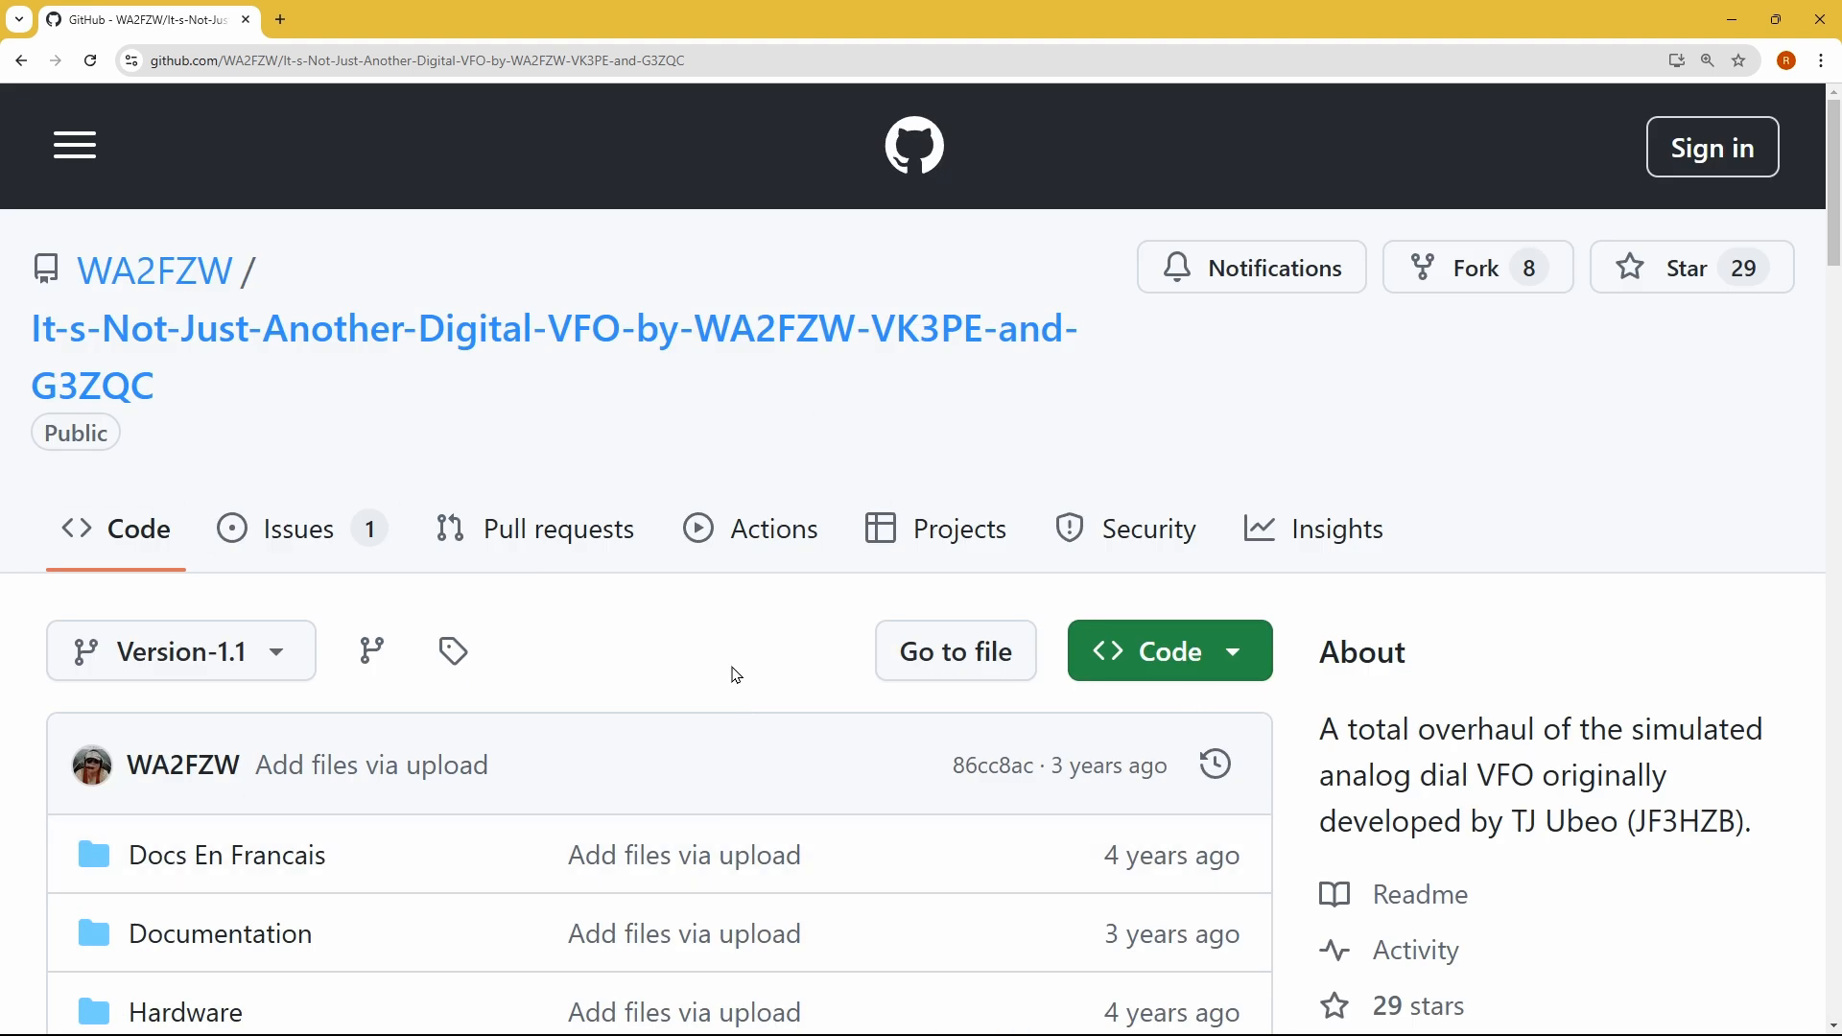
{"action": "mouse_move", "coordinate": [446, 441]}
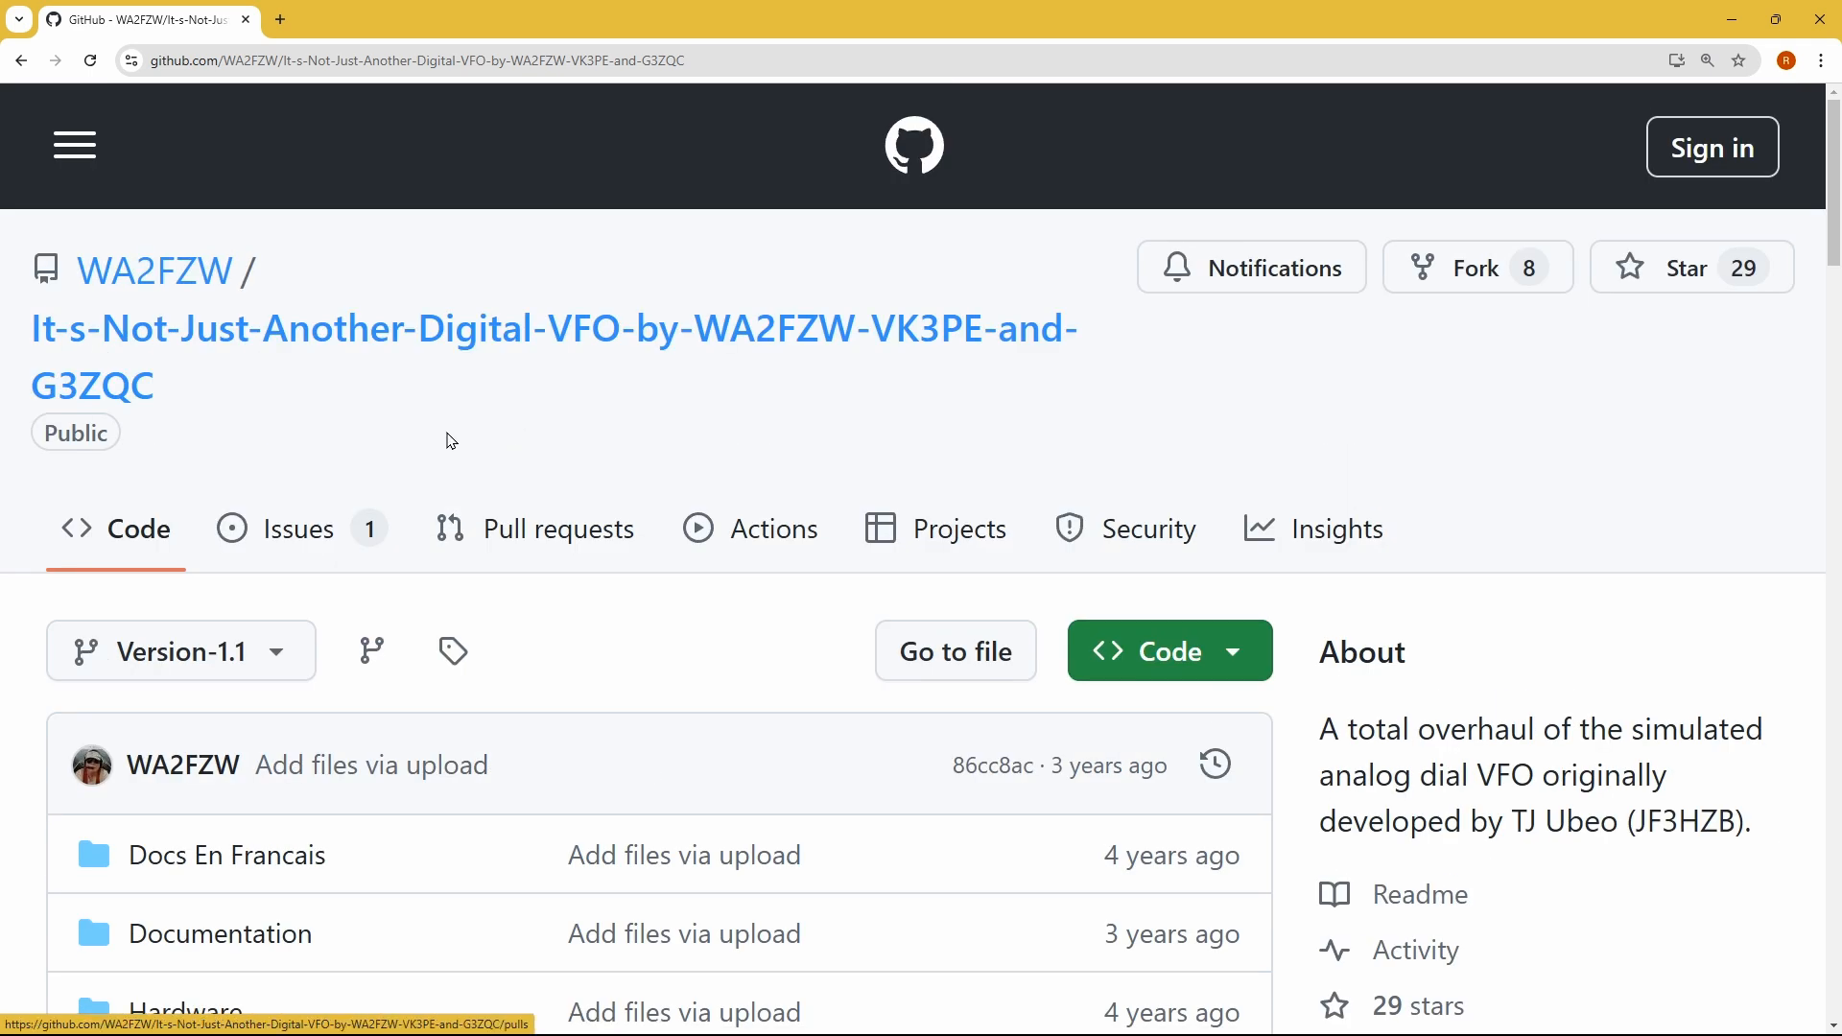
{"action": "mouse_move", "coordinate": [593, 653]}
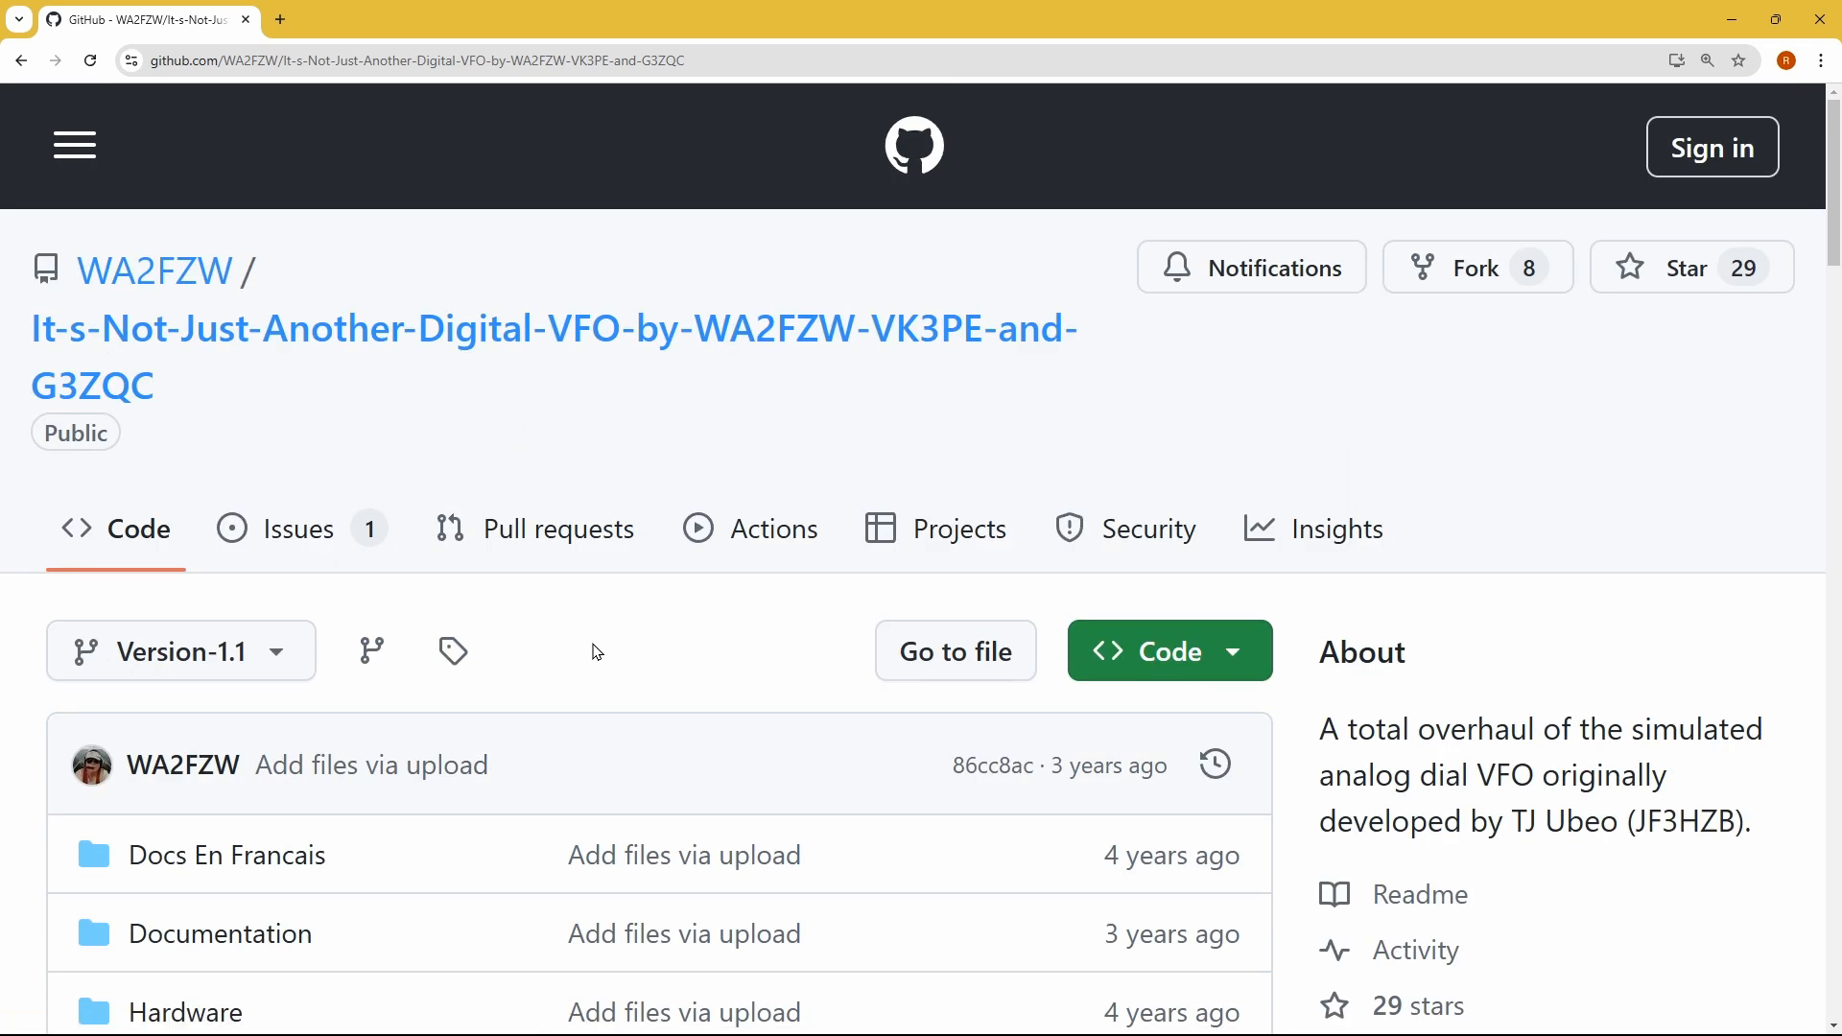
{"action": "mouse_move", "coordinate": [519, 445]}
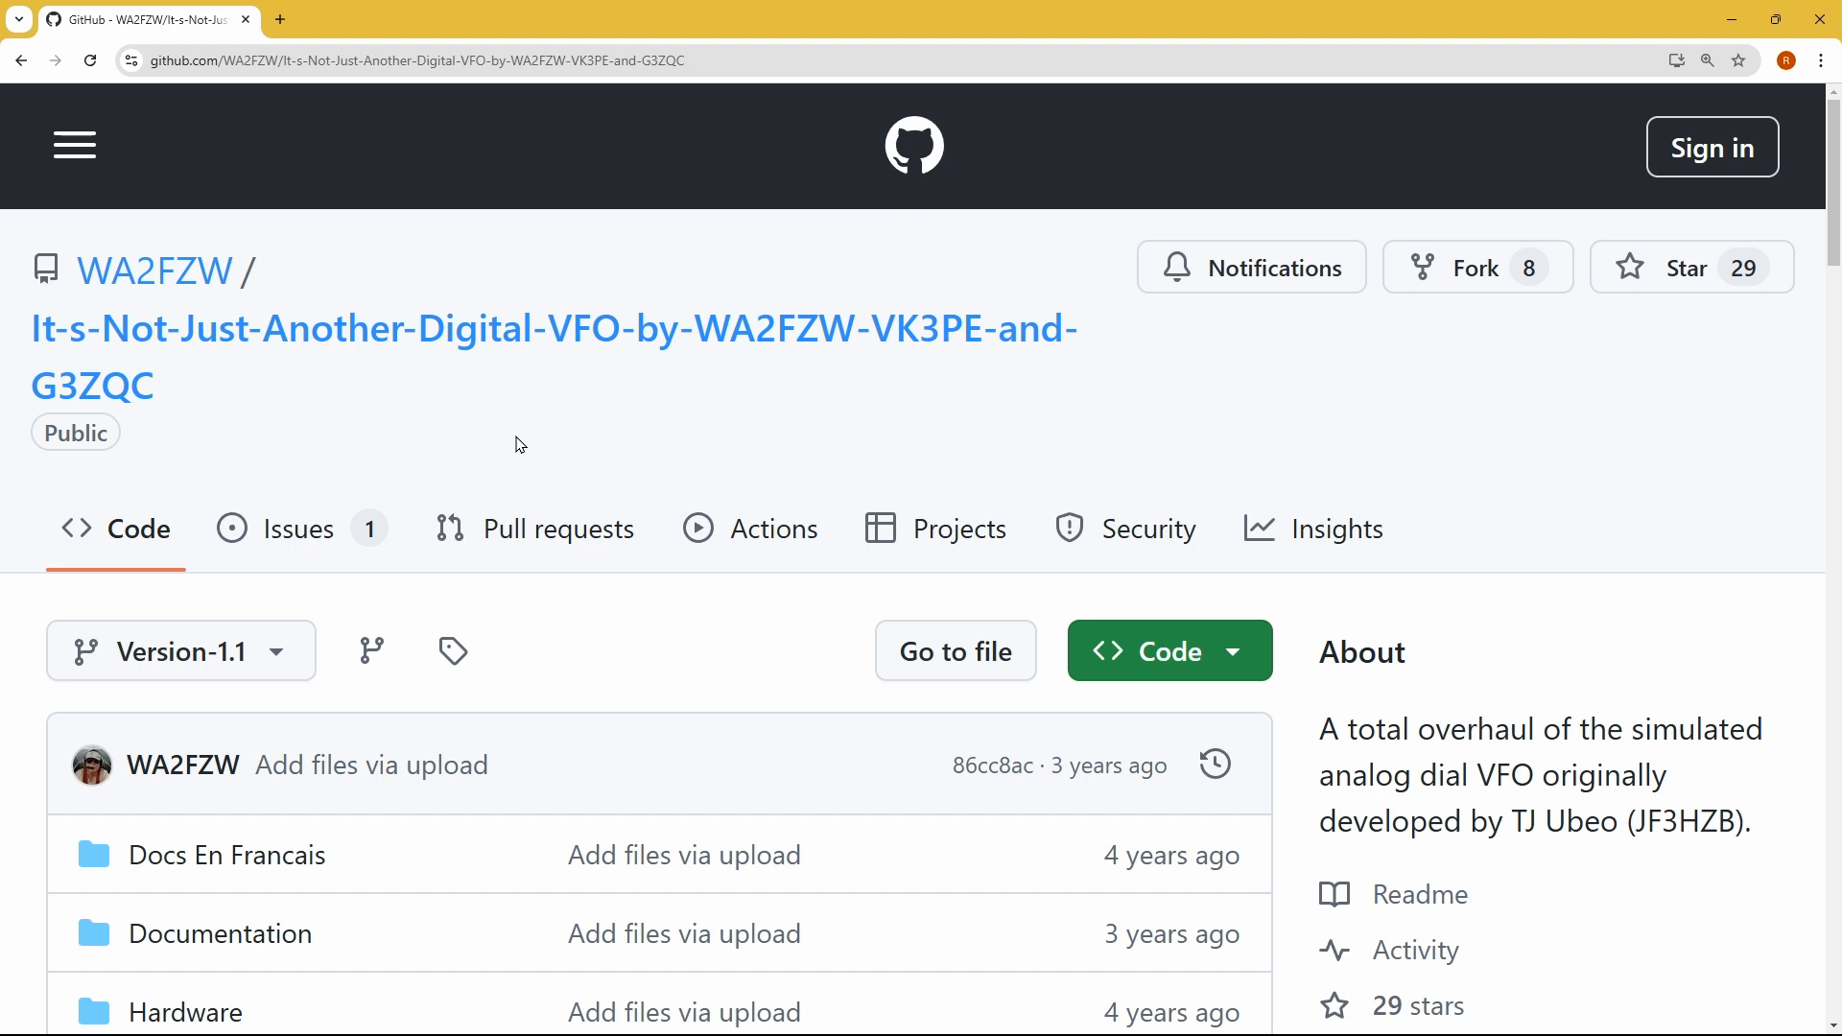
{"action": "mouse_move", "coordinate": [616, 456]}
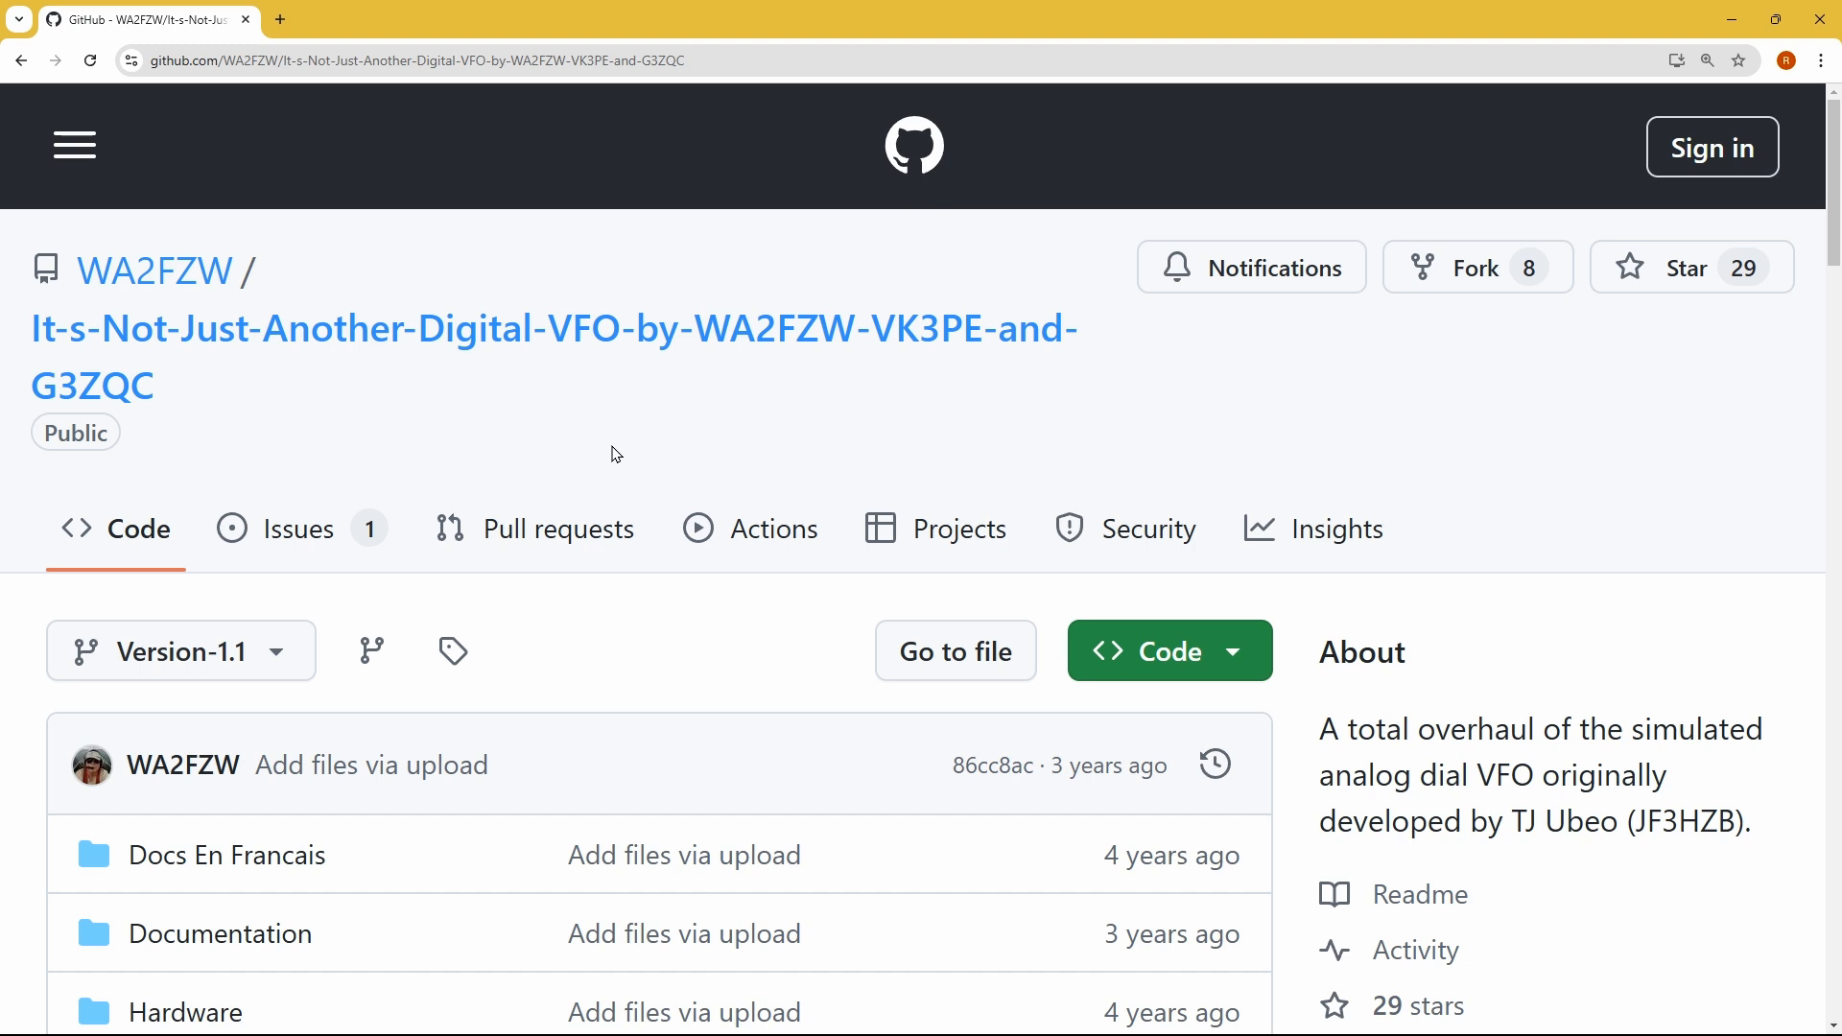
{"action": "mouse_move", "coordinate": [576, 457]}
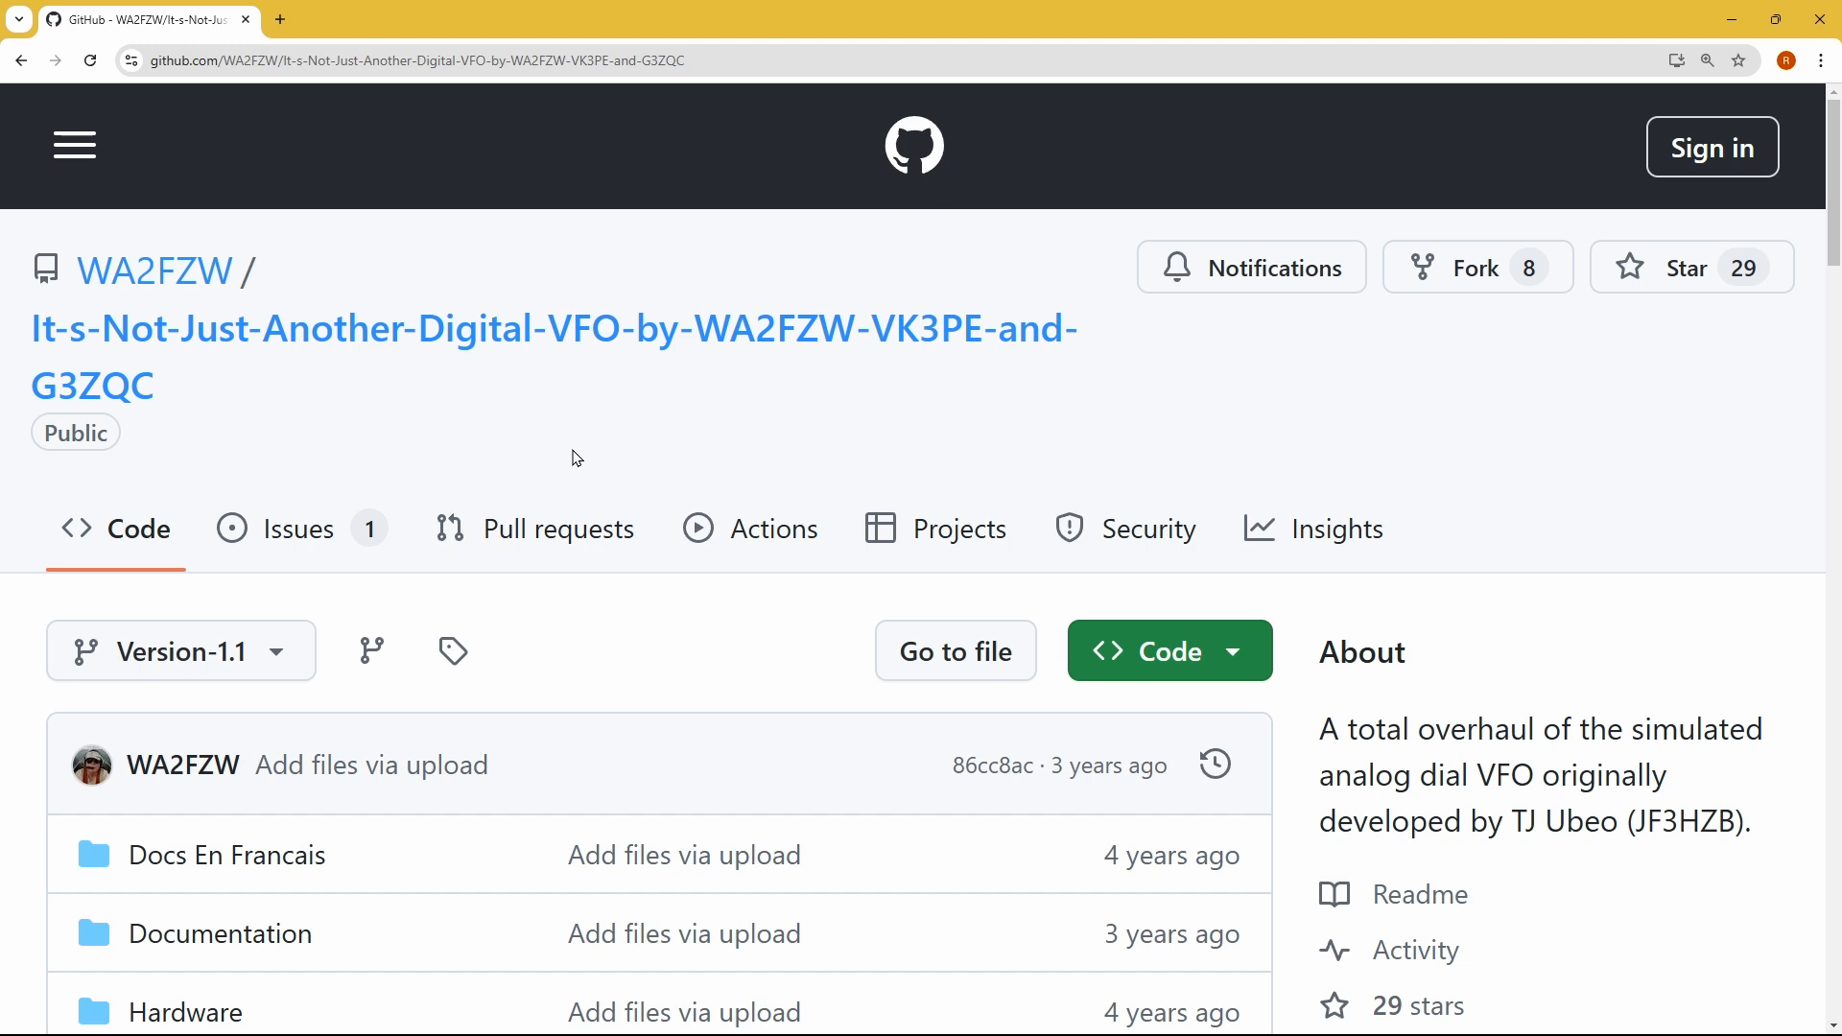
{"action": "mouse_move", "coordinate": [519, 462]}
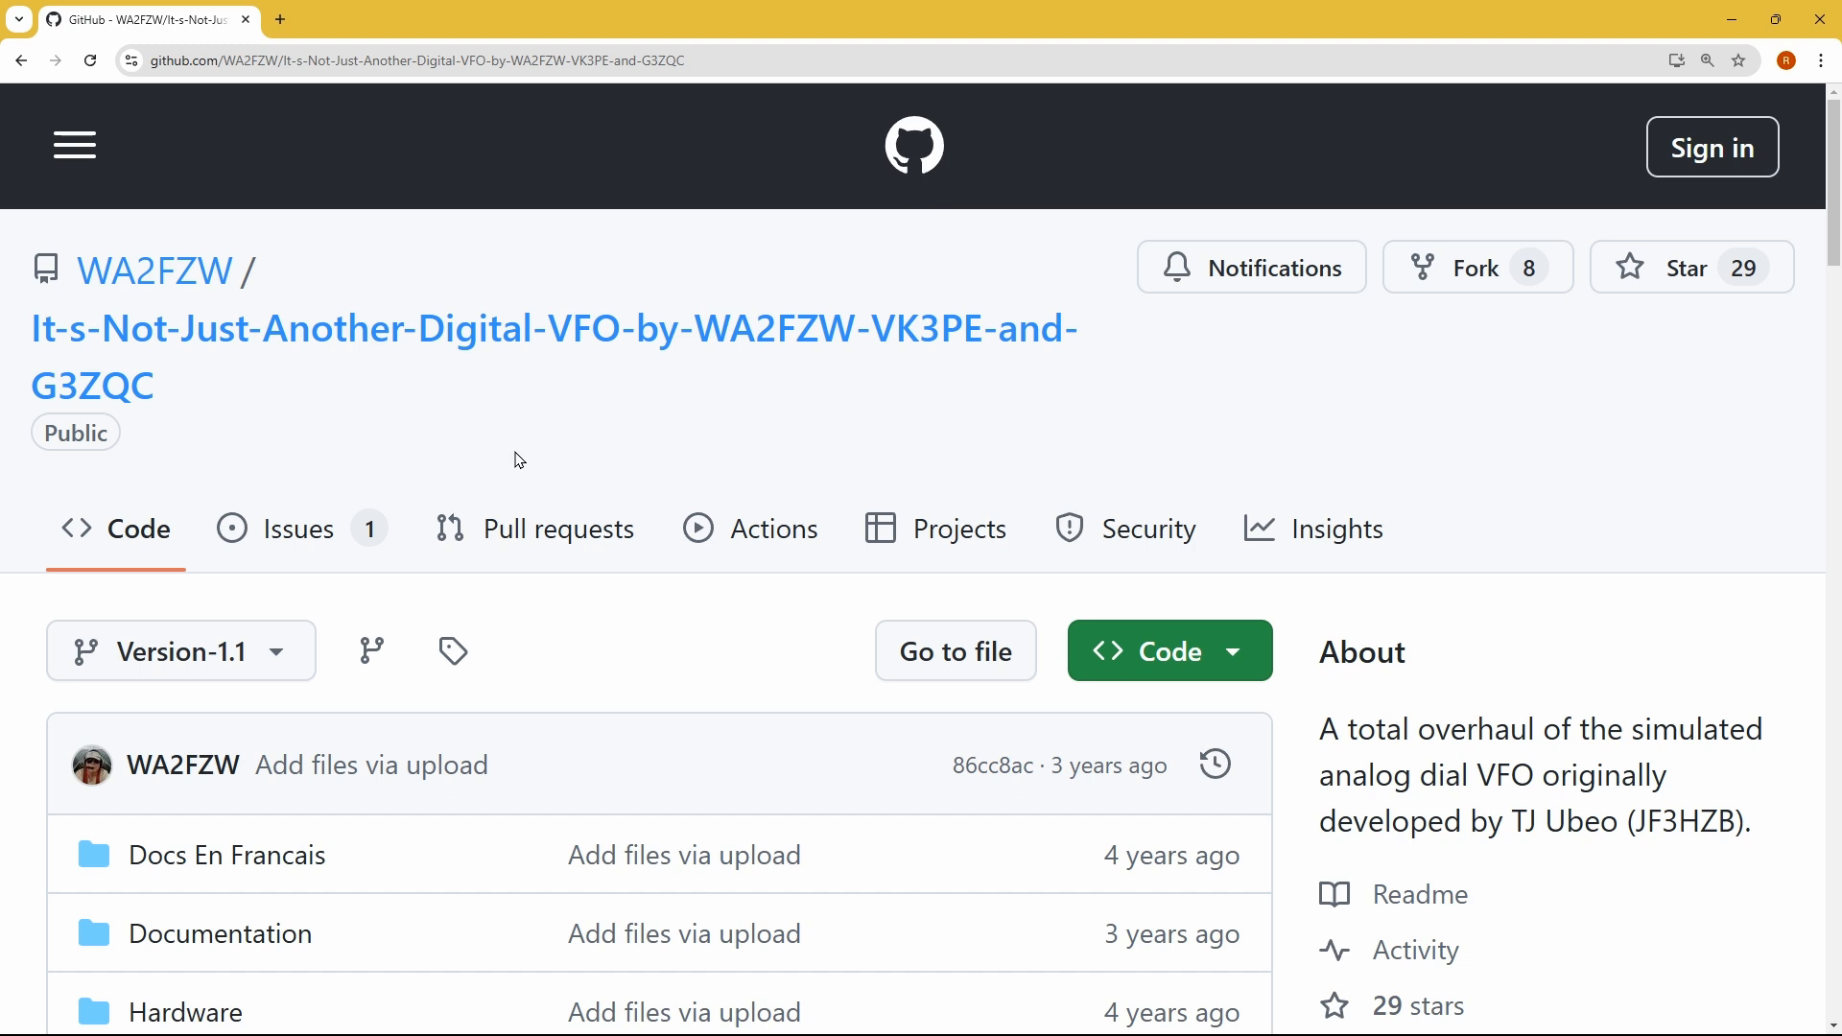
{"action": "mouse_move", "coordinate": [560, 463]}
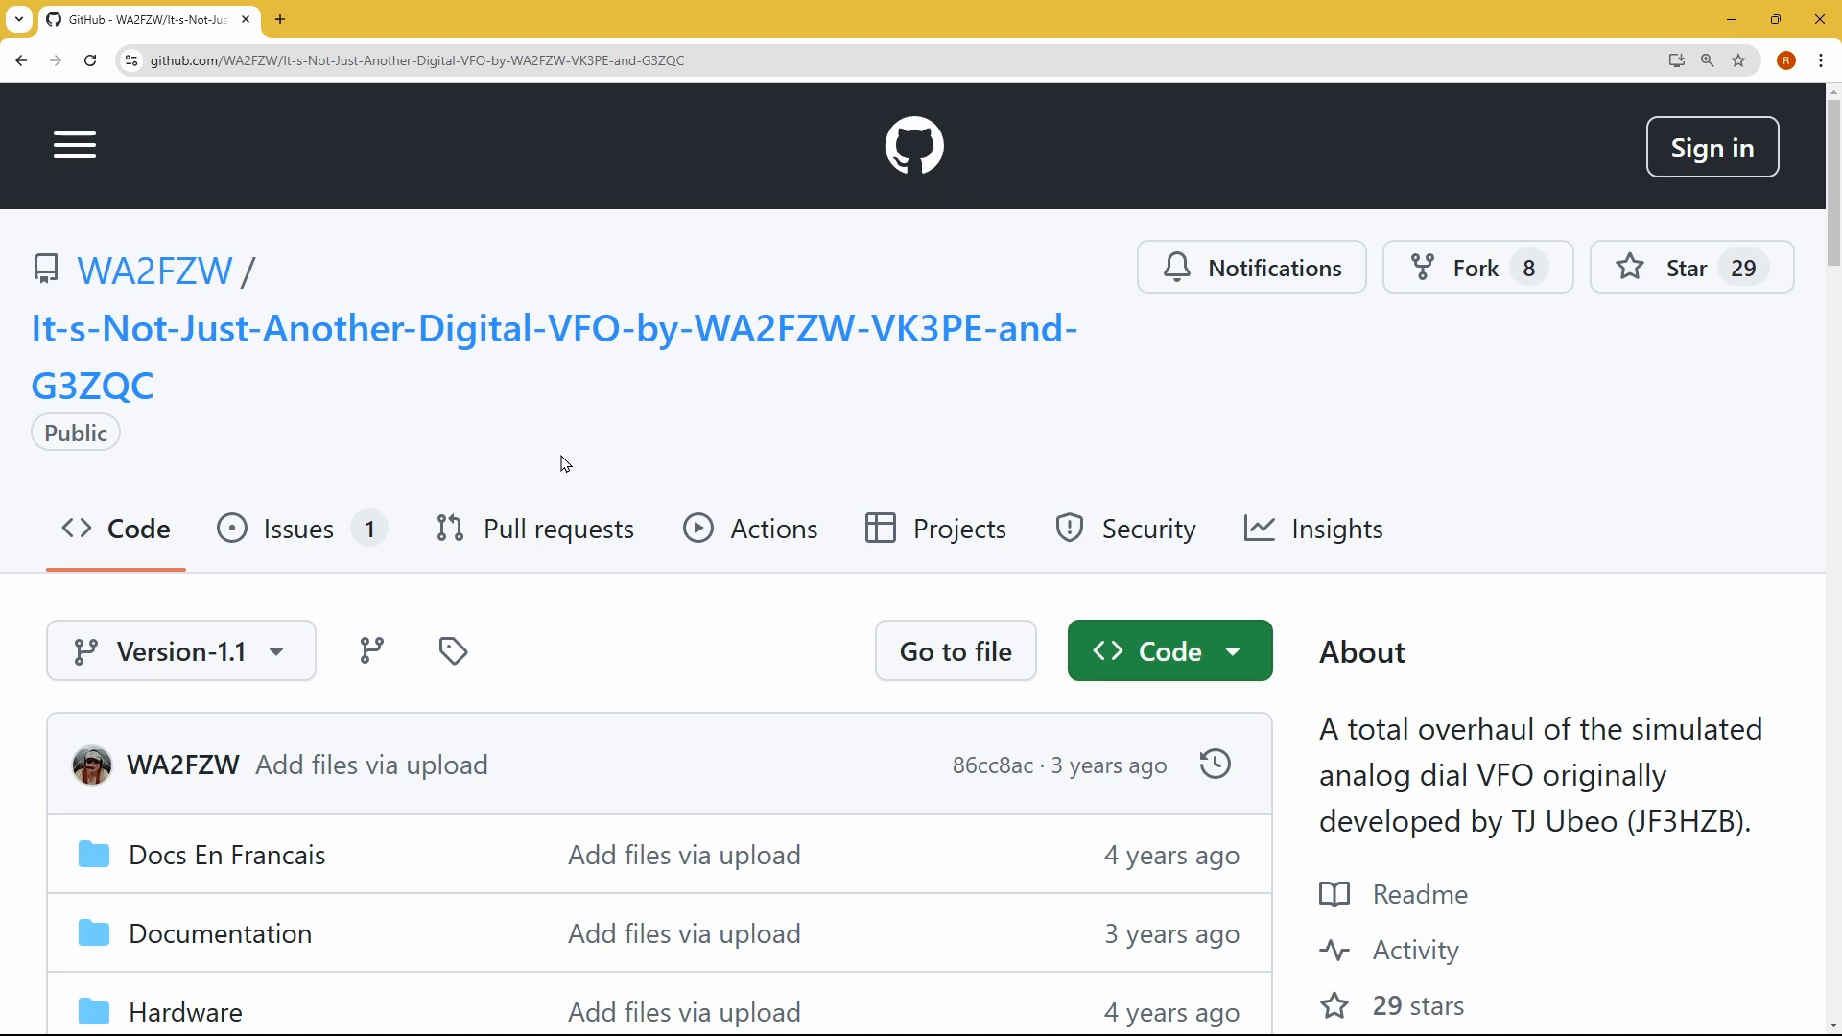
{"action": "mouse_move", "coordinate": [597, 459]}
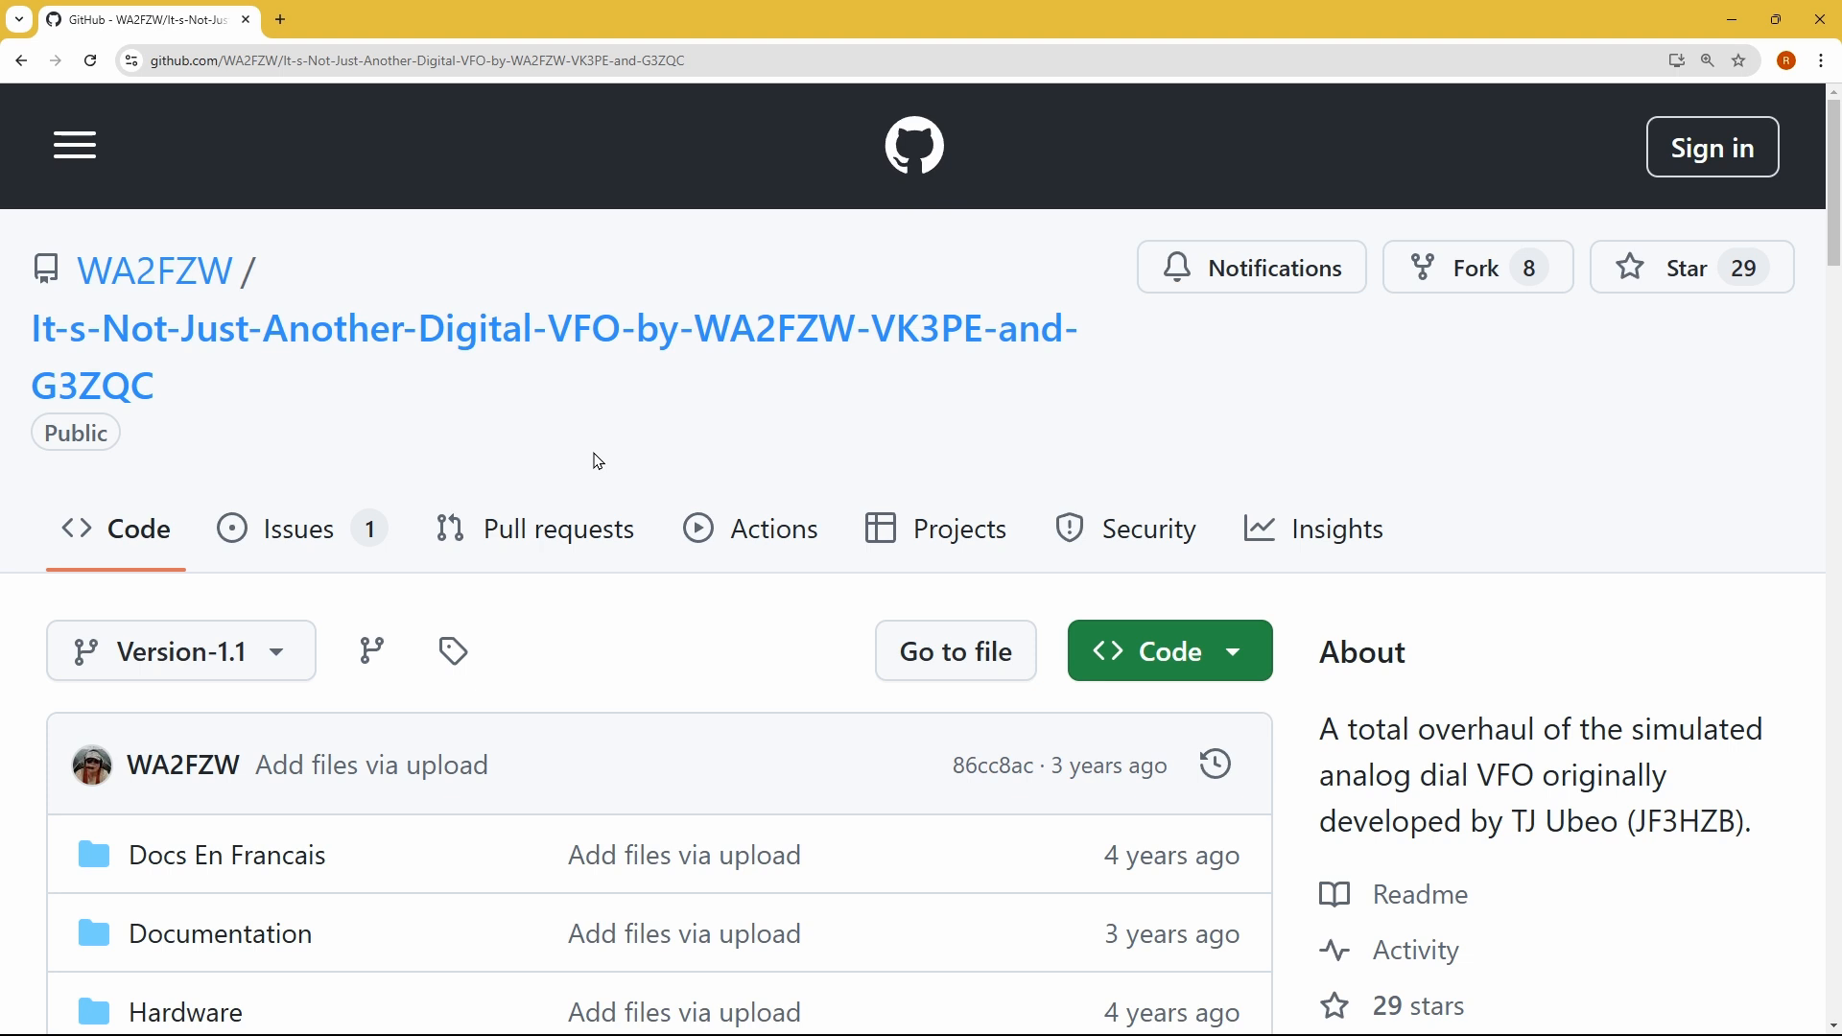
{"action": "mouse_move", "coordinate": [613, 433]}
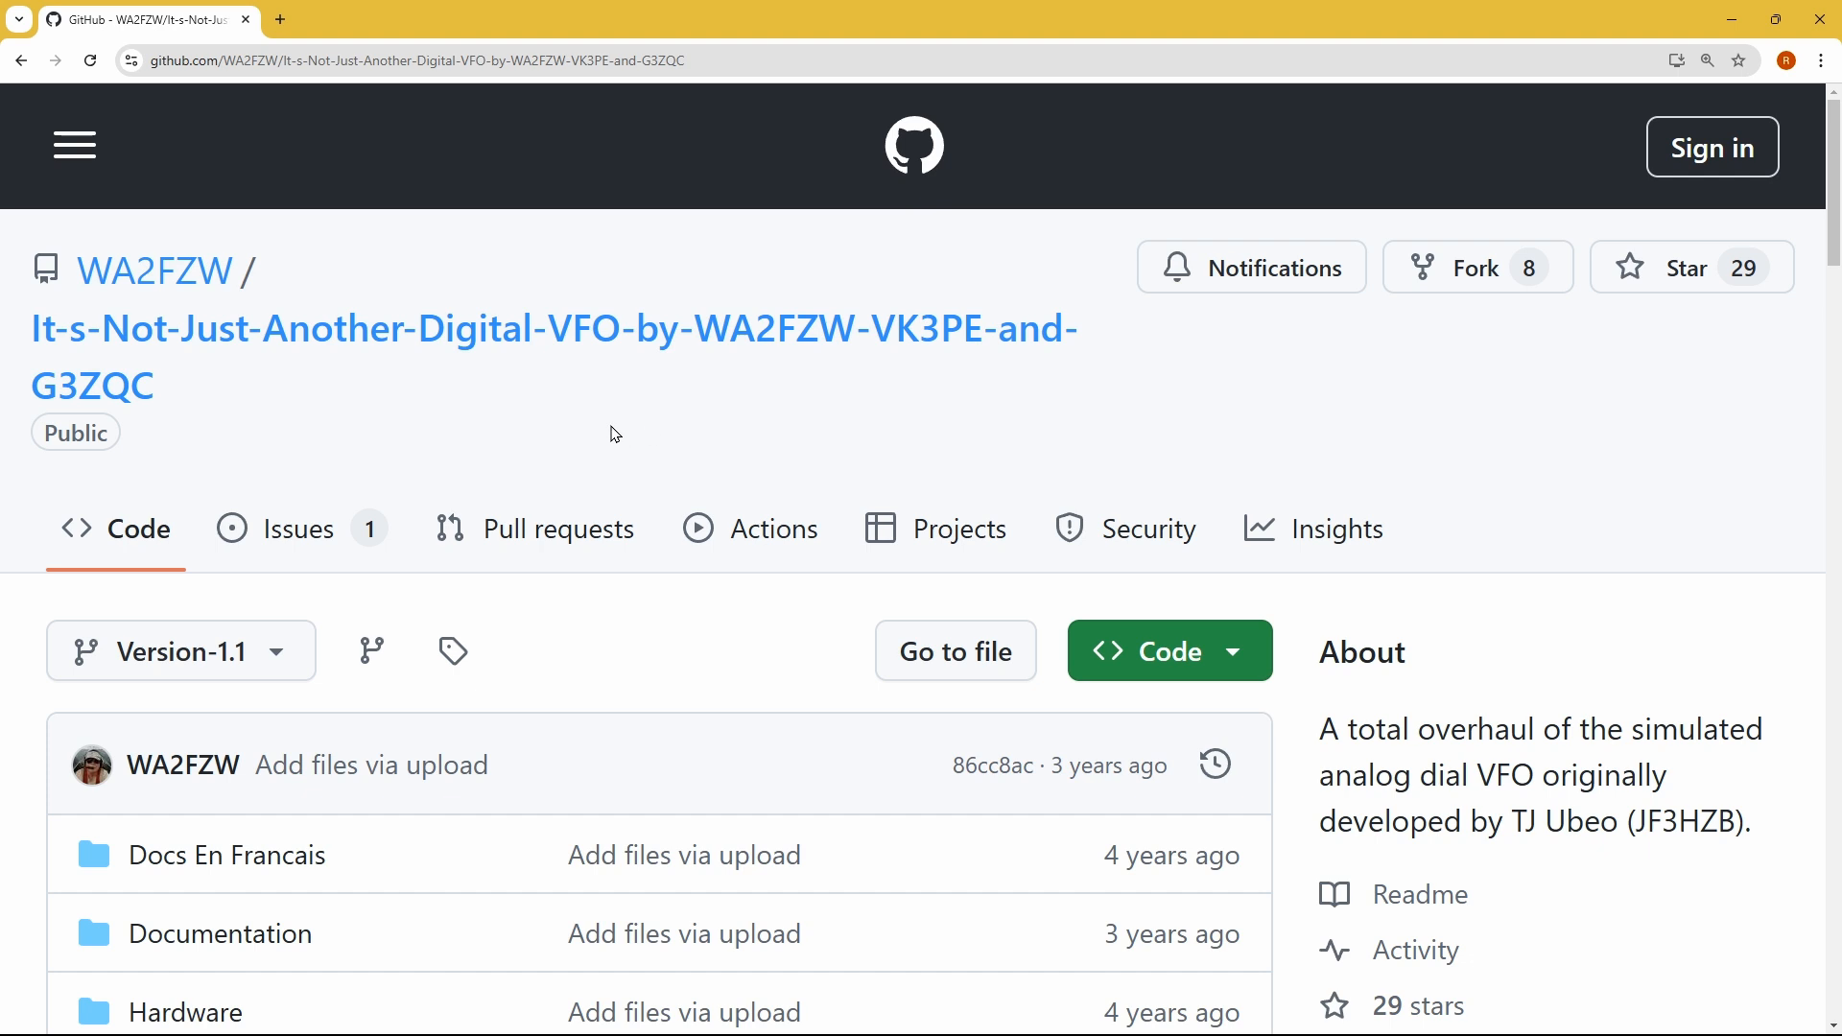
{"action": "mouse_move", "coordinate": [560, 451]}
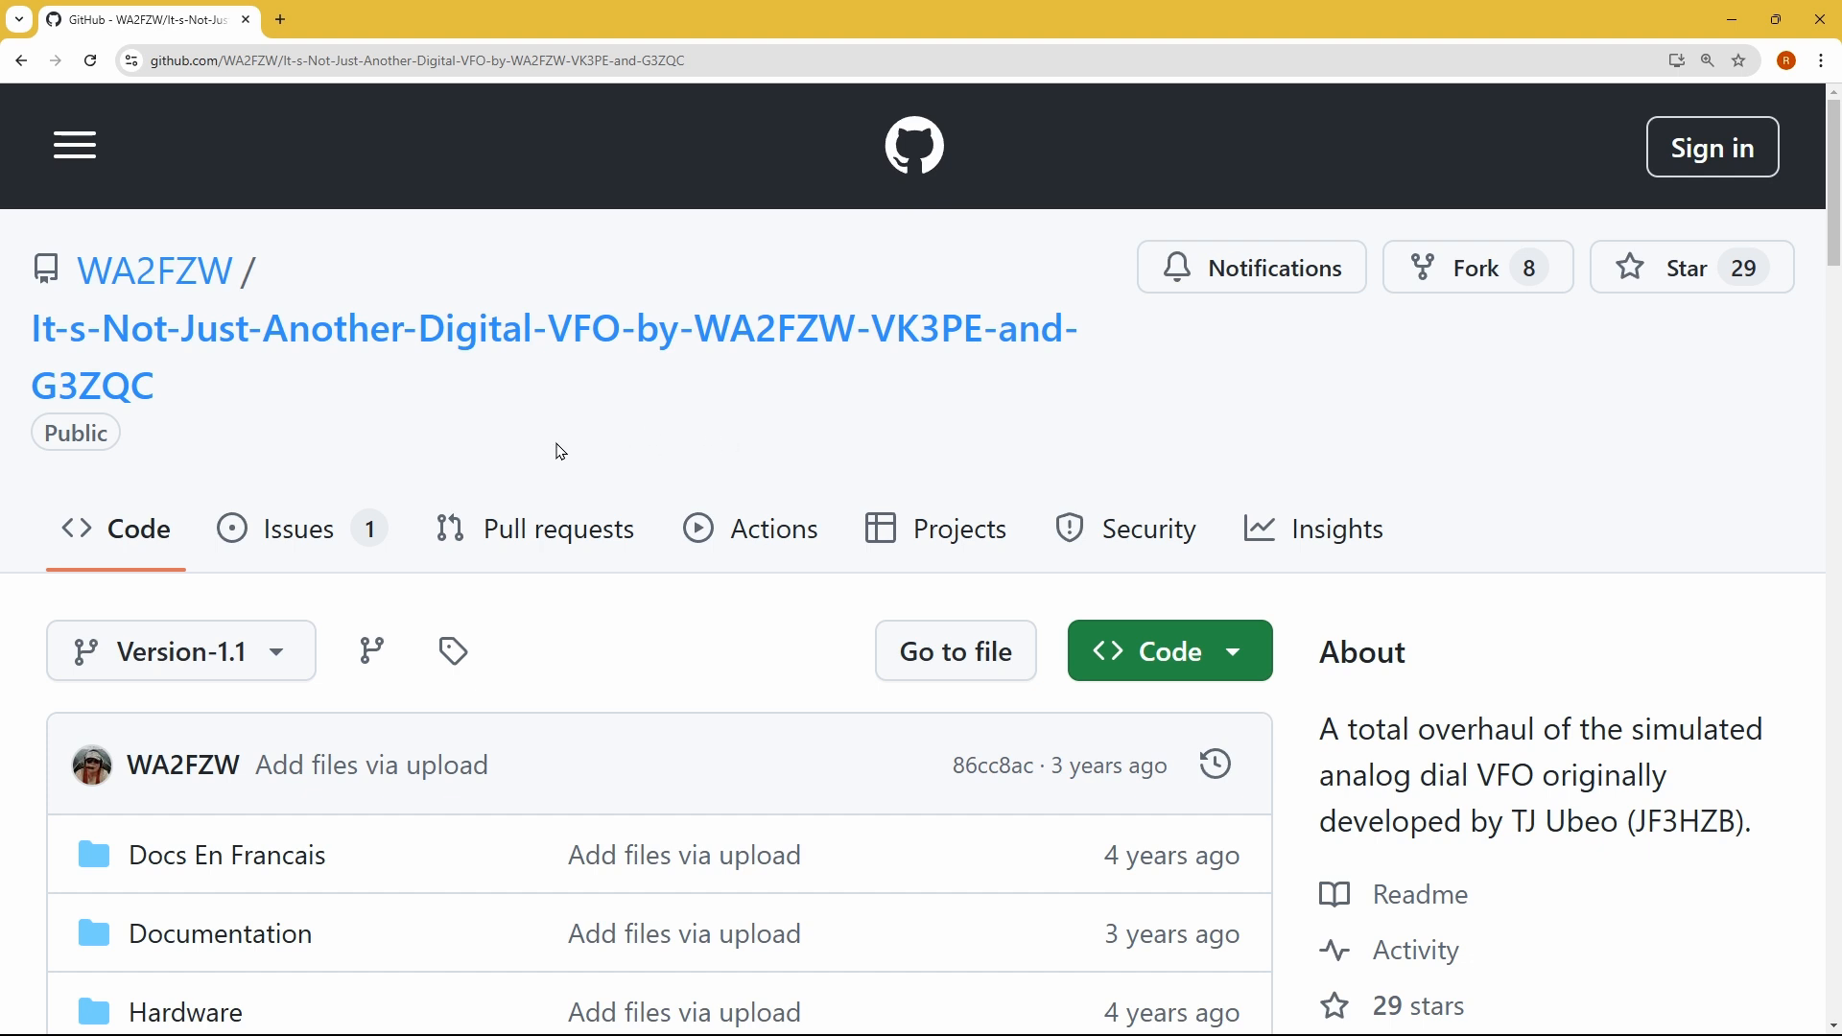